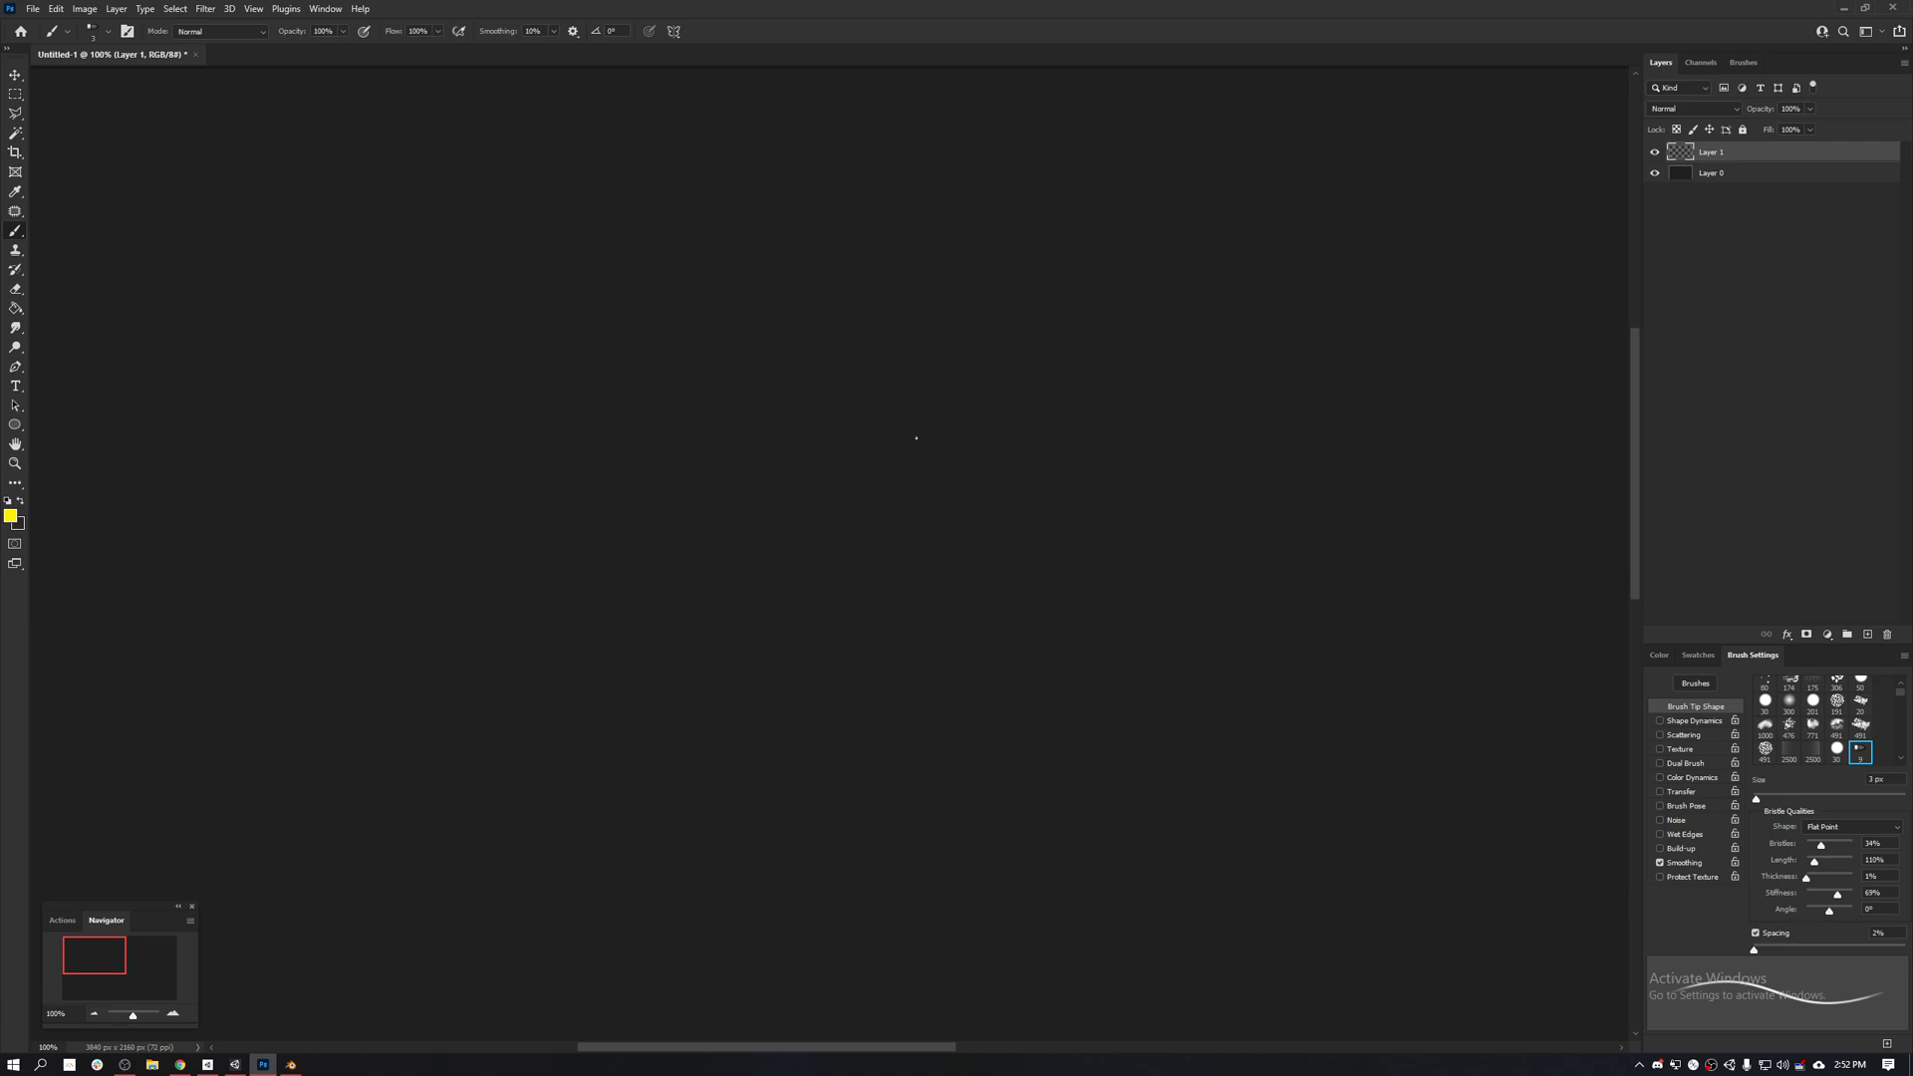
mouse_move(273, 813)
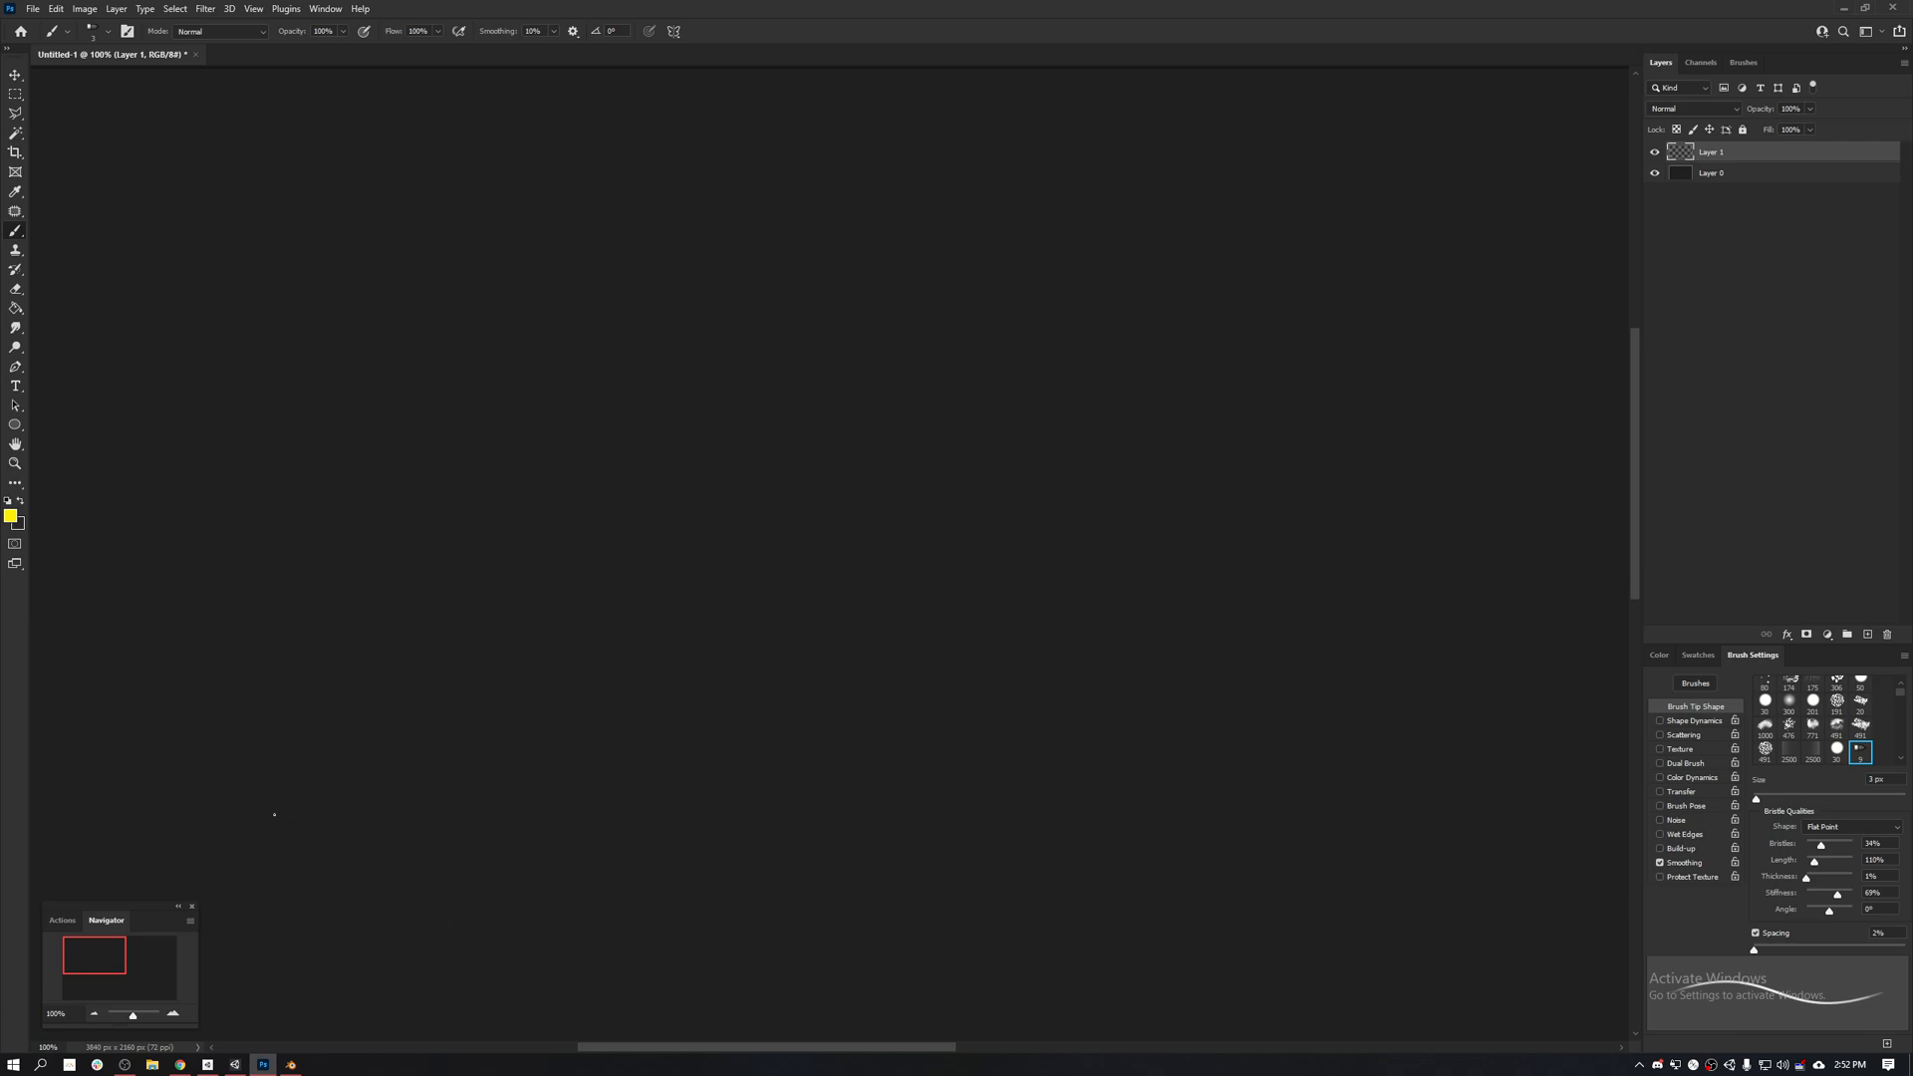
mouse_move(257, 936)
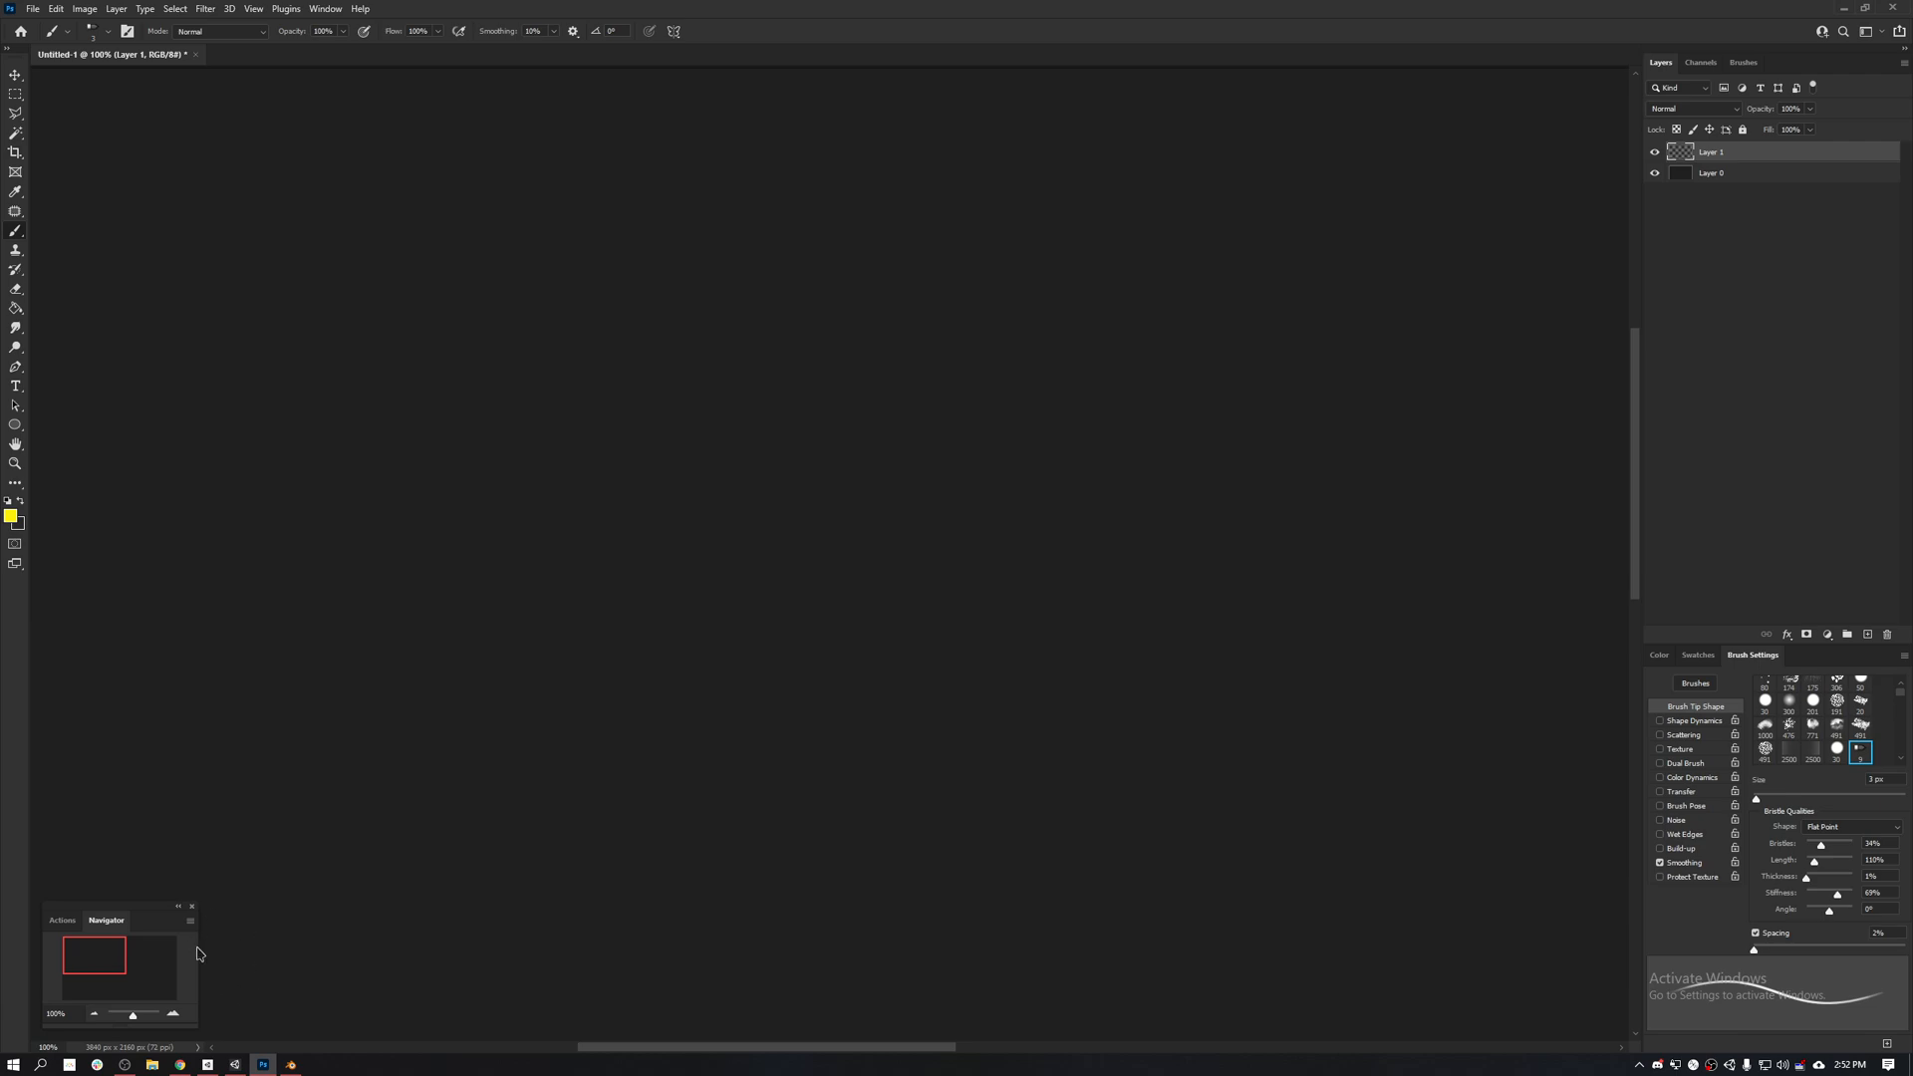
mouse_move(233, 1064)
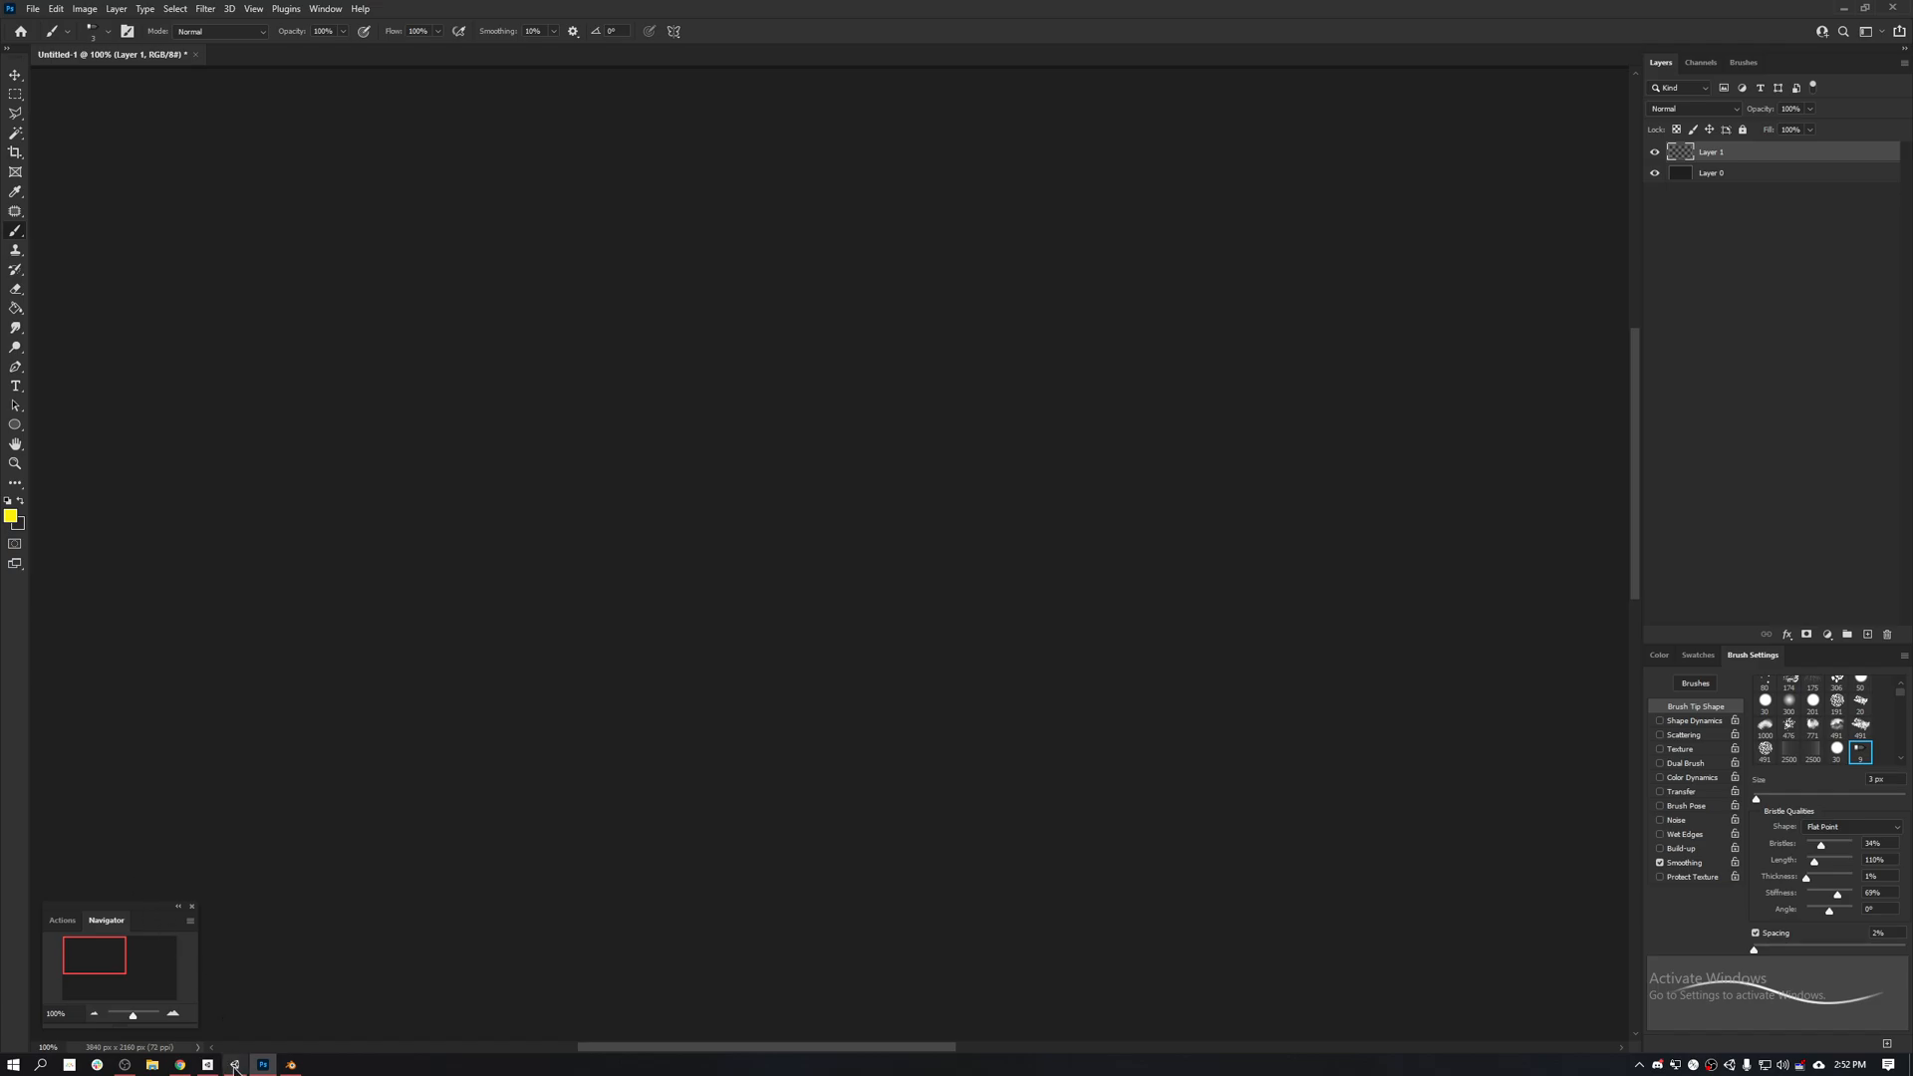
Step: Switch from the empty Photoshop canvas to the Unity editor via the taskbar
click(235, 1064)
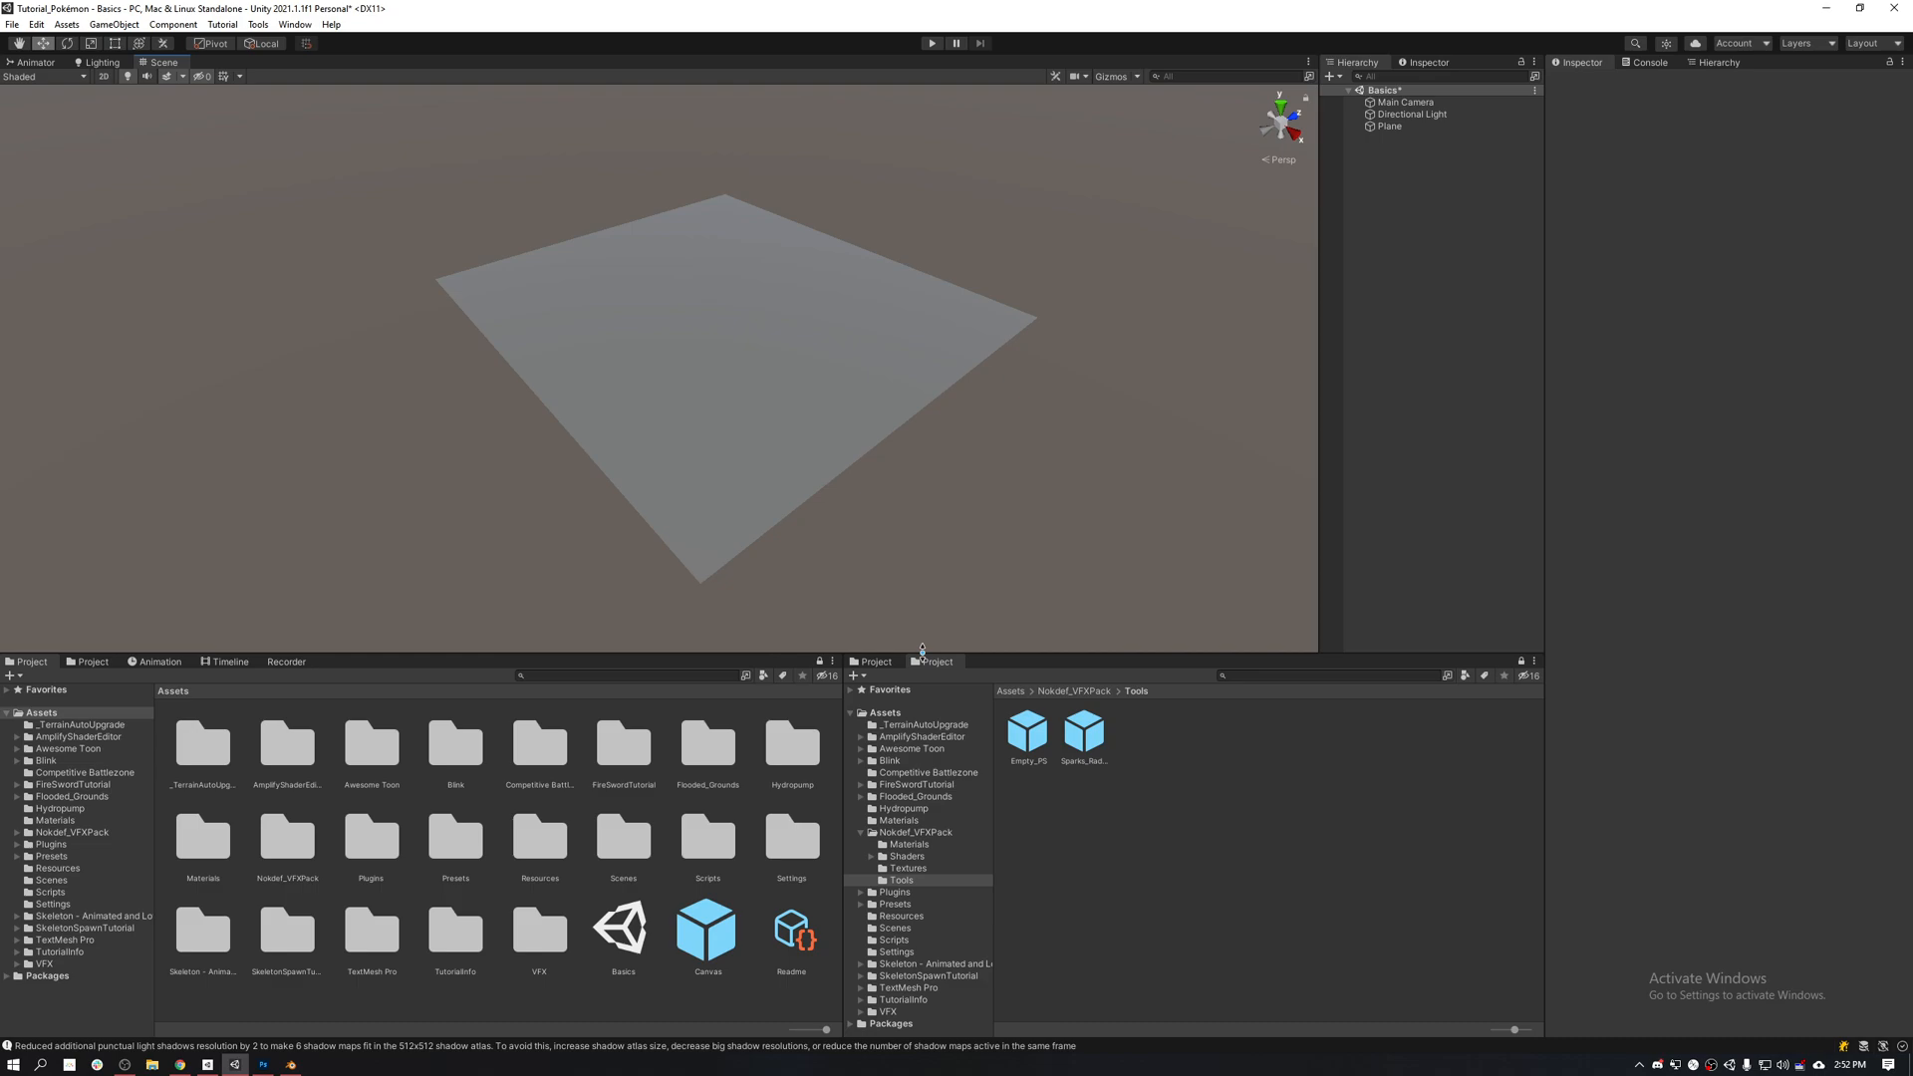
mouse_move(542, 727)
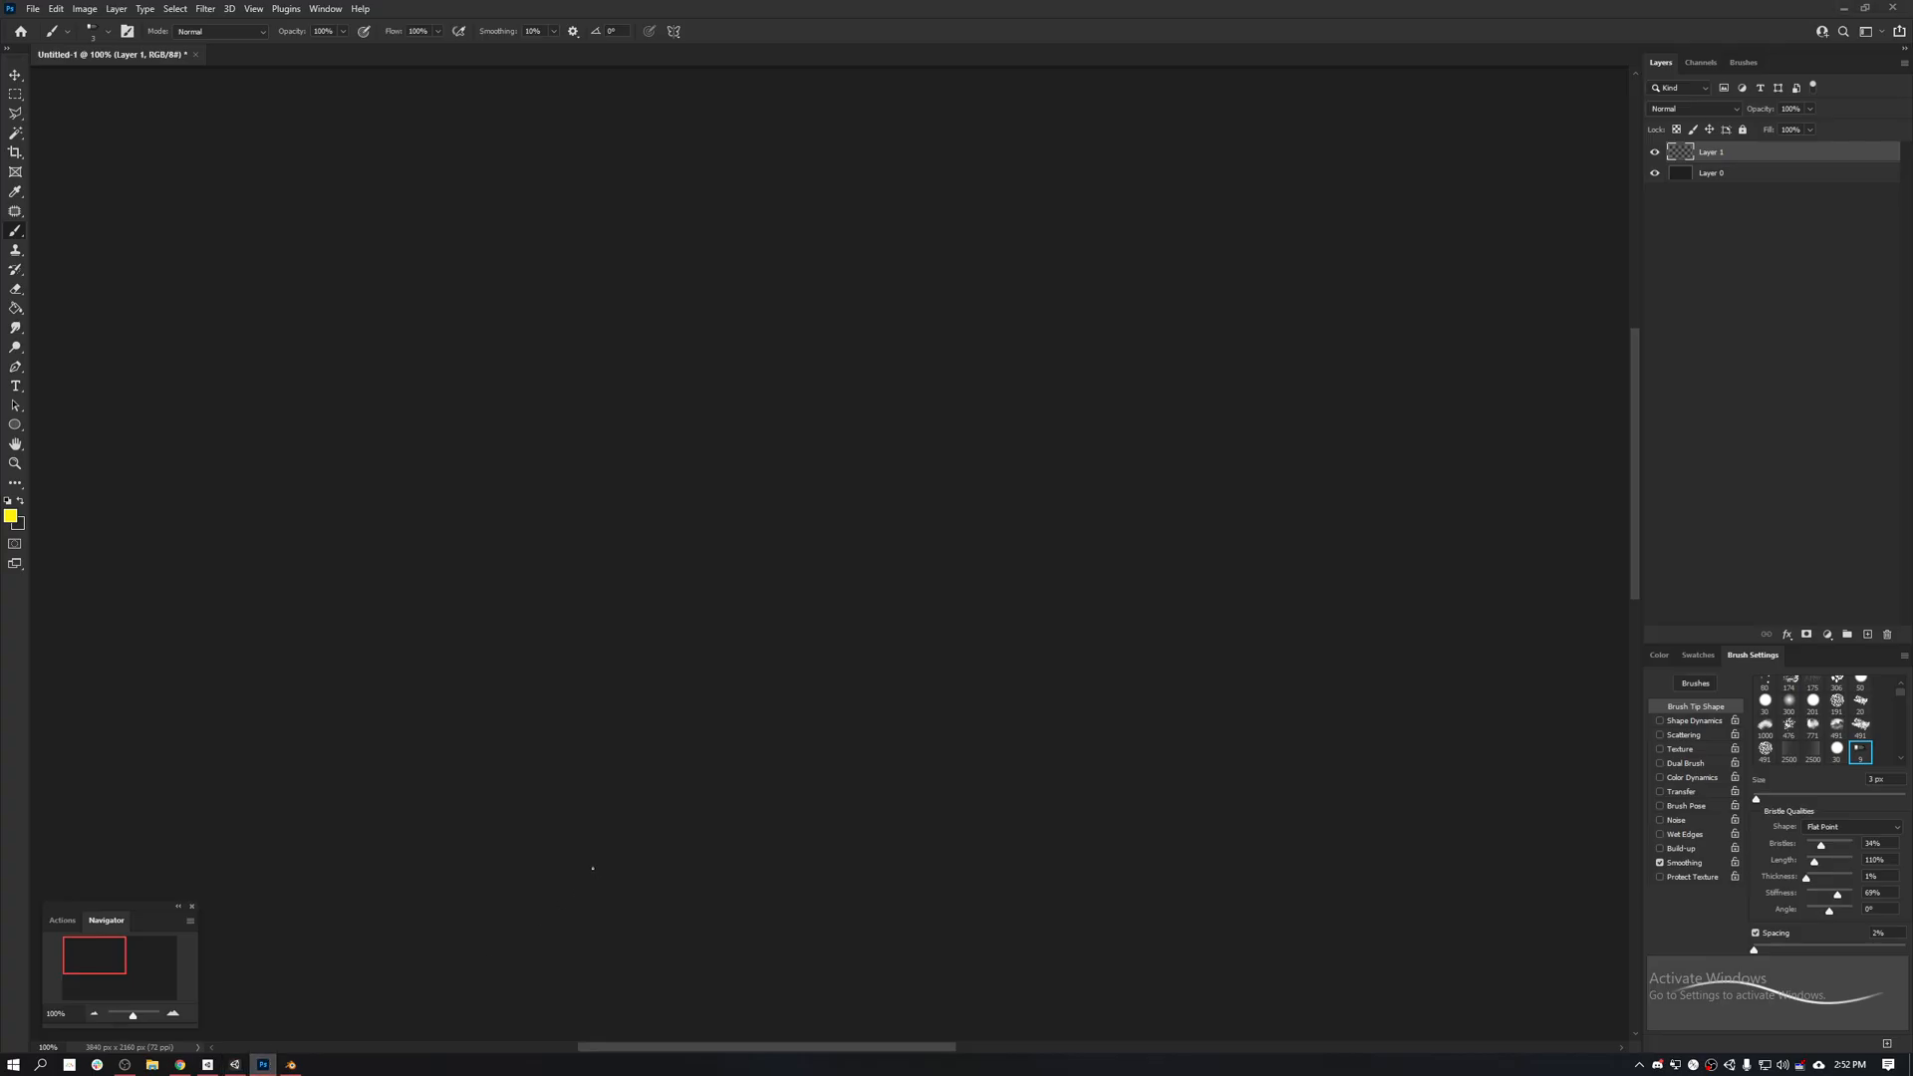
mouse_move(377, 759)
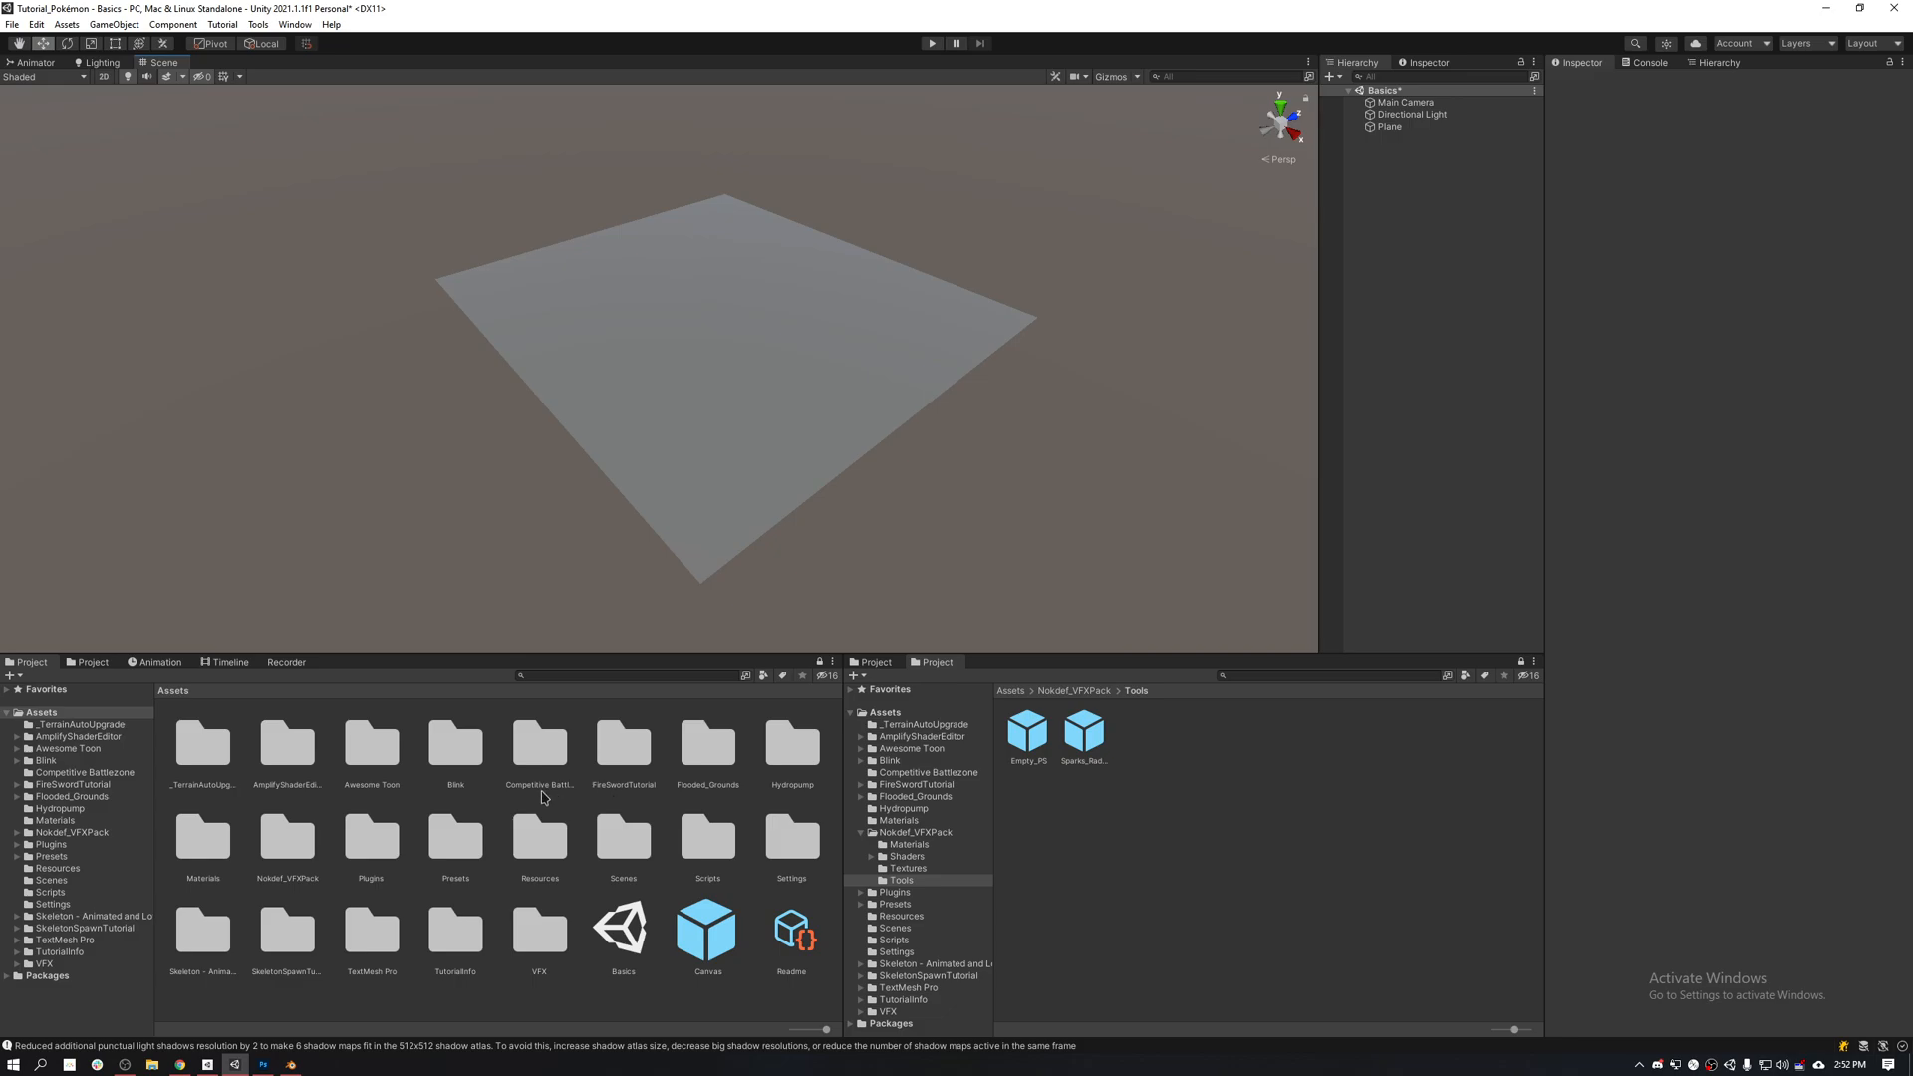
mouse_move(78, 846)
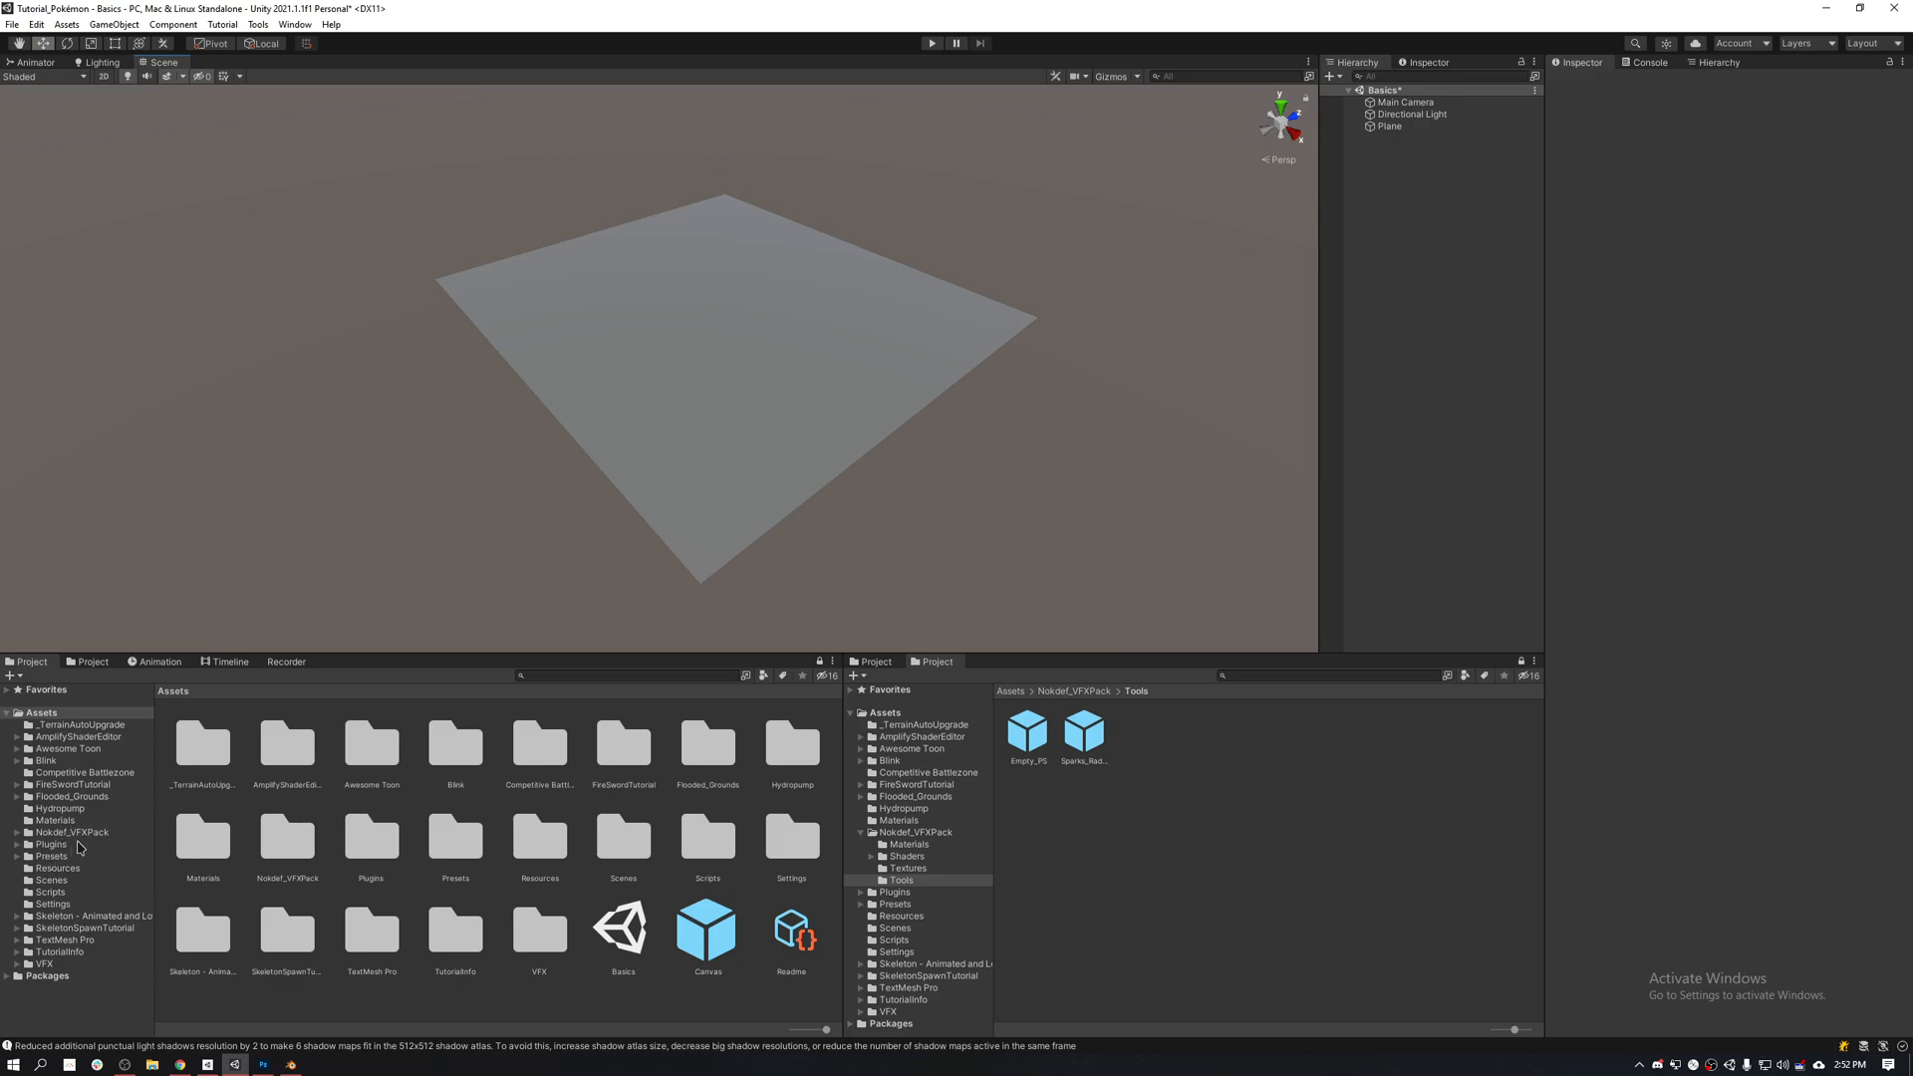
mouse_move(84, 753)
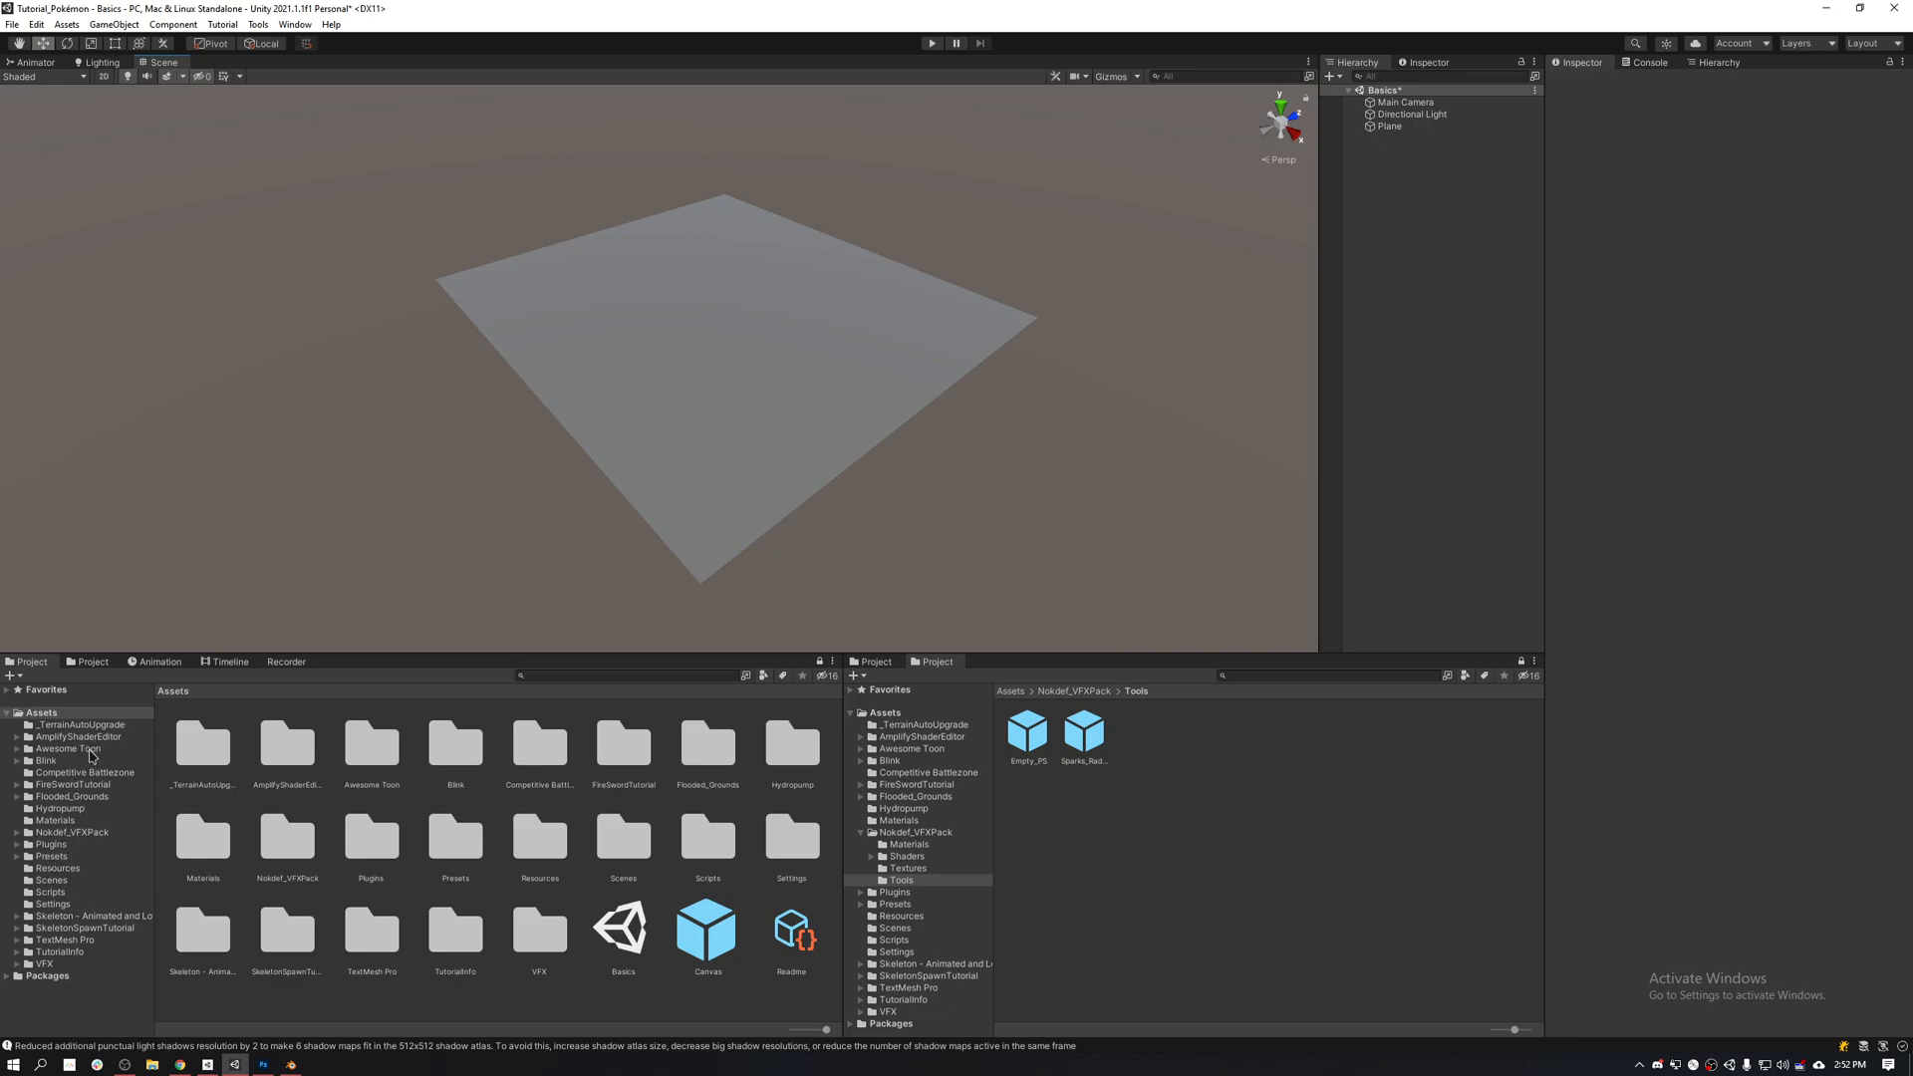
Step: Browse into the Skeleton asset pack and enter its Textures subfolder in the Project window
click(94, 917)
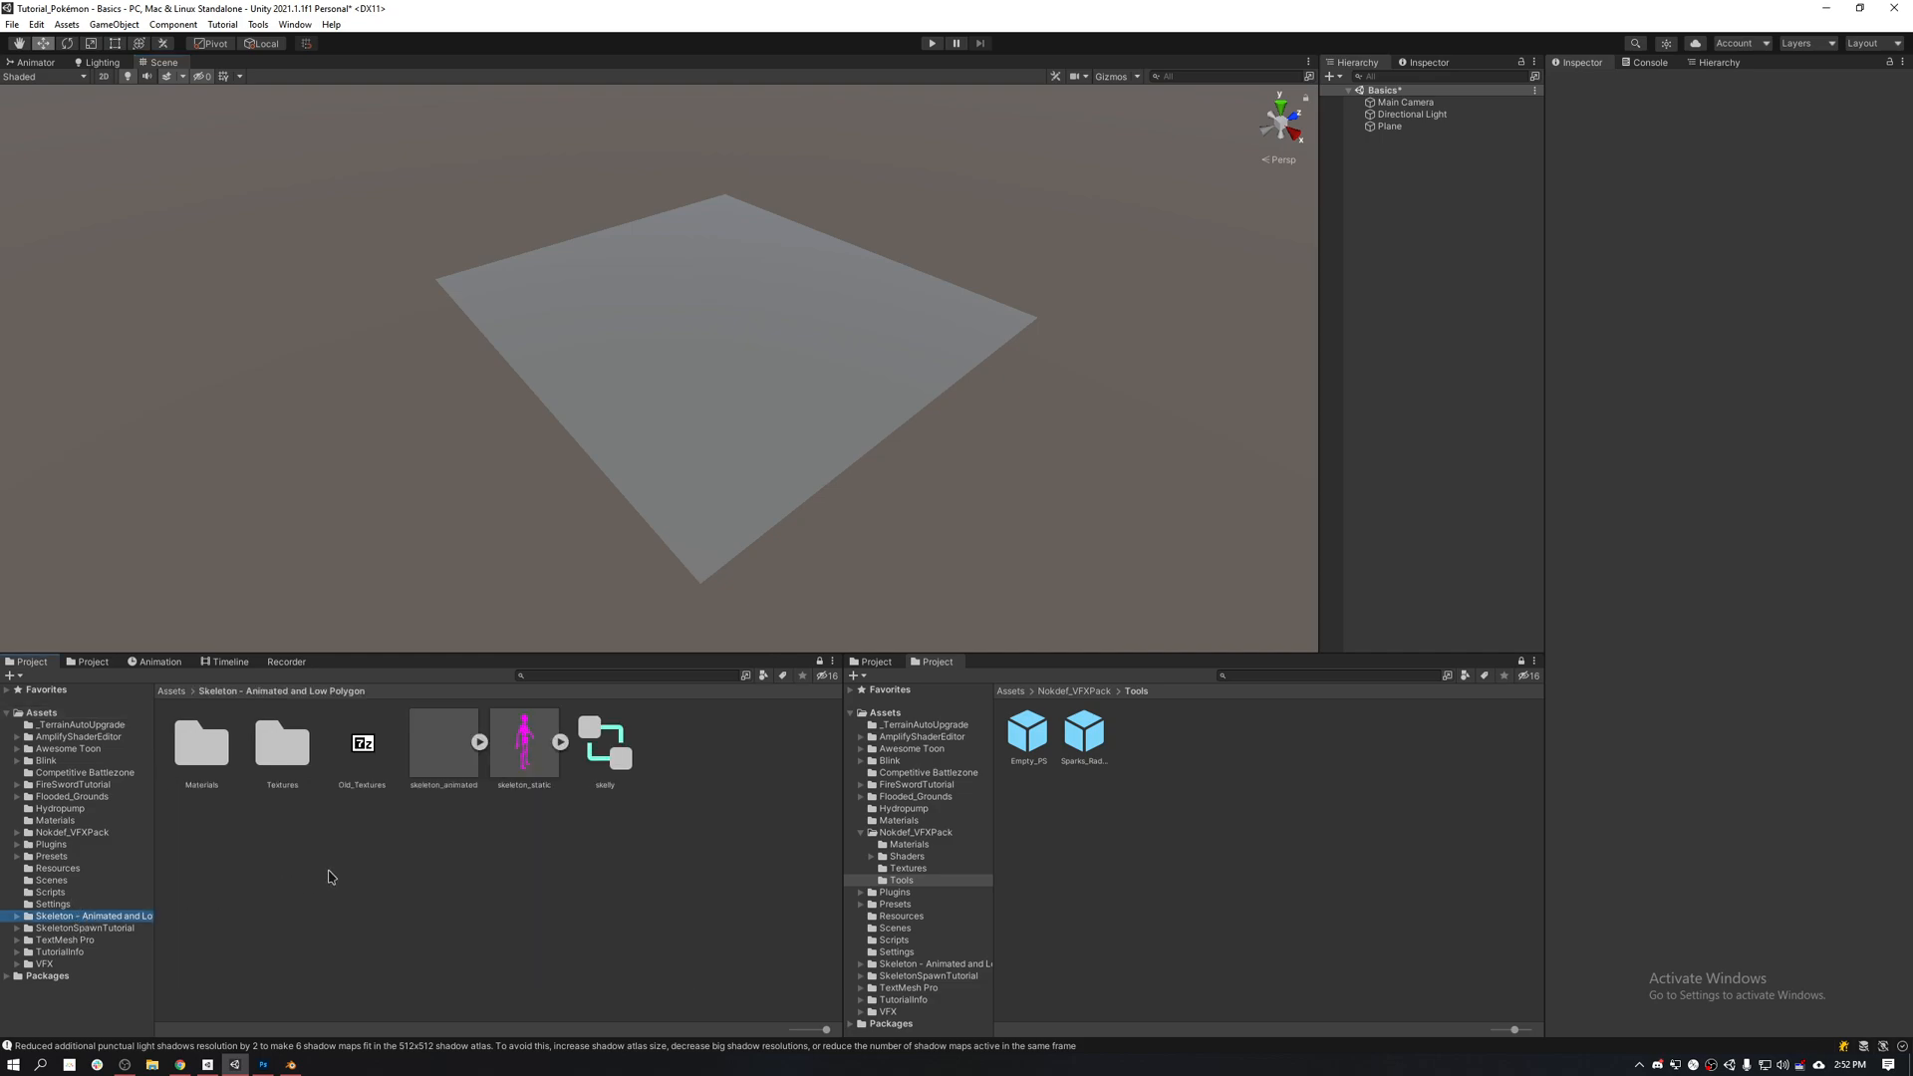
double_click(280, 741)
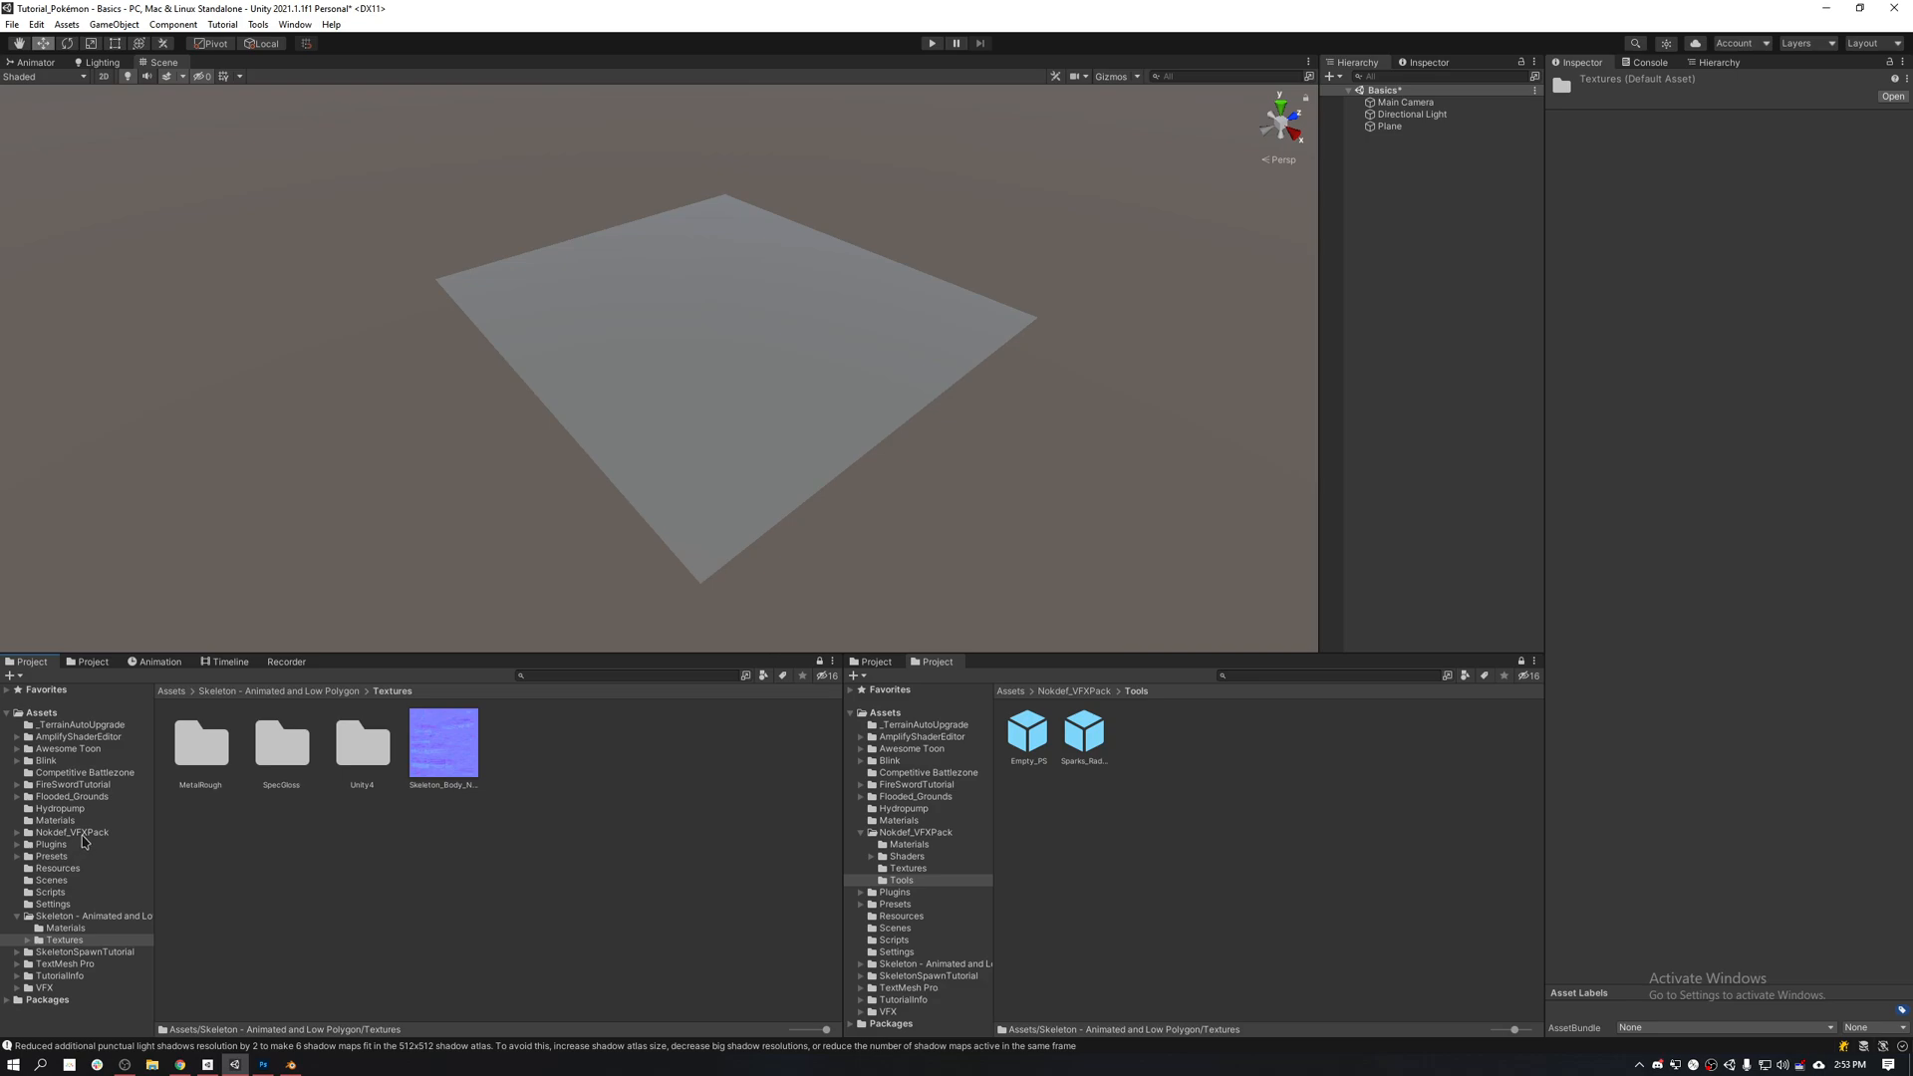
mouse_move(79, 813)
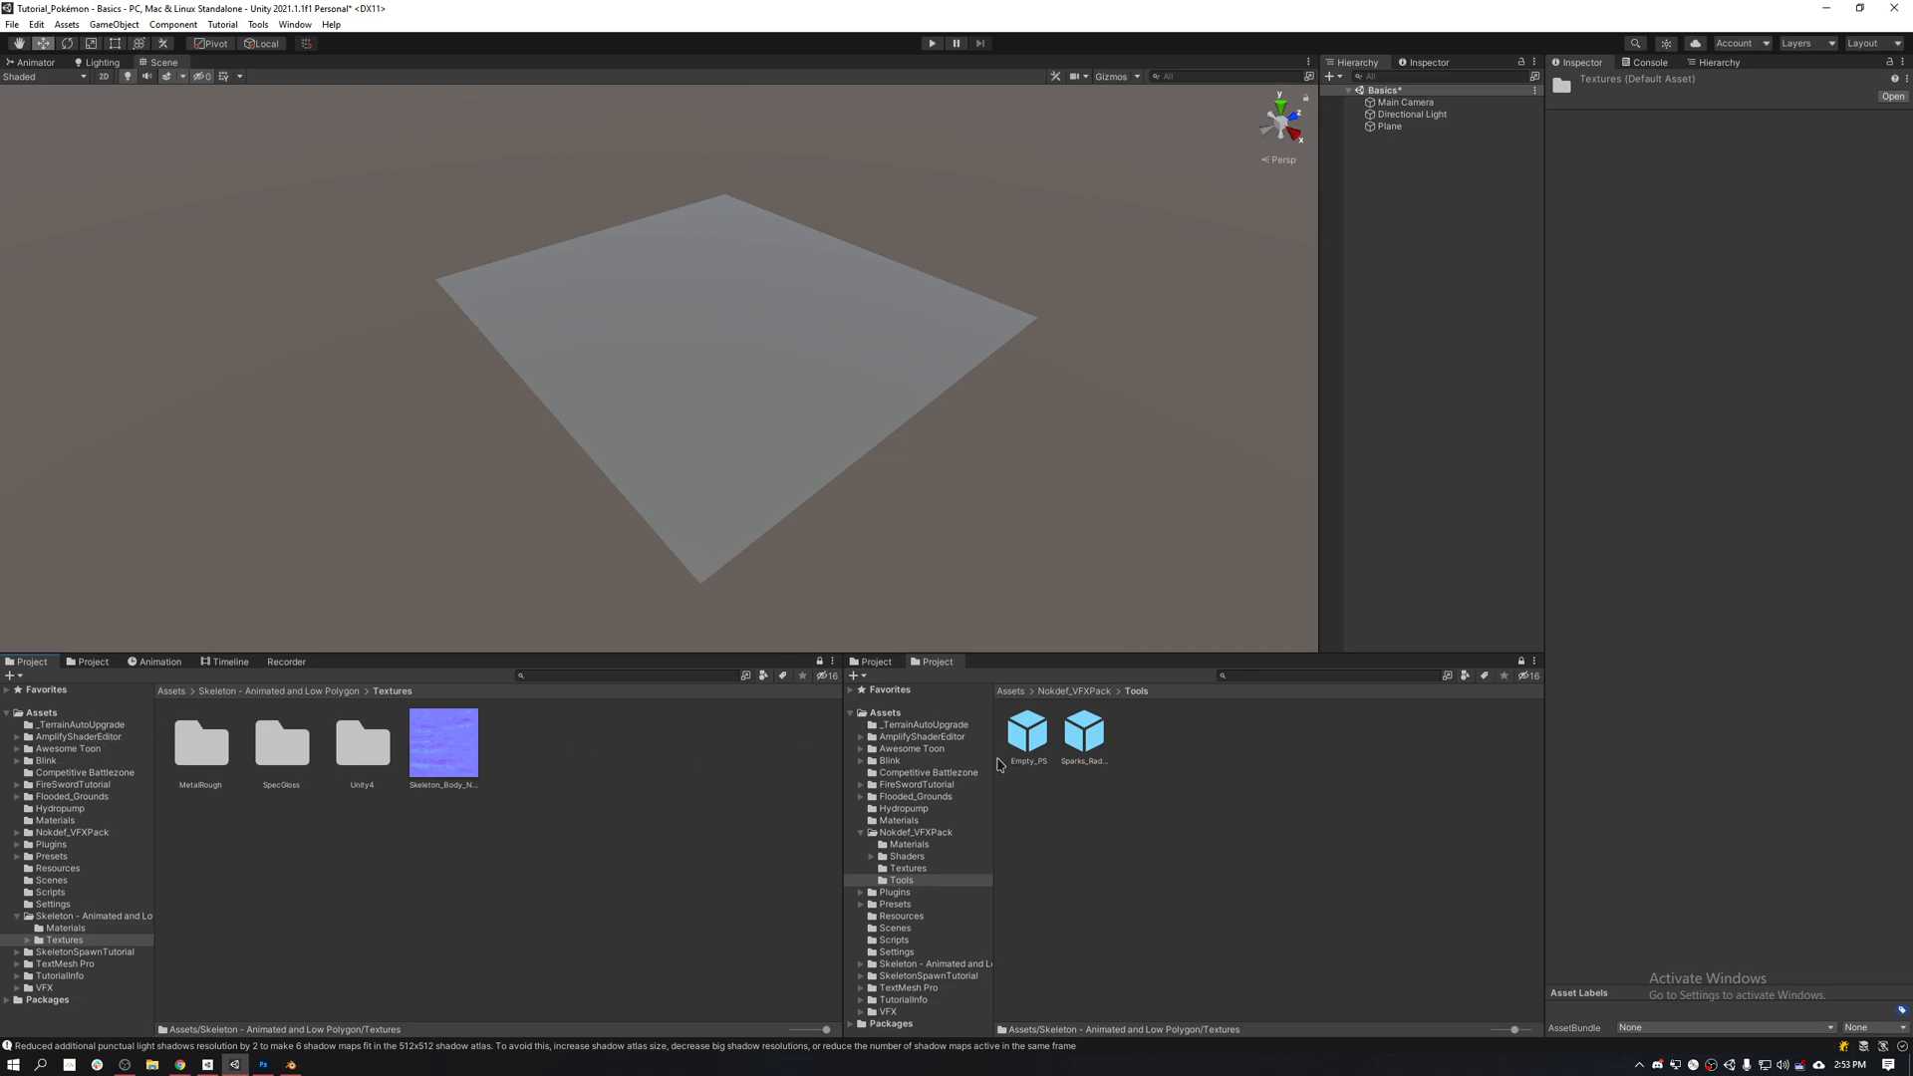
Step: Select Sparks_Atlas and cycle its preview through green, full colour and alpha, ending on green
click(923, 833)
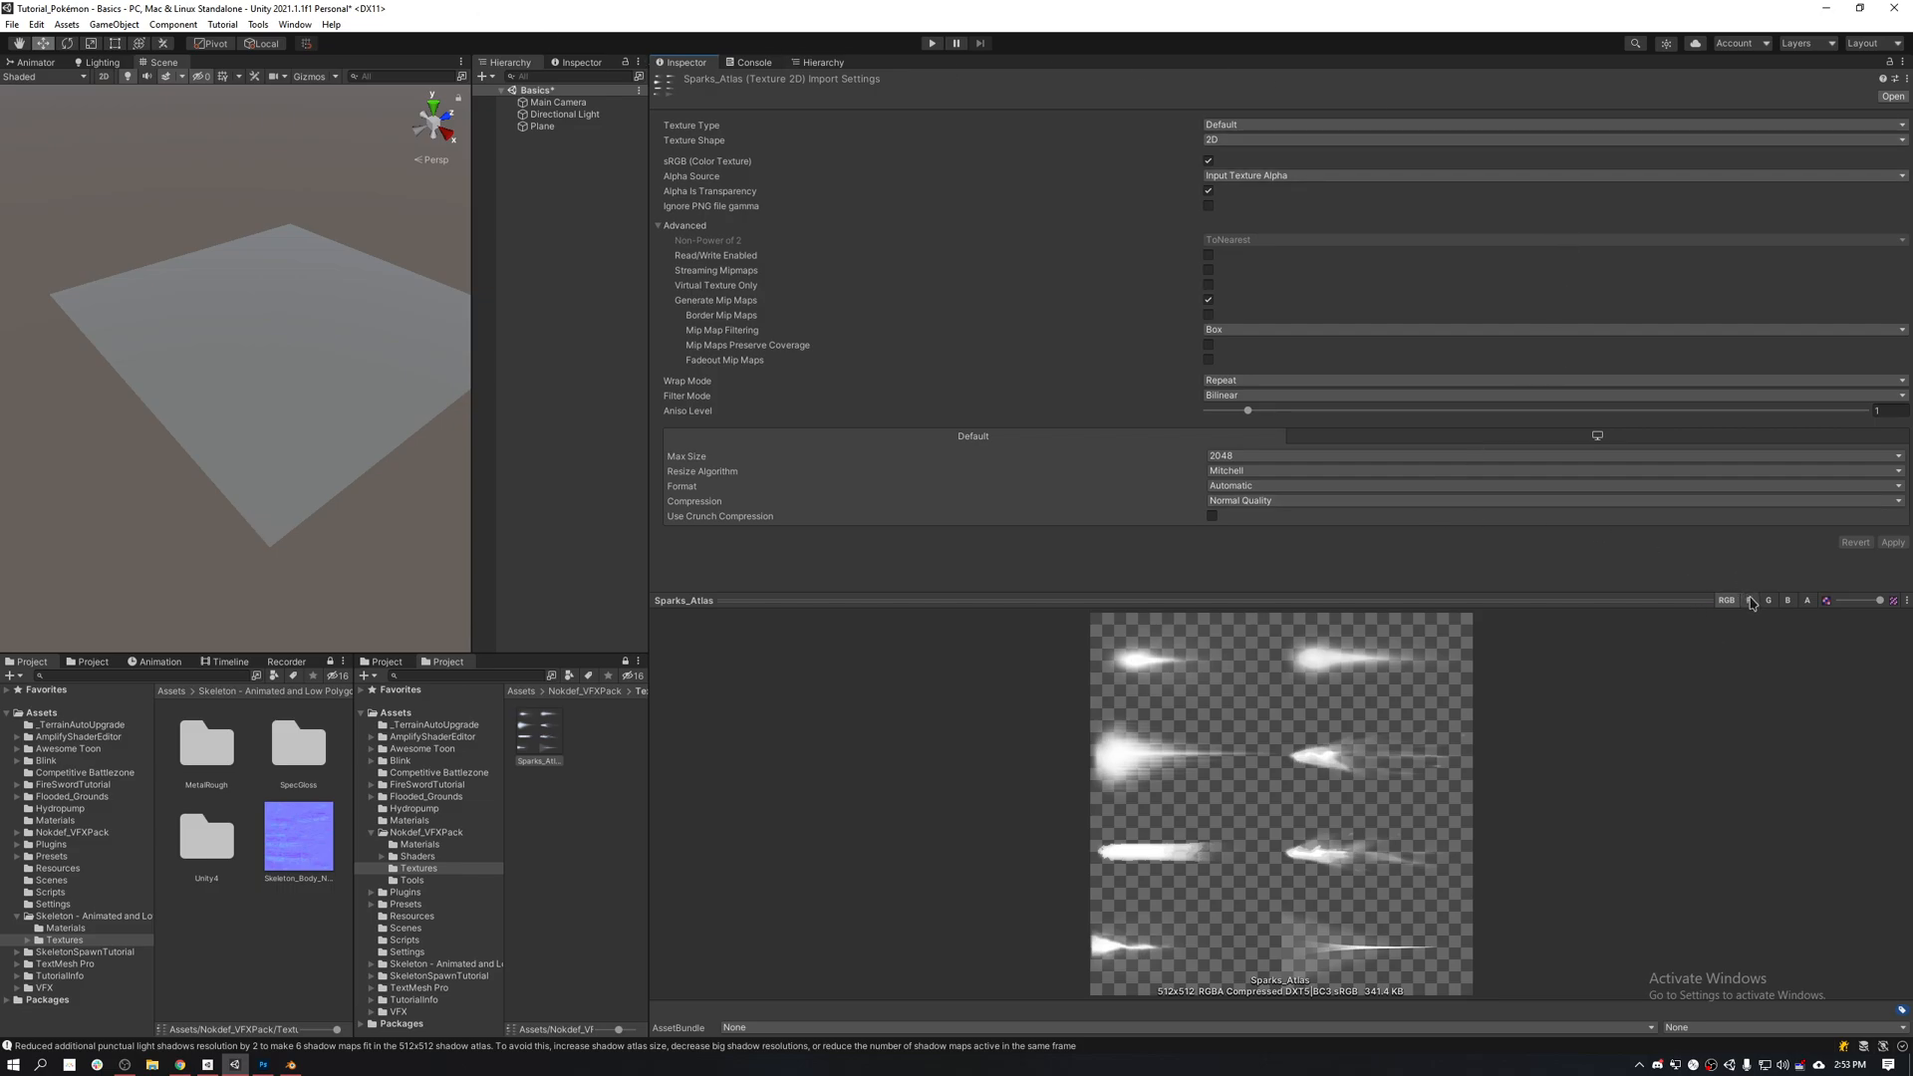
click(1767, 600)
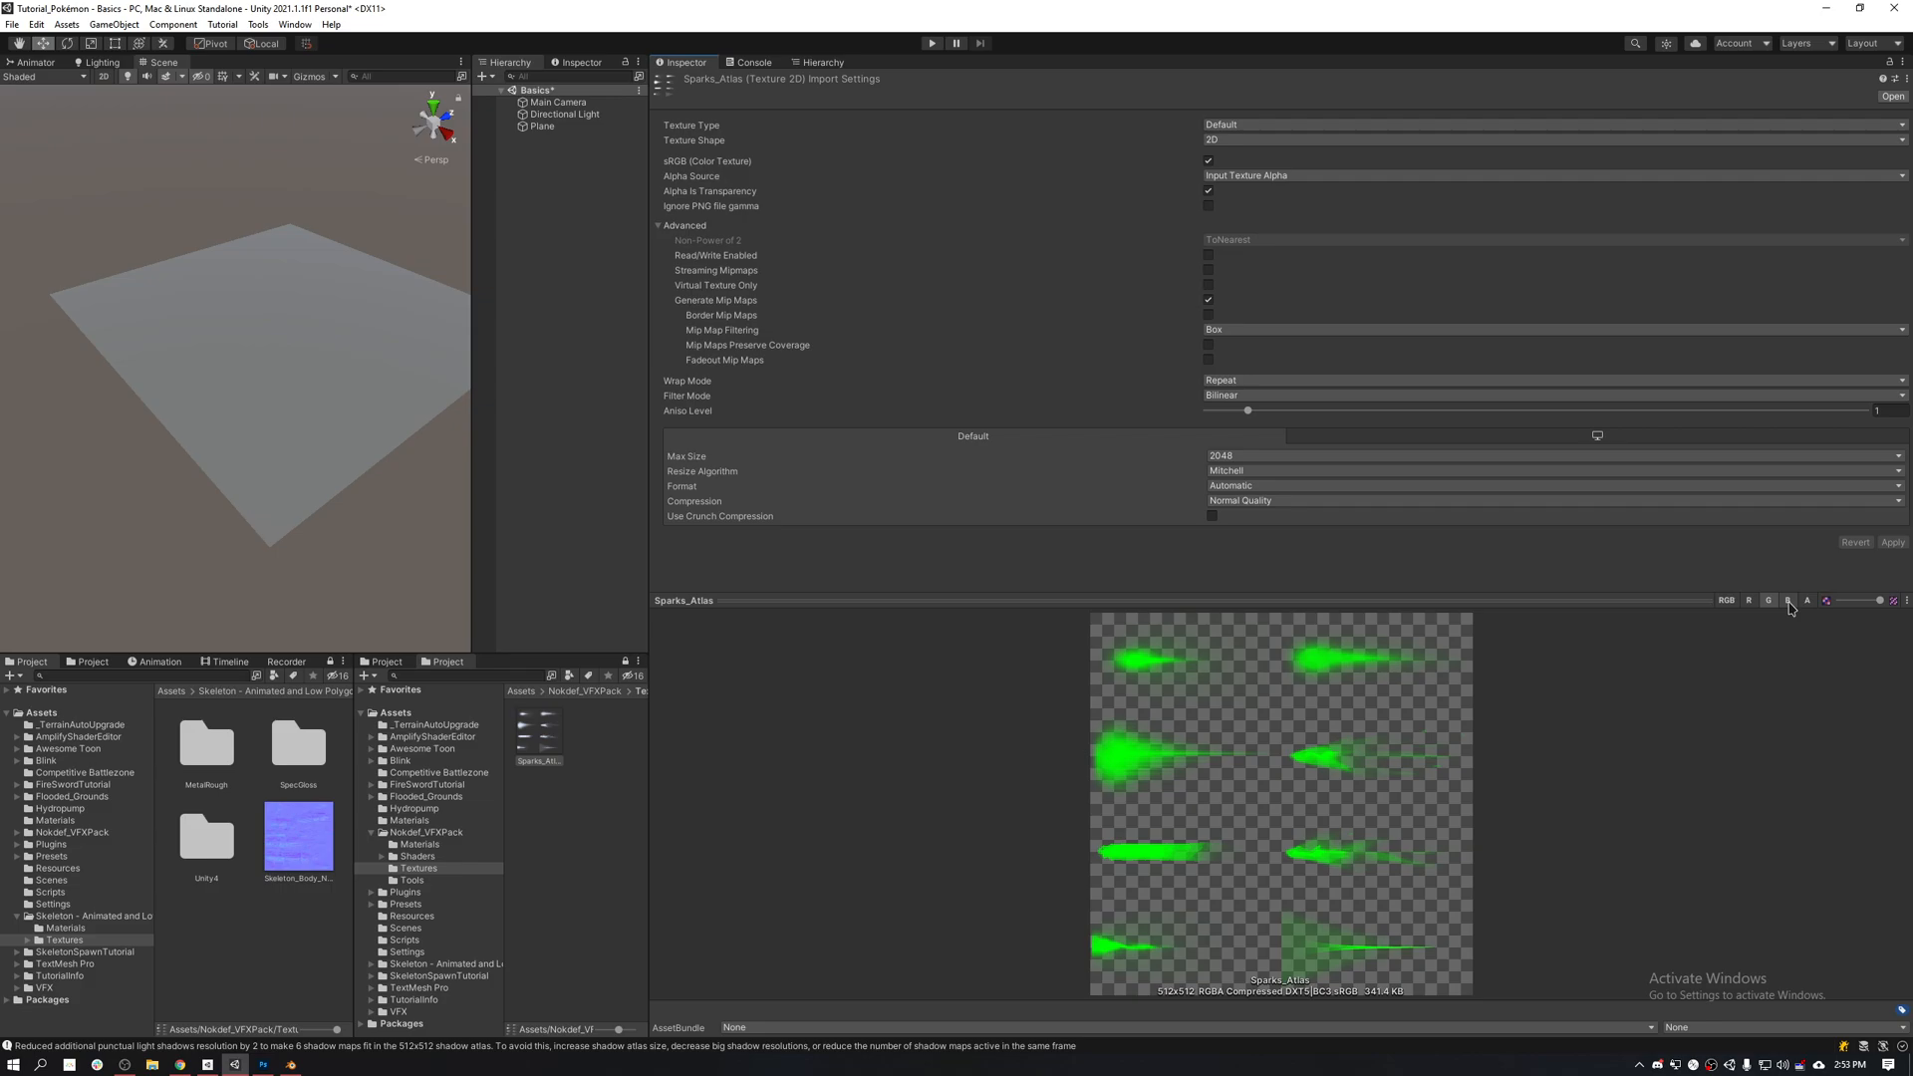
click(1807, 599)
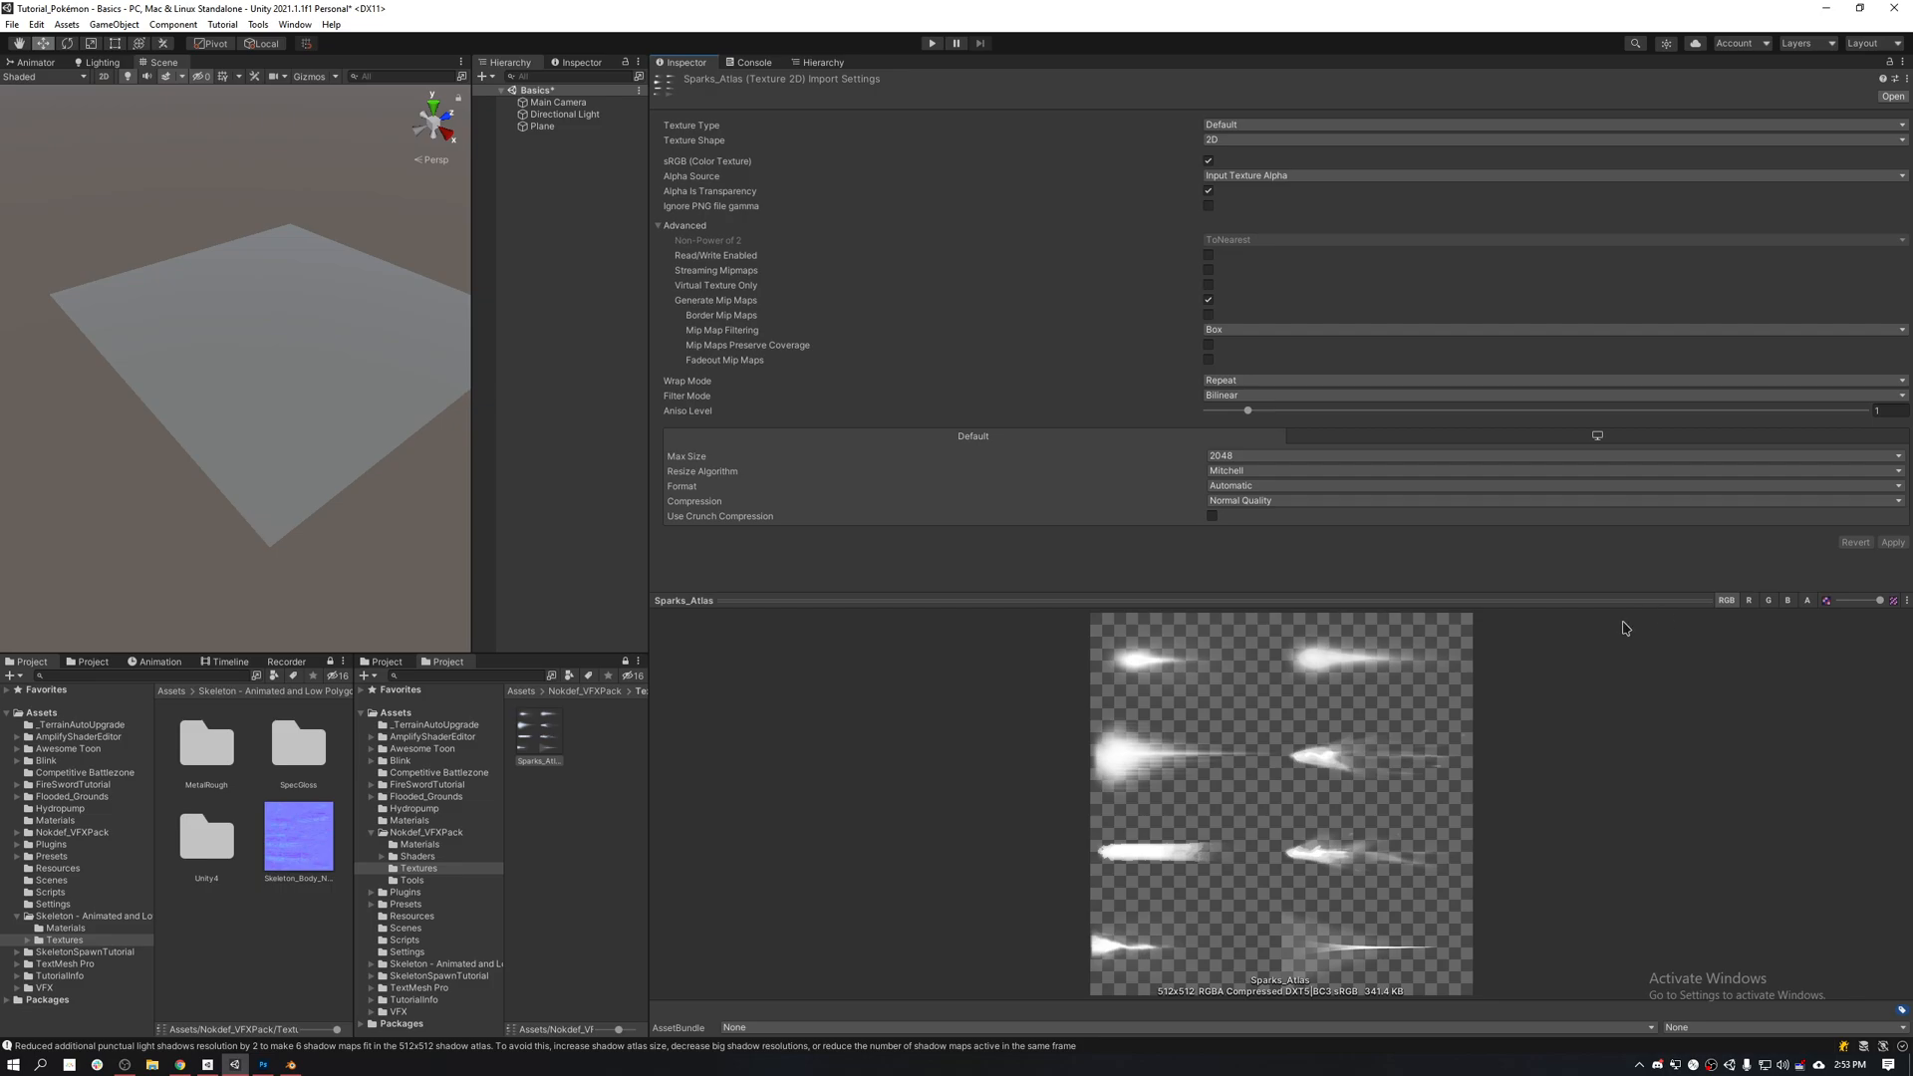
mouse_move(1375, 866)
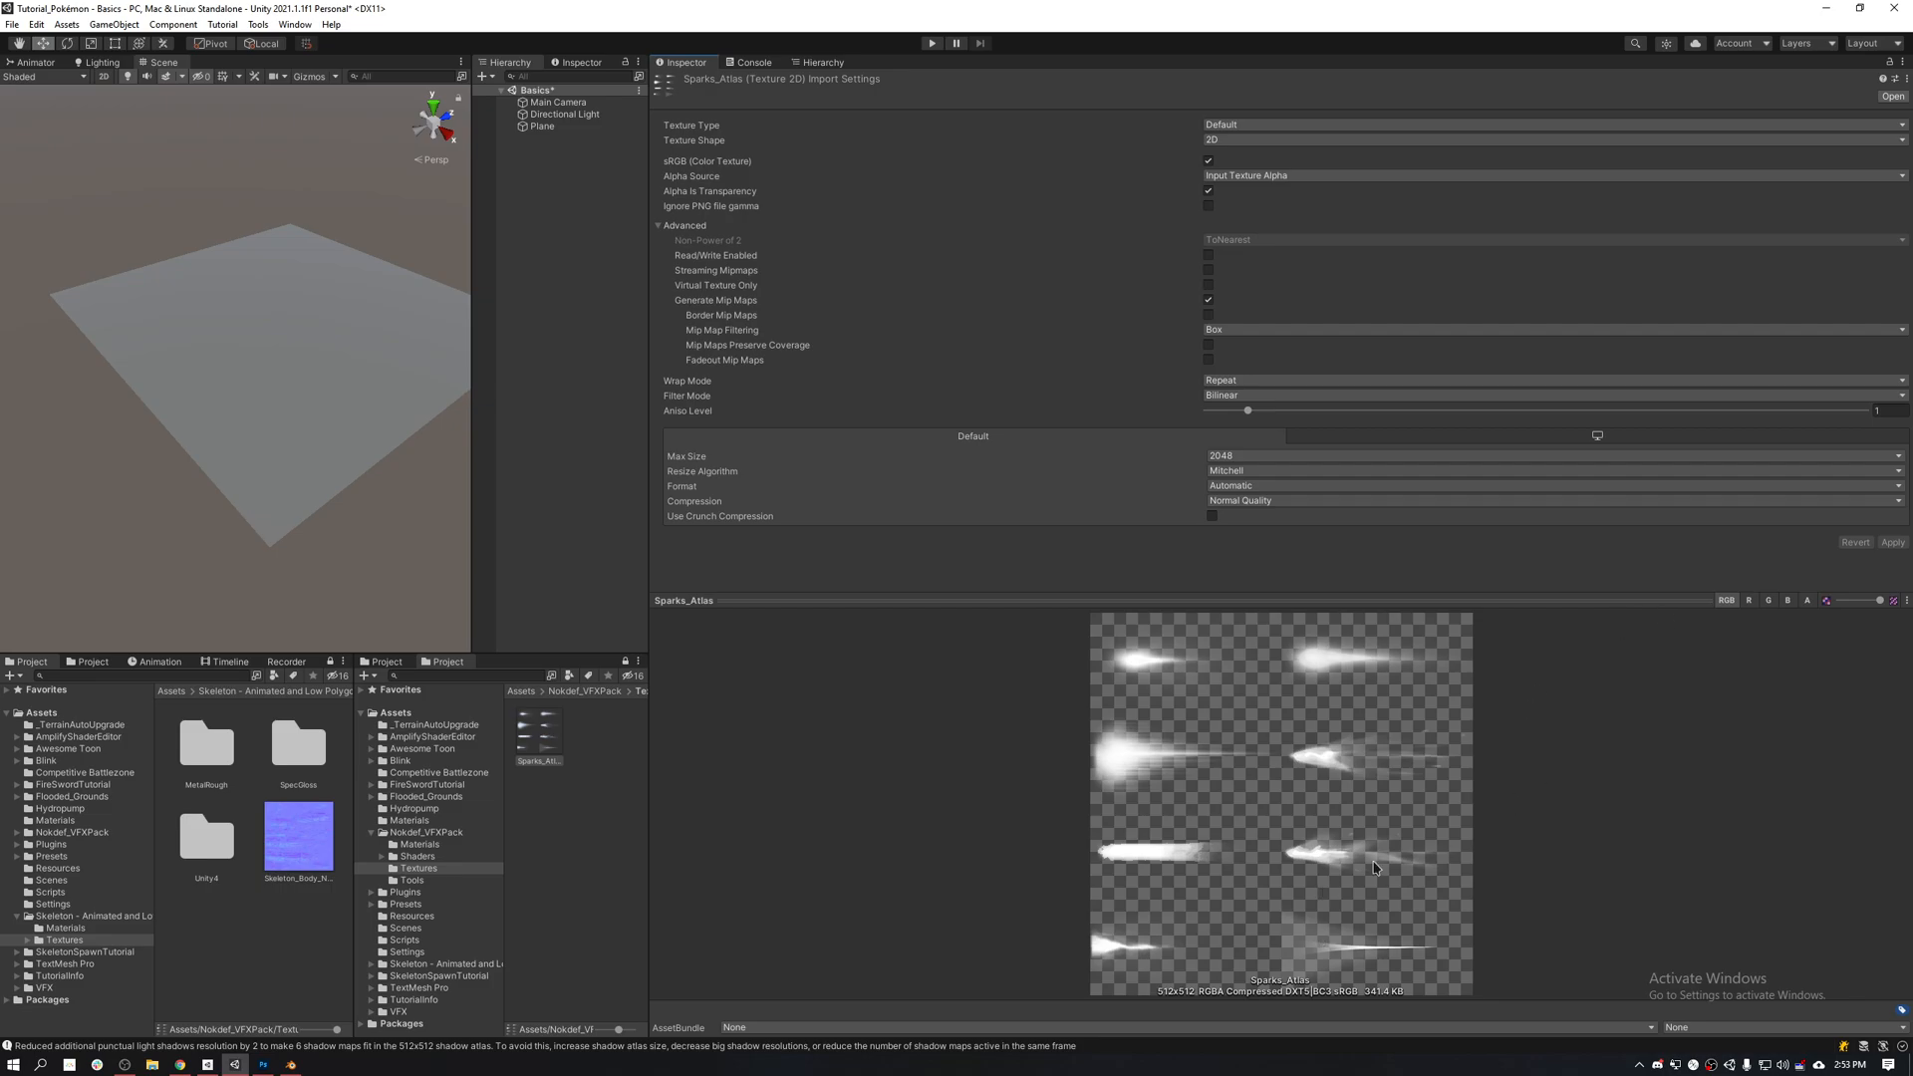
mouse_move(1572, 591)
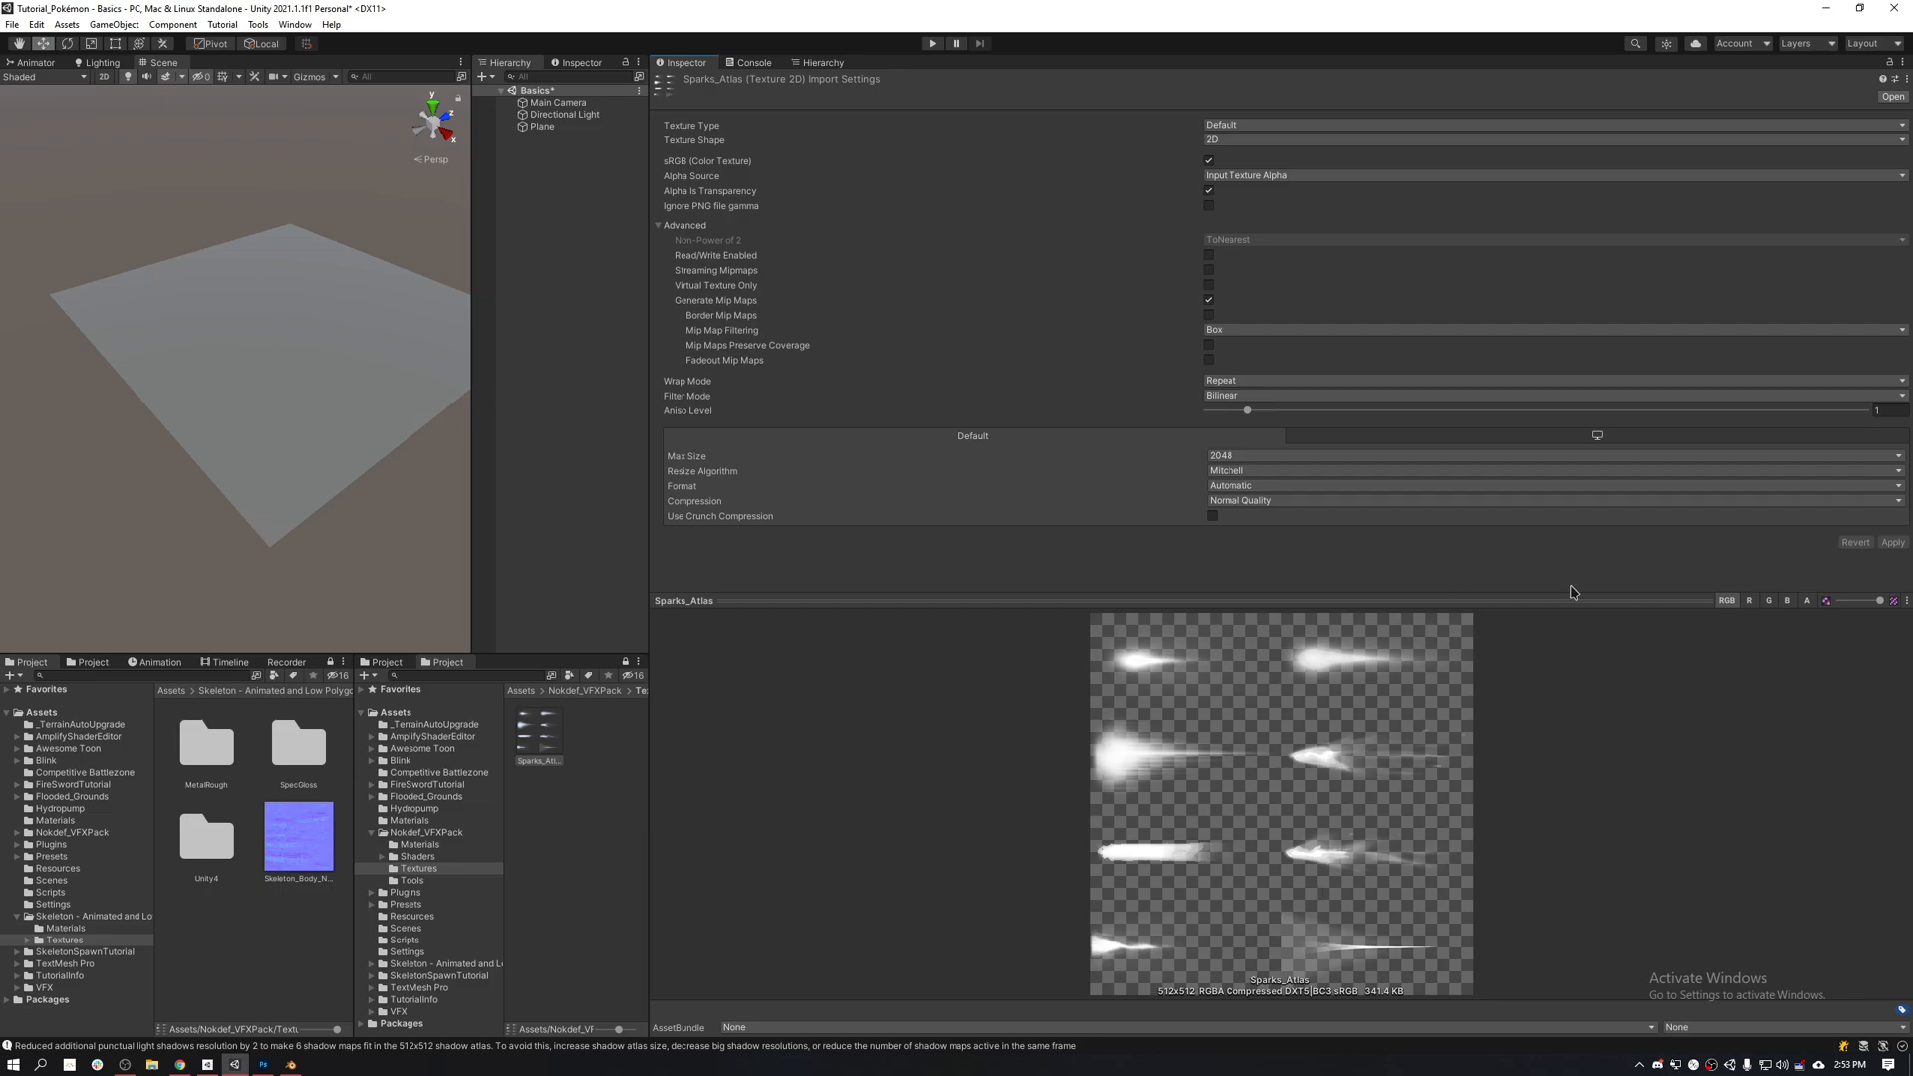
mouse_move(1696, 524)
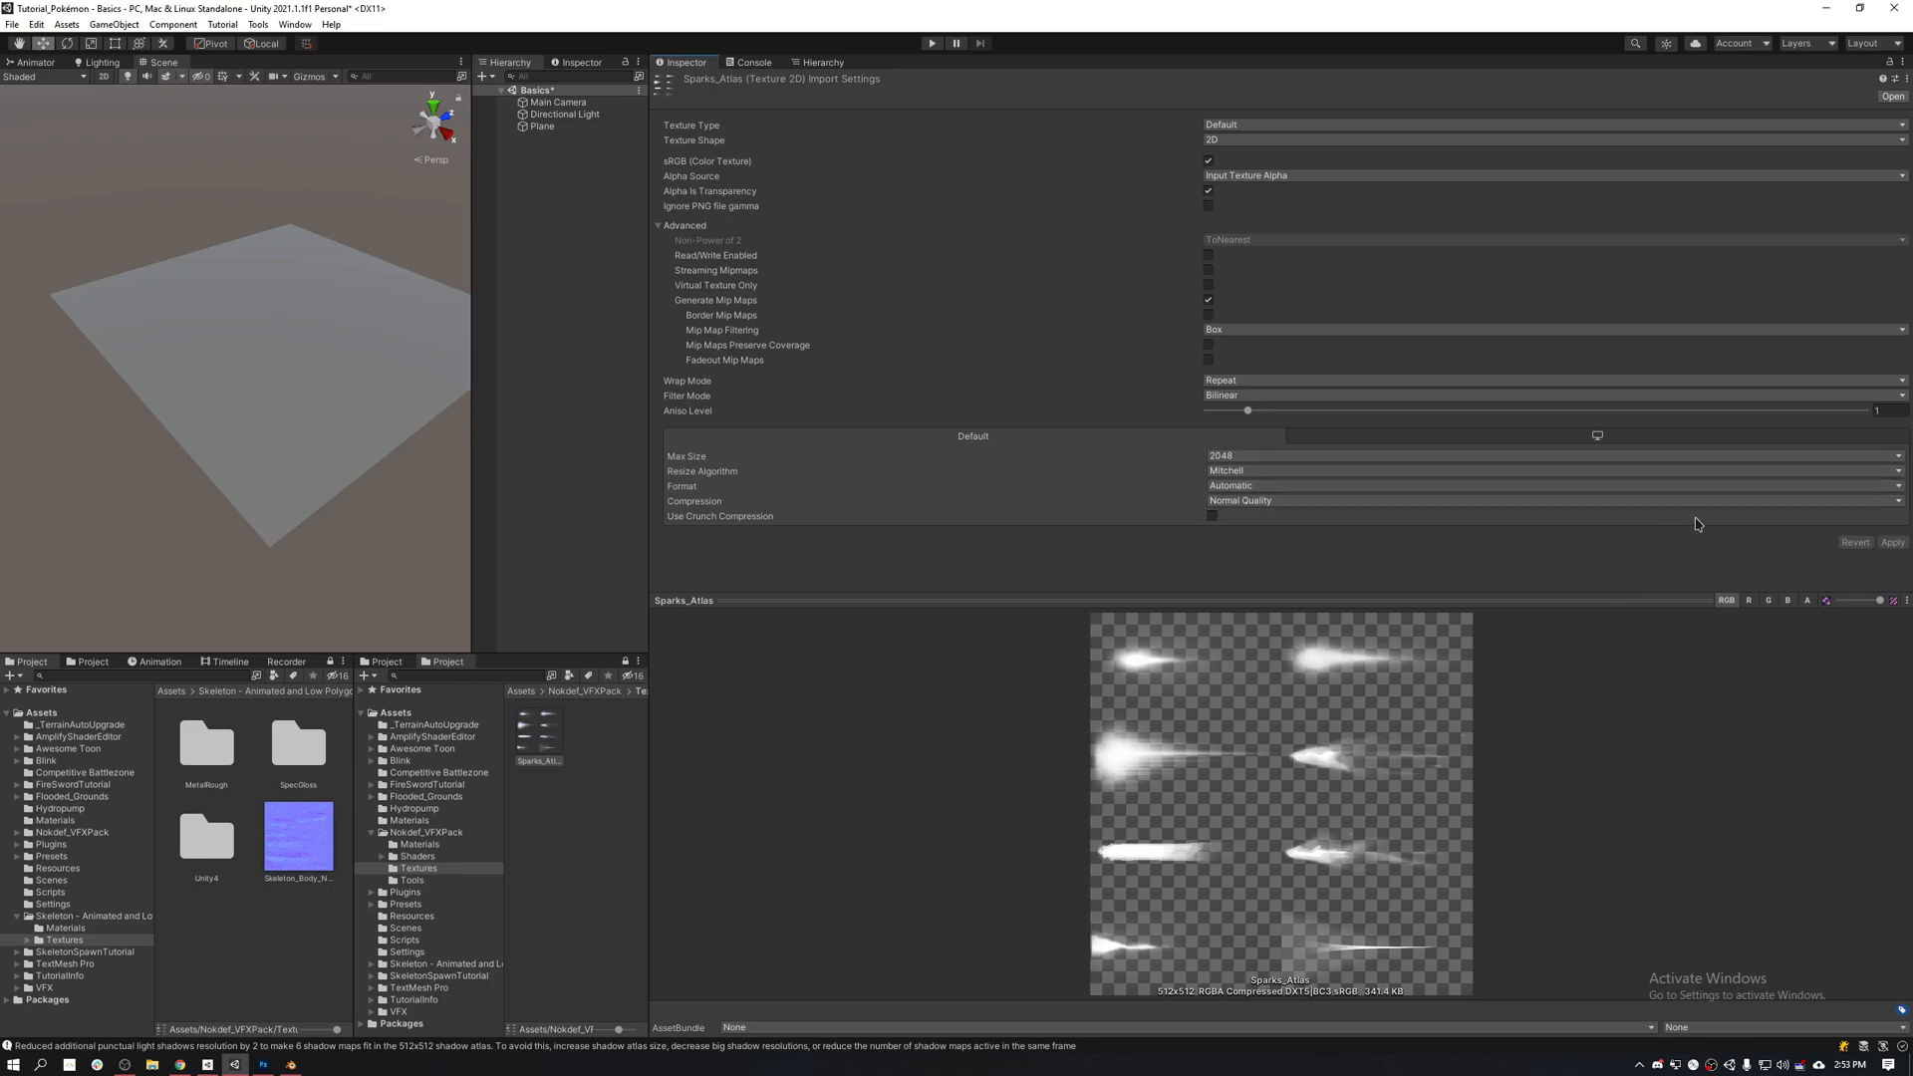
mouse_move(1742, 570)
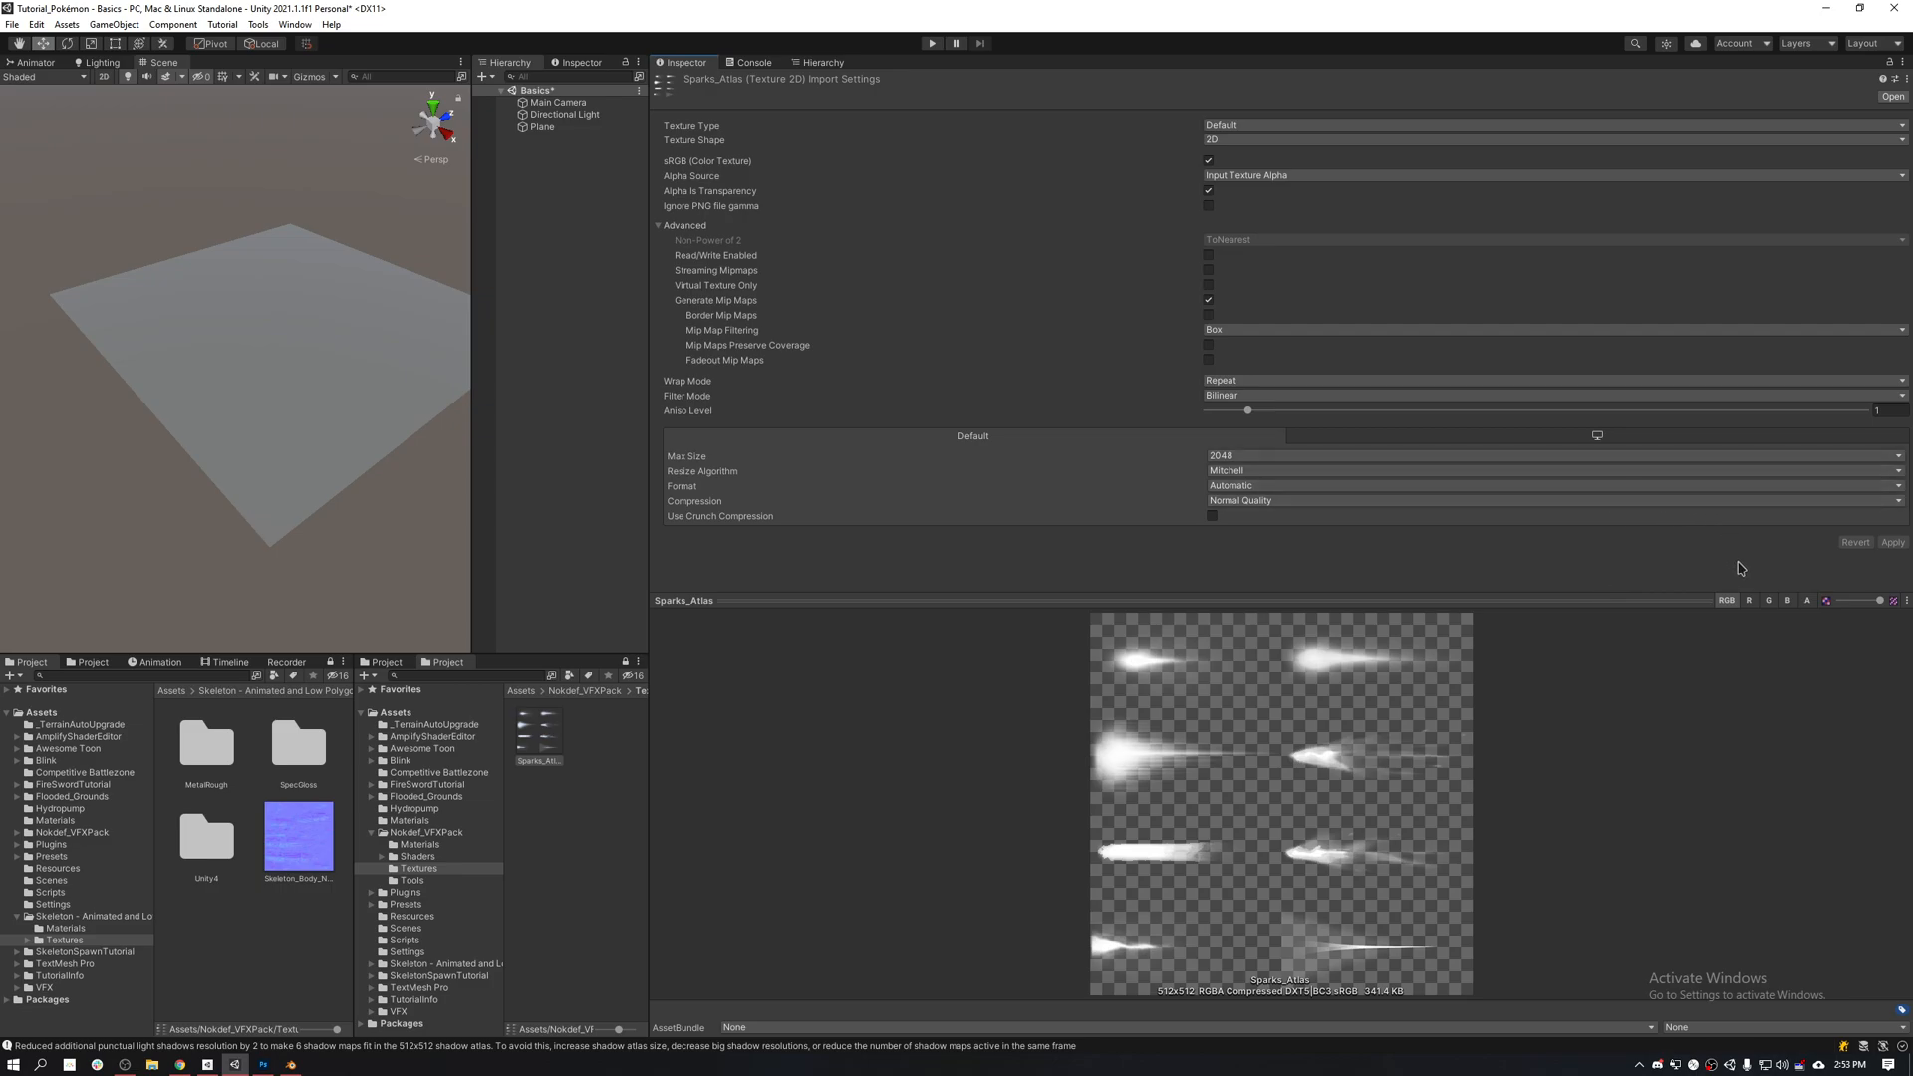
mouse_move(1805, 628)
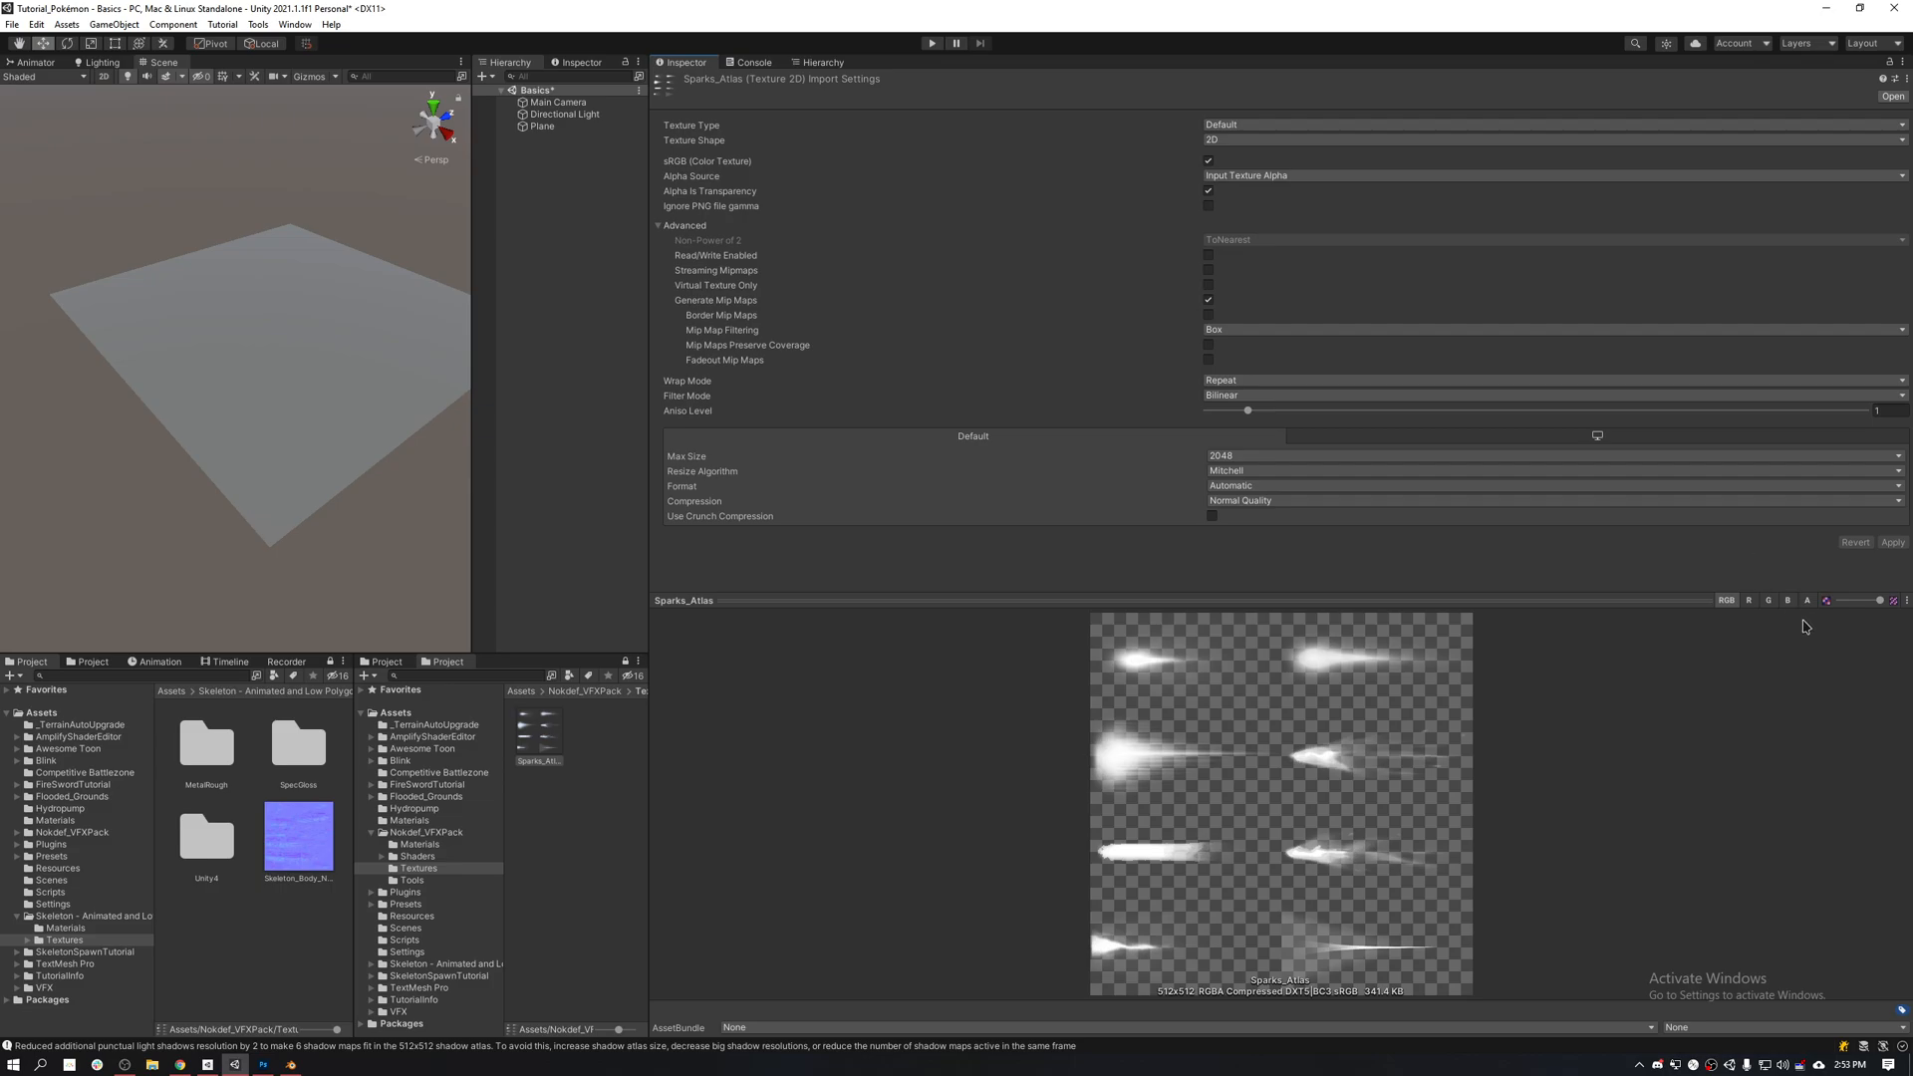
click(1807, 600)
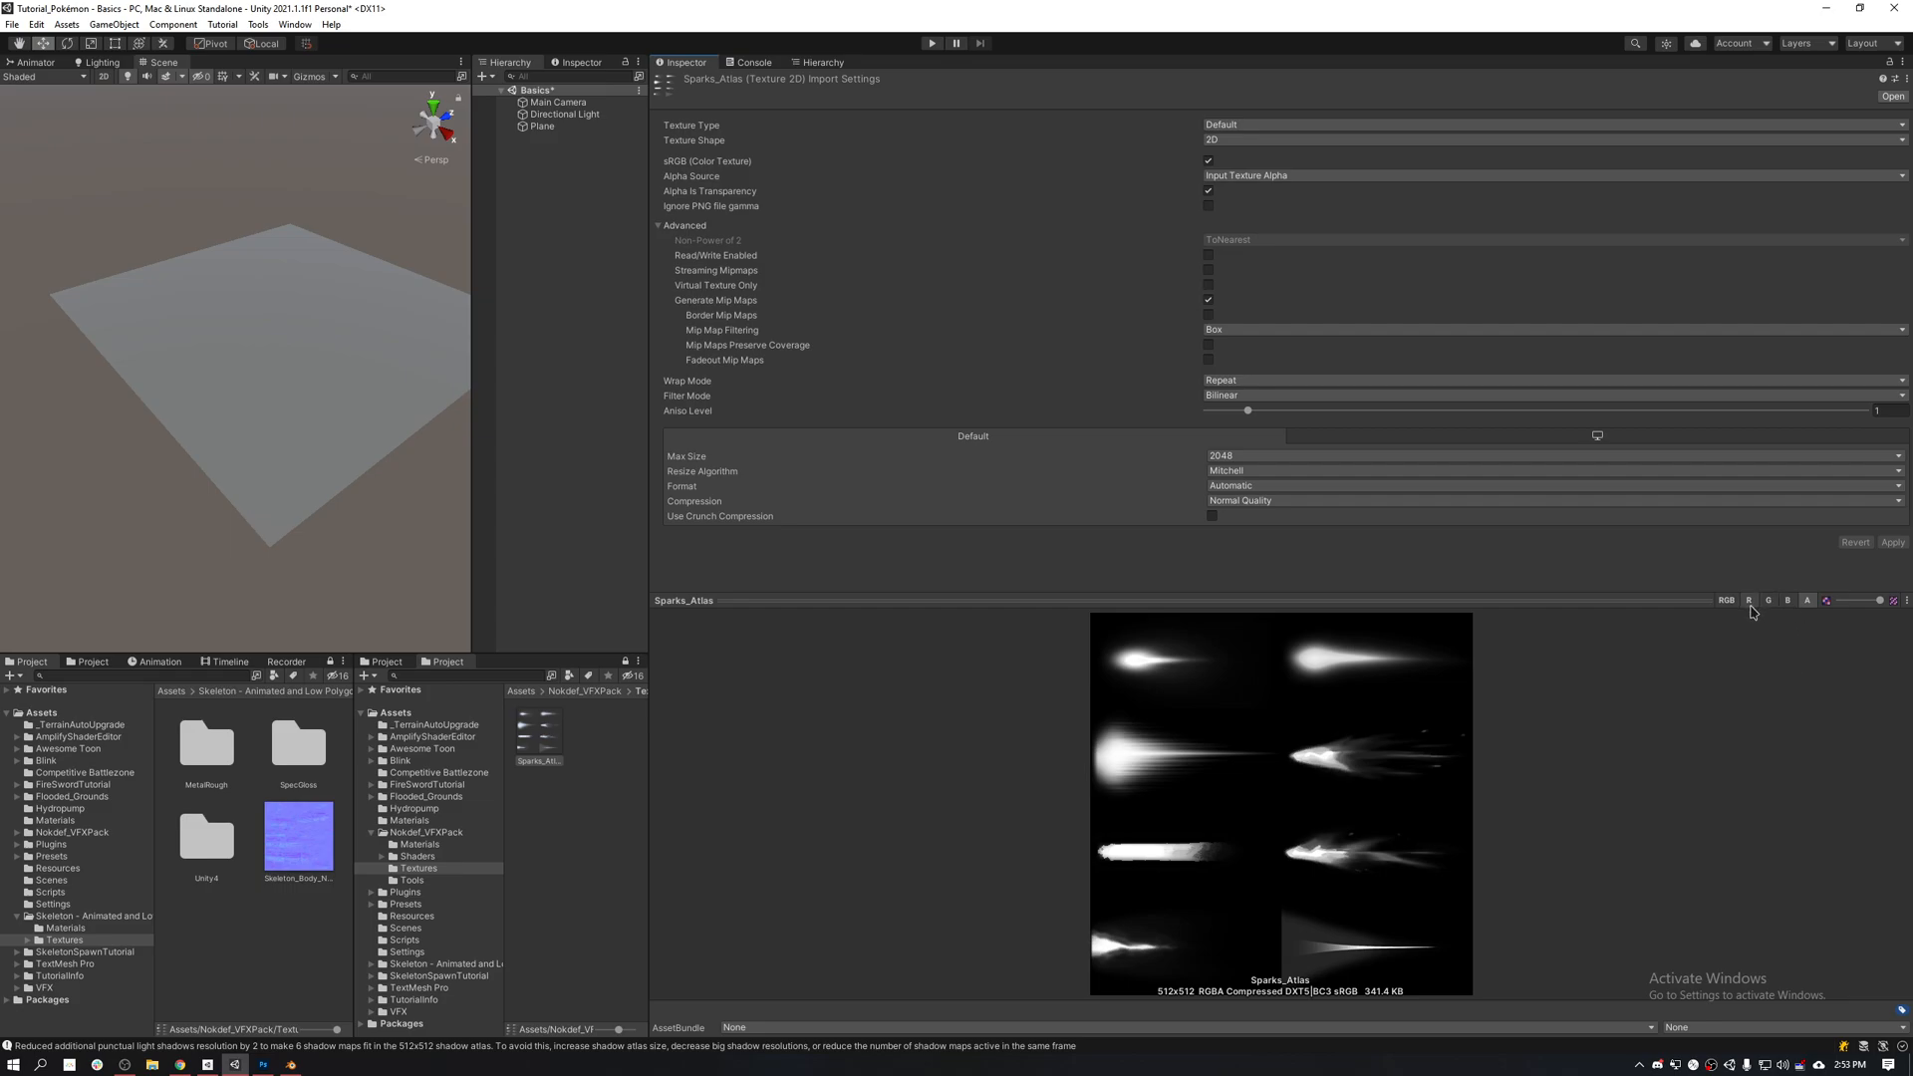
click(1747, 600)
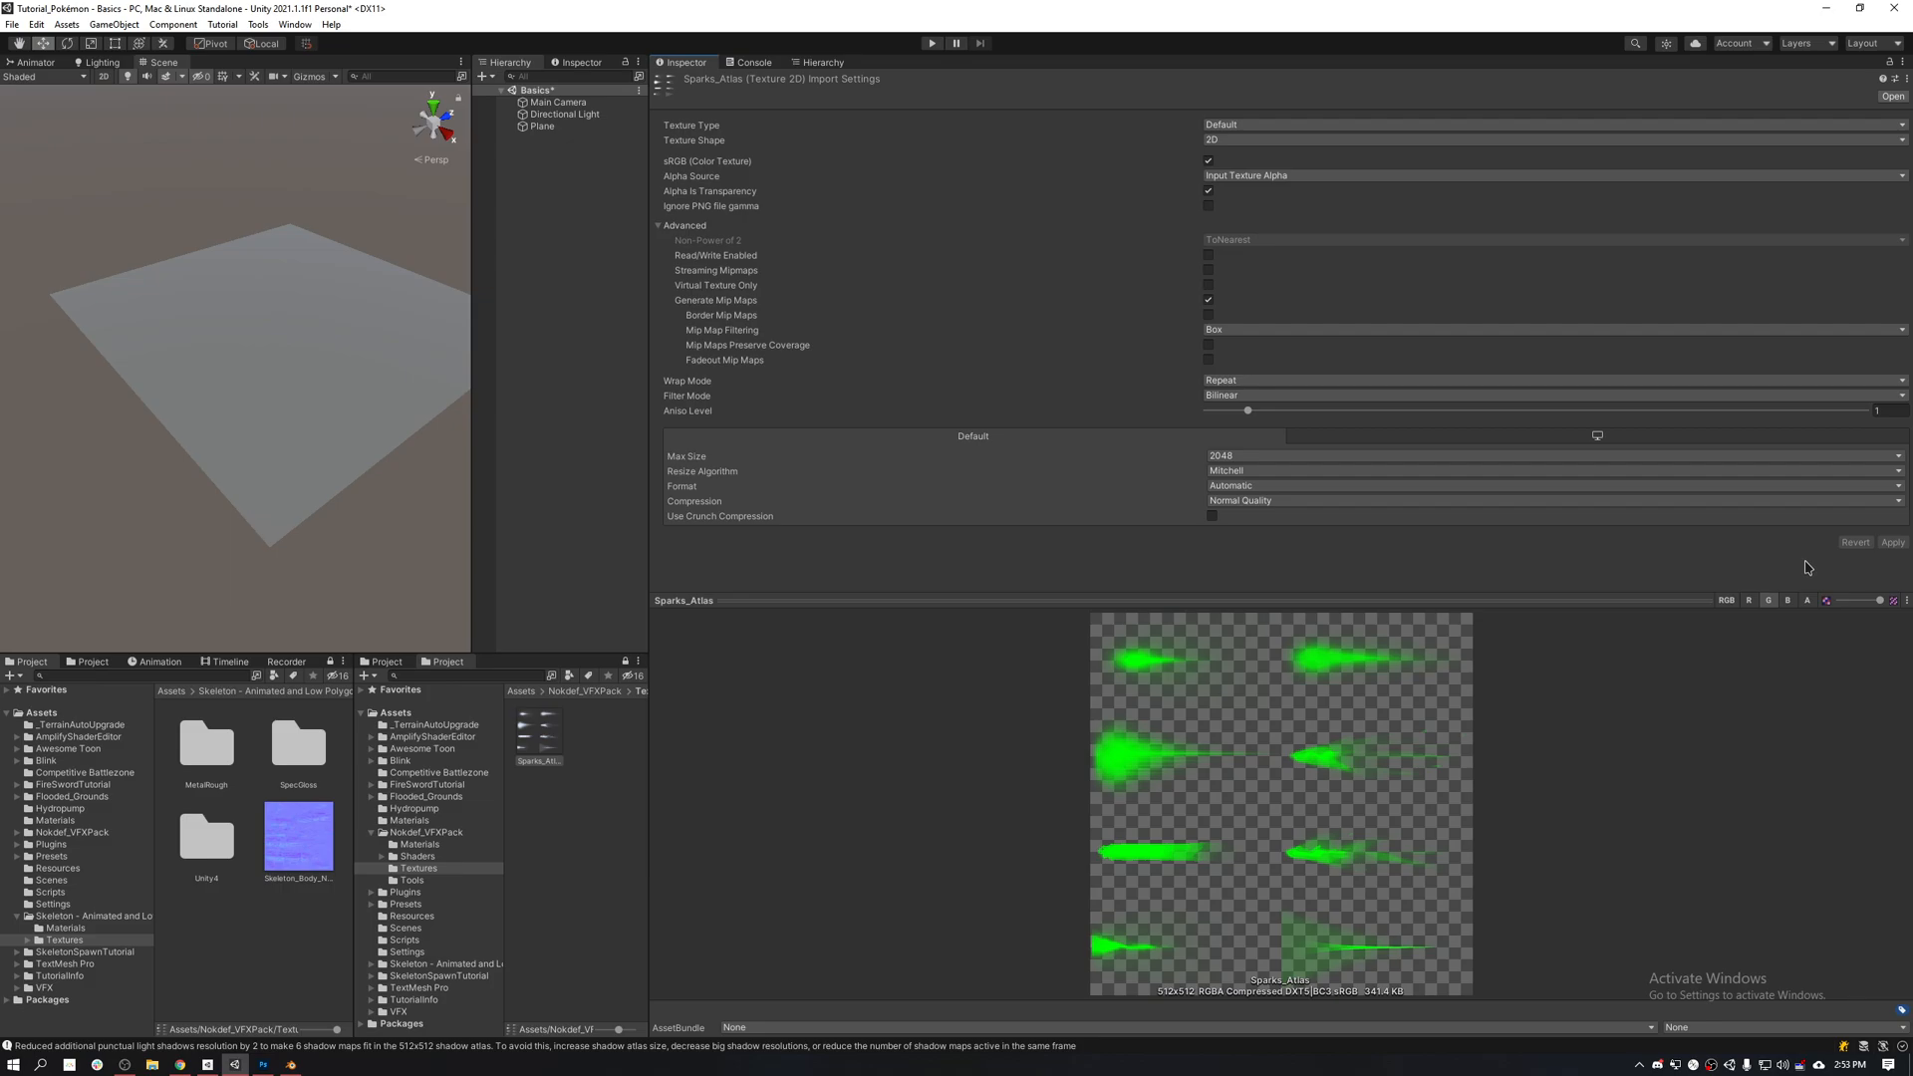
mouse_move(1749, 540)
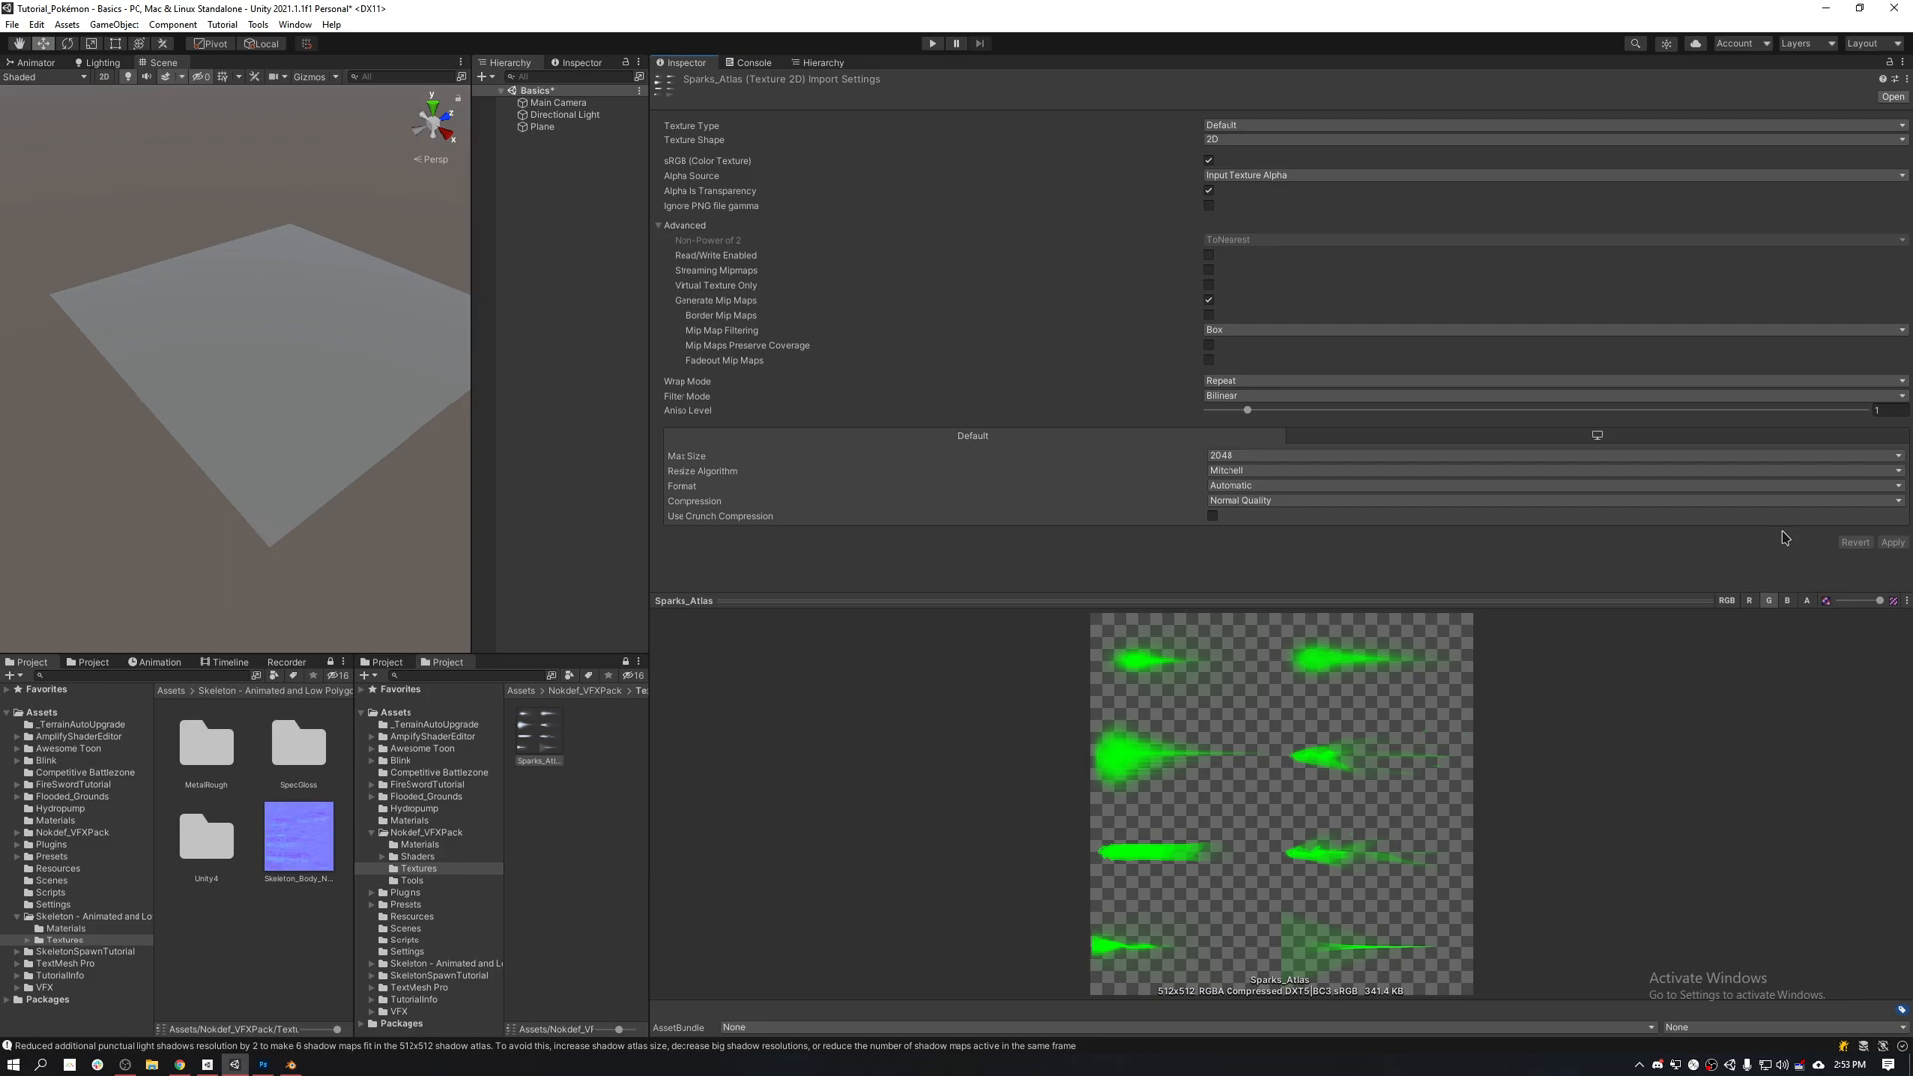
mouse_move(1781, 538)
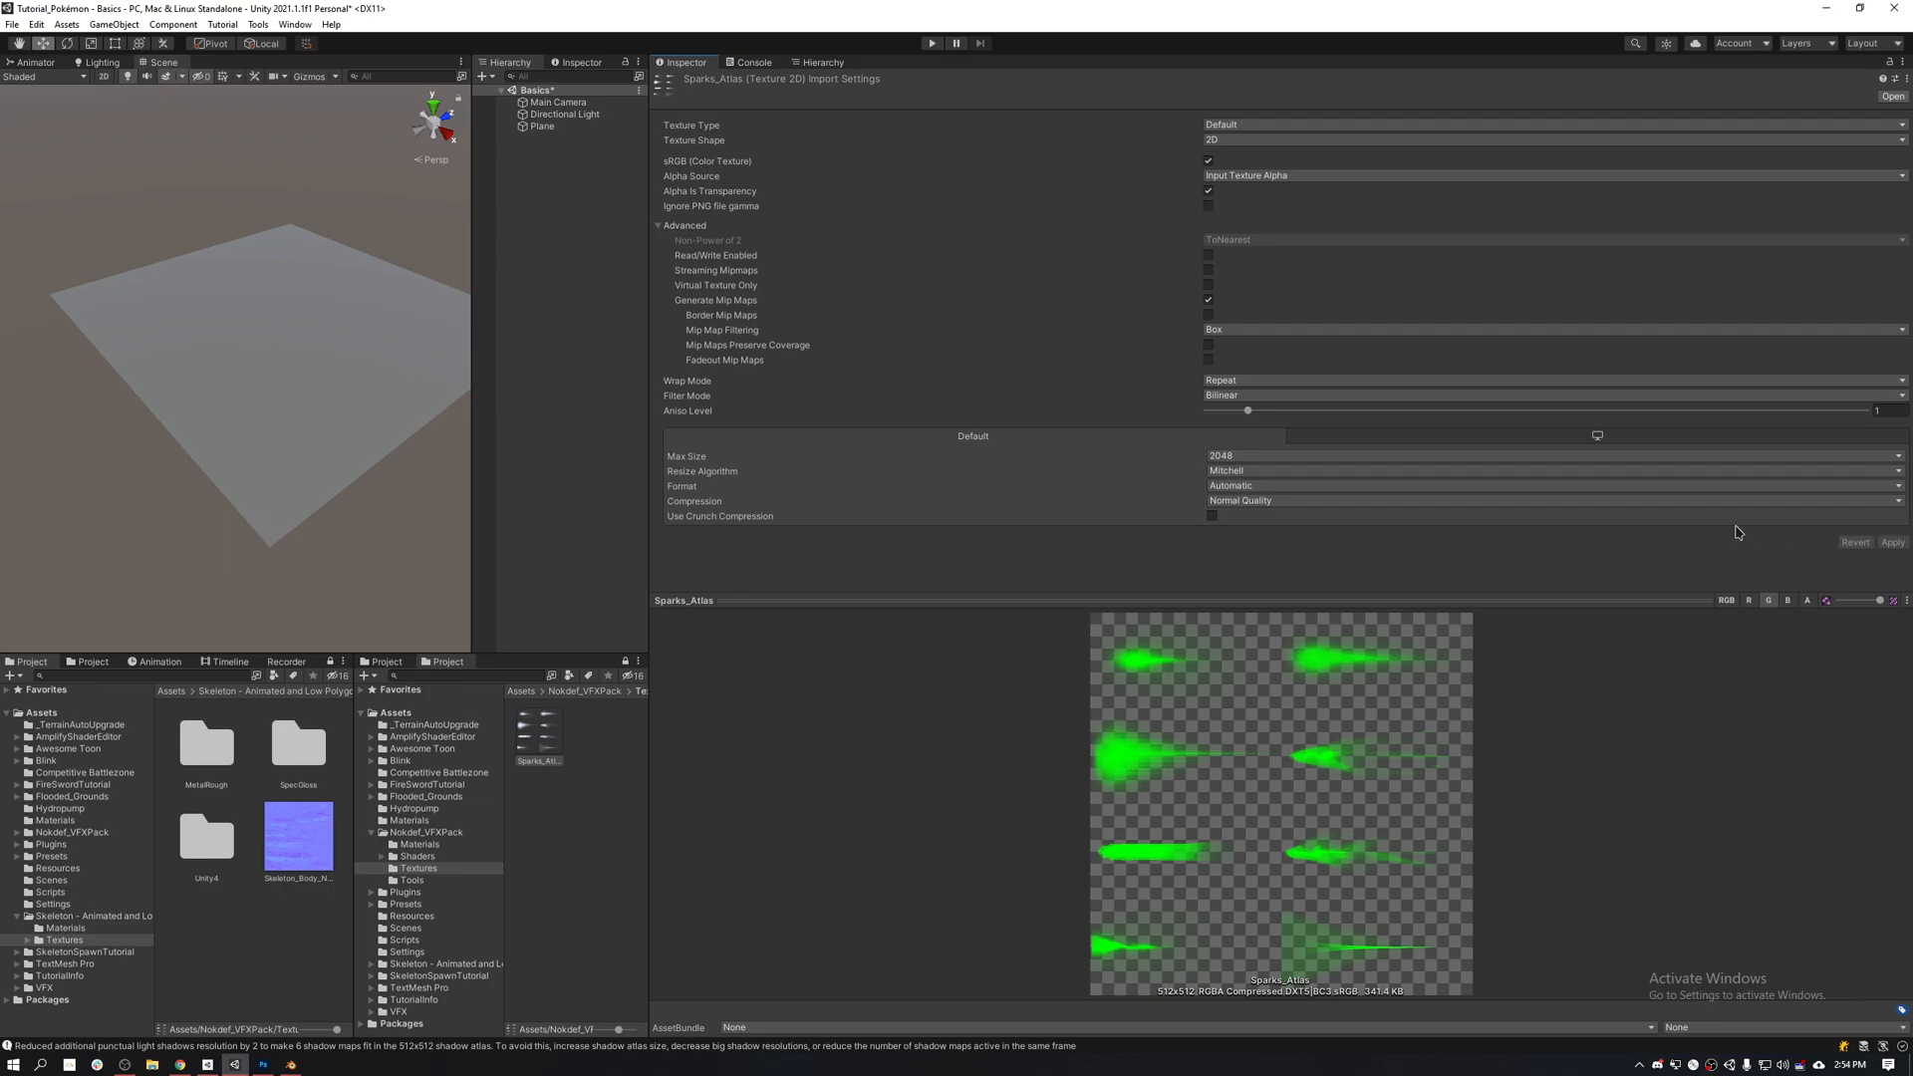
mouse_move(1232, 474)
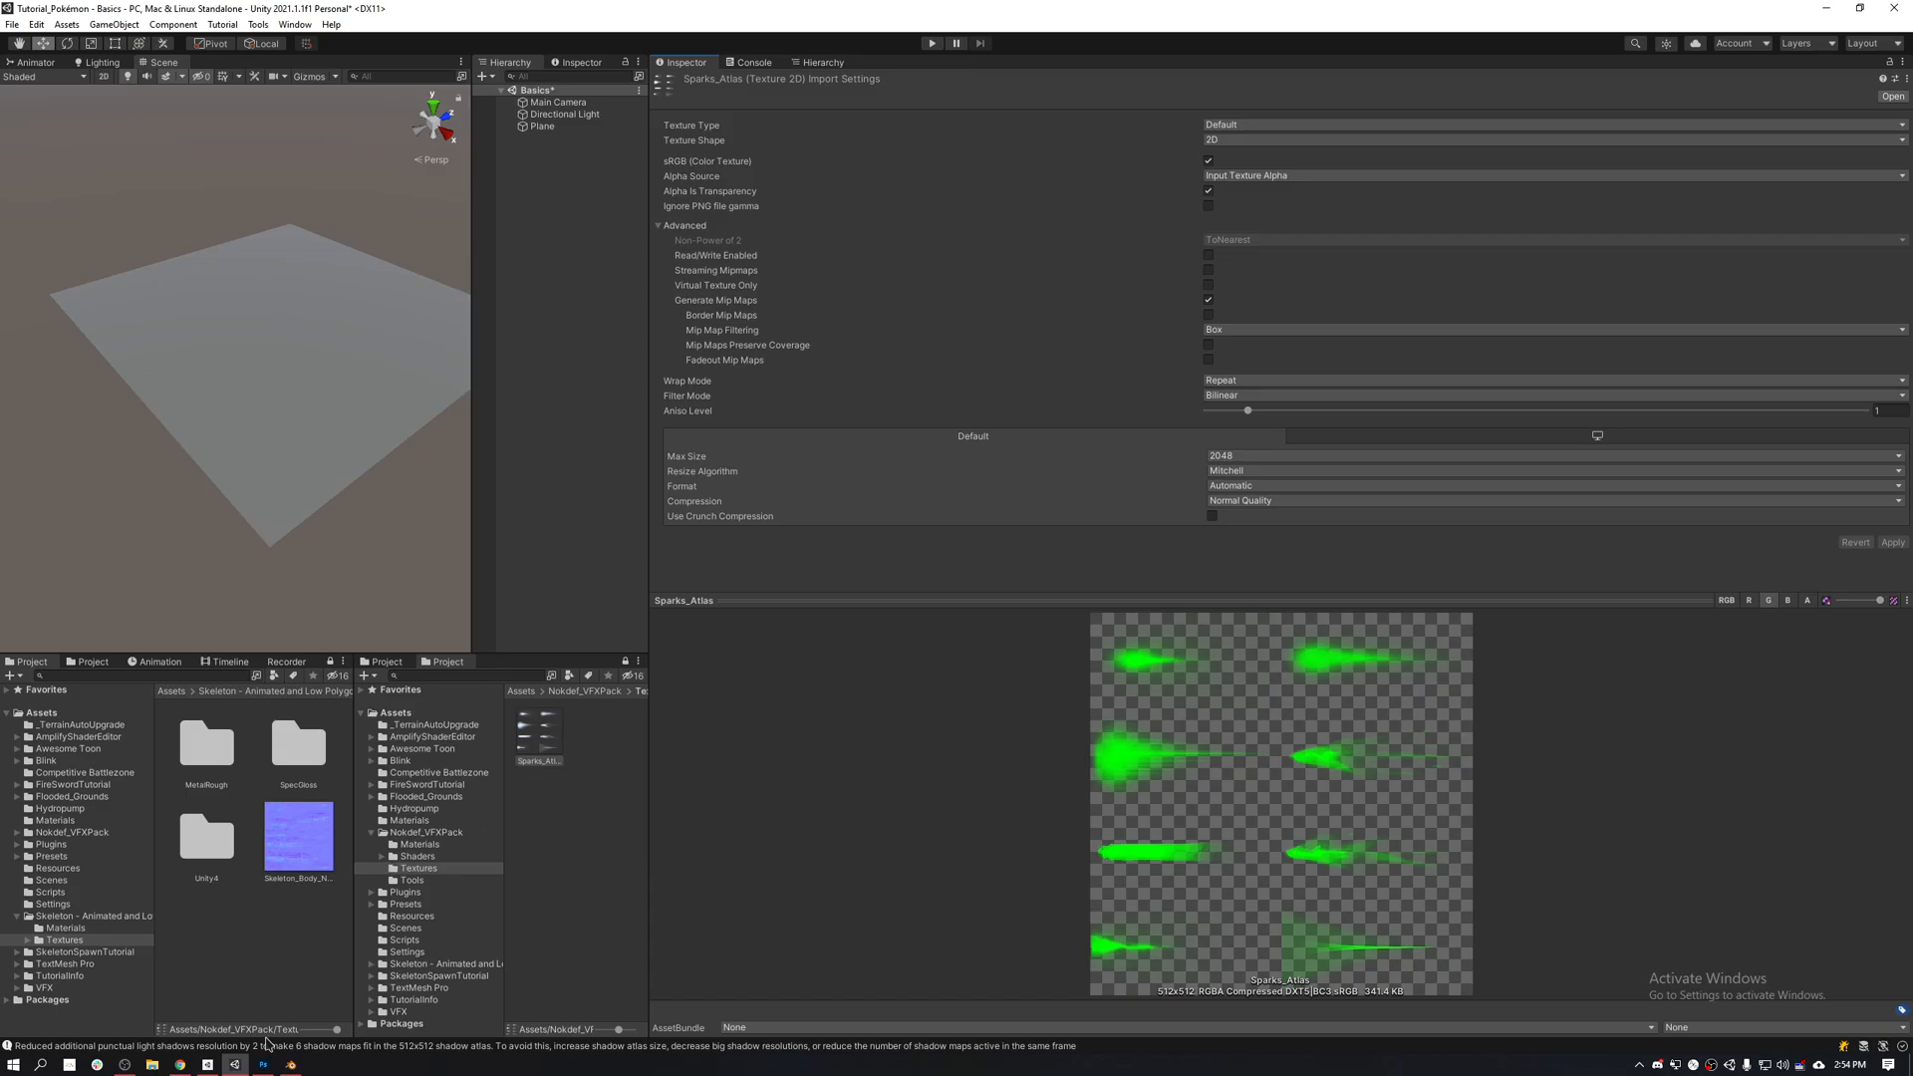
Step: Return to Photoshop and close a yellow tilted quadrilateral outline with brush lines
click(261, 1064)
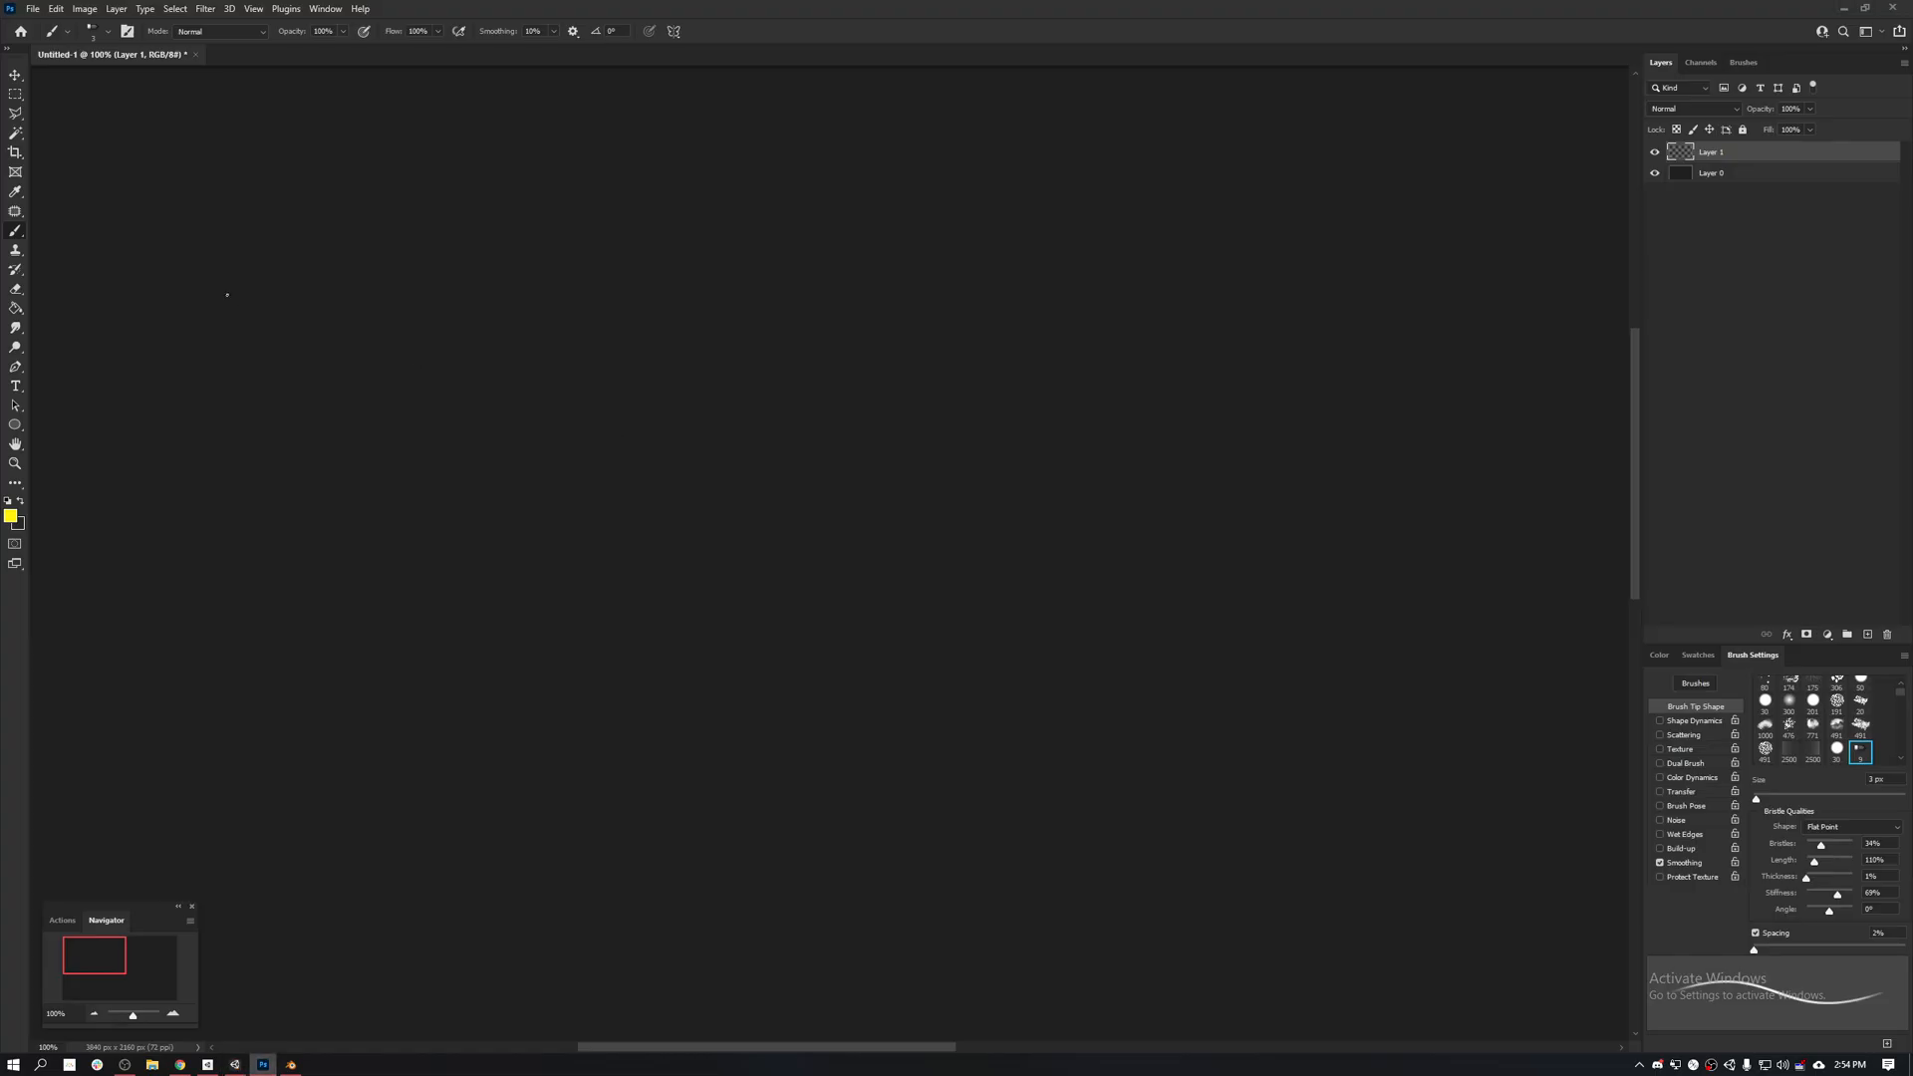
drag(365, 249, 773, 225)
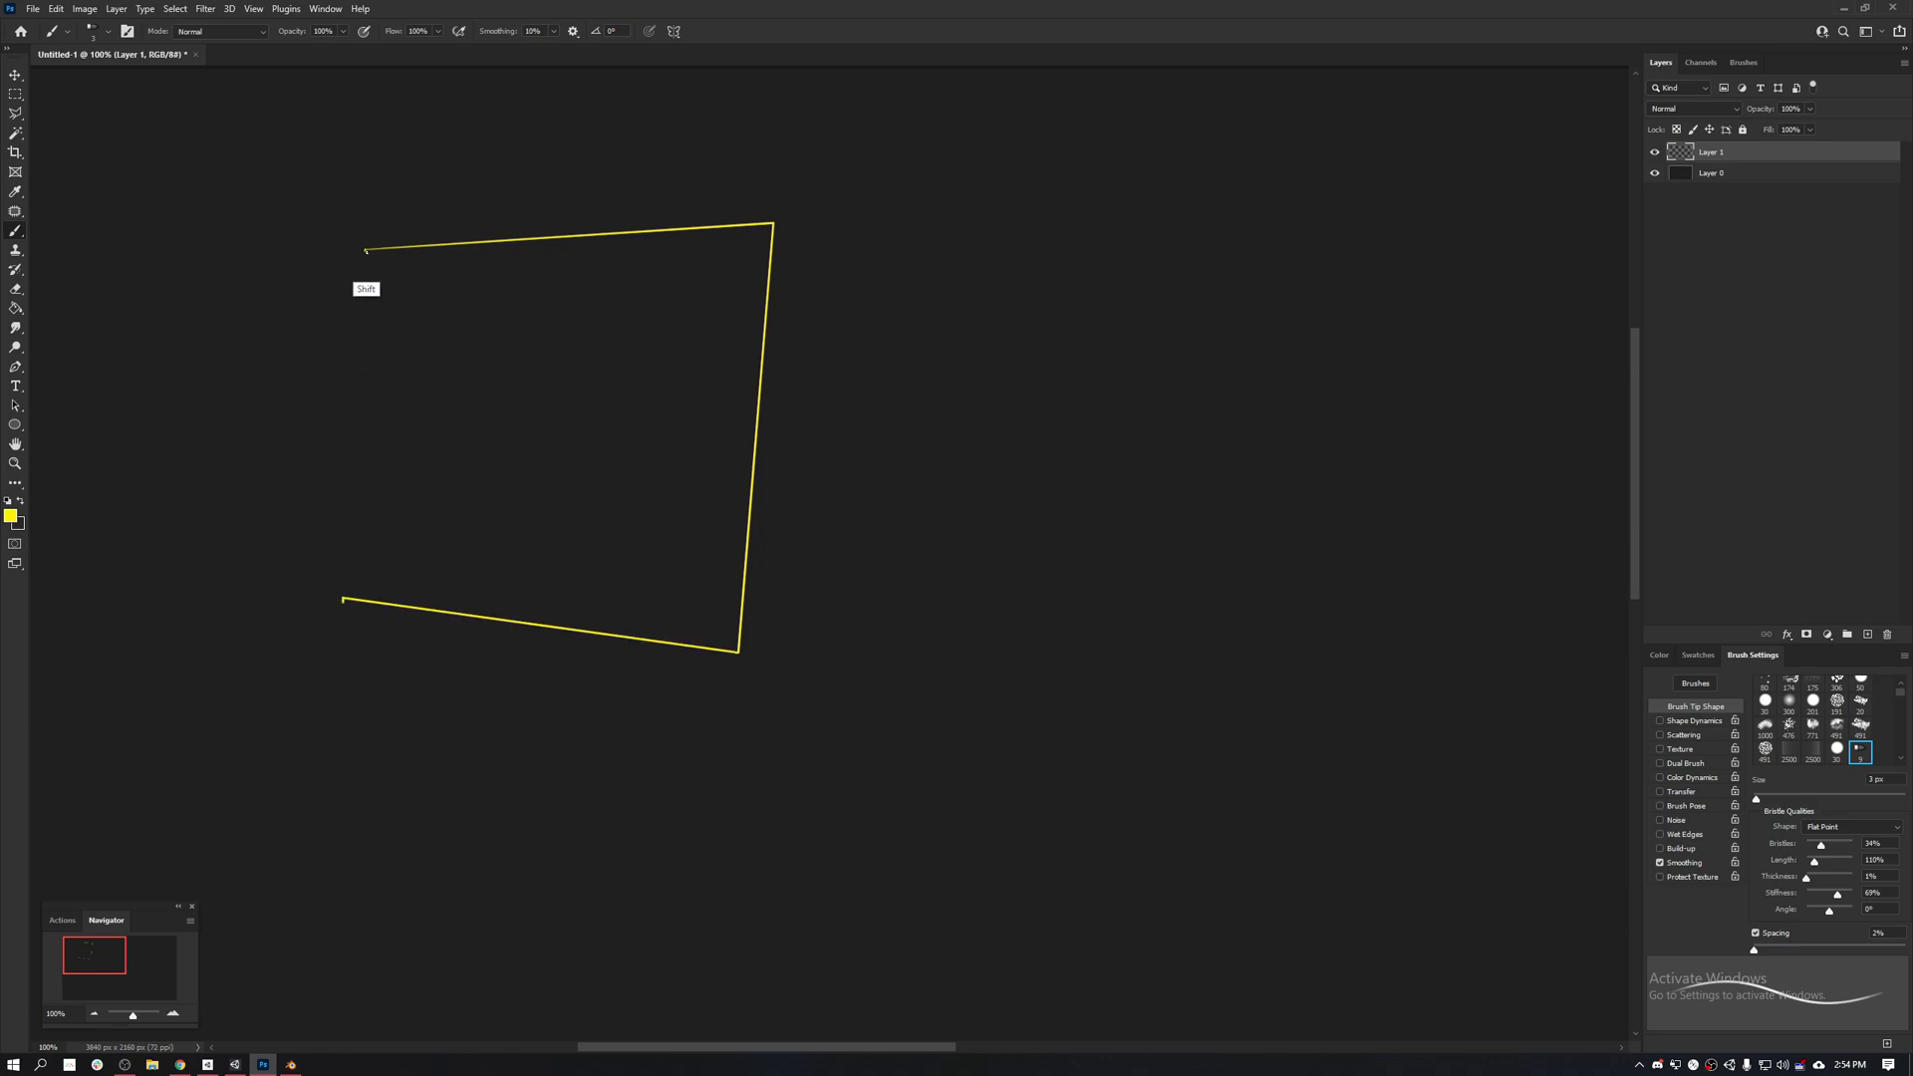
click(368, 251)
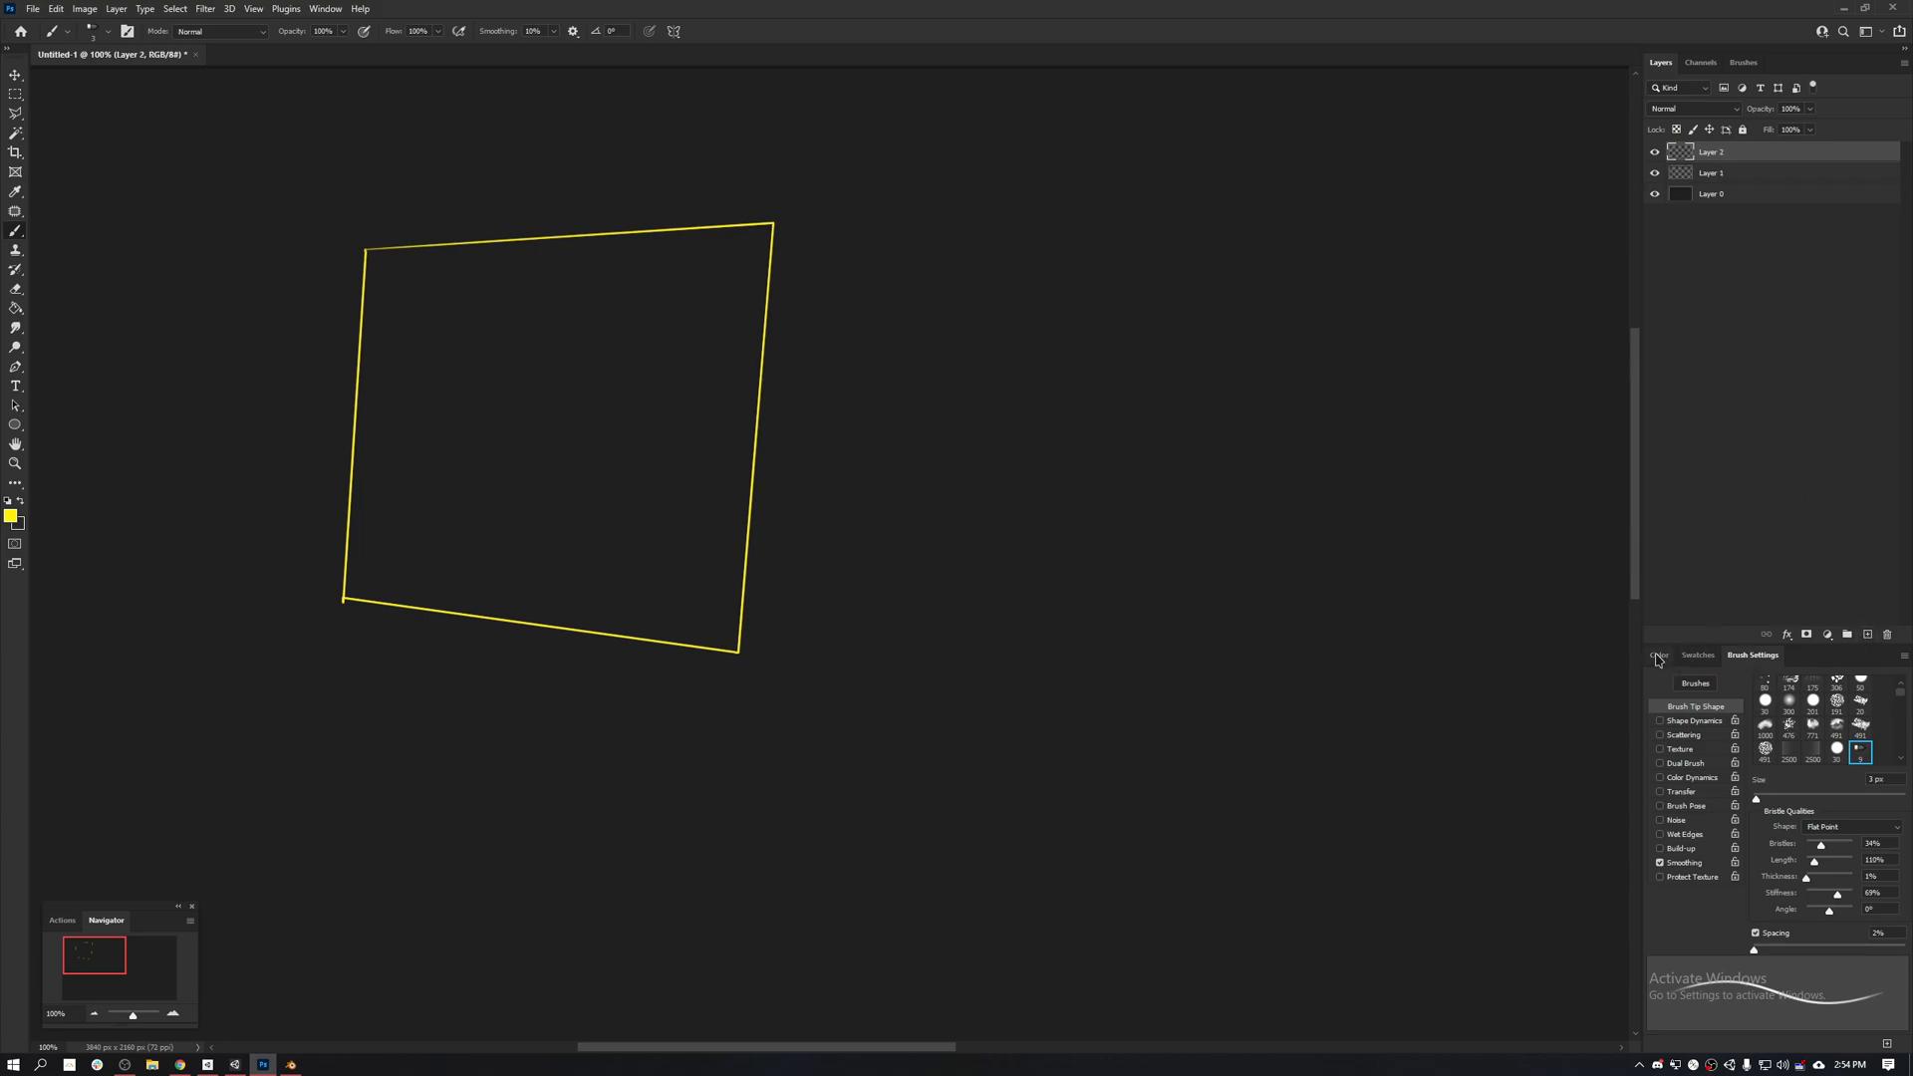
Step: Choose magenta for the heart from the Color panel and add a new layer for black scribbles
click(1660, 655)
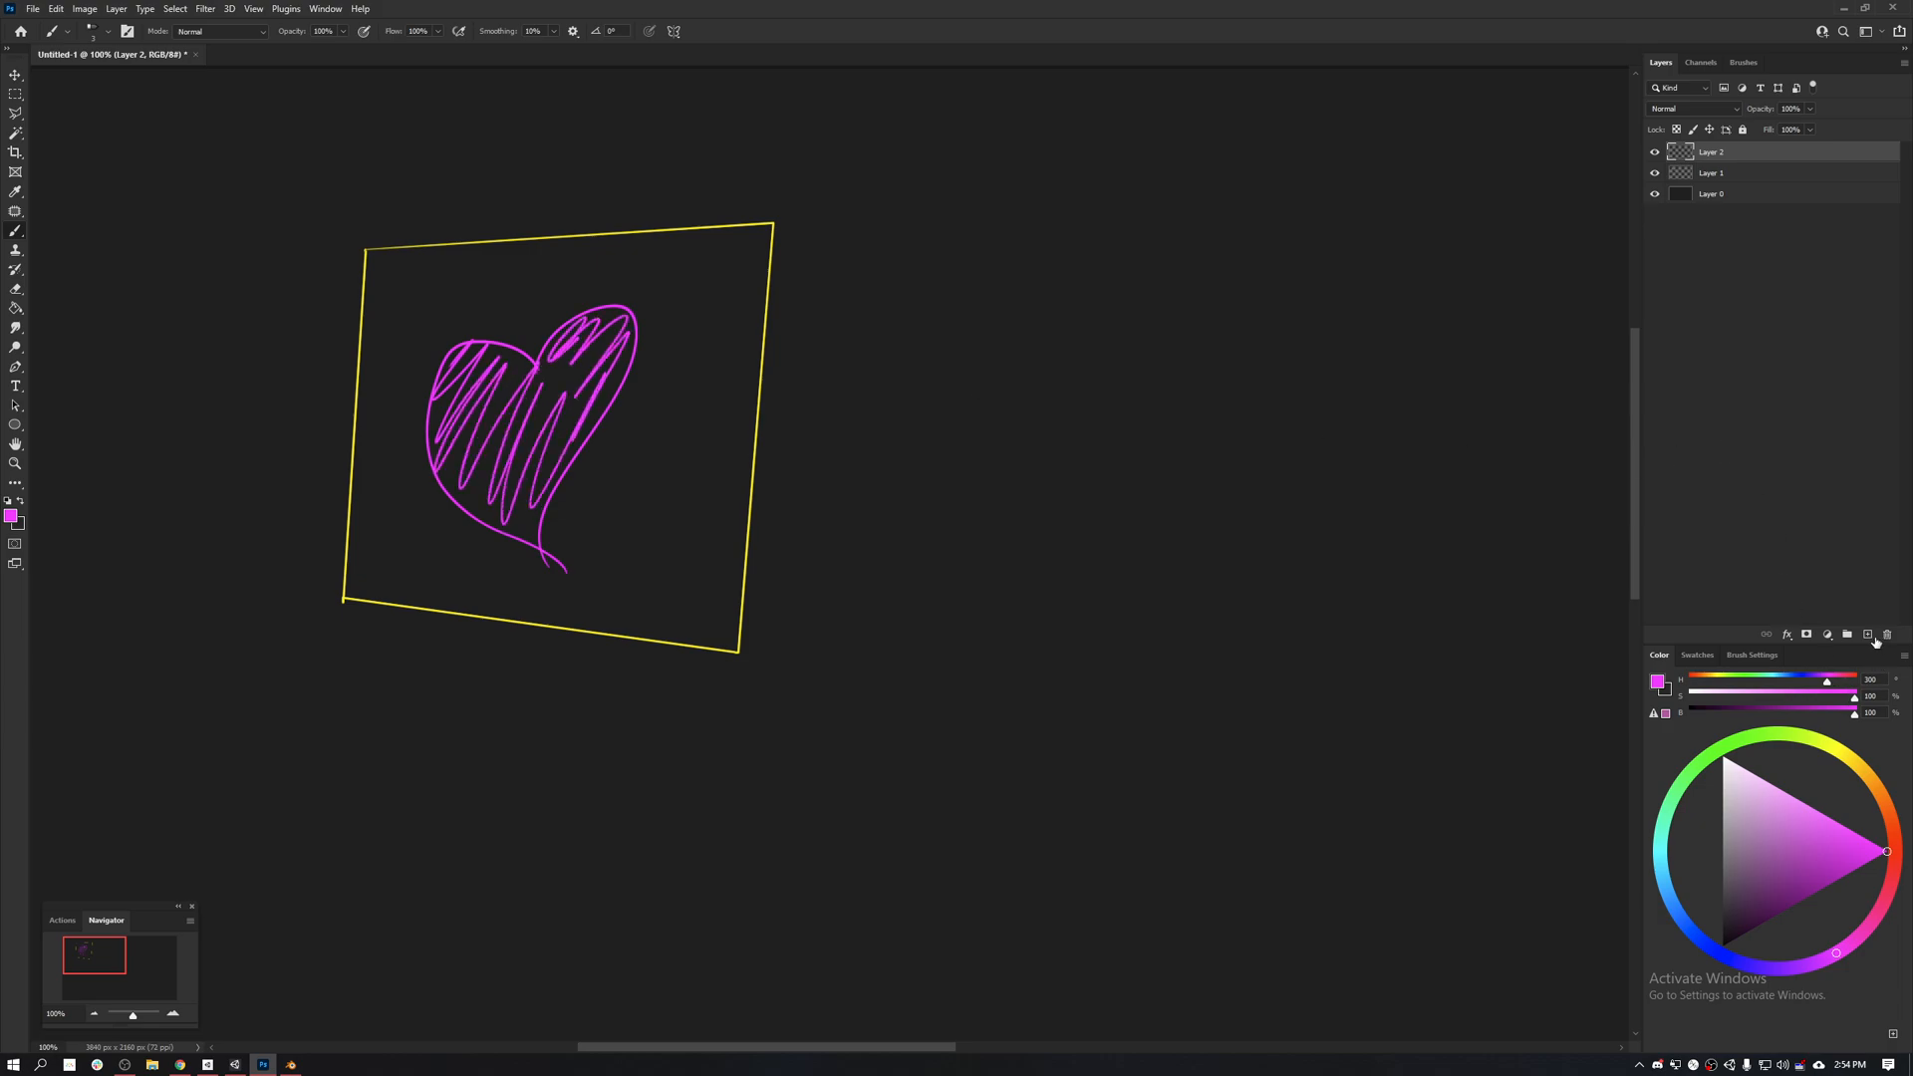
click(1867, 633)
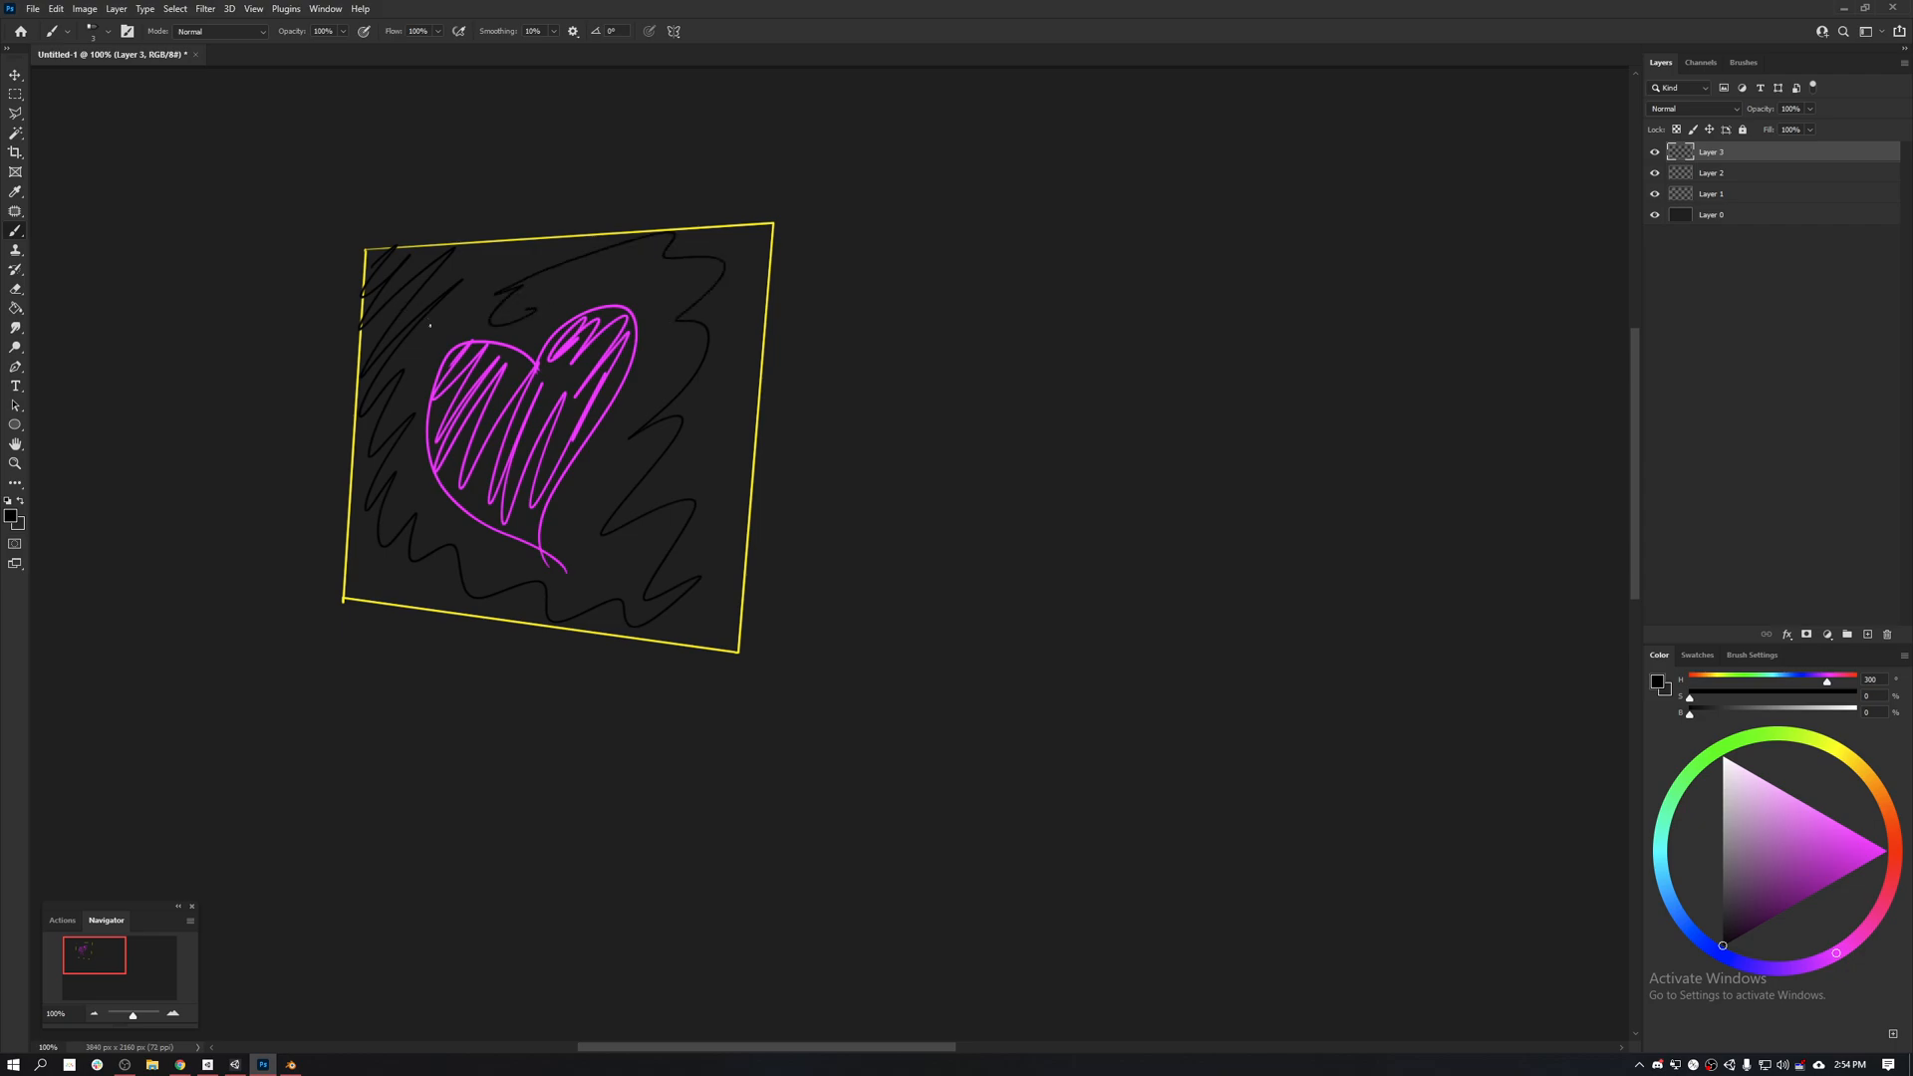
mouse_move(80, 223)
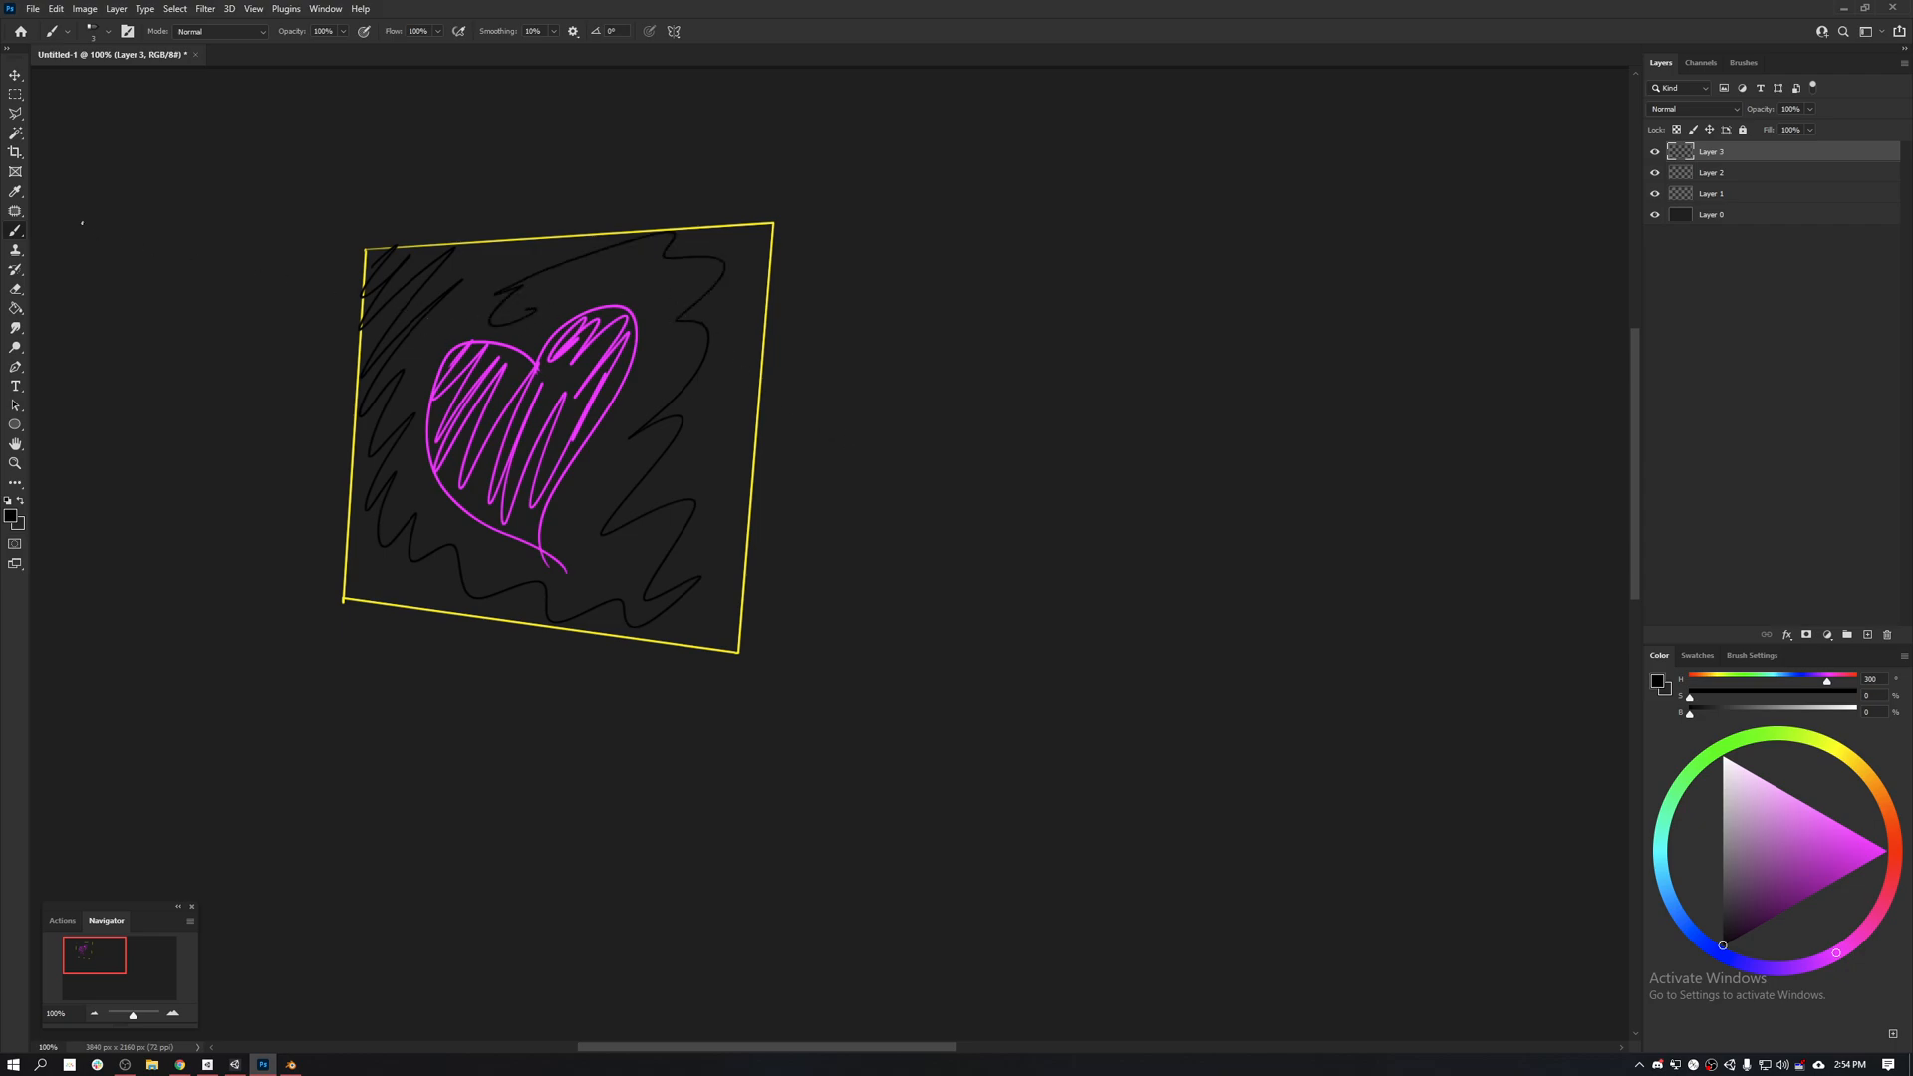
Step: Switch the brush to white and draw square outlines, partly scribble-filled, at the sketch's top-left
click(1865, 634)
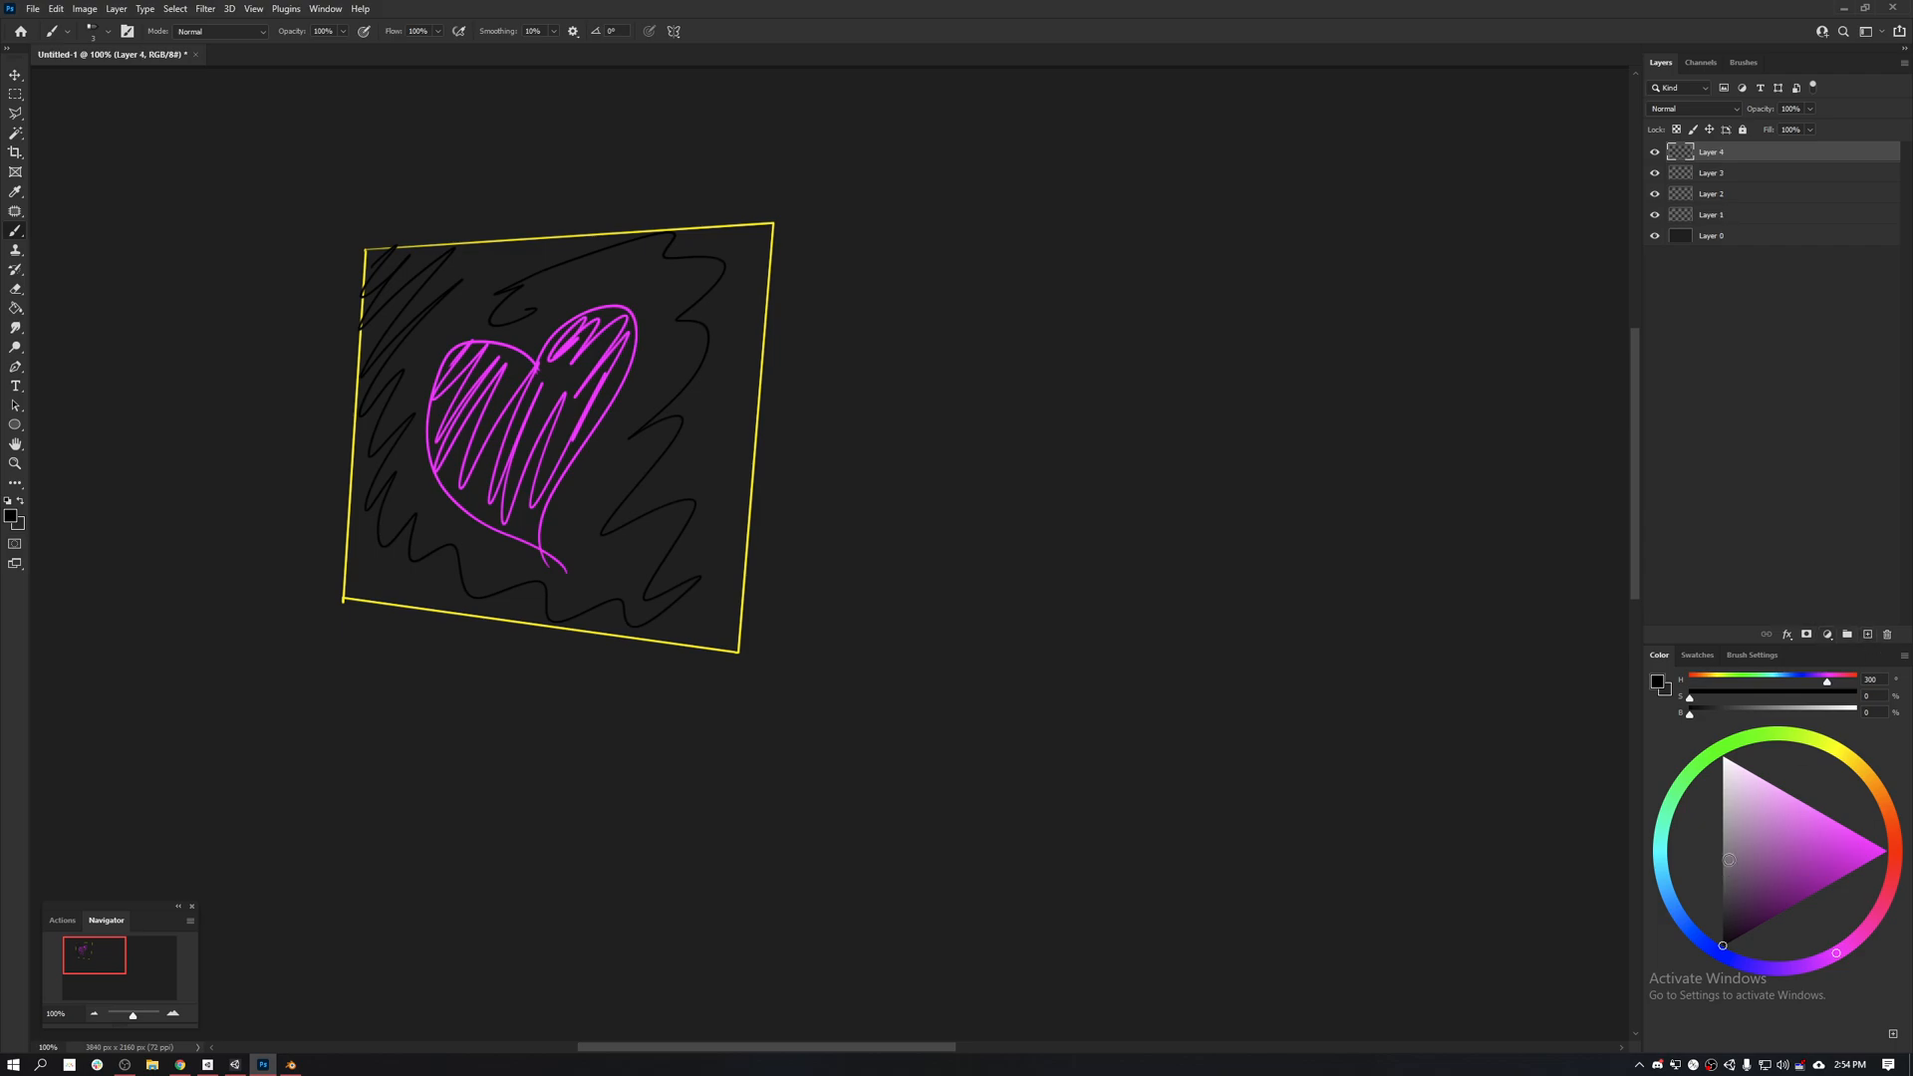
click(1733, 741)
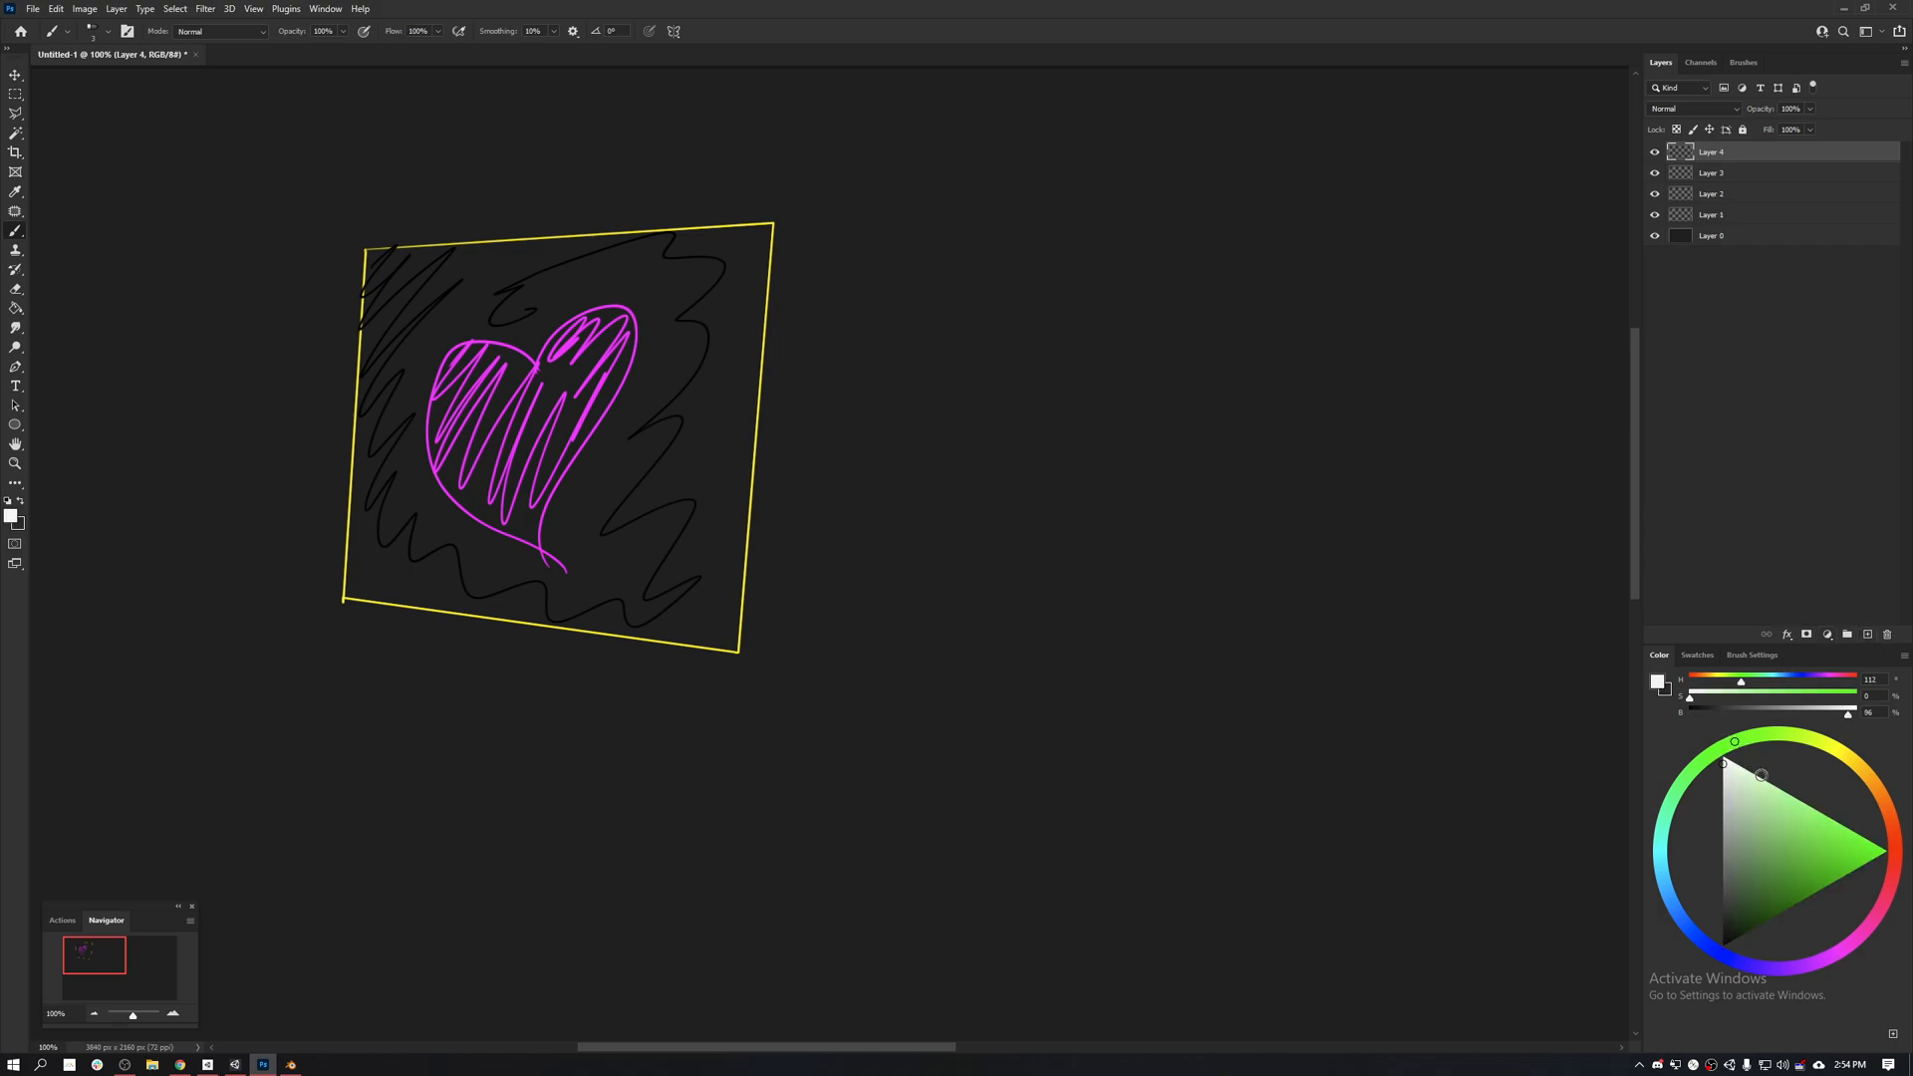
click(1719, 757)
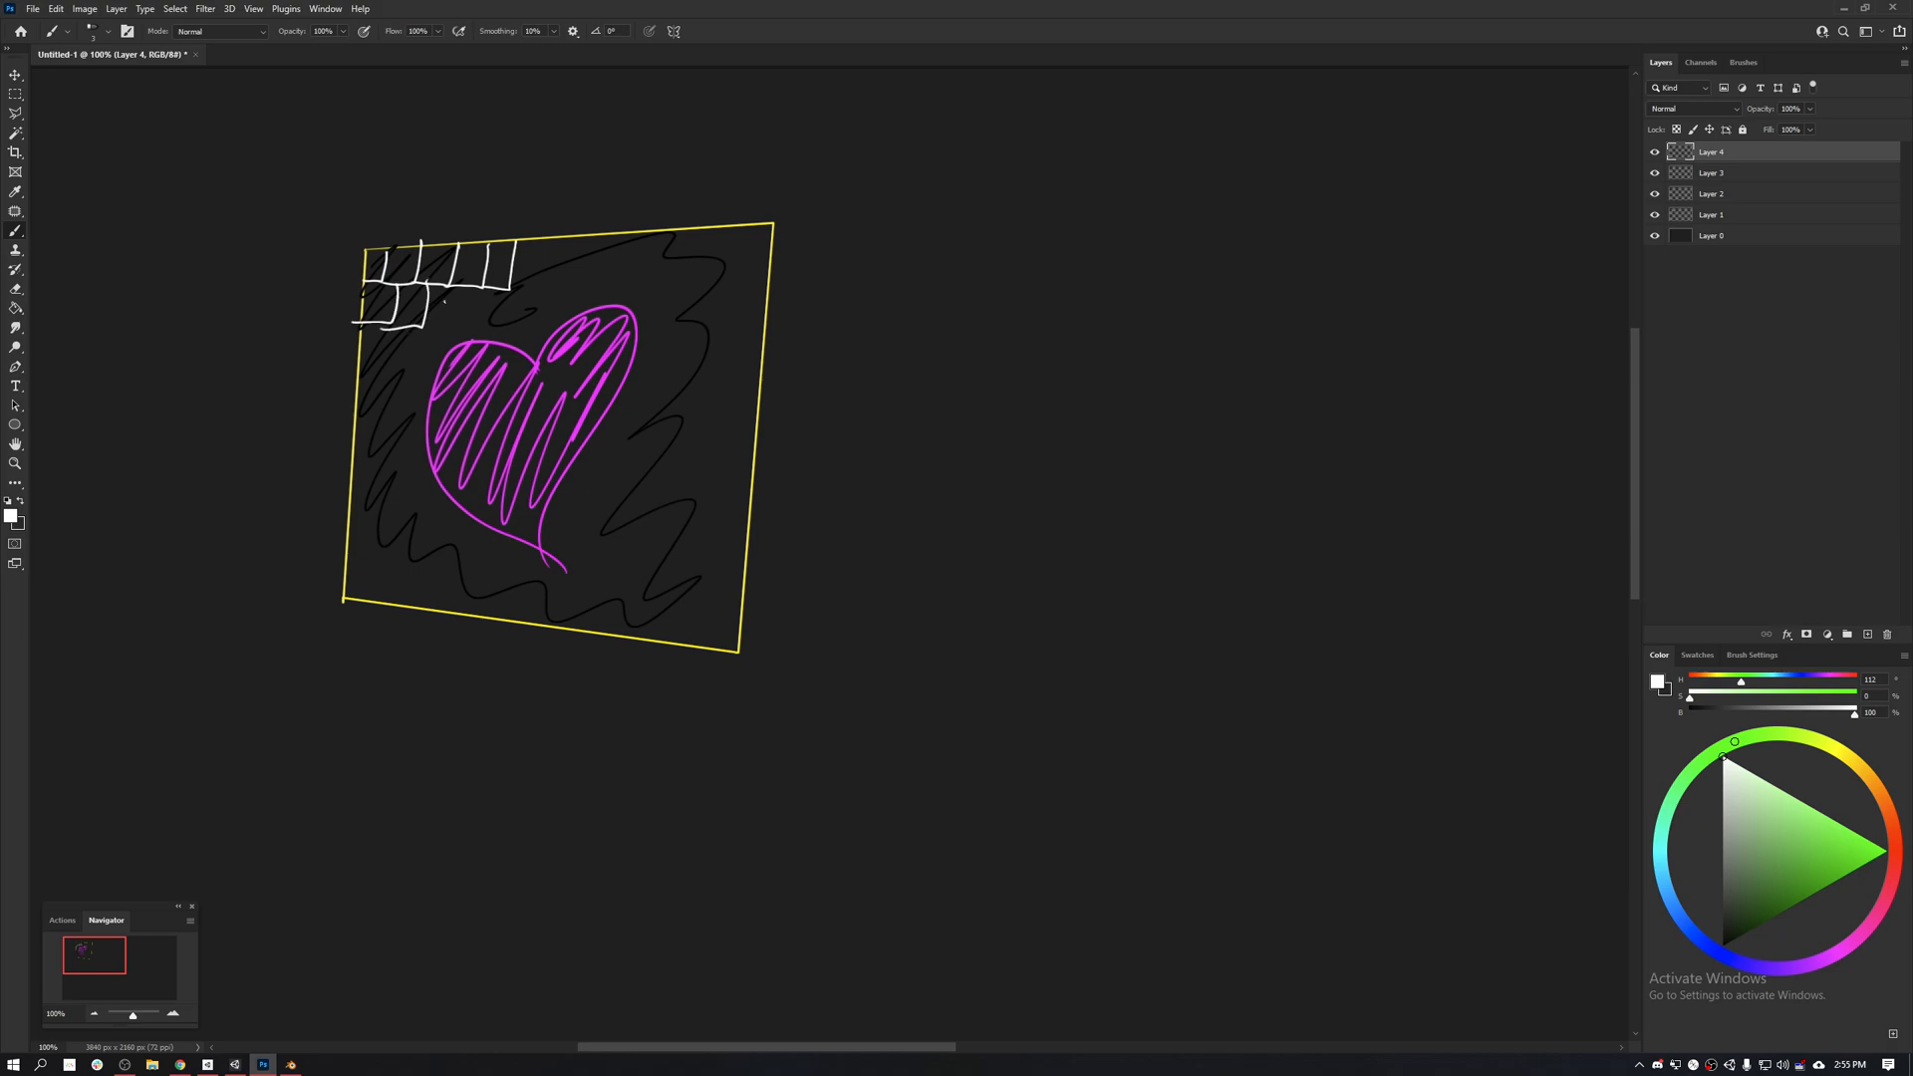
drag(432, 275, 470, 323)
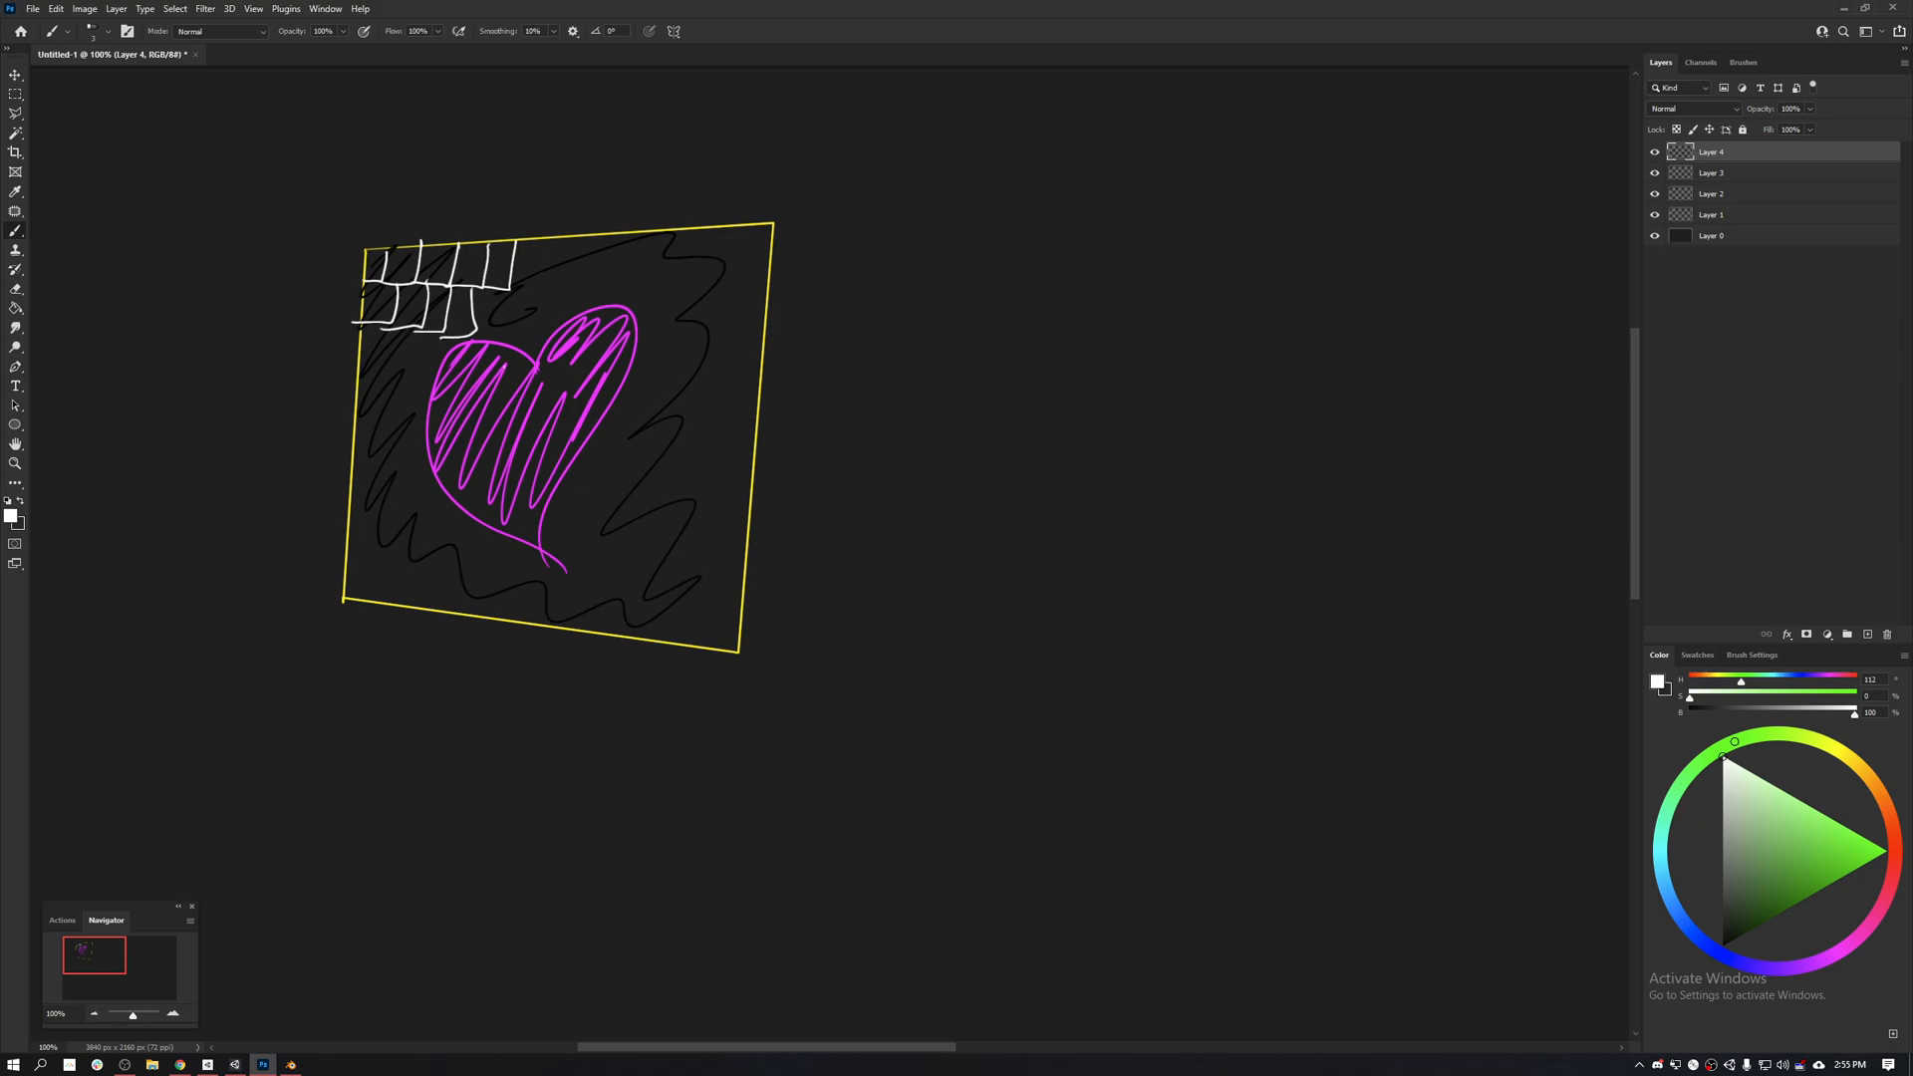
drag(424, 317, 390, 372)
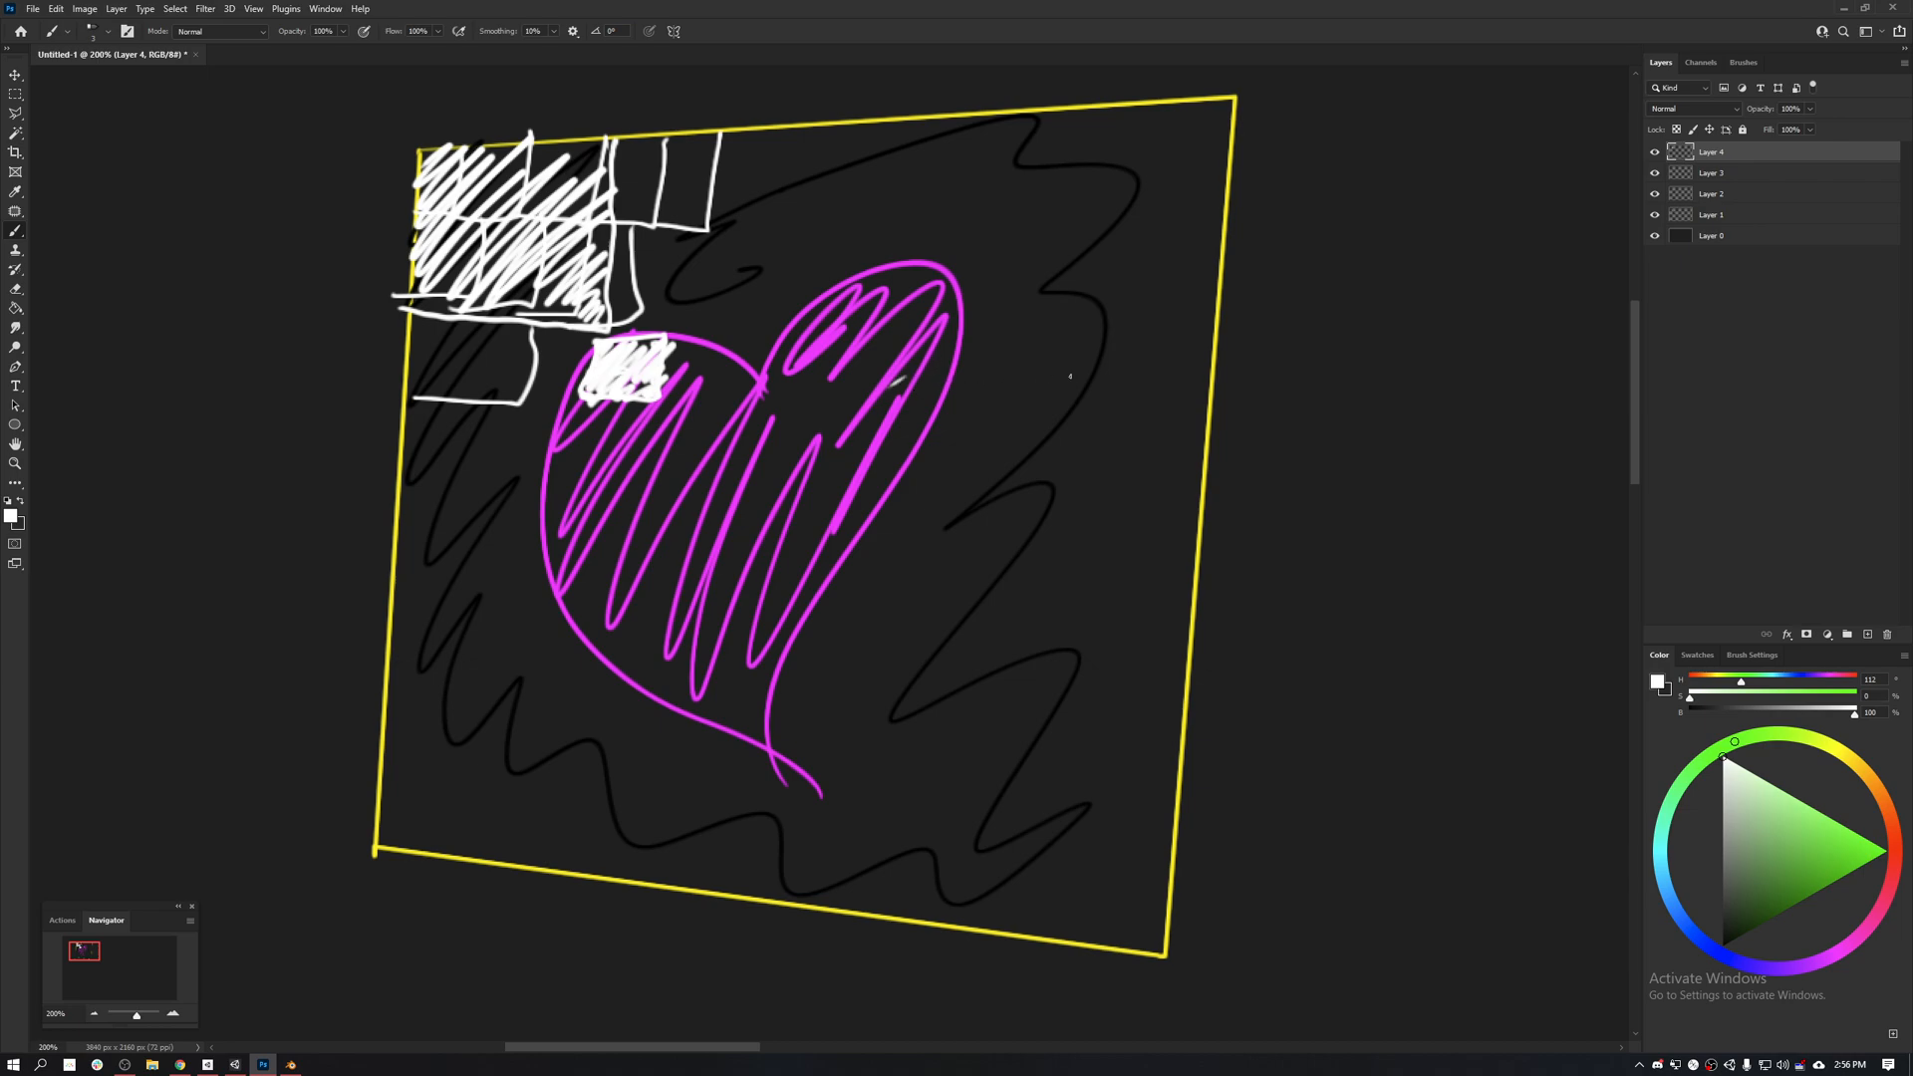
mouse_move(1108, 334)
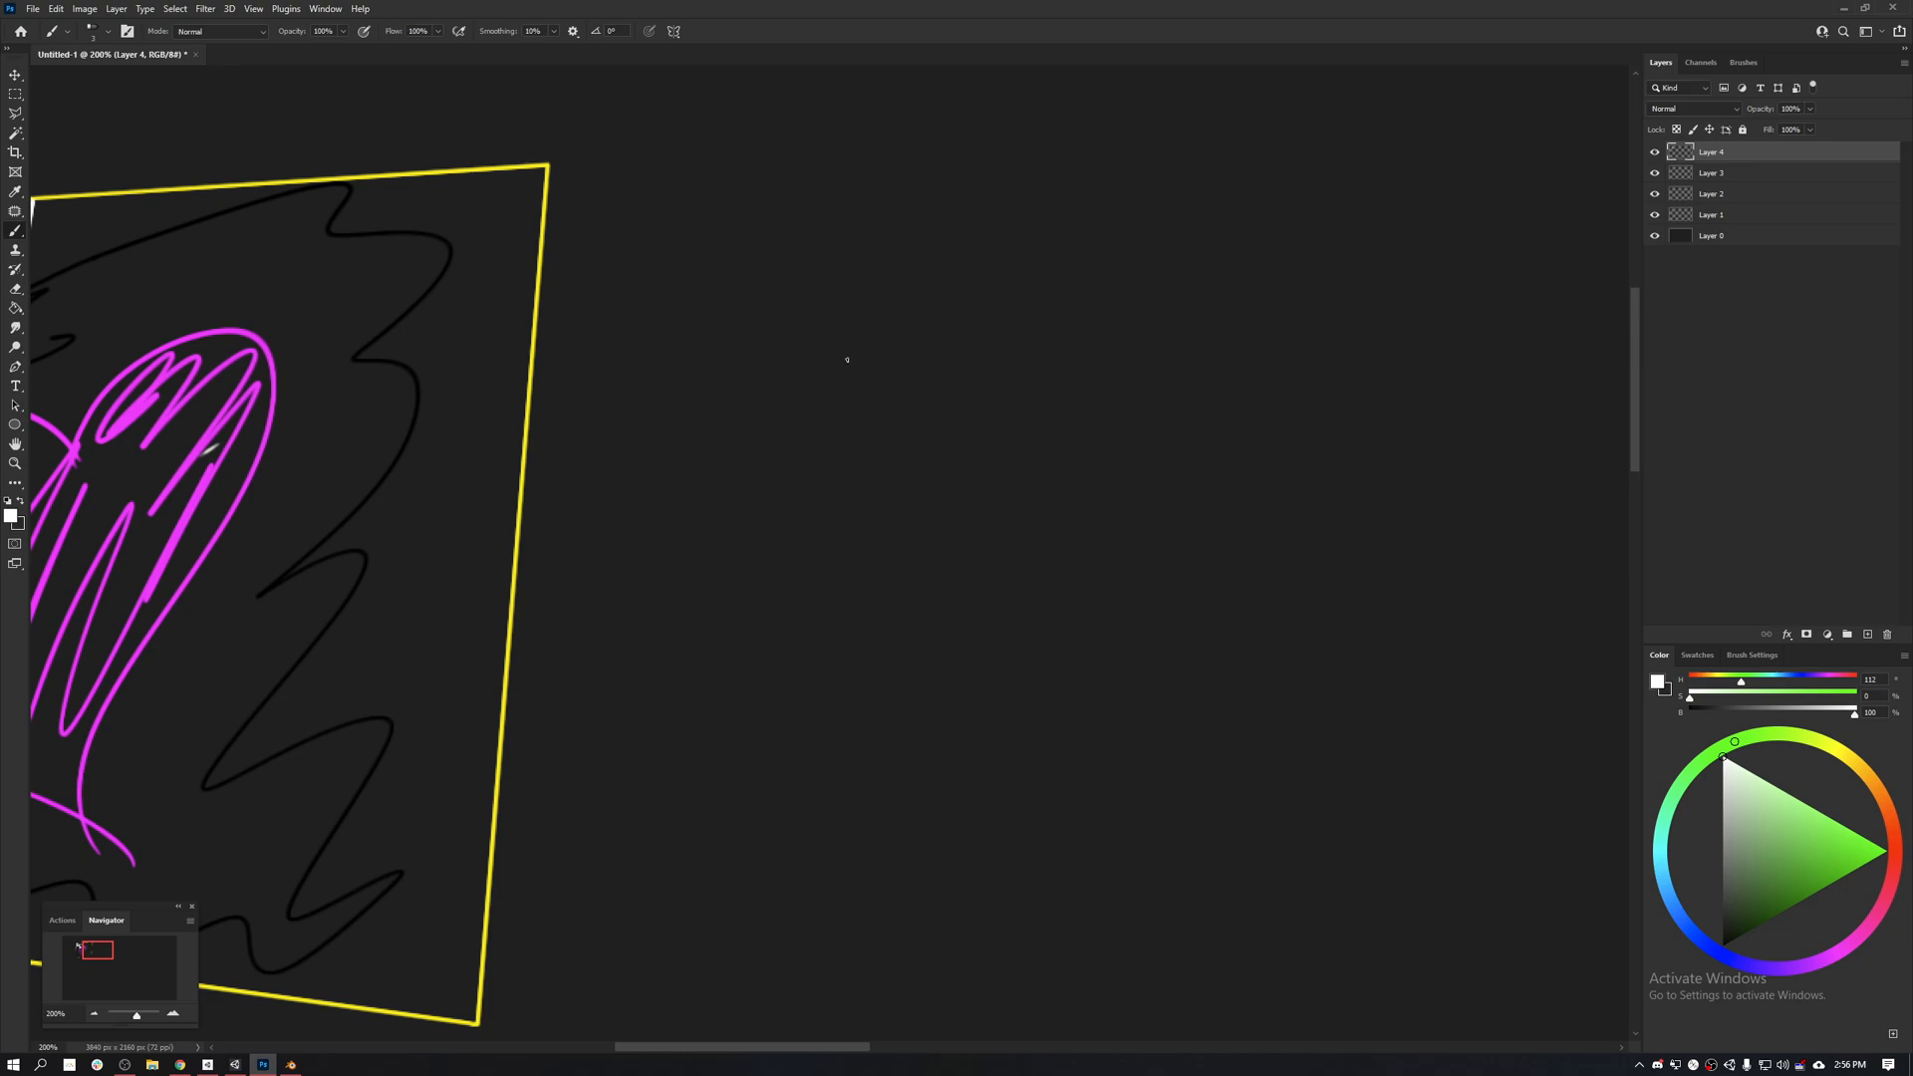
mouse_move(851, 340)
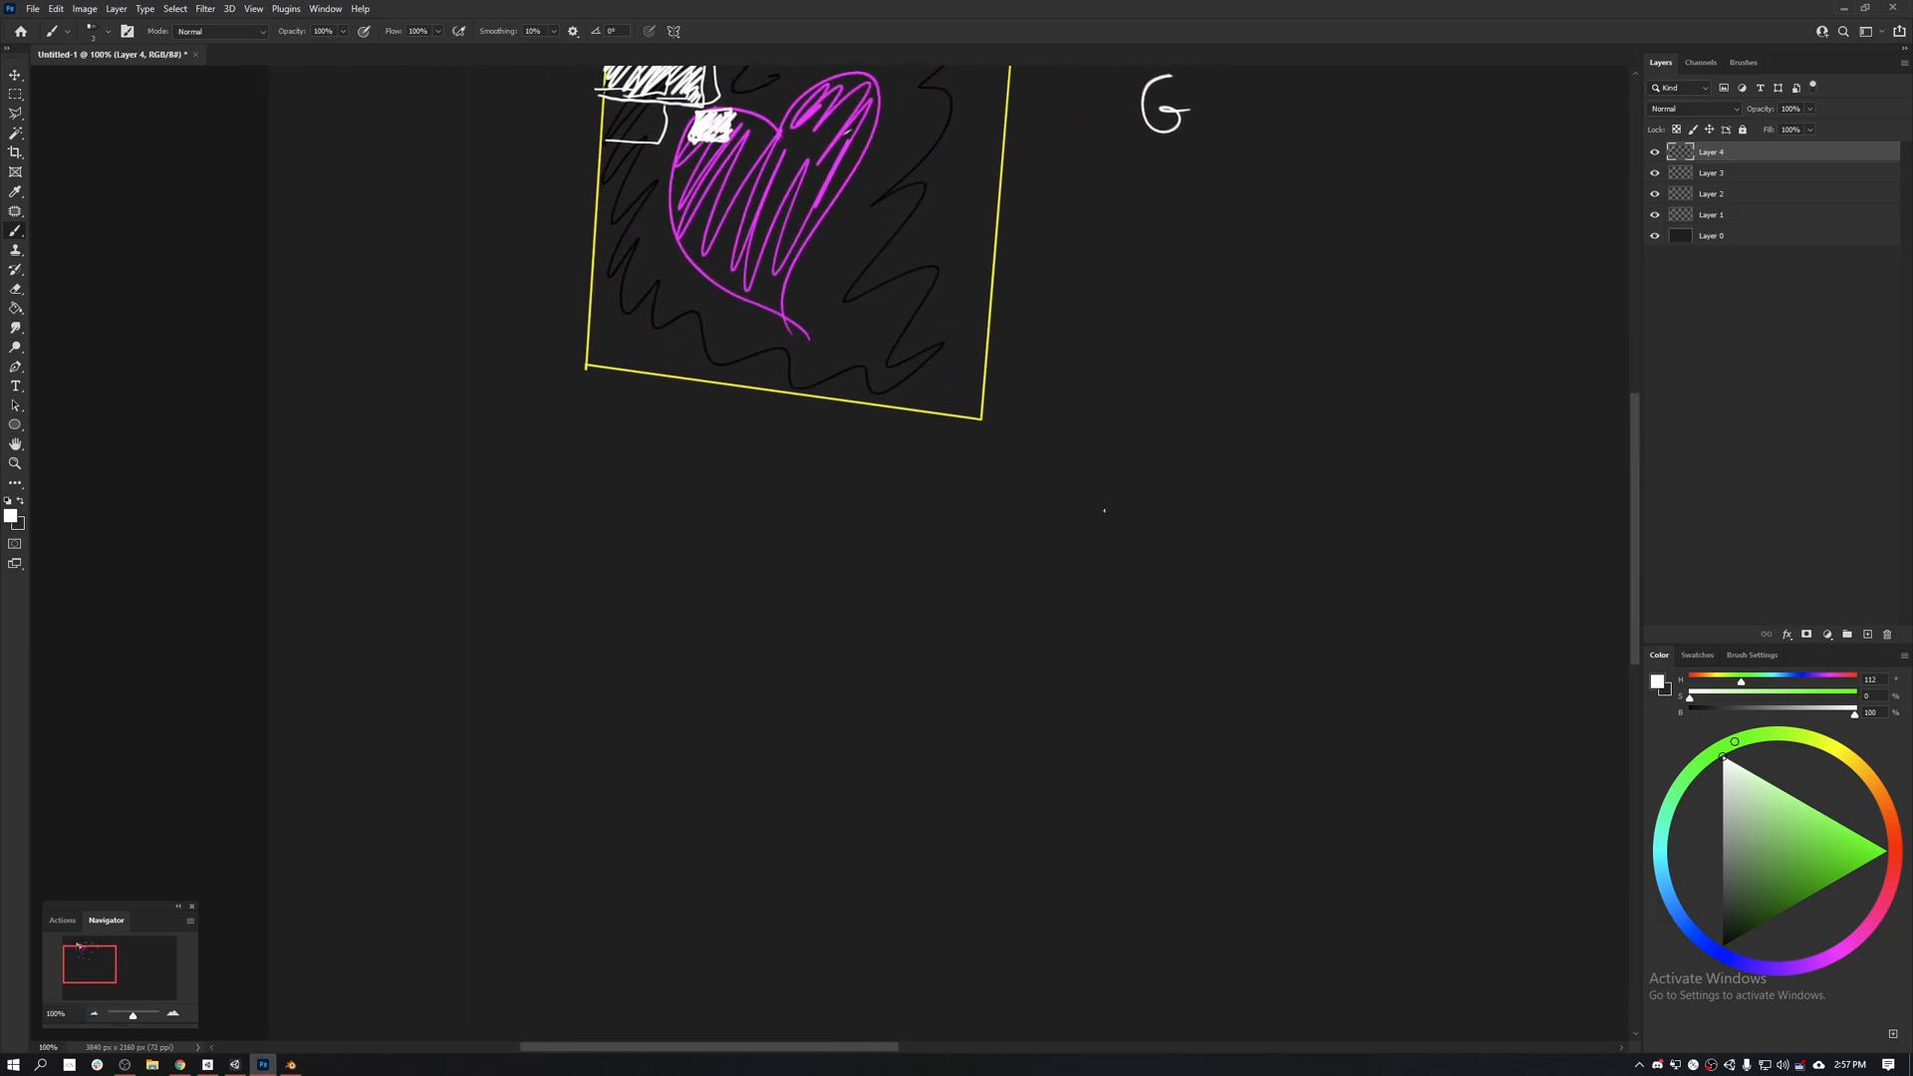
mouse_move(1144, 522)
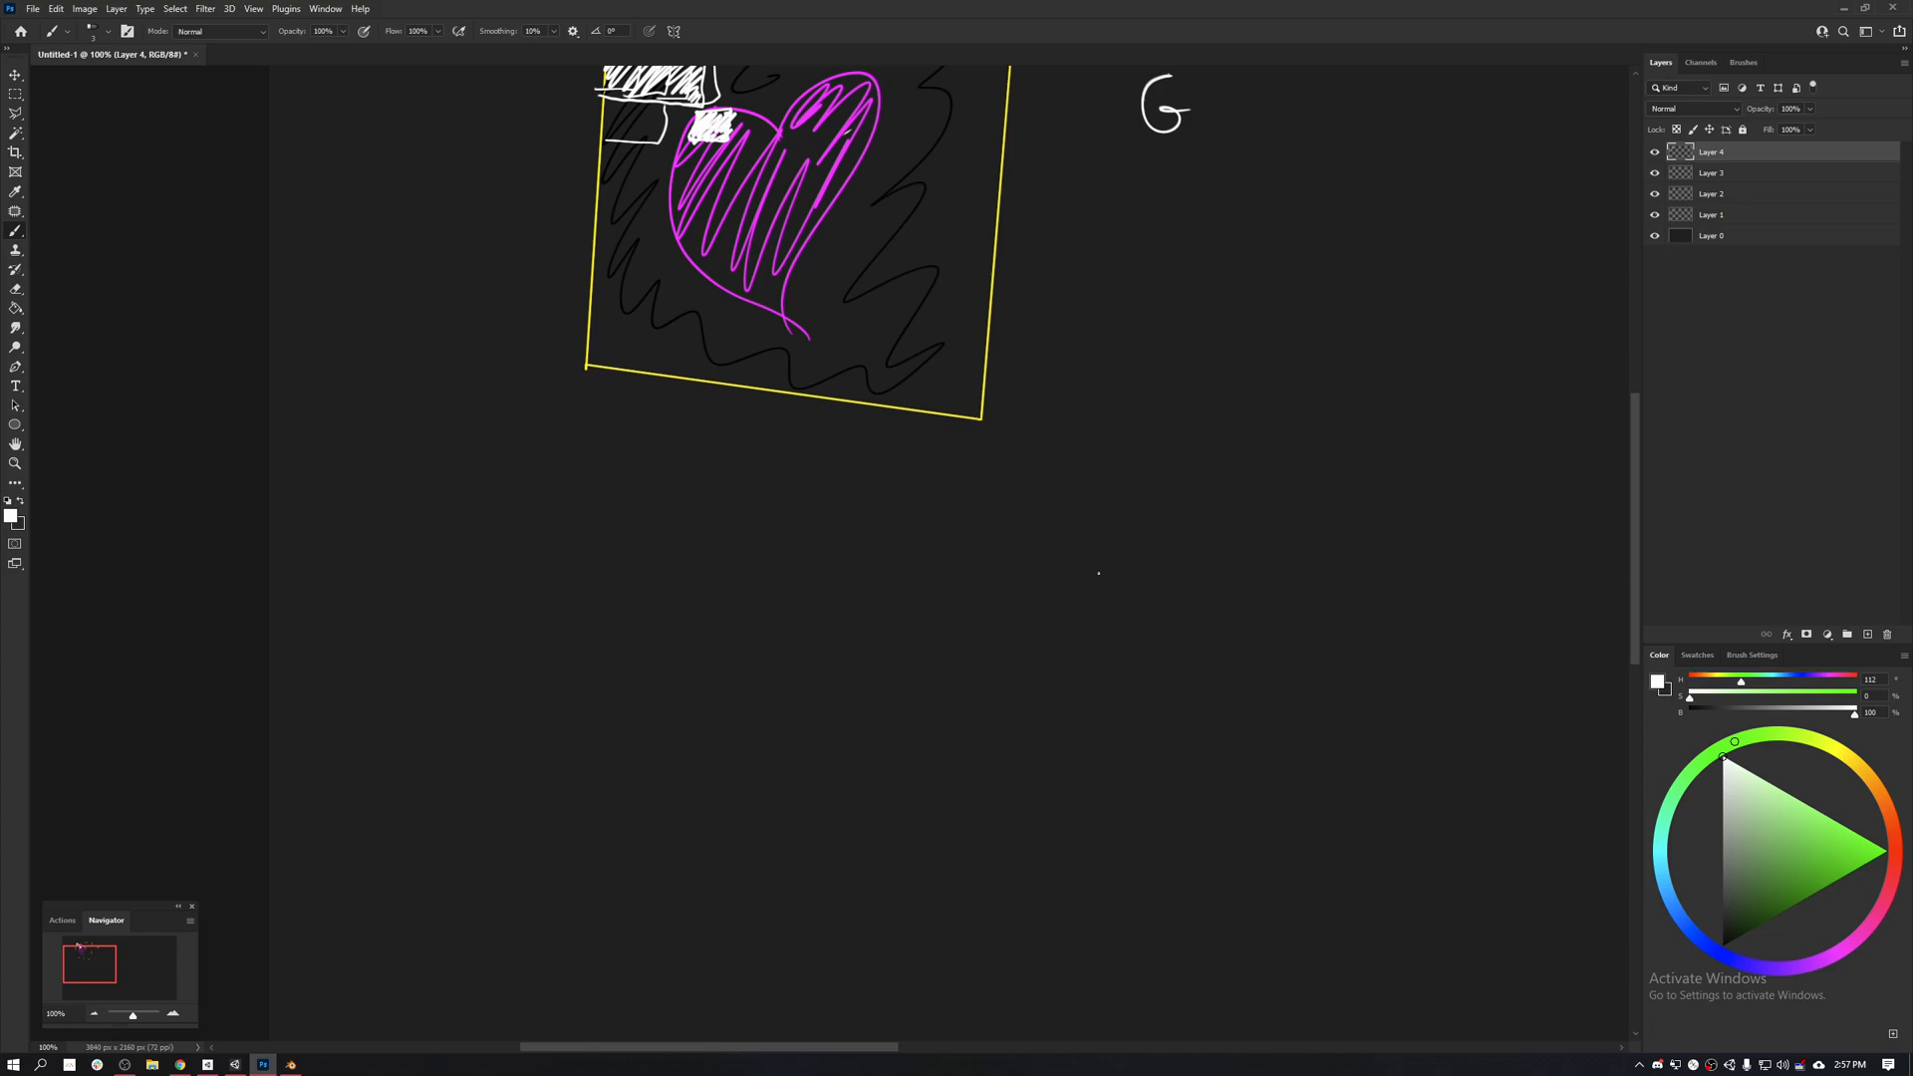
mouse_move(729, 572)
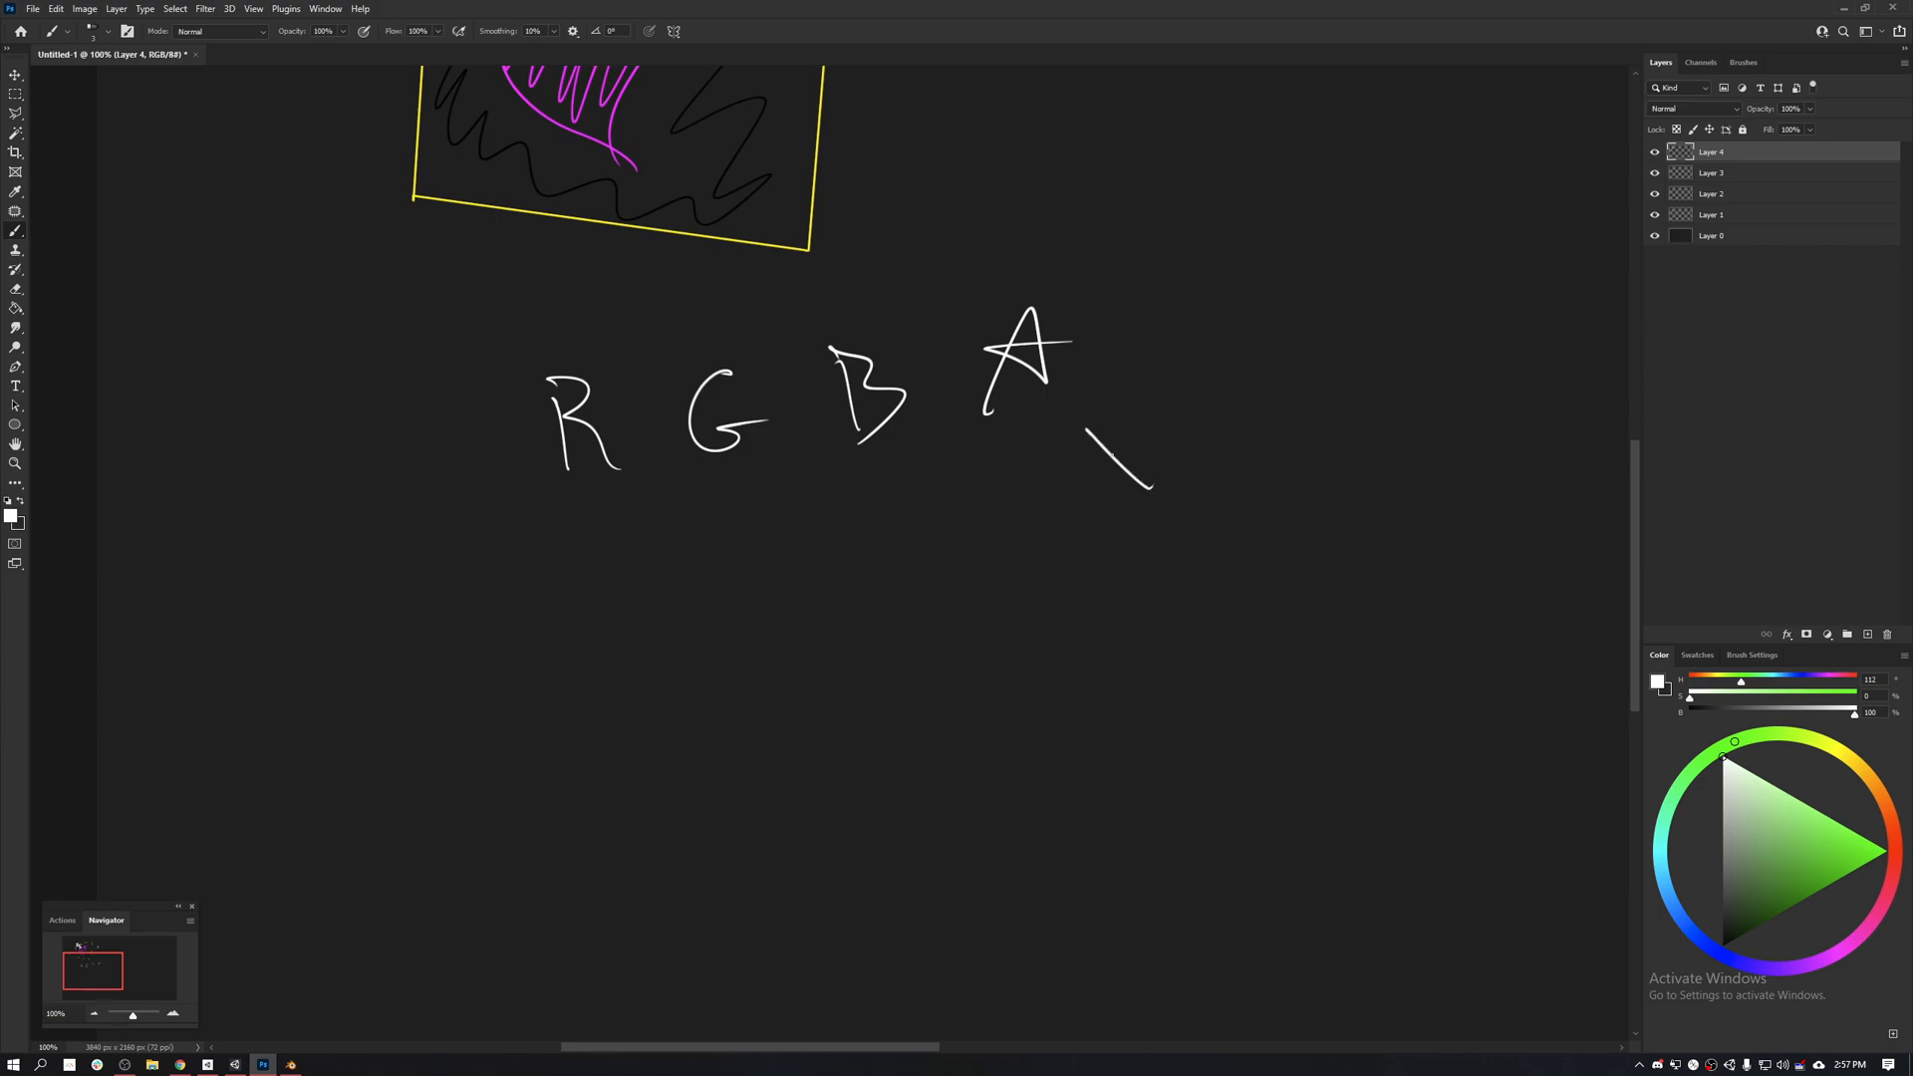
Step: Undo a stray stroke beside the handwritten A and shift the canvas left for the arrow notes
key(ctrl+z)
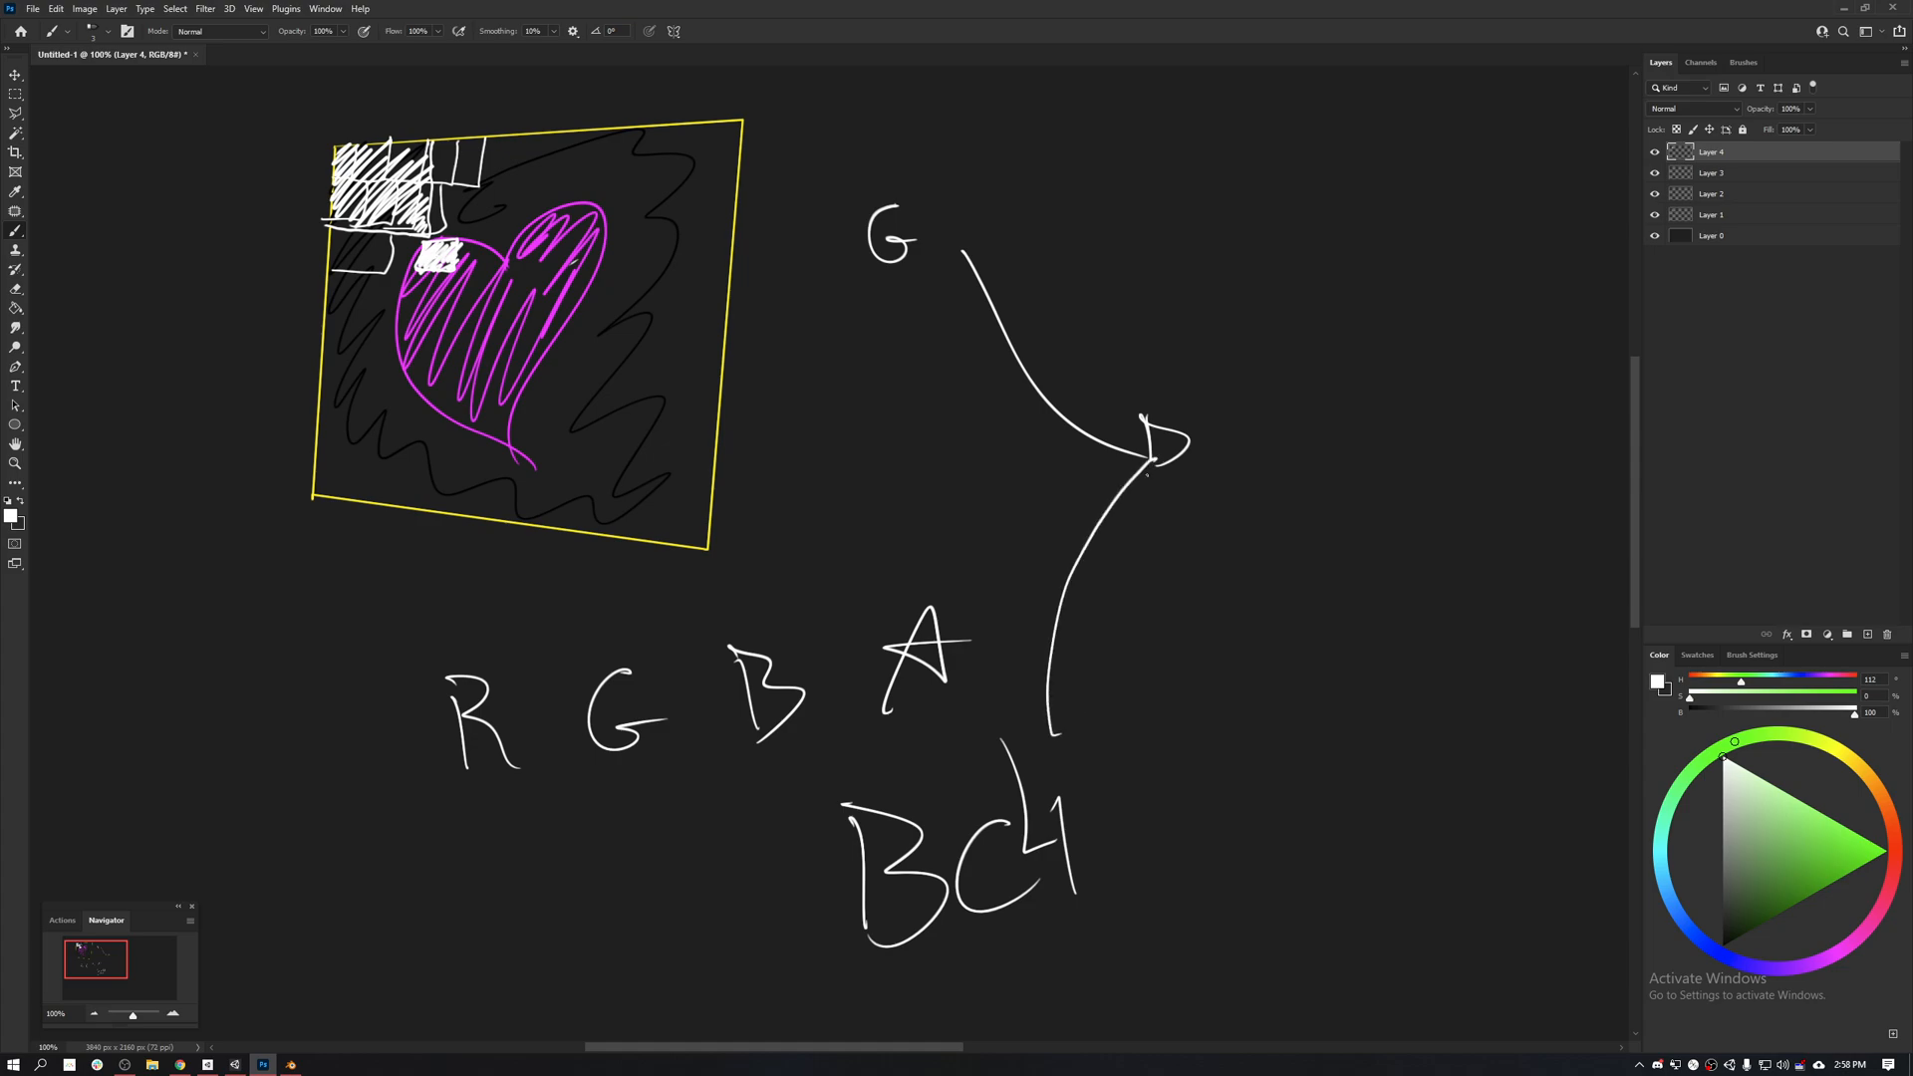
scroll(left, 3)
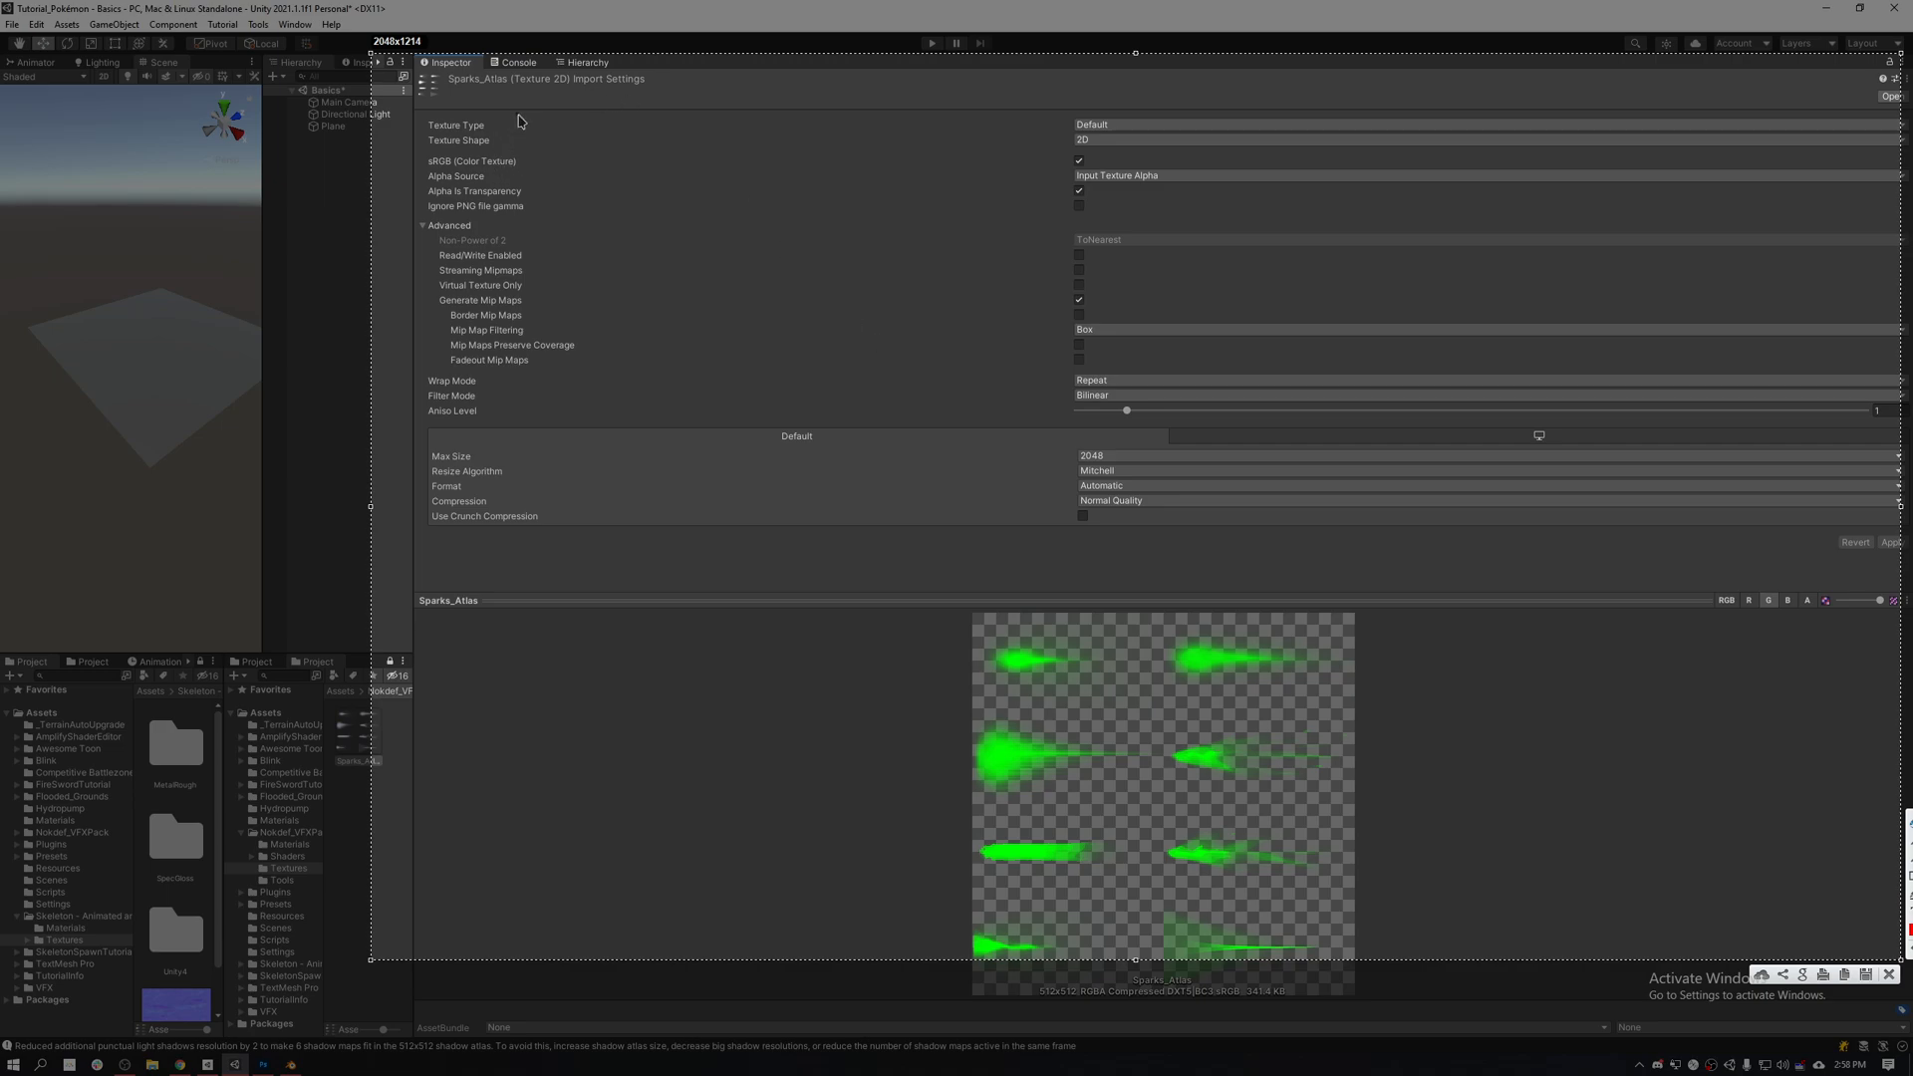
mouse_move(1096, 109)
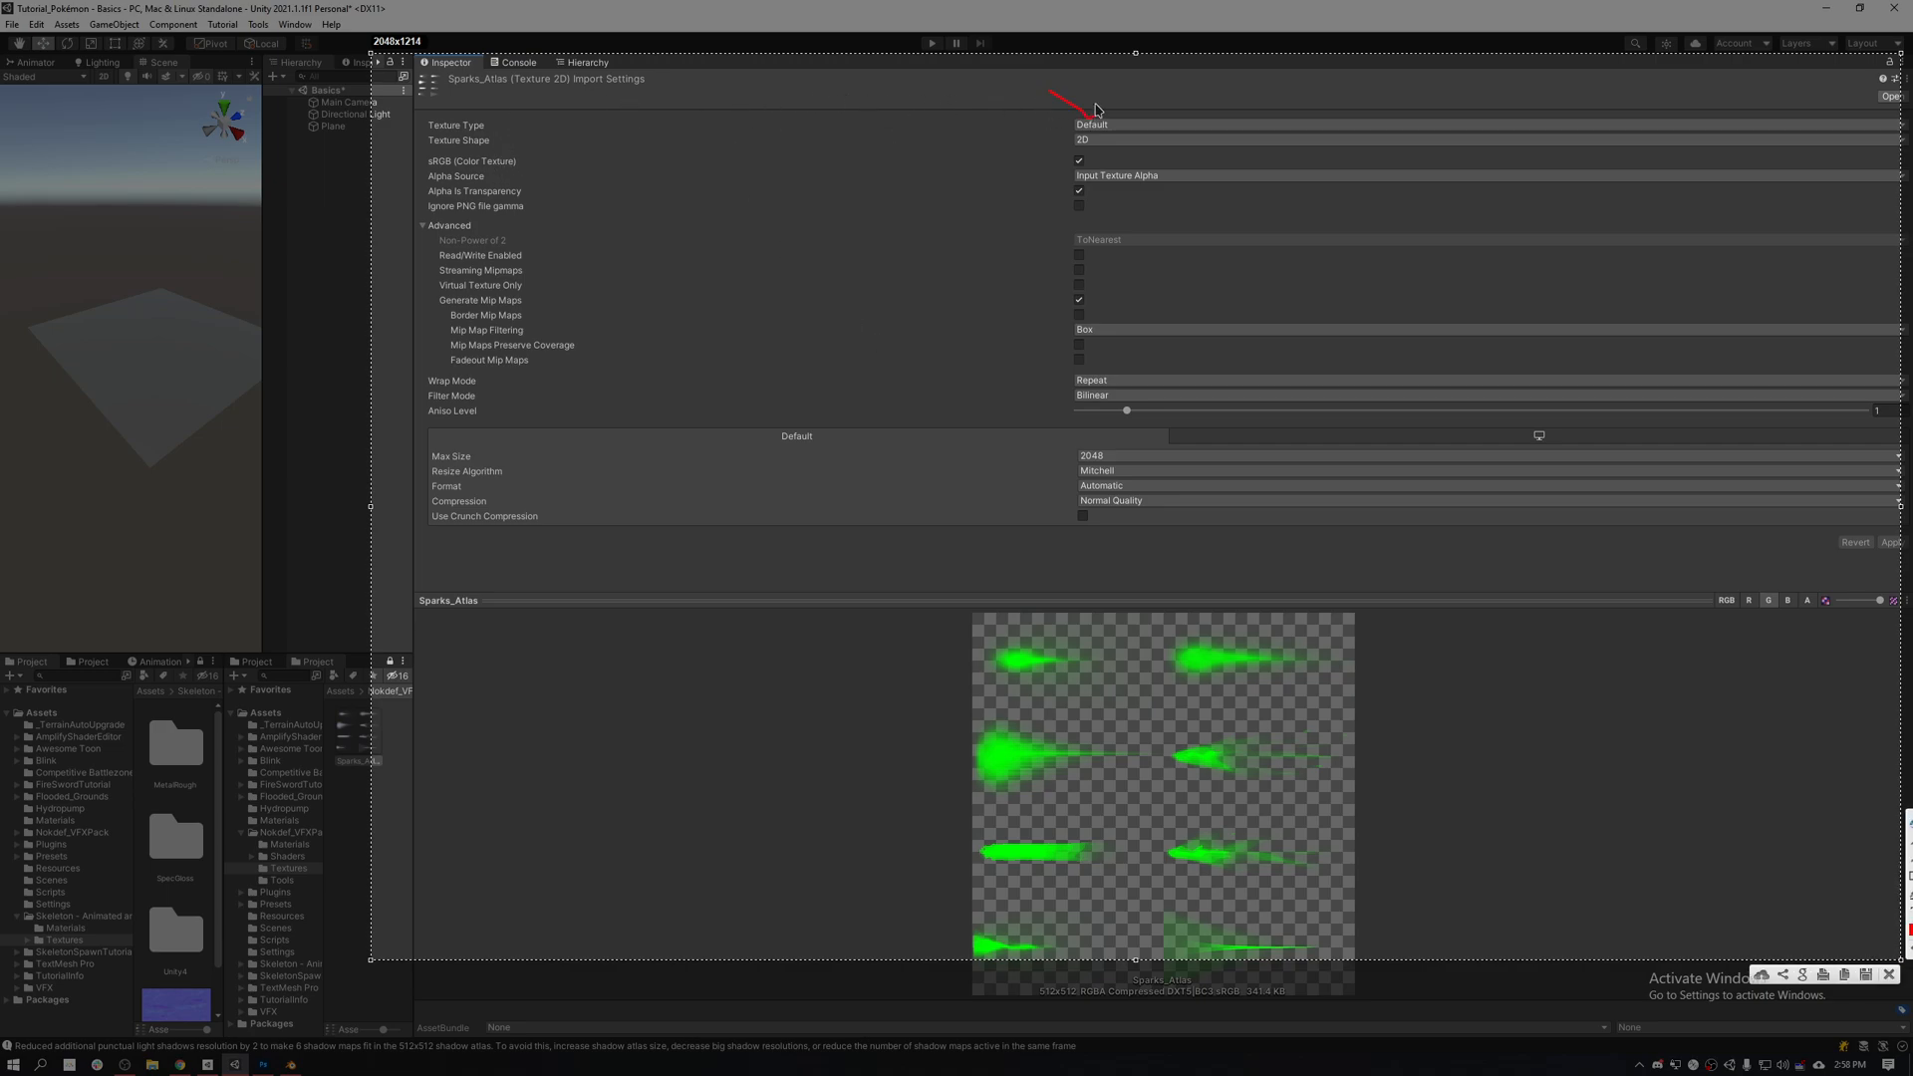
mouse_move(1032, 145)
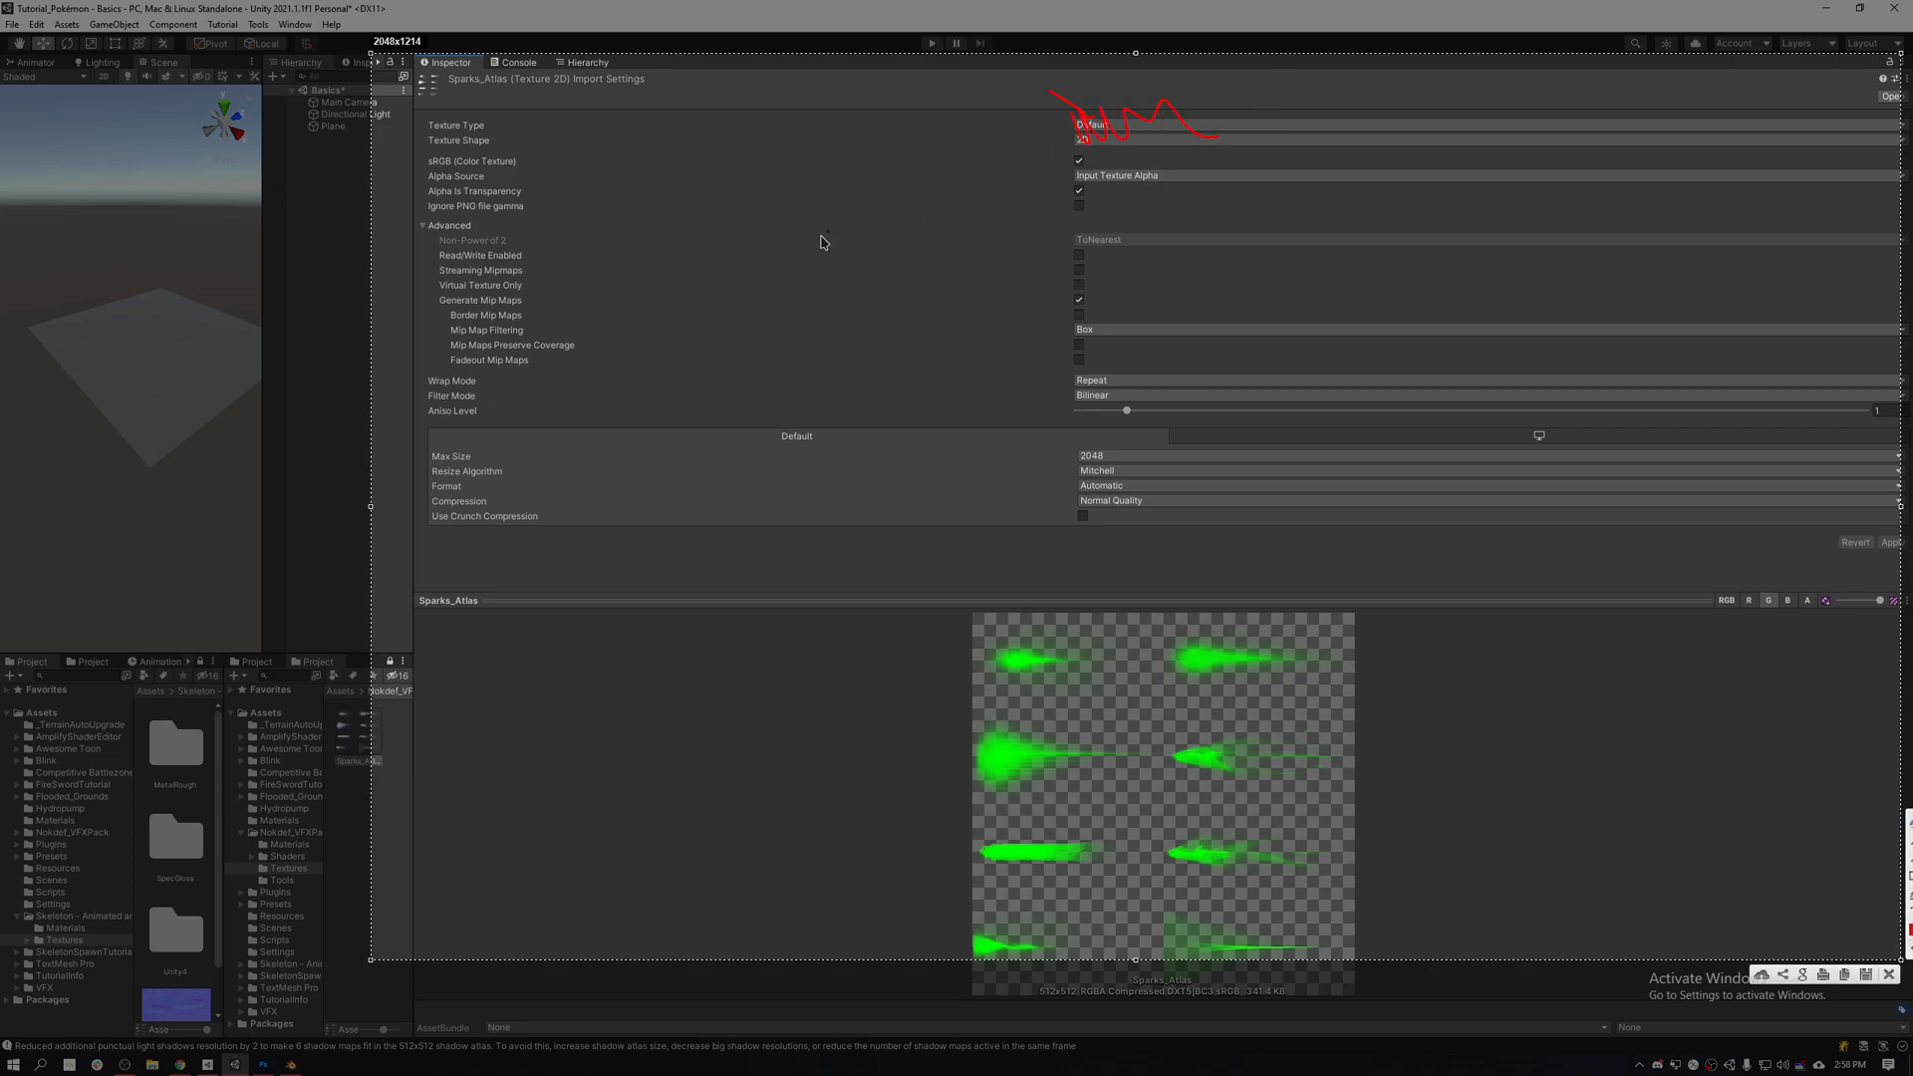
mouse_move(476, 140)
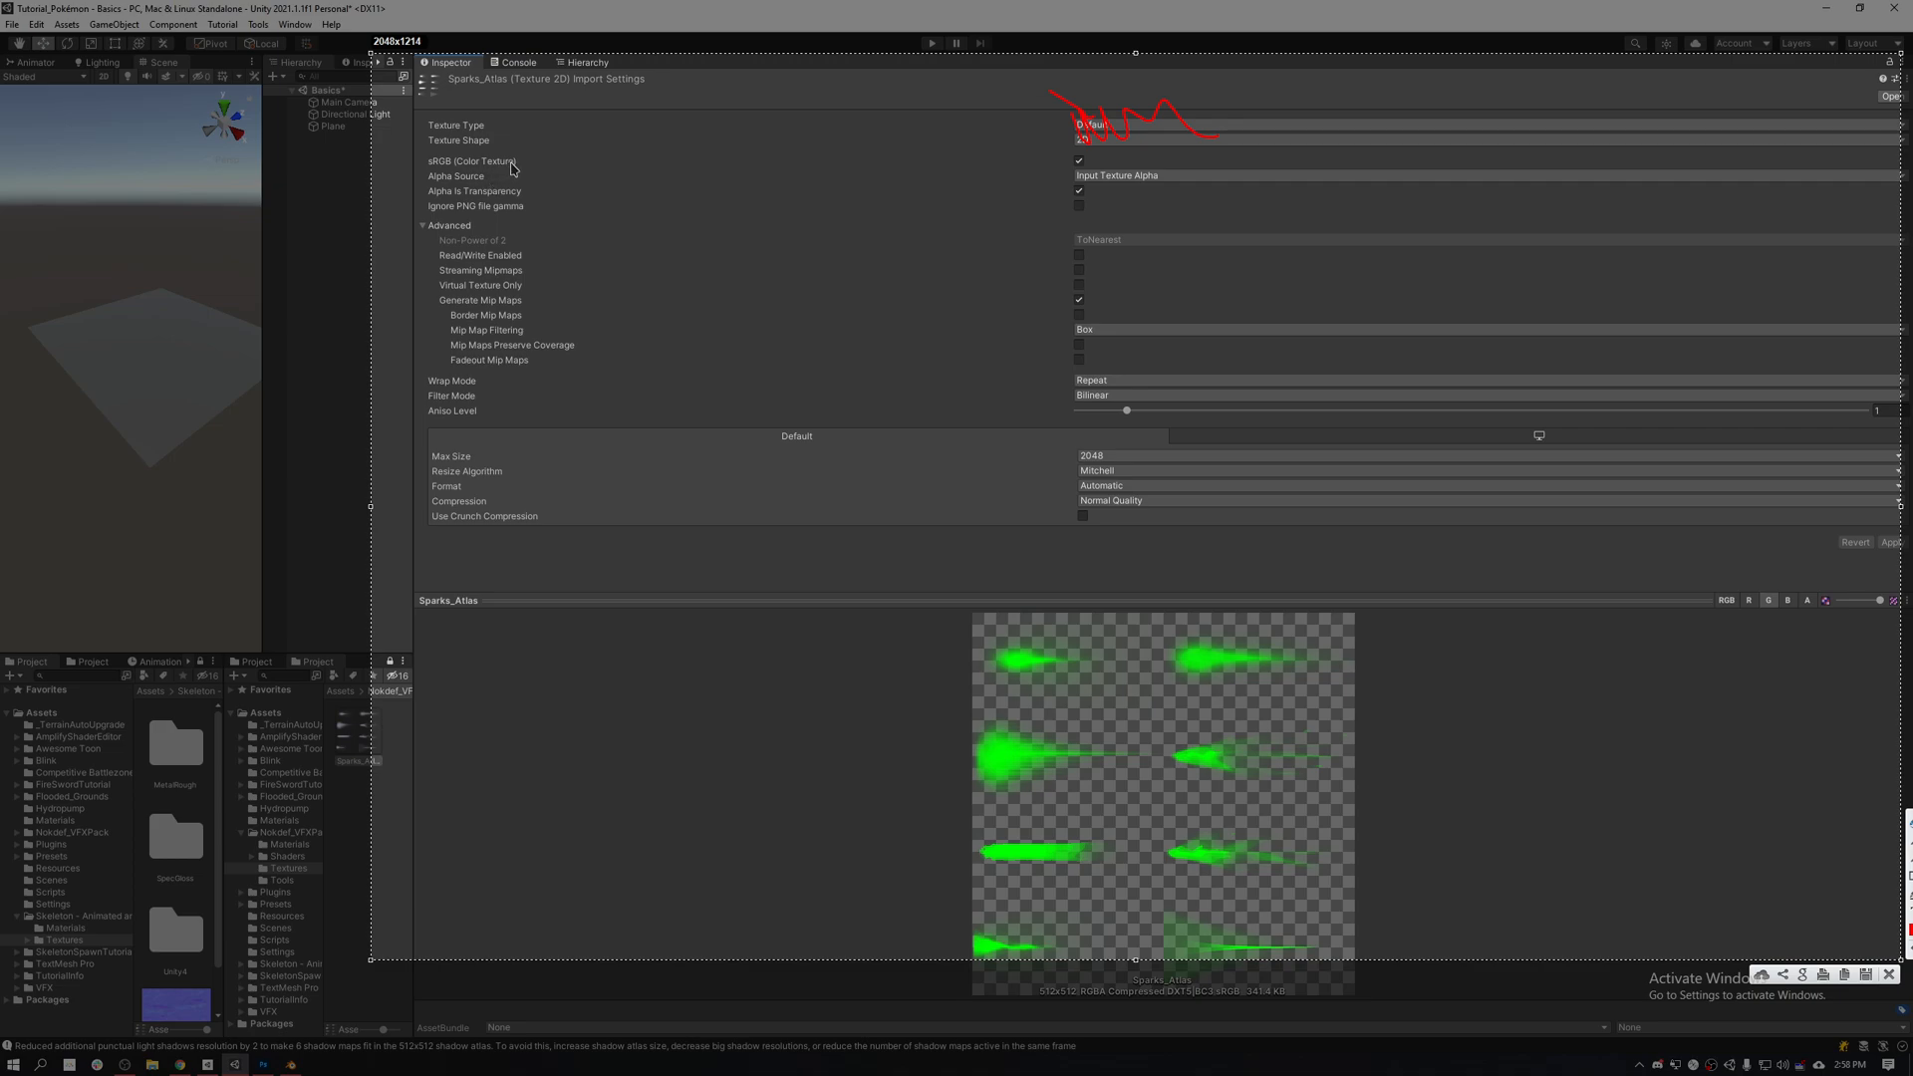
mouse_move(542, 177)
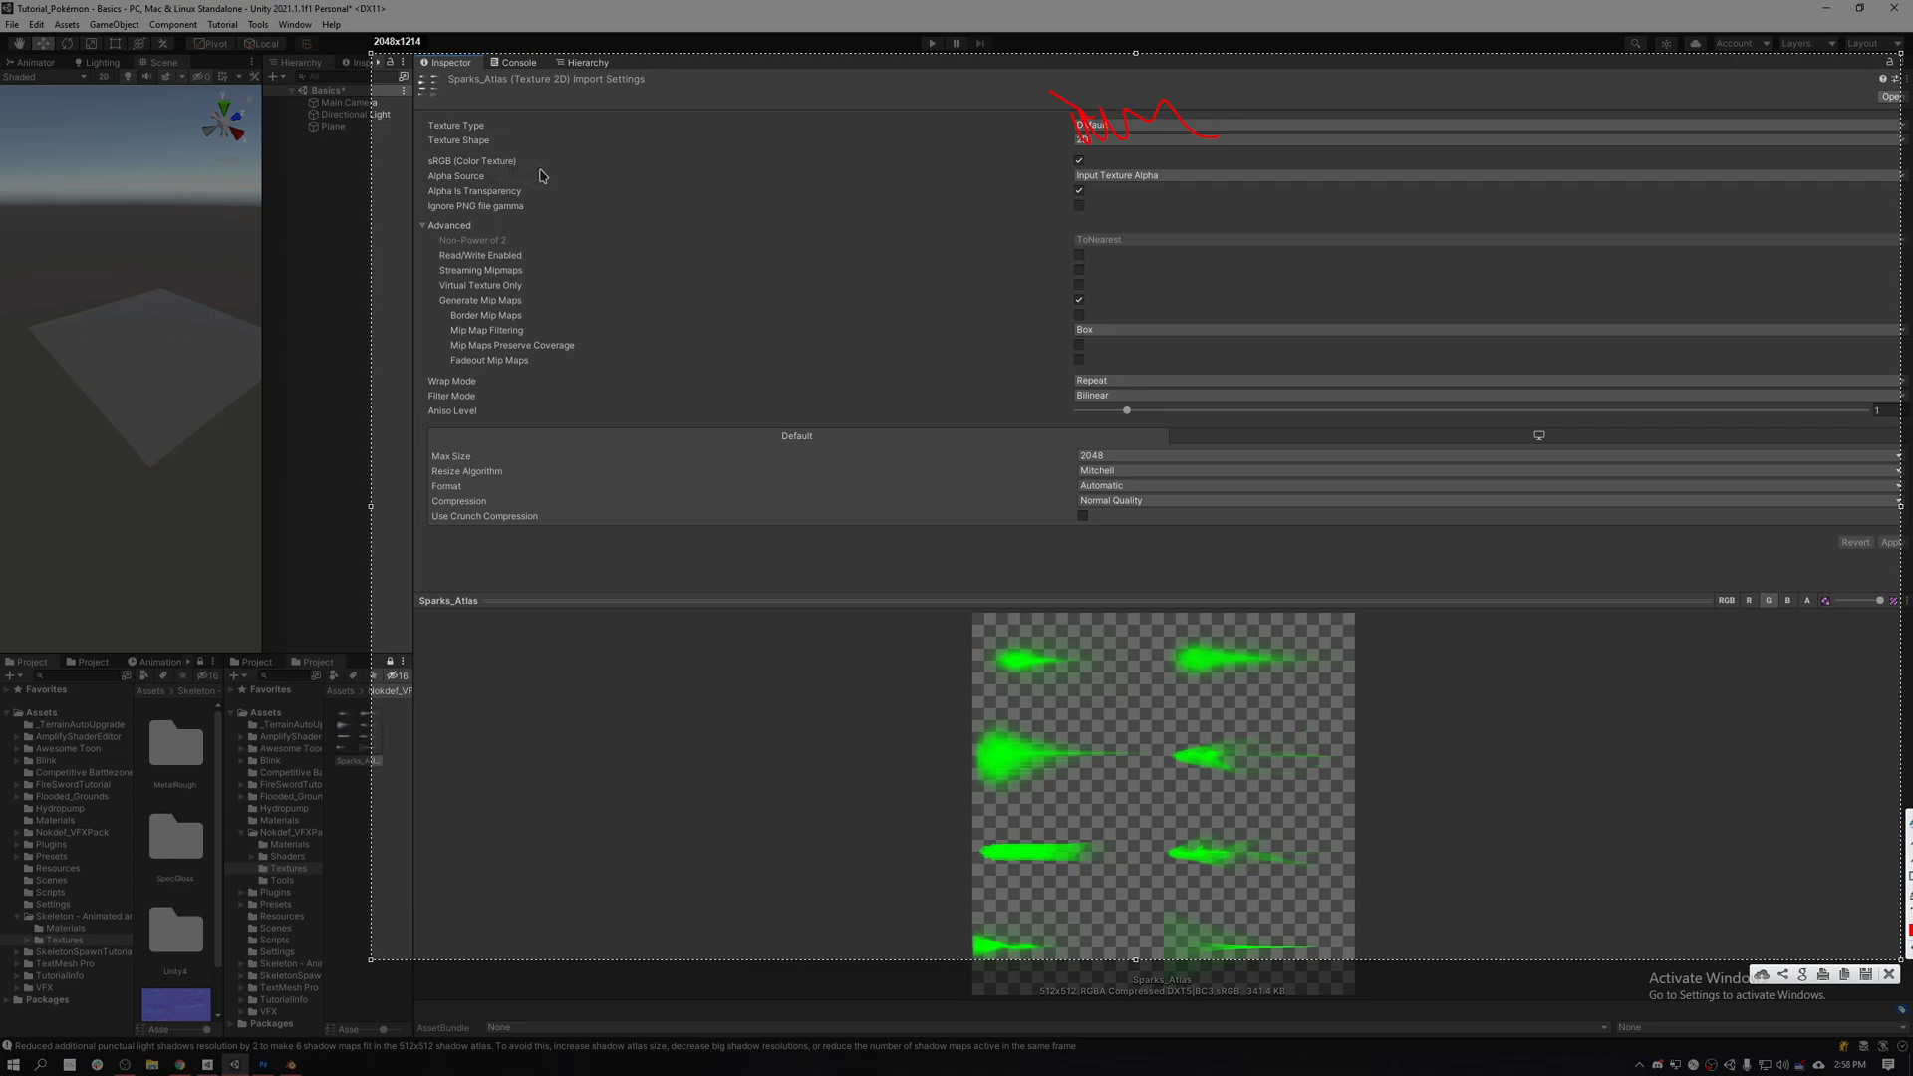
mouse_move(1730, 592)
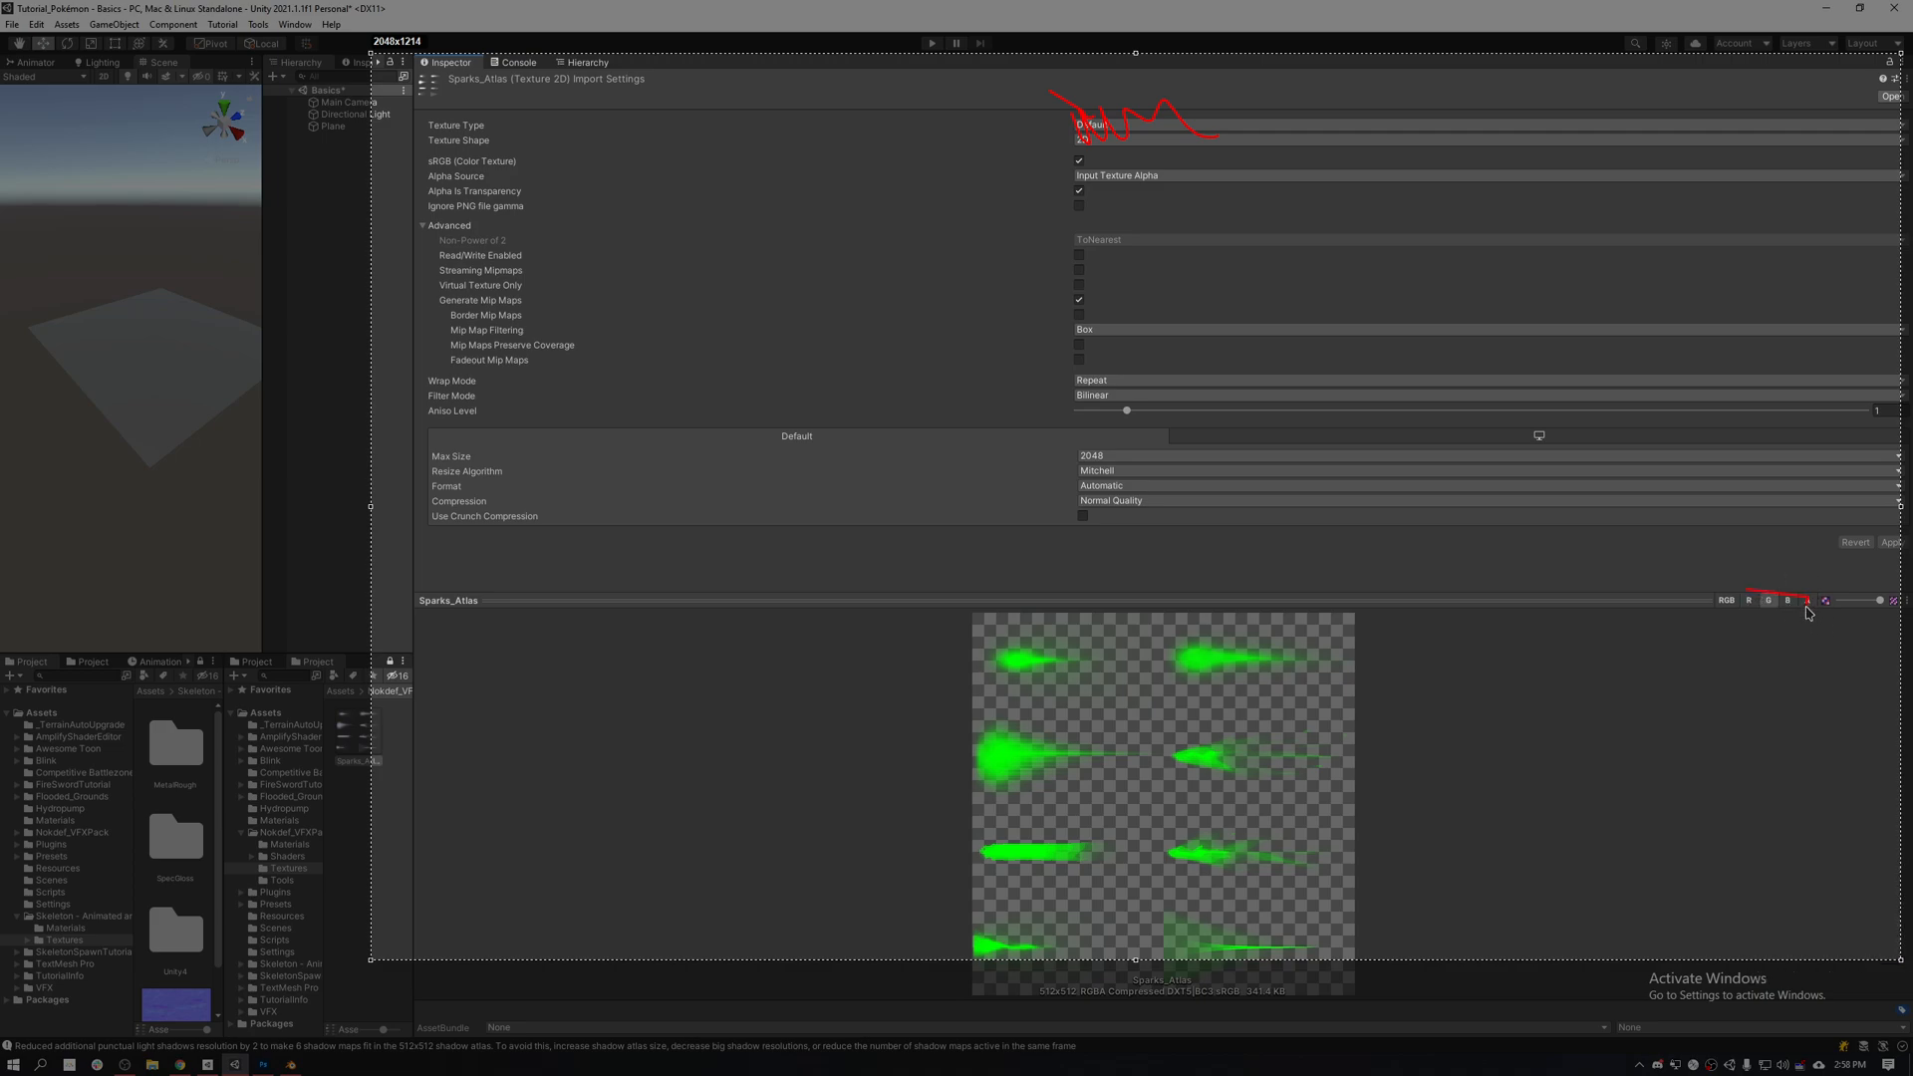
Step: Toggle the Sparks_Atlas preview channel button while reviewing its Texture 2D import settings
click(1805, 600)
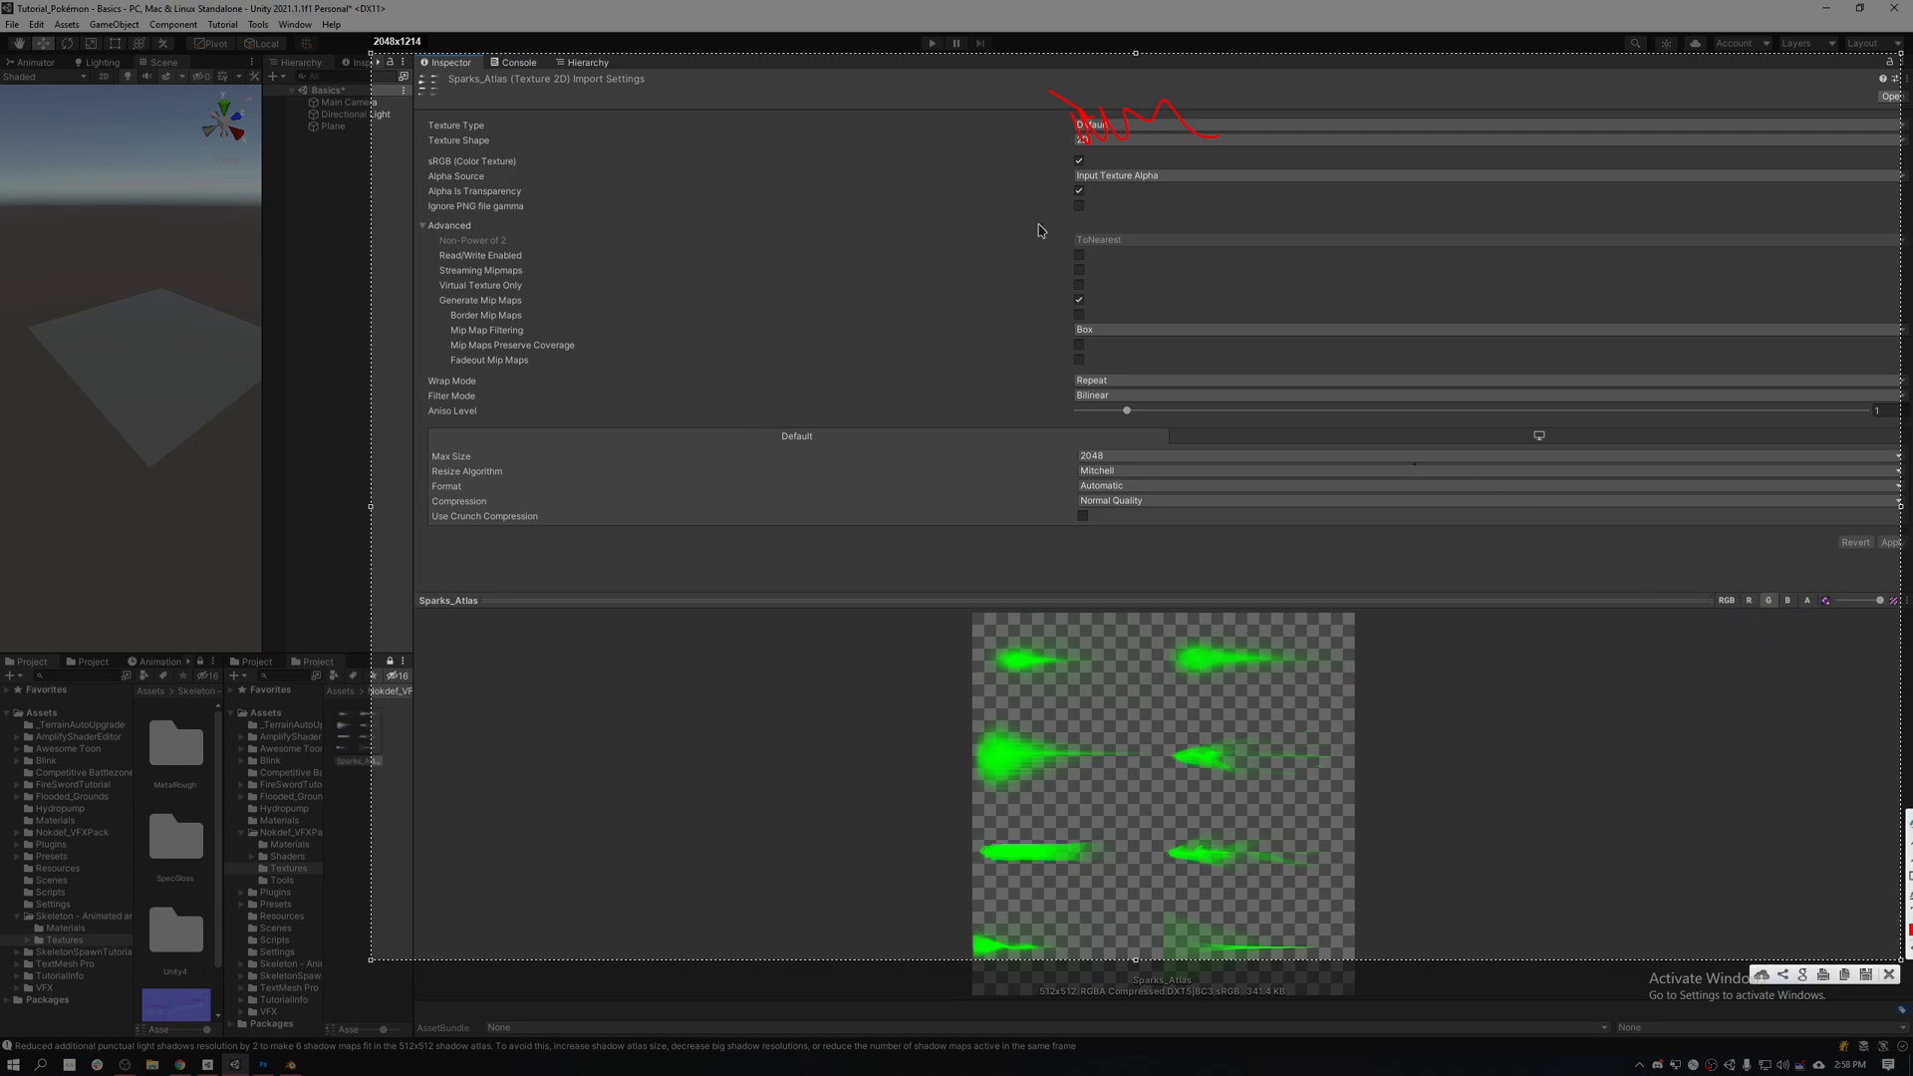
mouse_move(1572, 501)
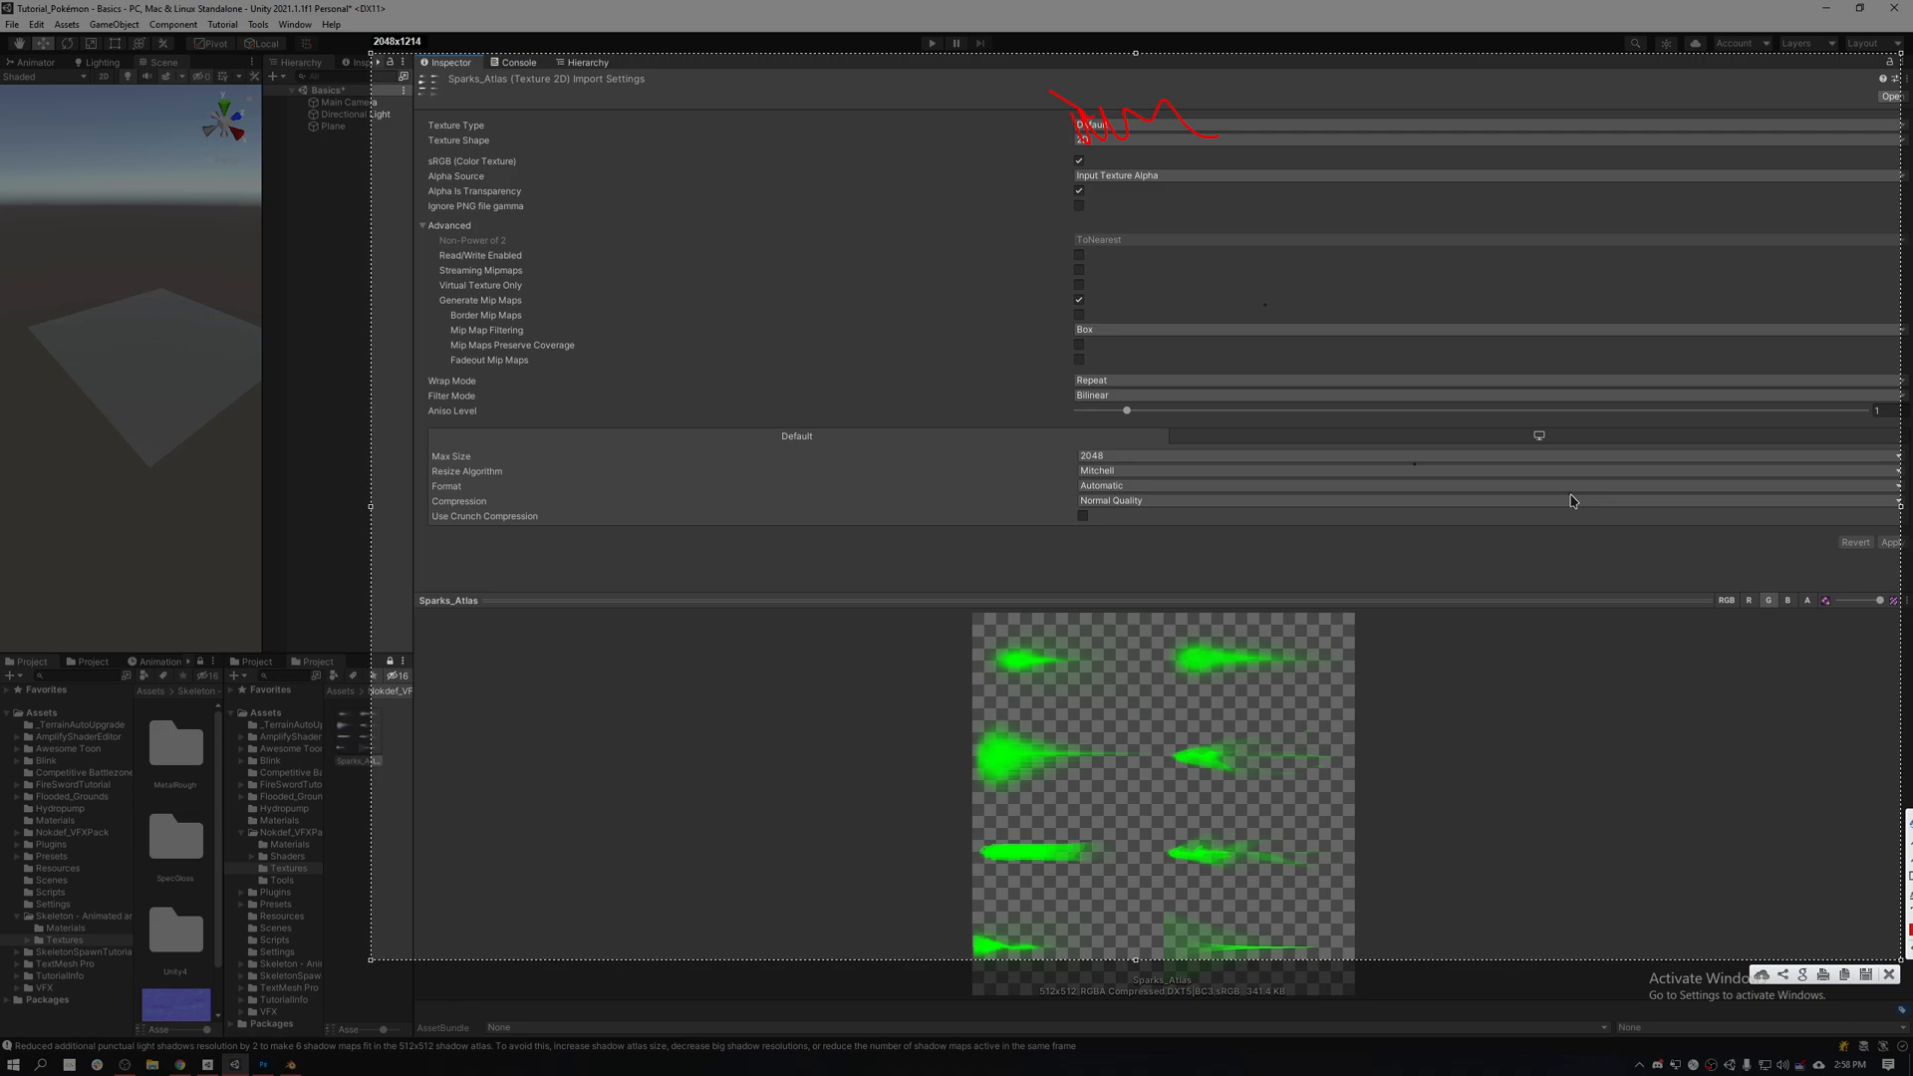
mouse_move(1064, 172)
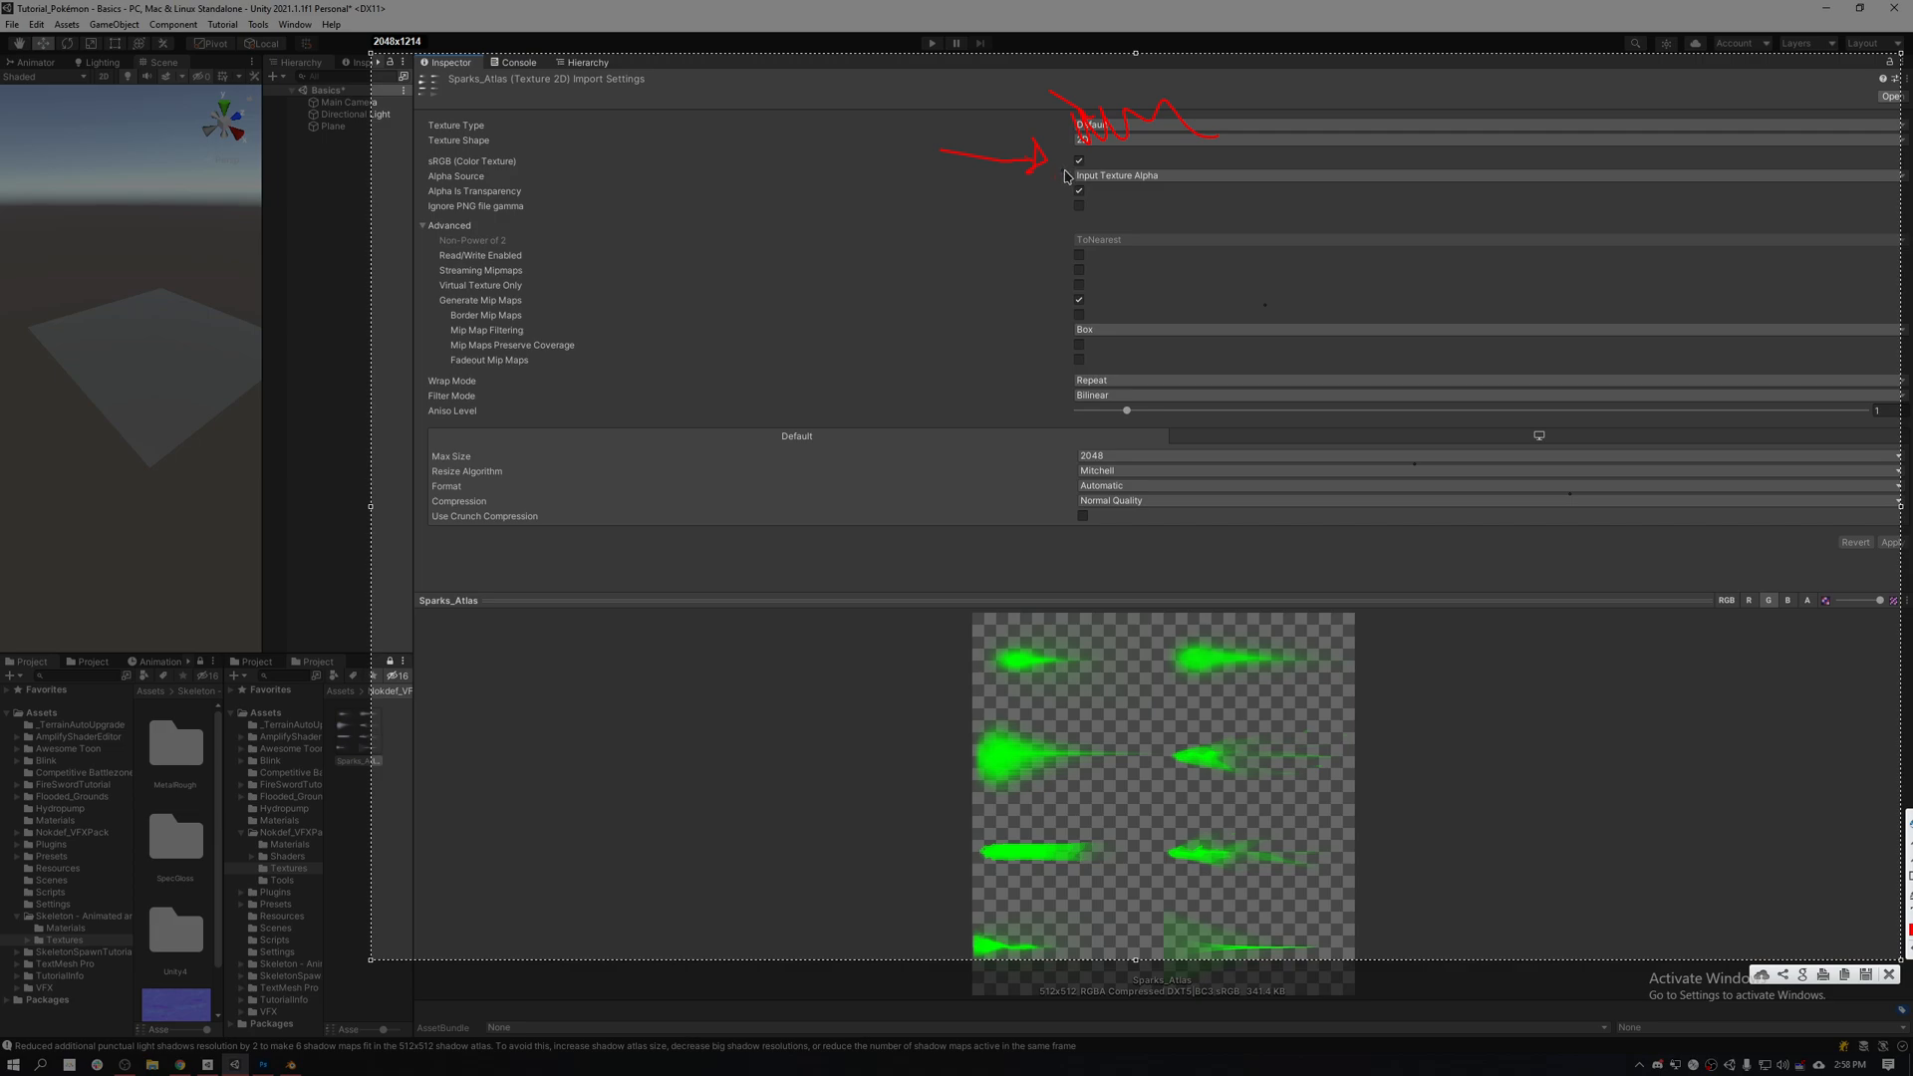
mouse_move(1086, 191)
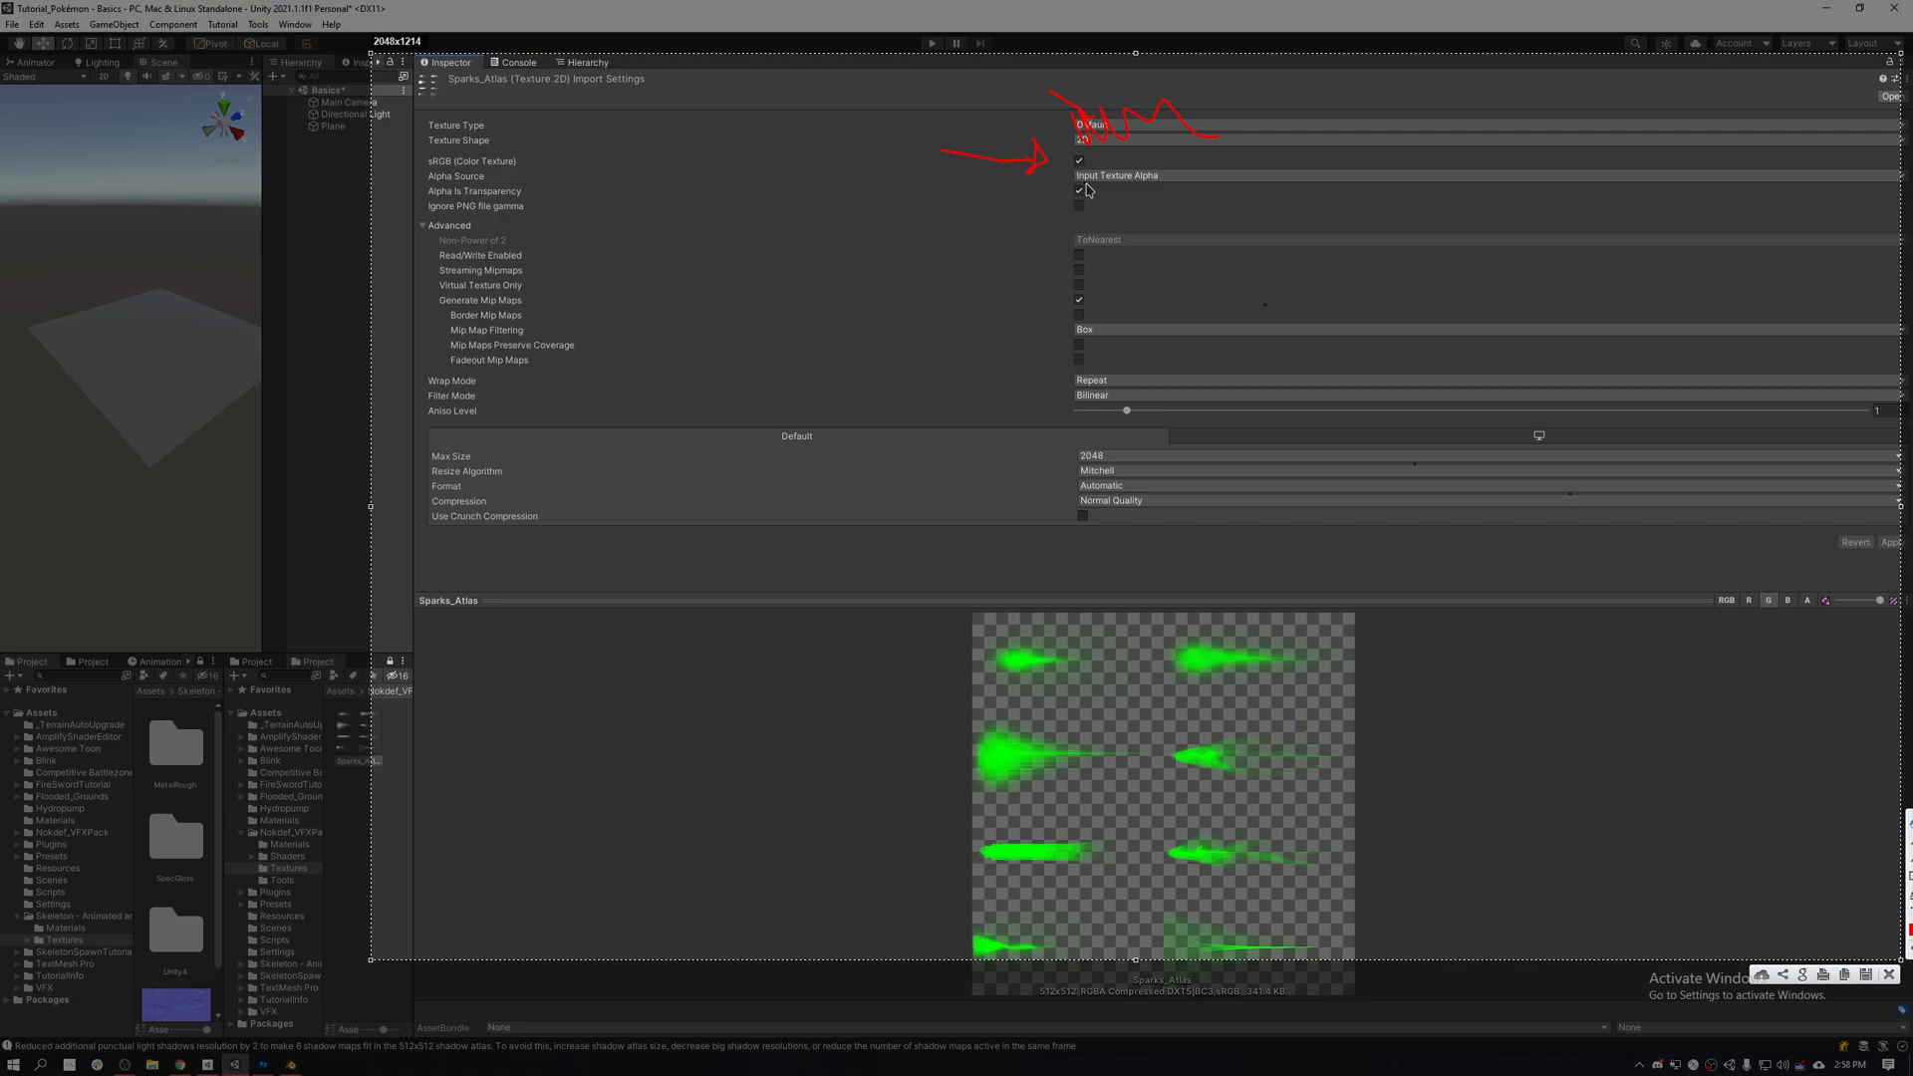
mouse_move(1044, 146)
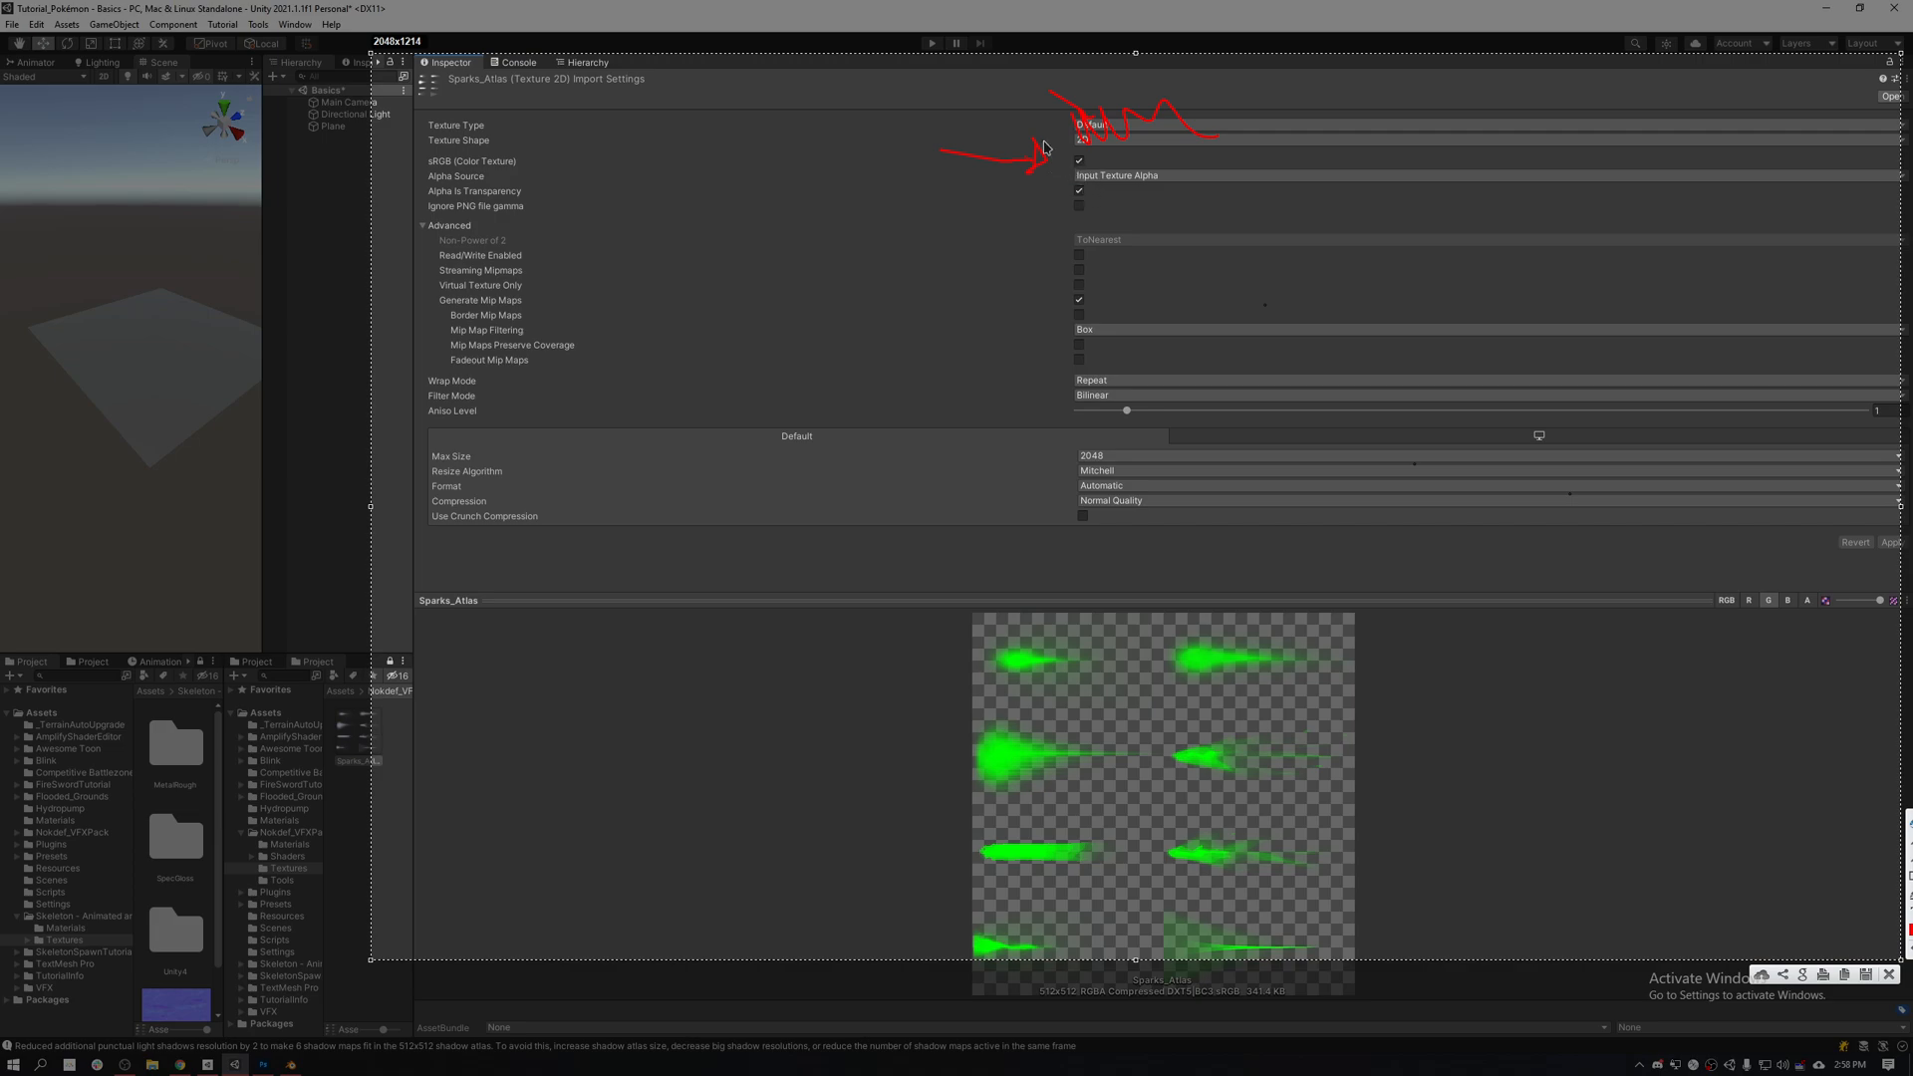
mouse_move(1110, 225)
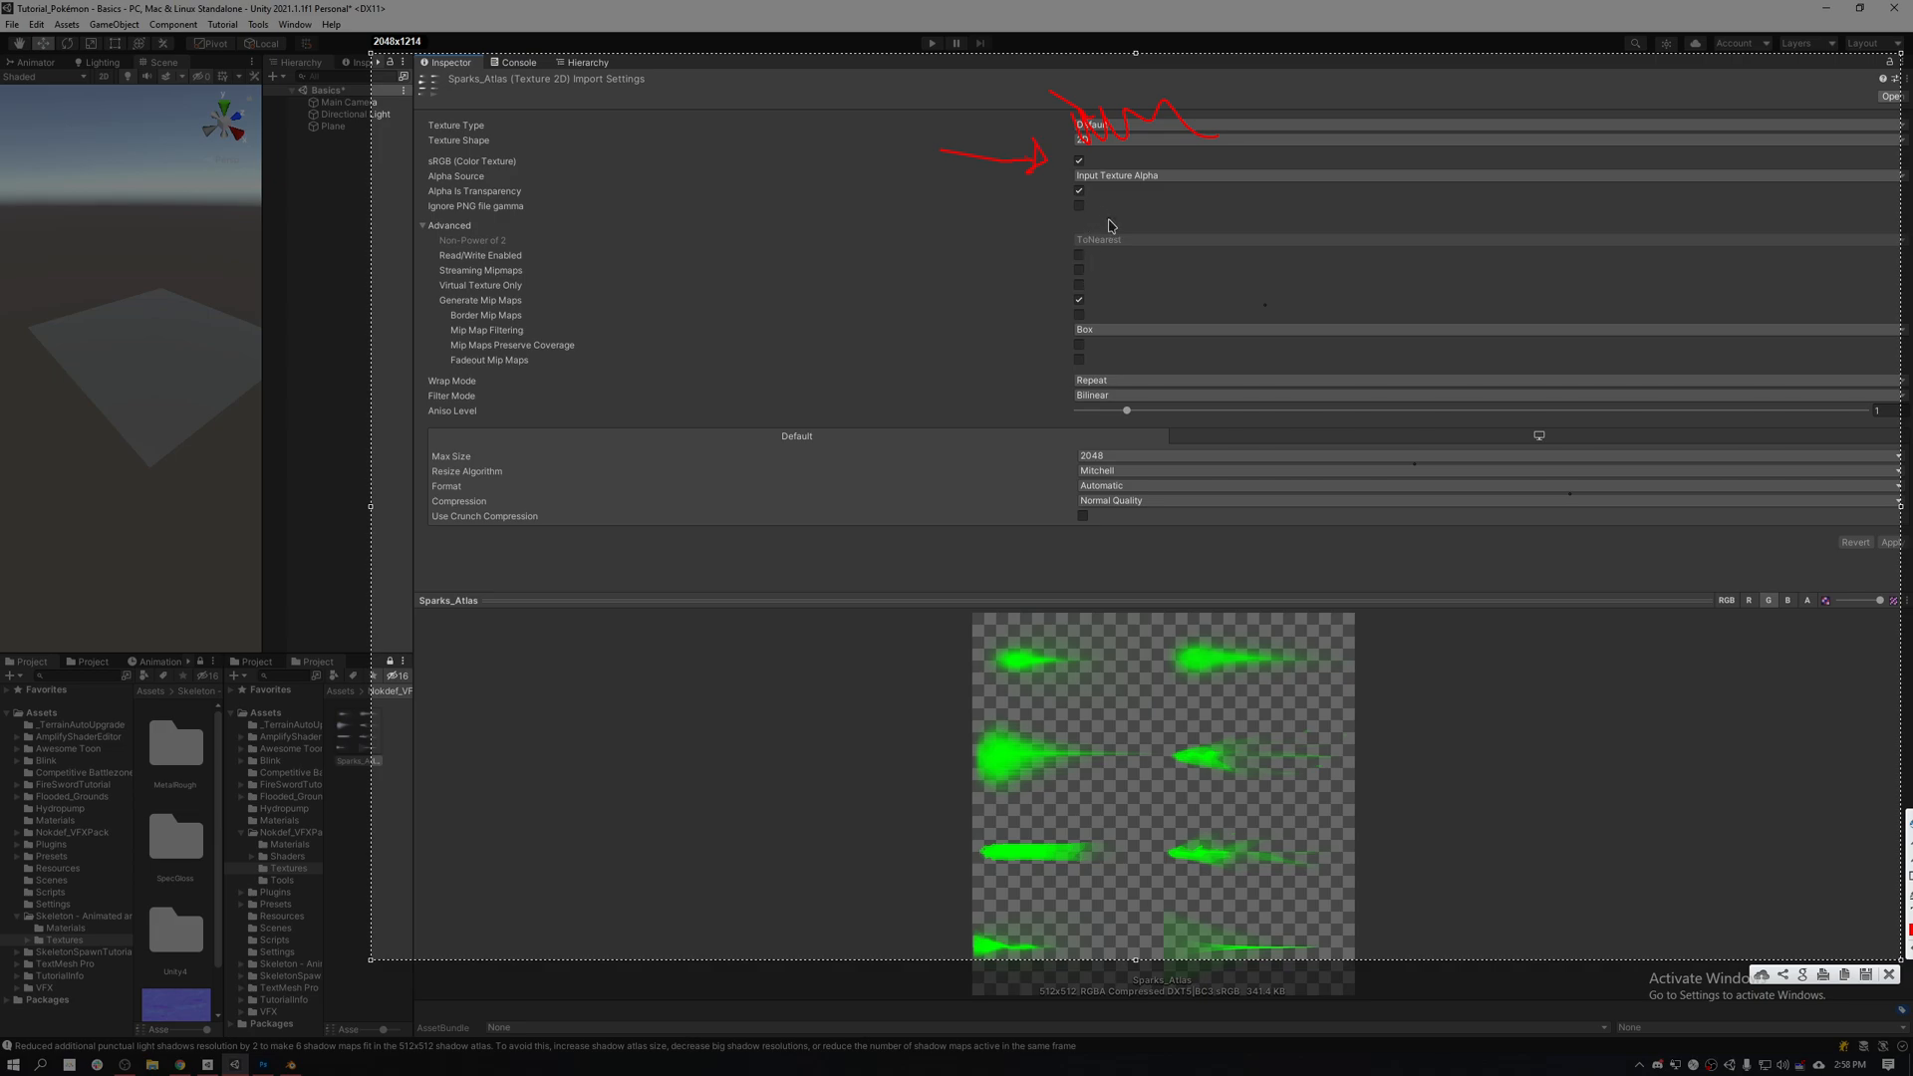
mouse_move(482, 251)
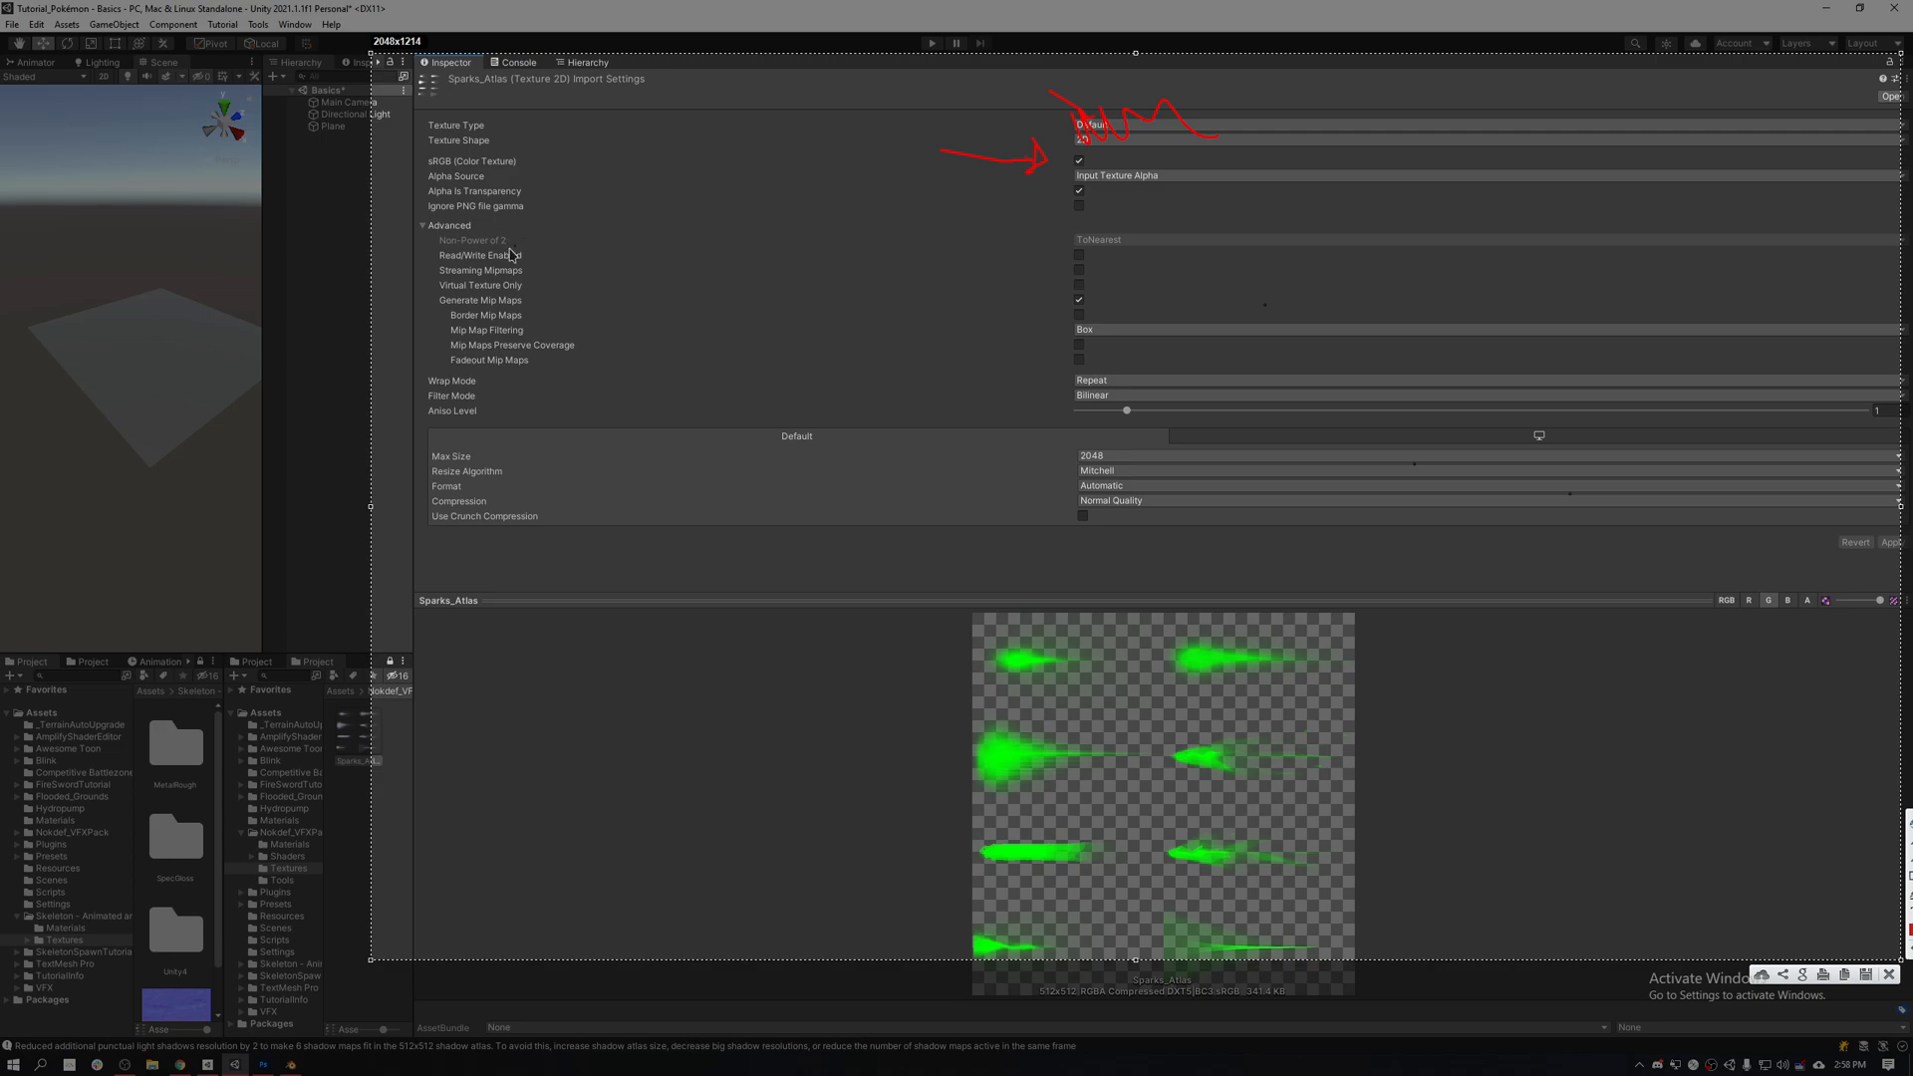
mouse_move(1016, 265)
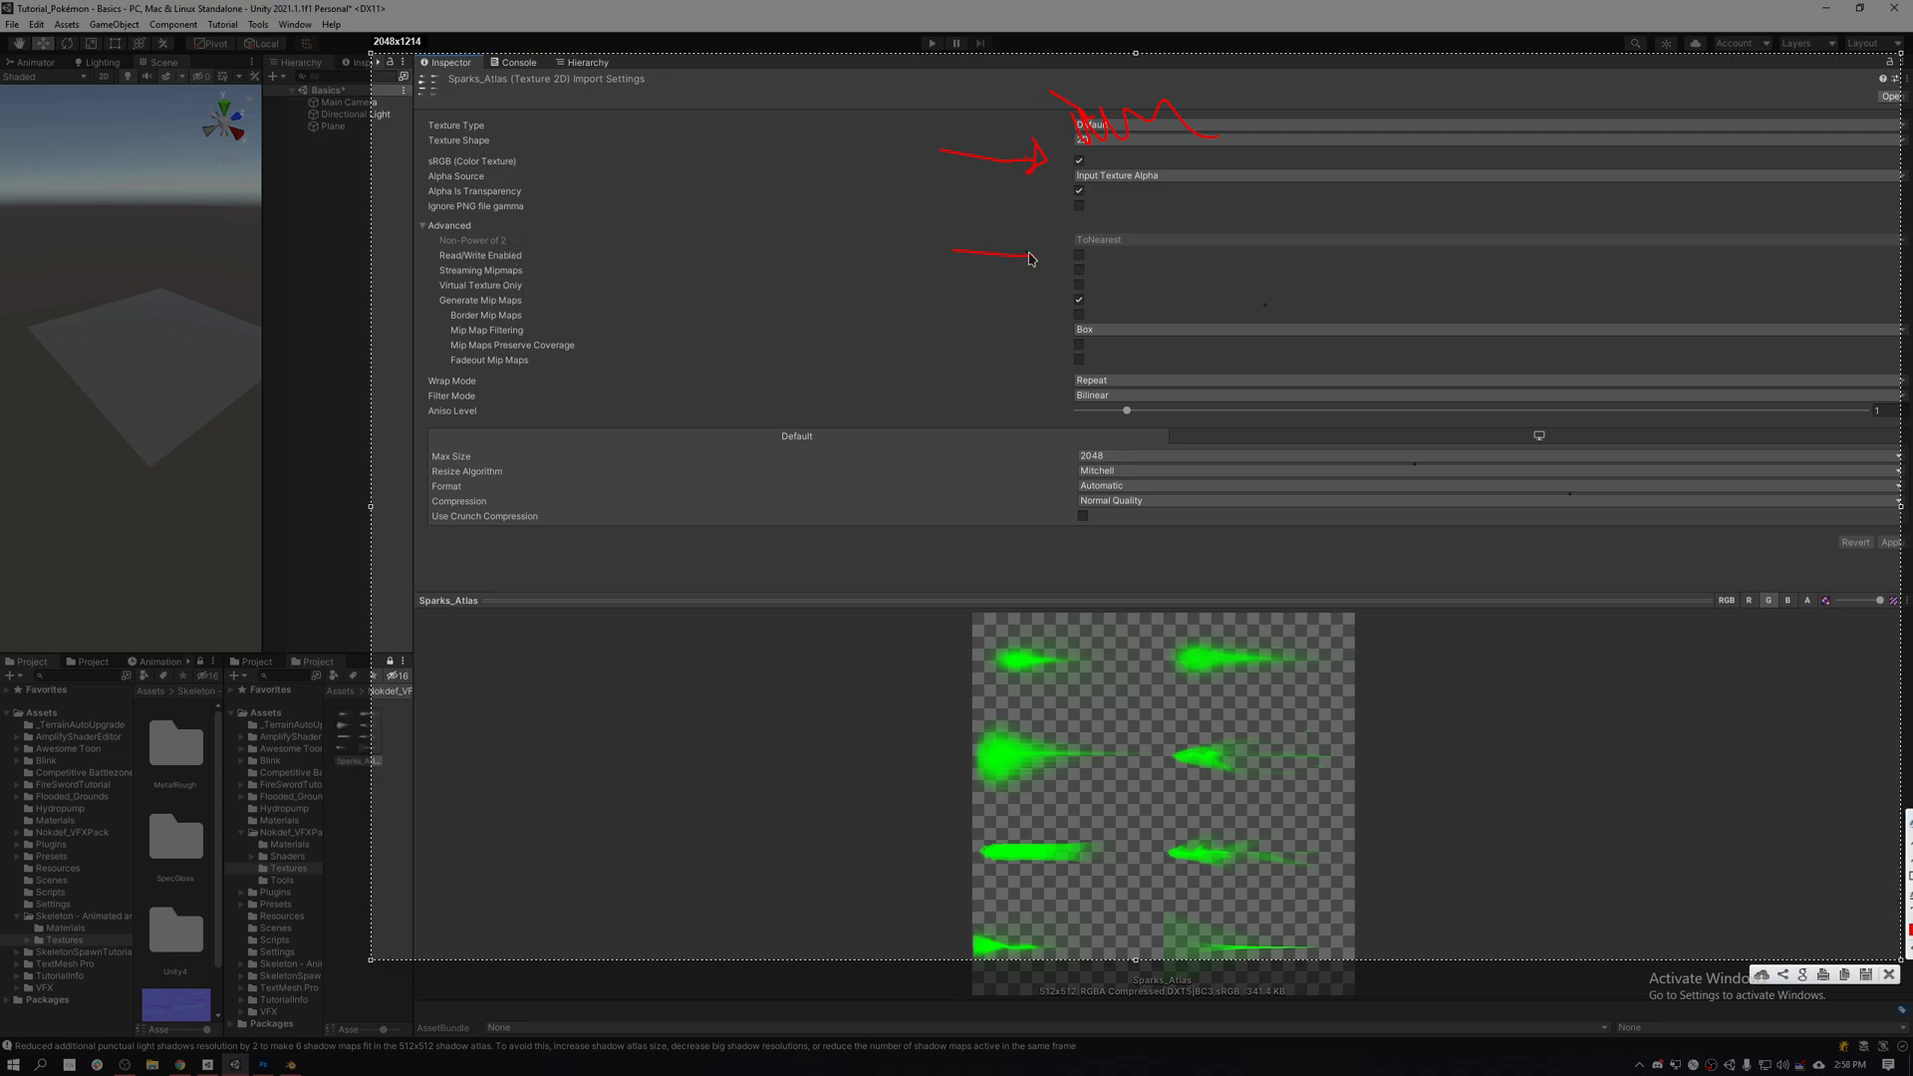
mouse_move(1108, 278)
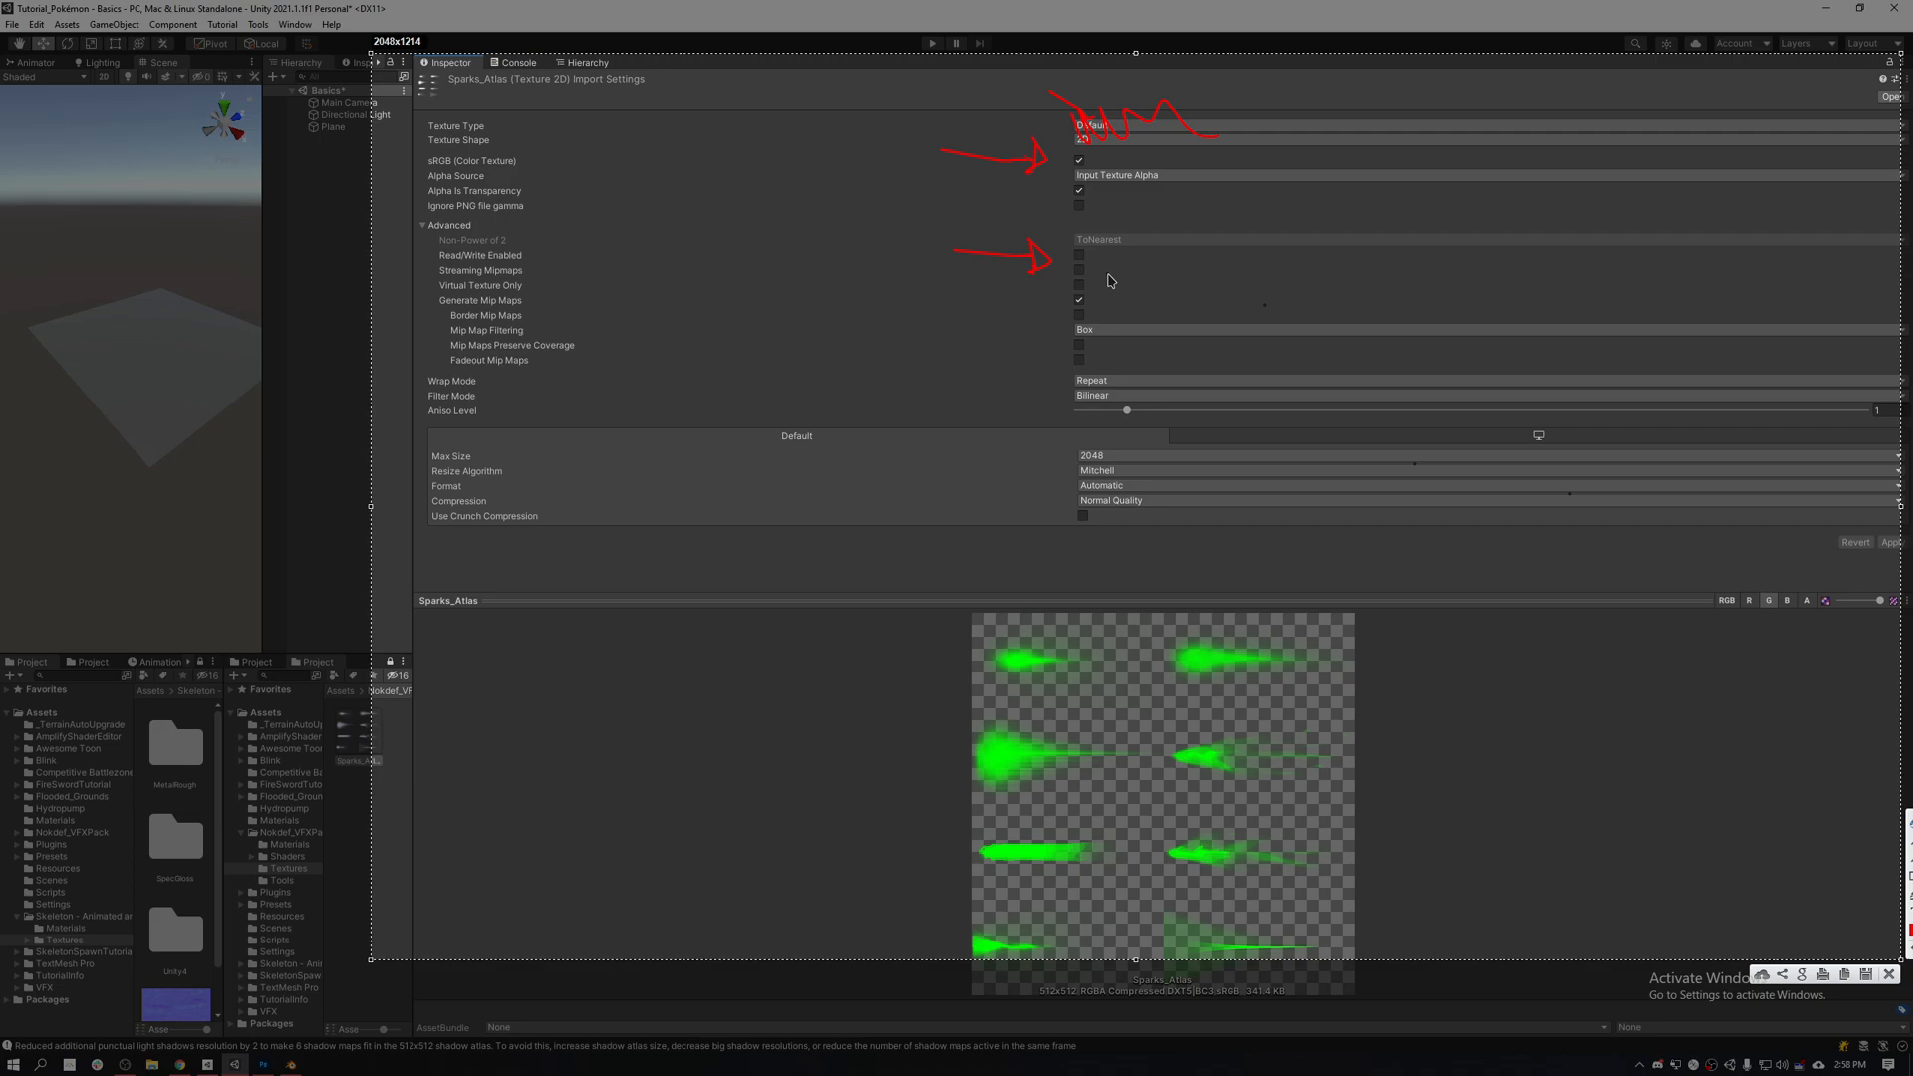
mouse_move(437, 355)
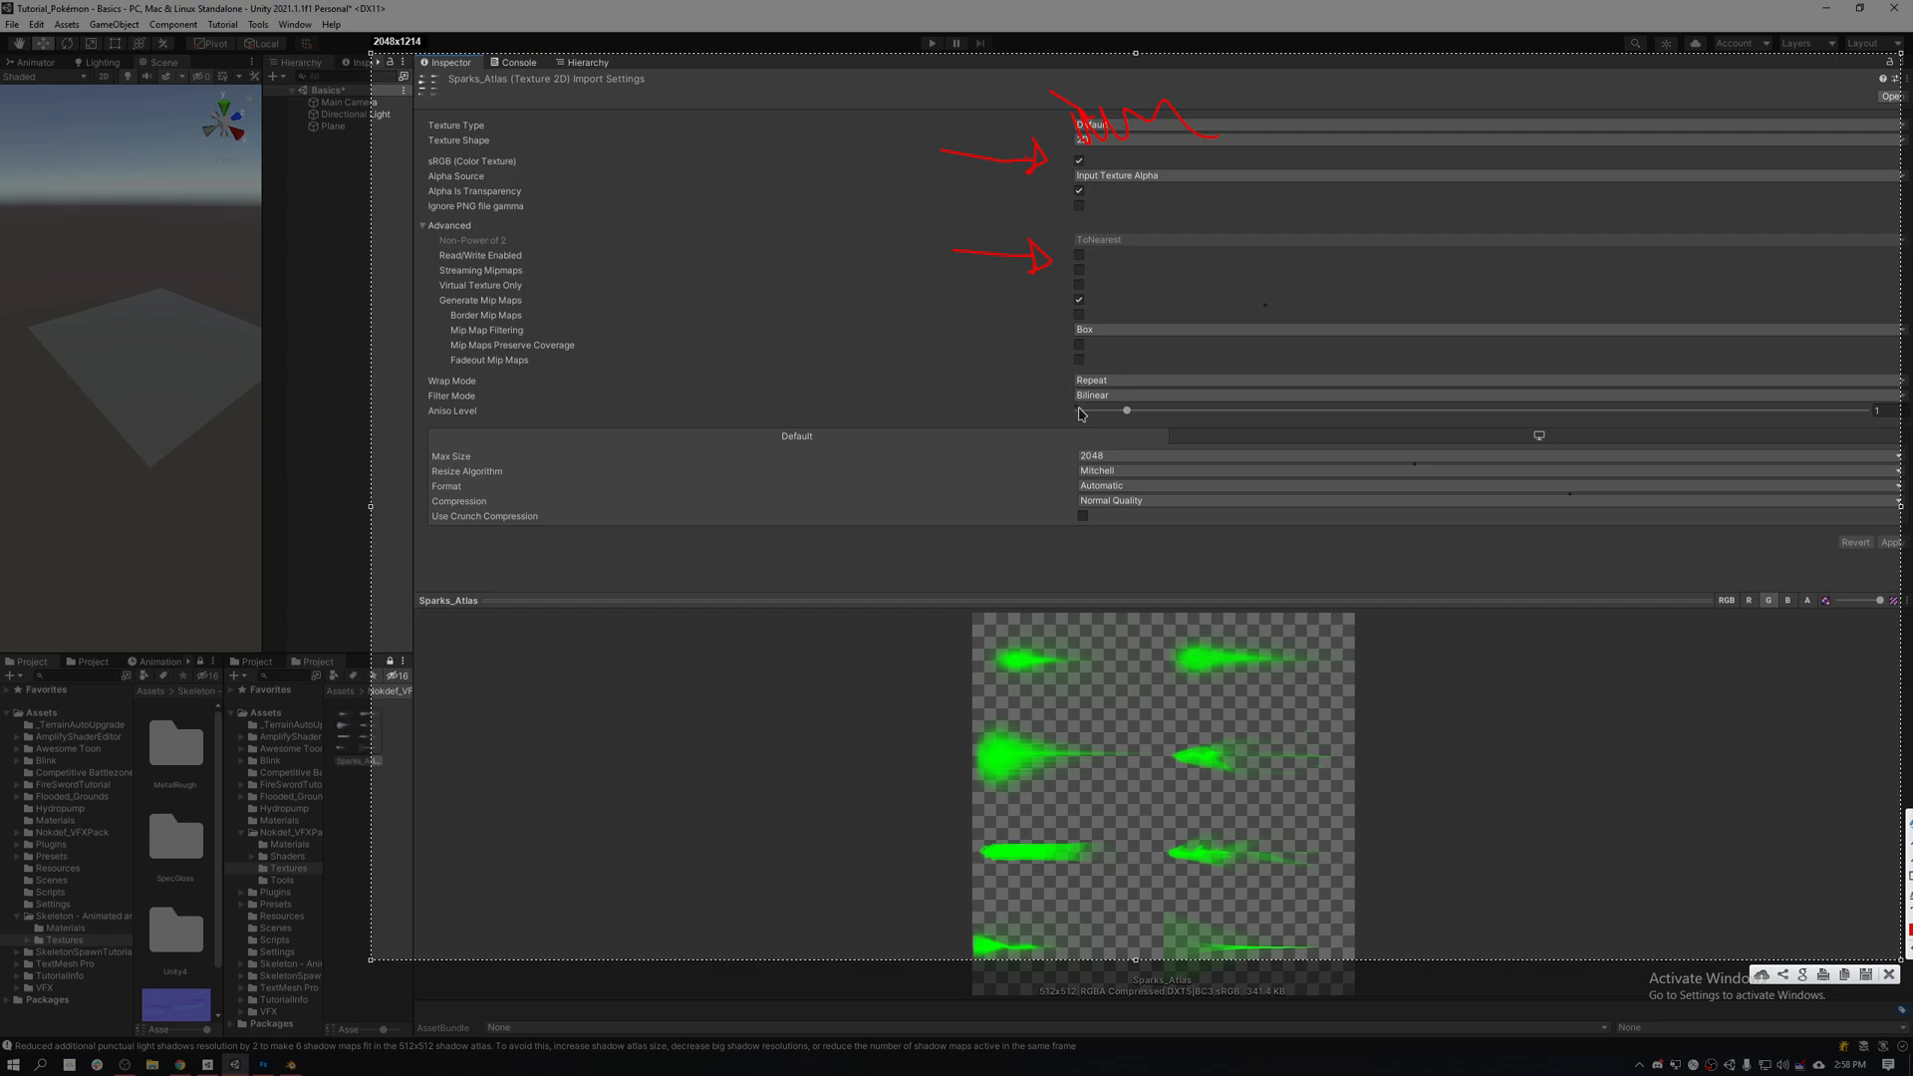
mouse_move(1042, 389)
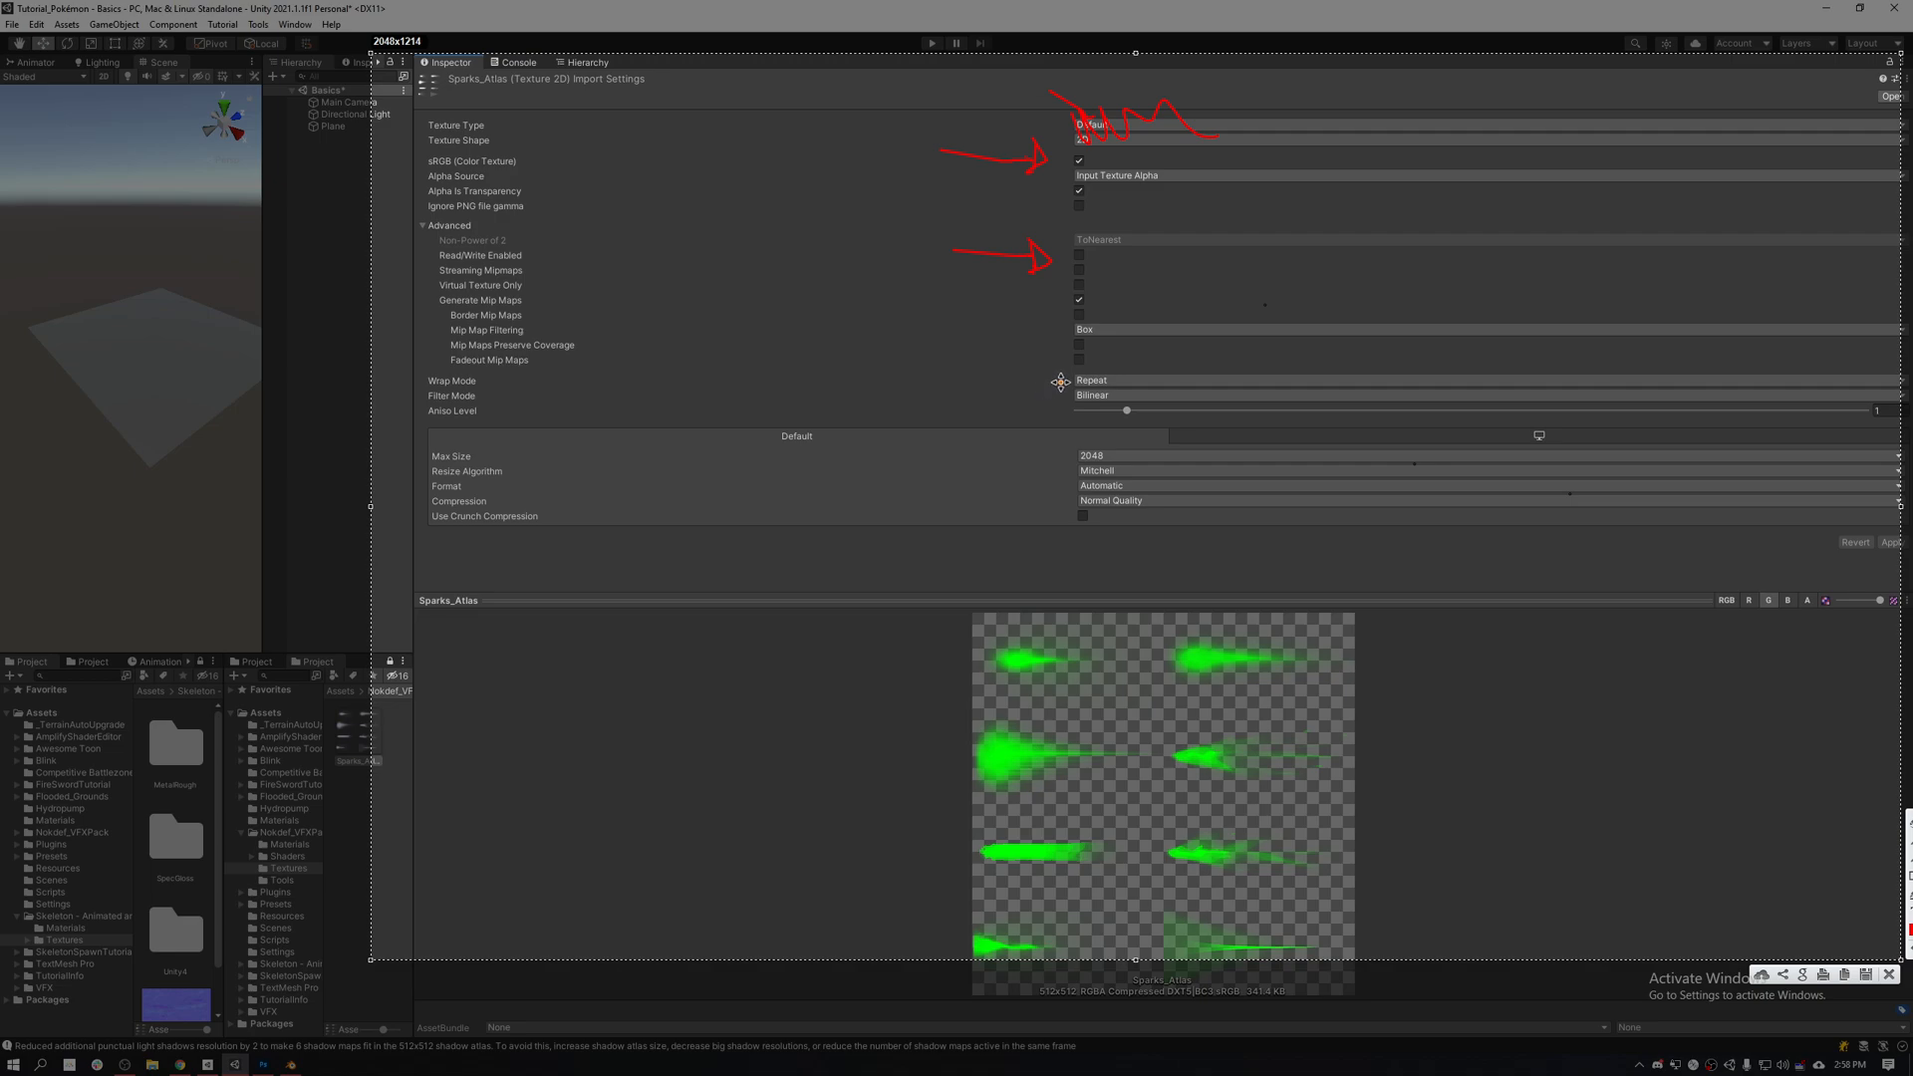
mouse_move(1066, 420)
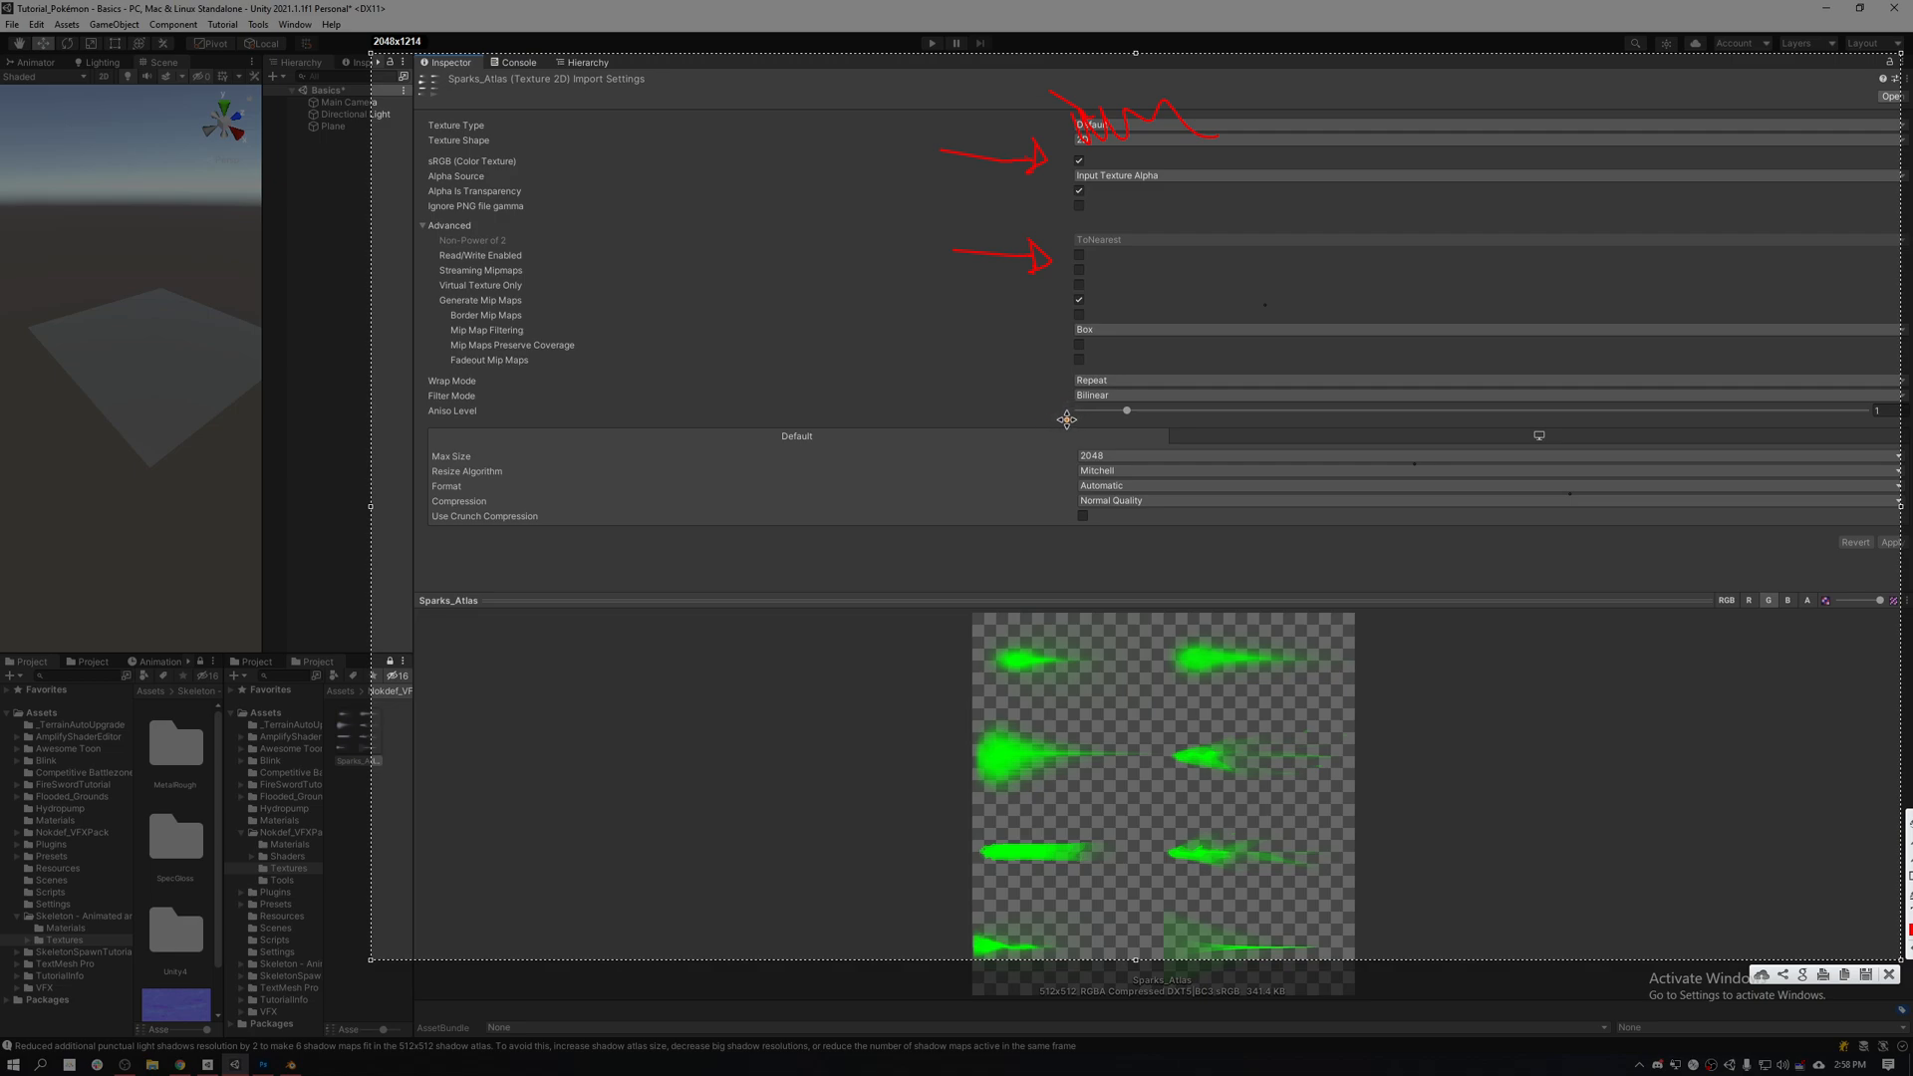
mouse_move(1052, 391)
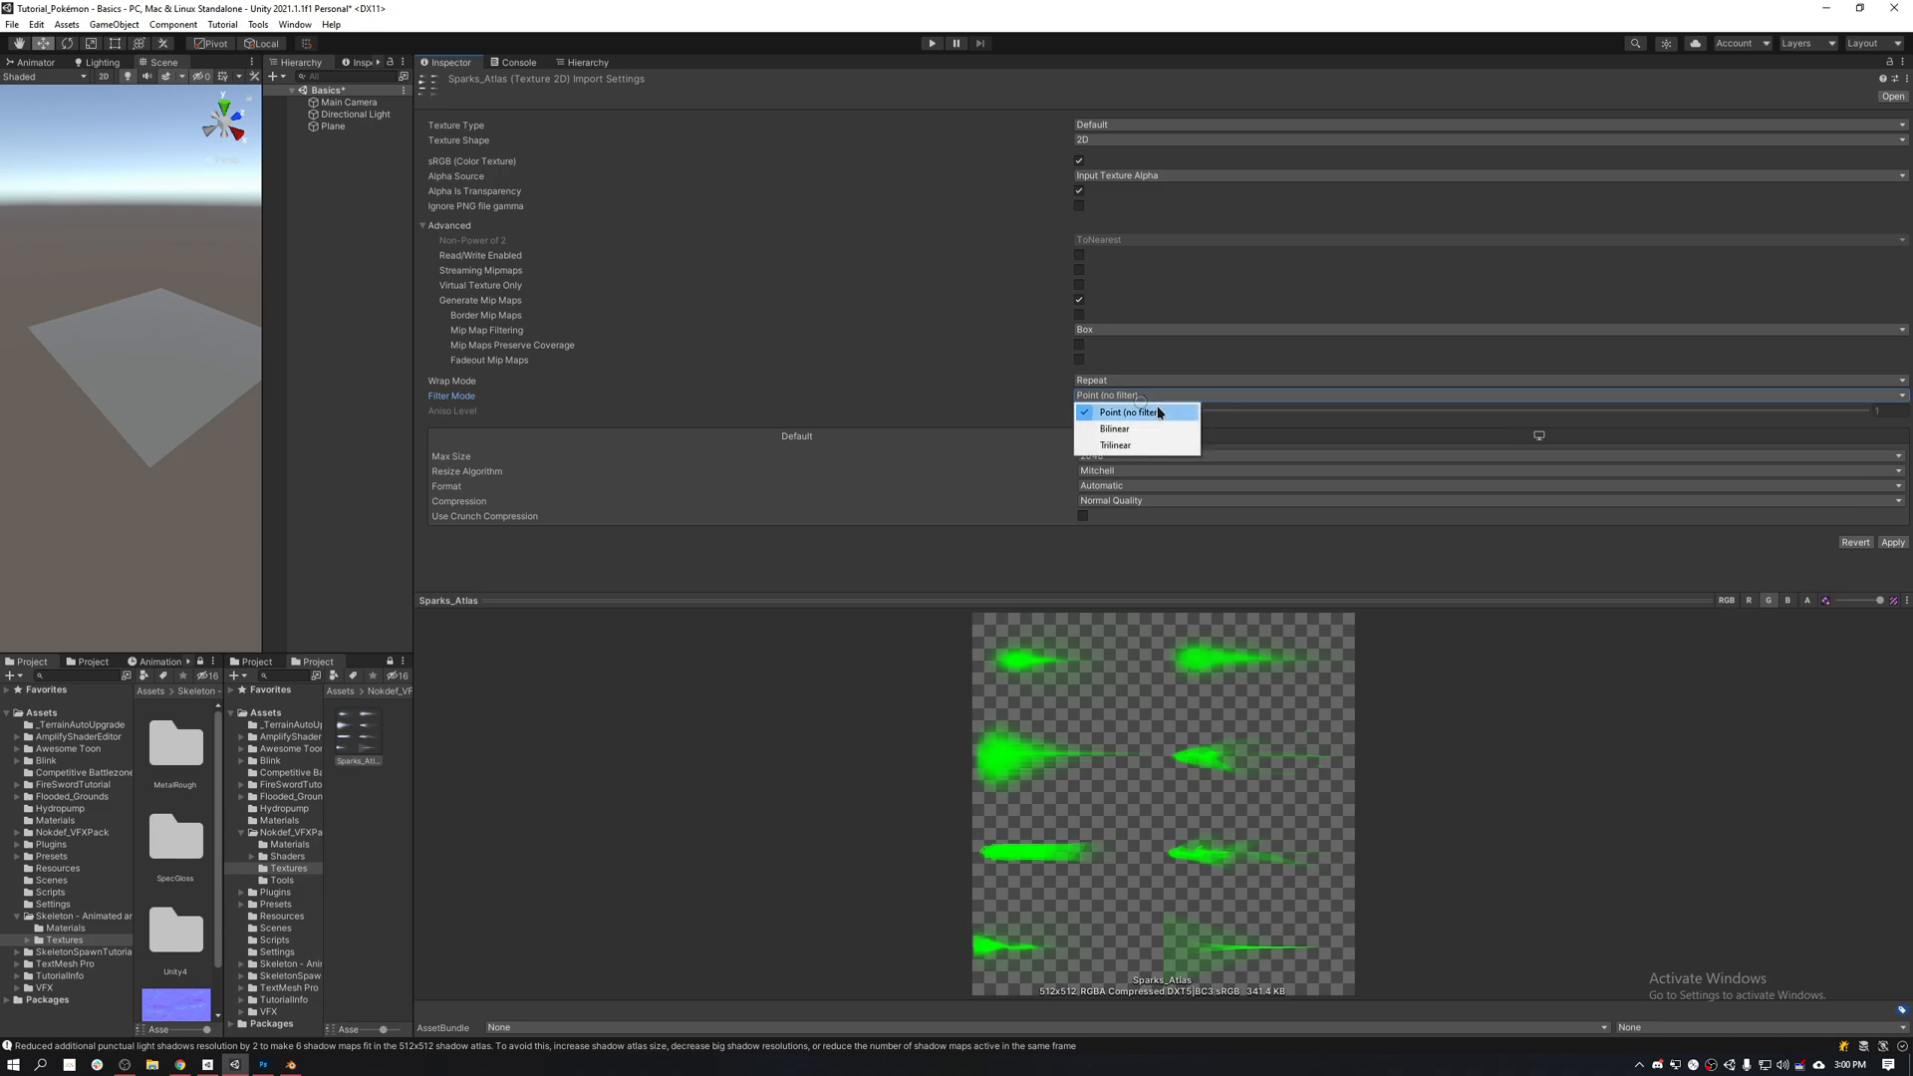
click(1114, 429)
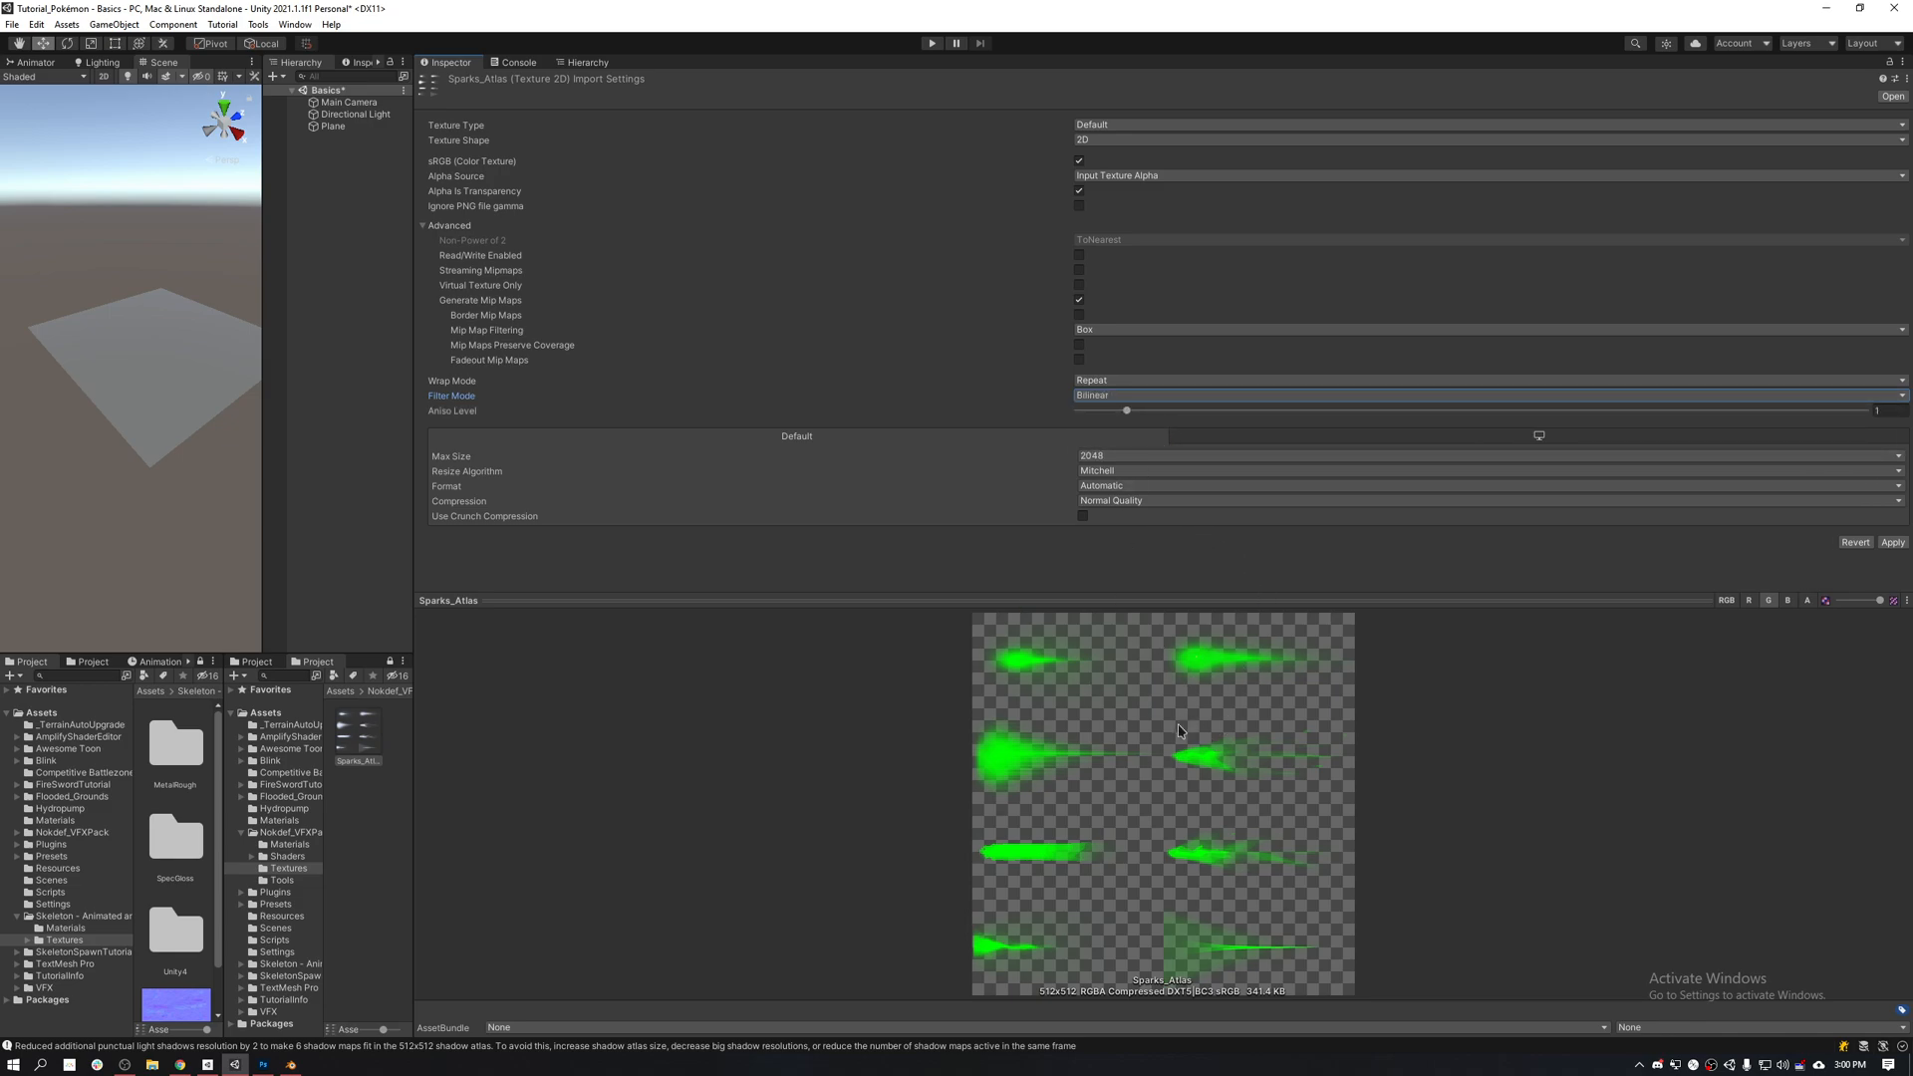
mouse_move(1155, 710)
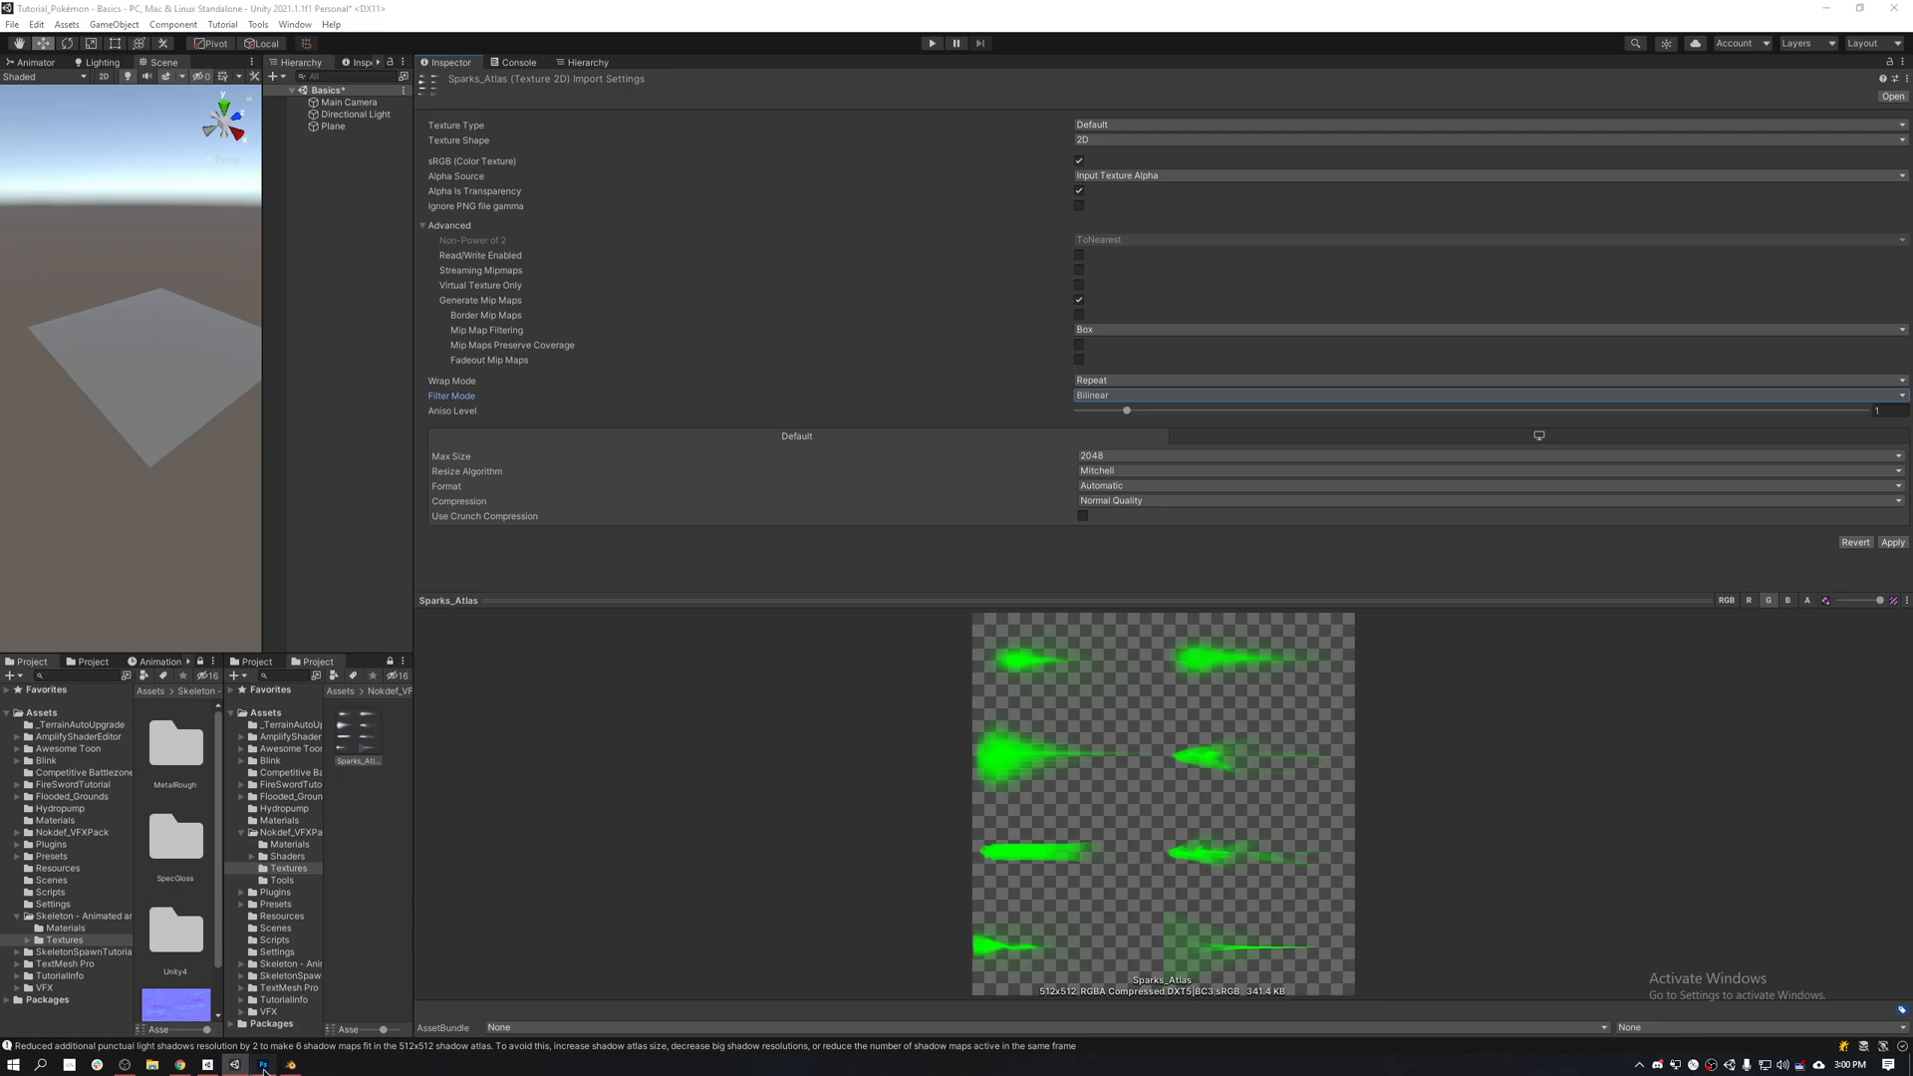
click(263, 1064)
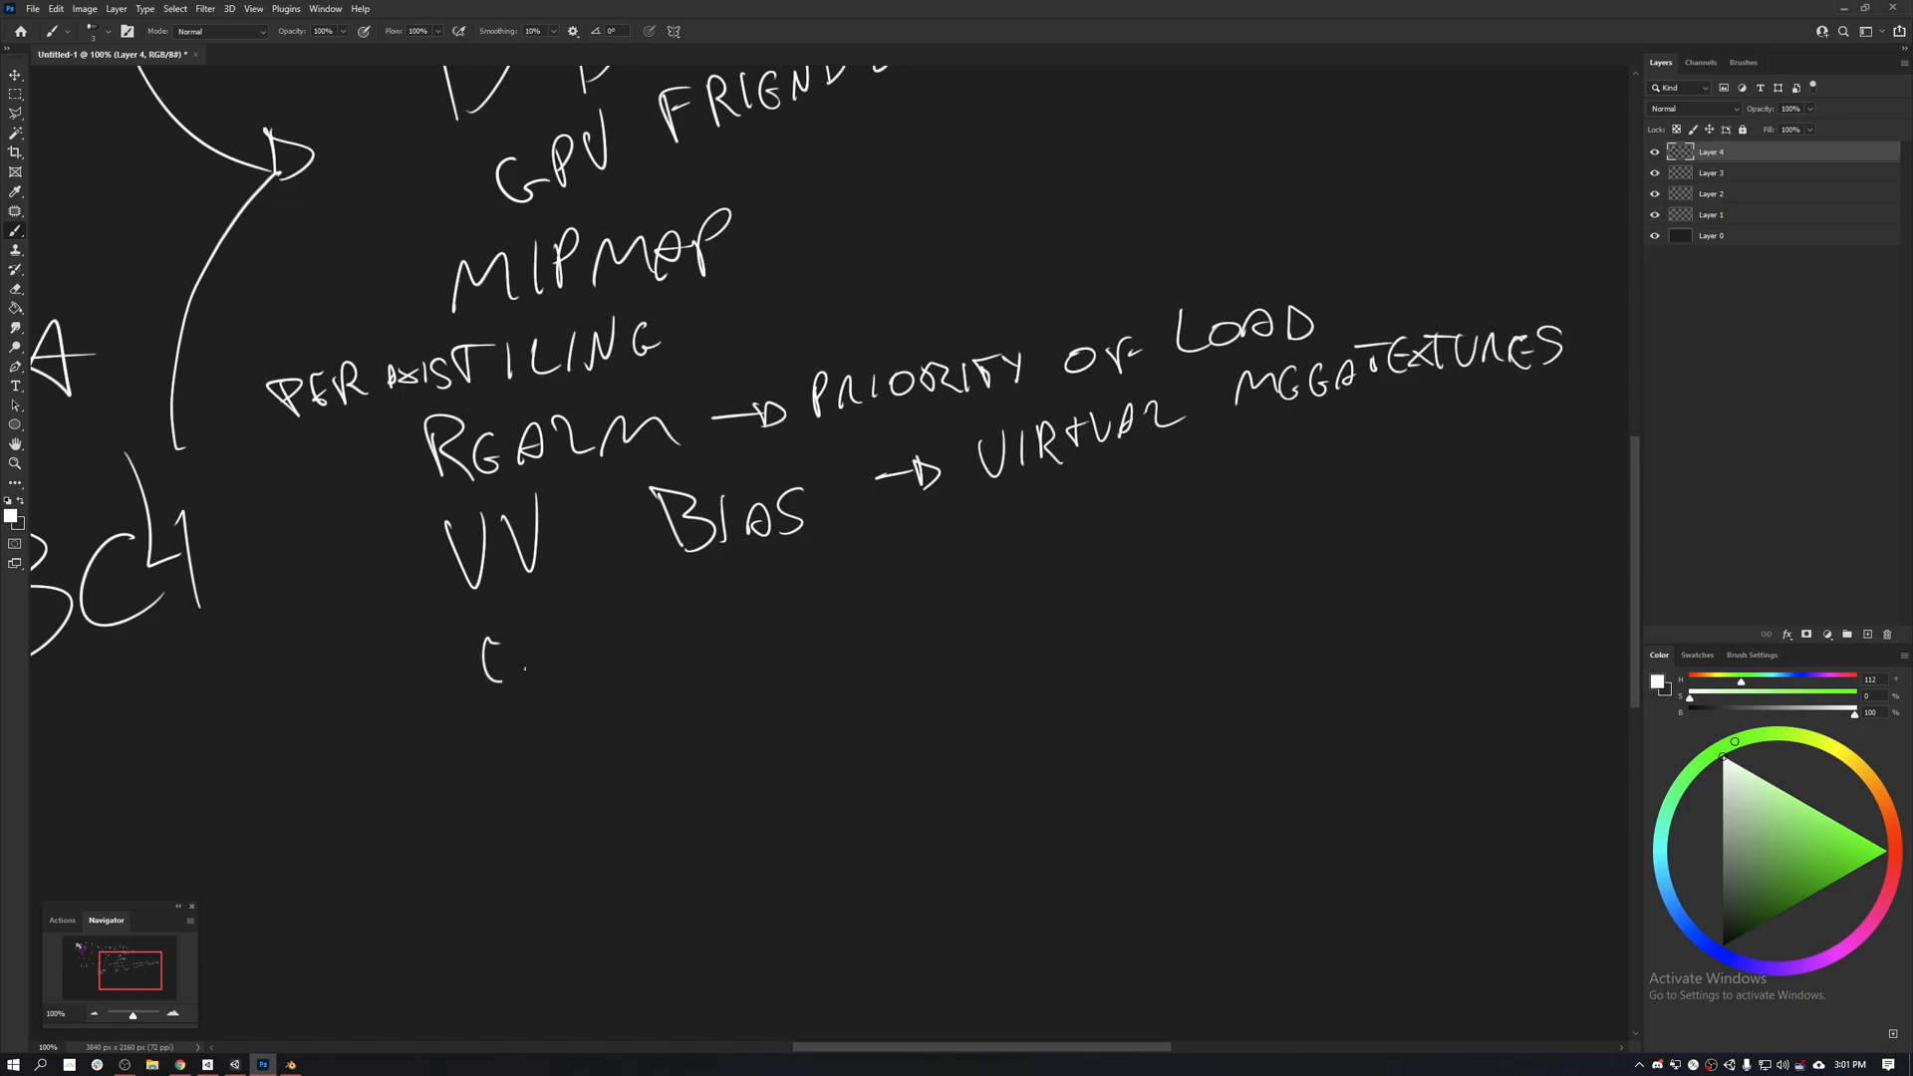
Step: Write the next handwritten note line beneath the UV bias entry under the DDS heading
drag(500, 645, 731, 610)
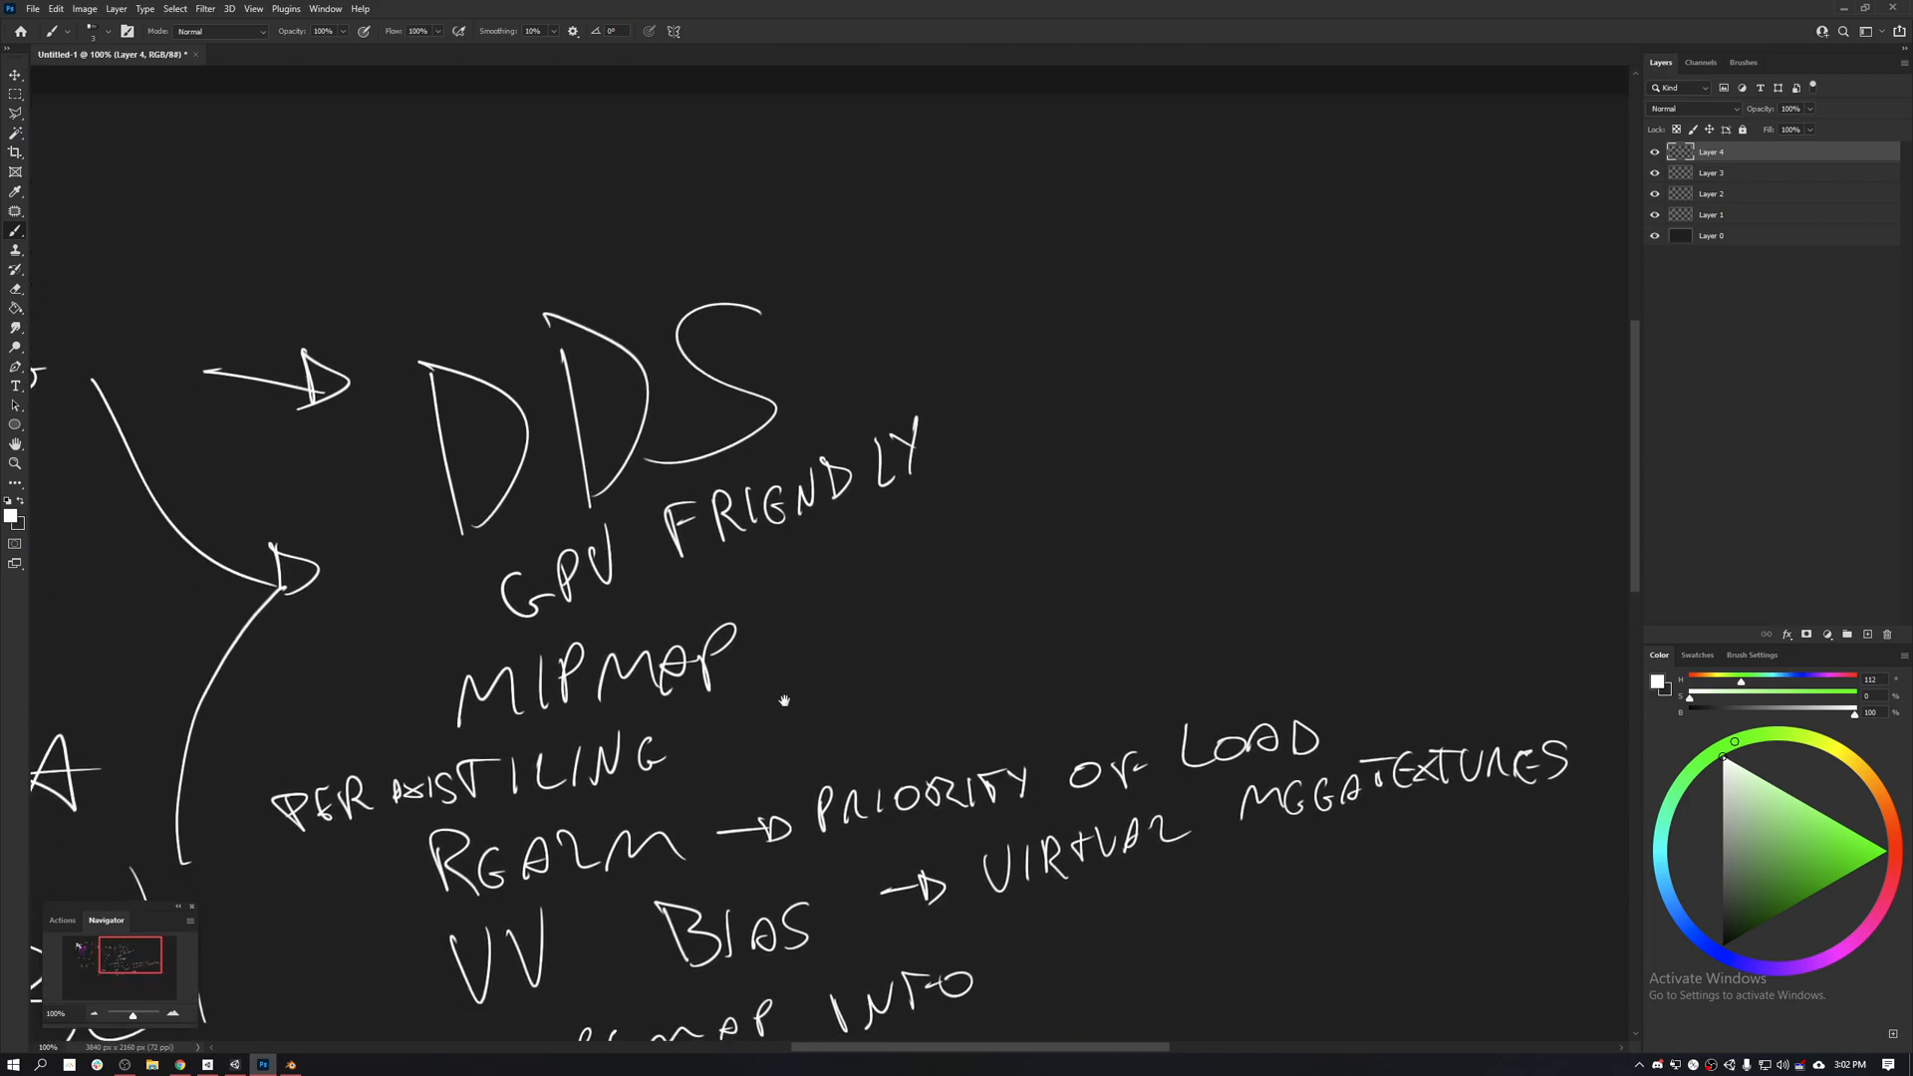
Step: Scroll the canvas down to make room for the 'map info' note
scroll(down, 3)
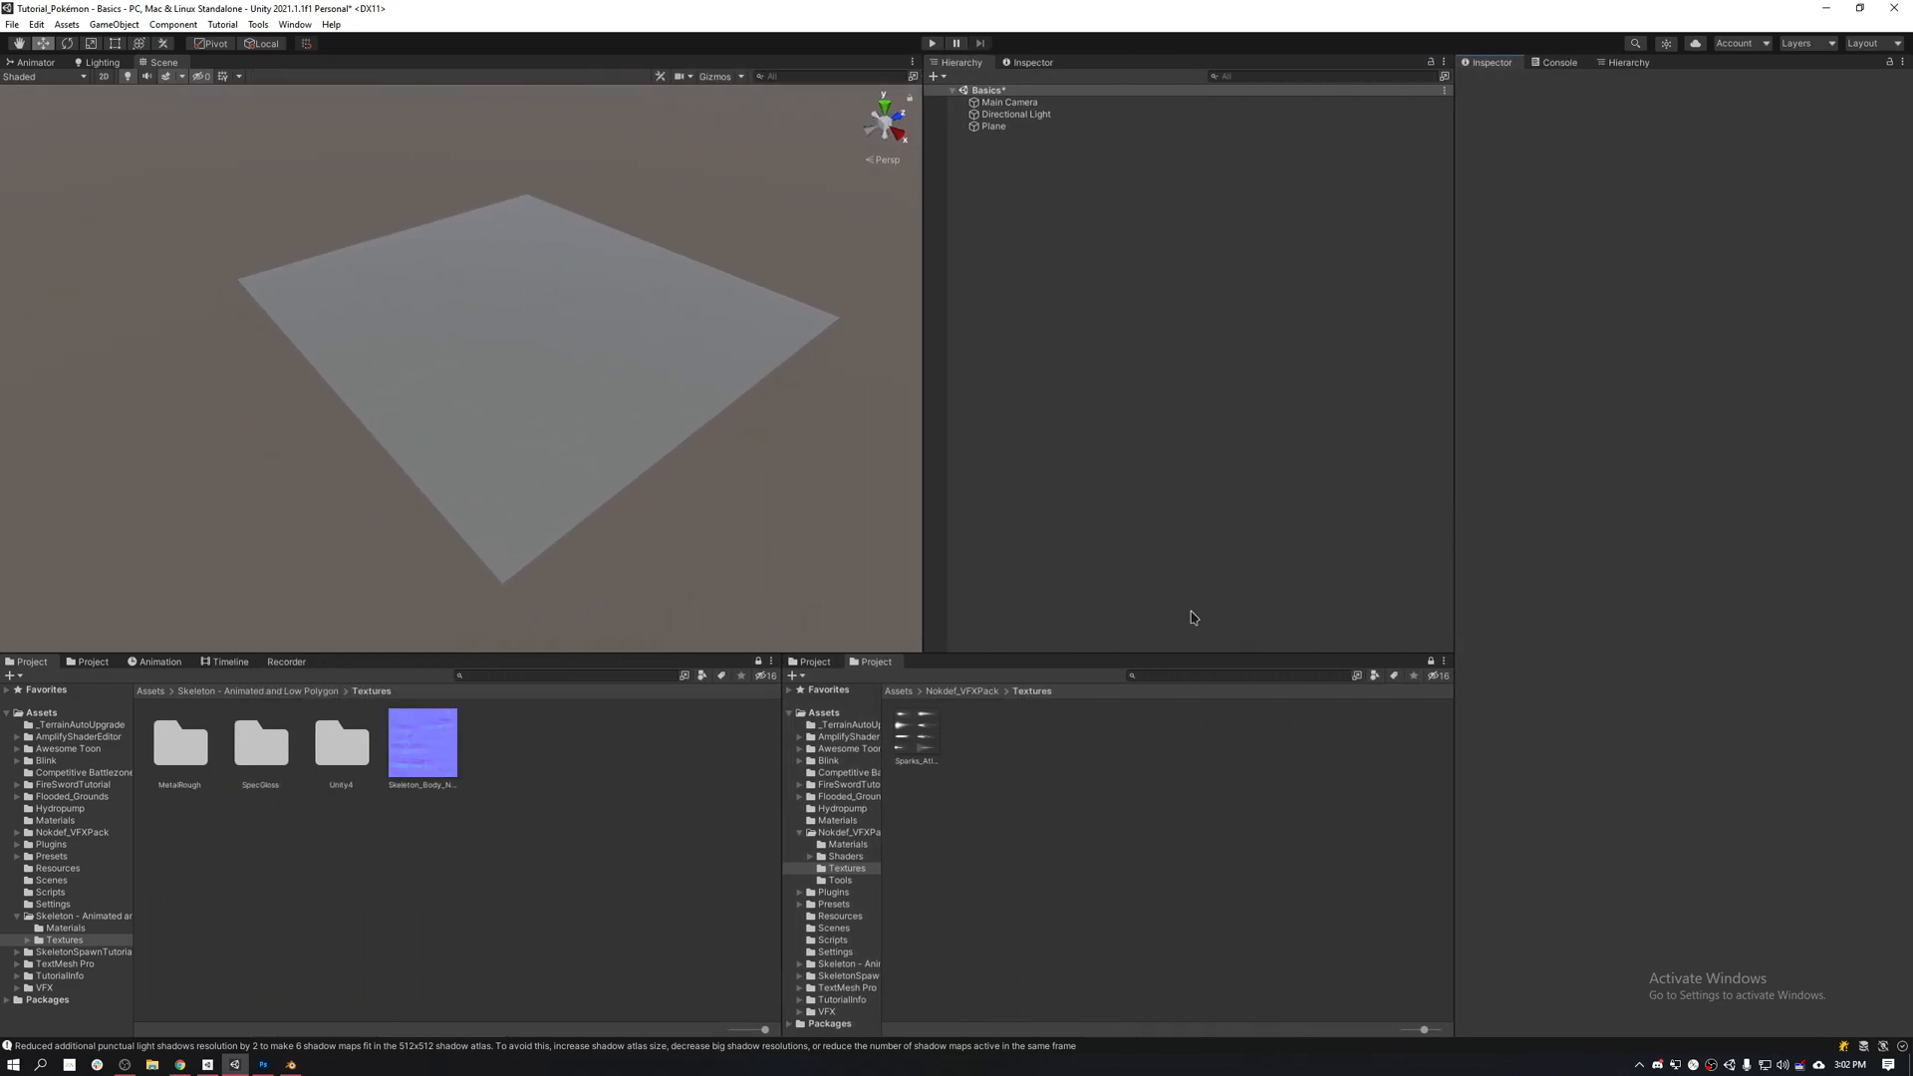
Step: Inspect Sparks_Atlas import settings in Unity, then bring the Photoshop sketch back to the front
click(915, 761)
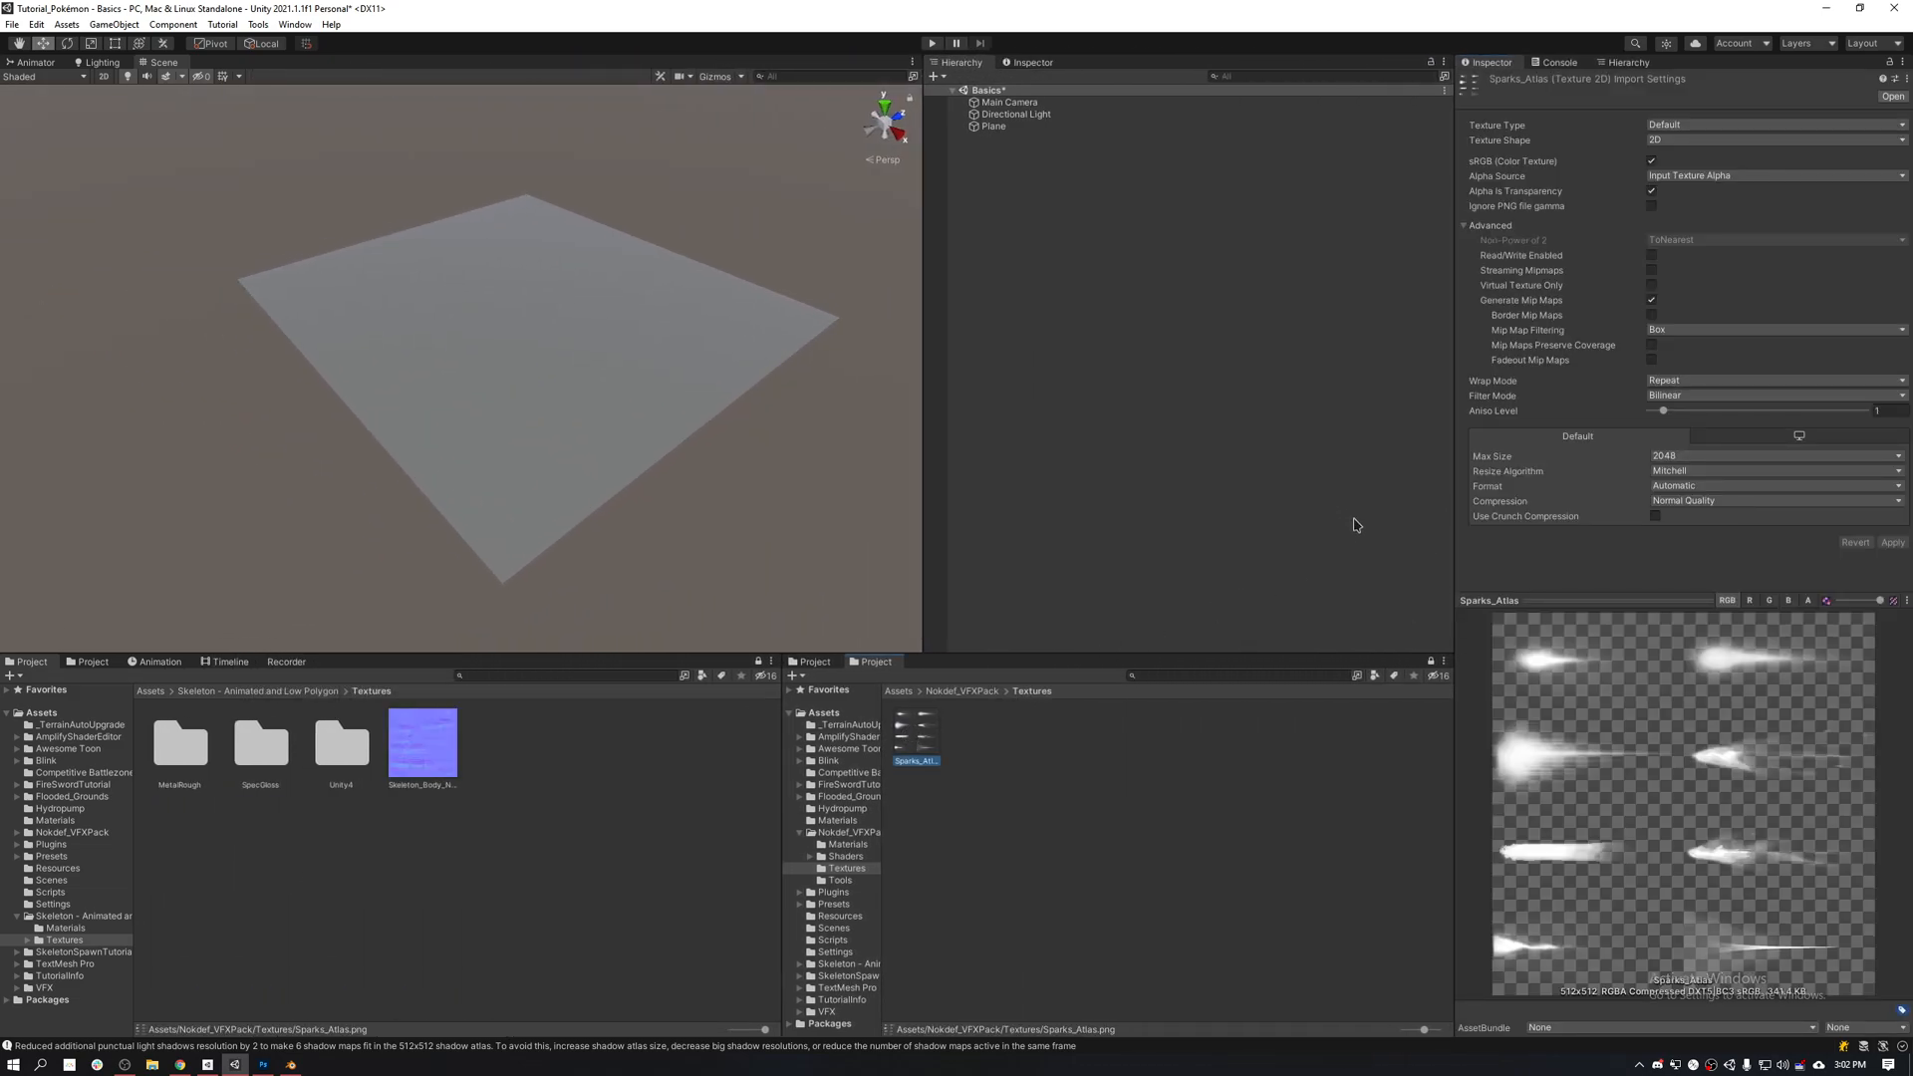
mouse_move(1436, 408)
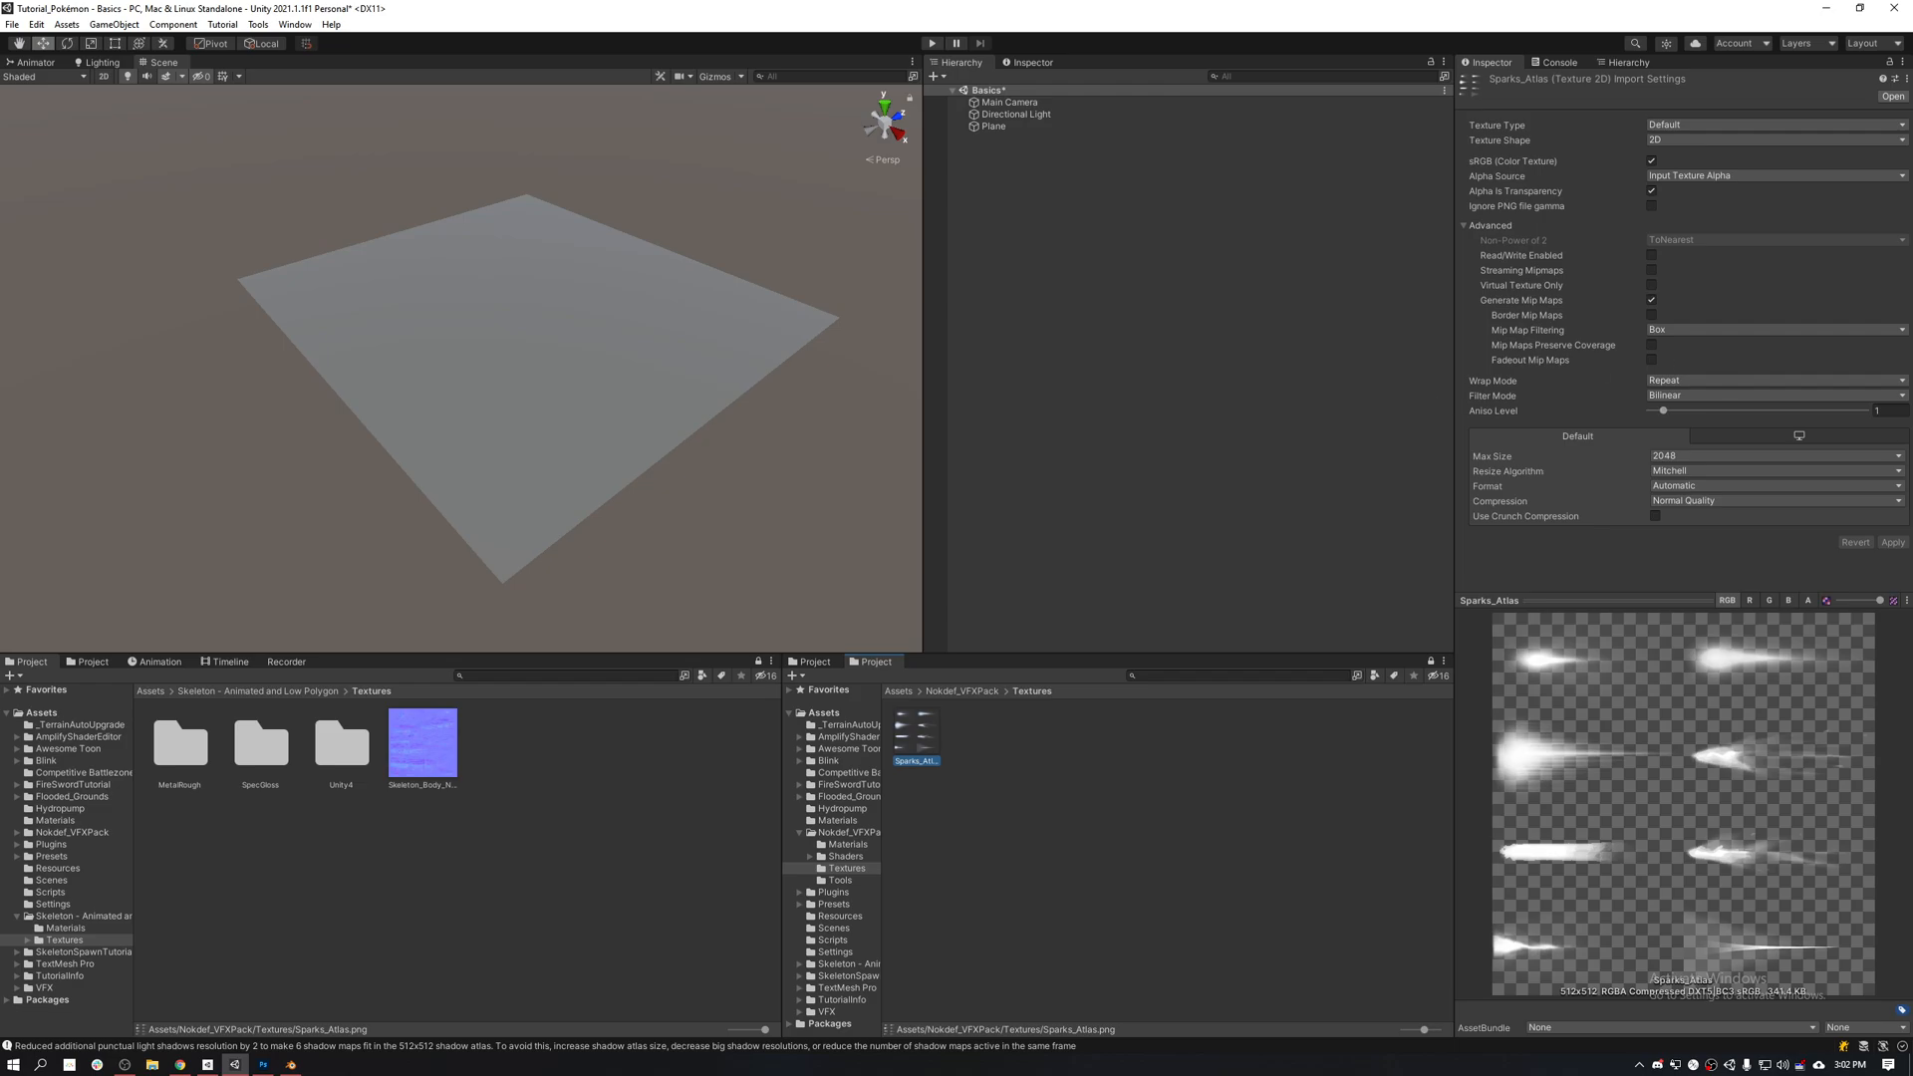
click(233, 1064)
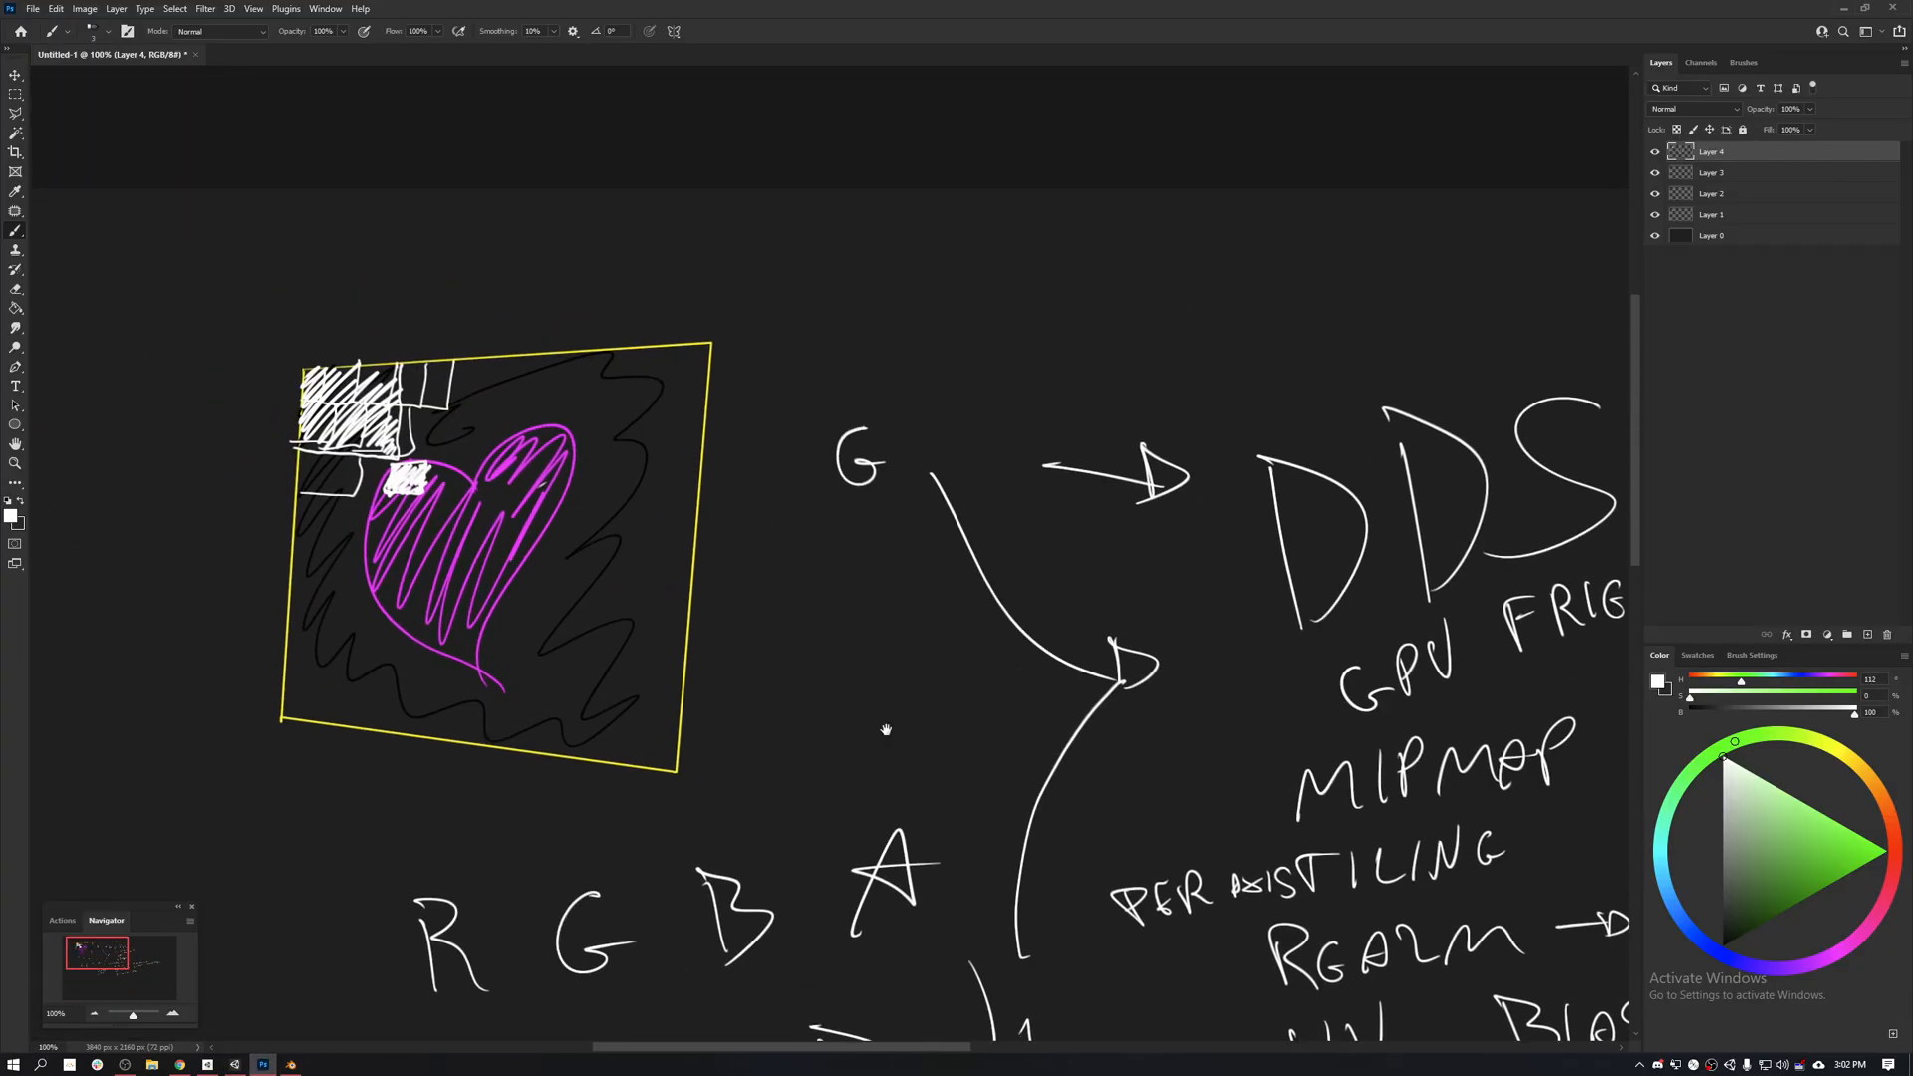
Step: Add a new empty layer and bring up the foreground Color Picker, currently white
scroll(up, 3)
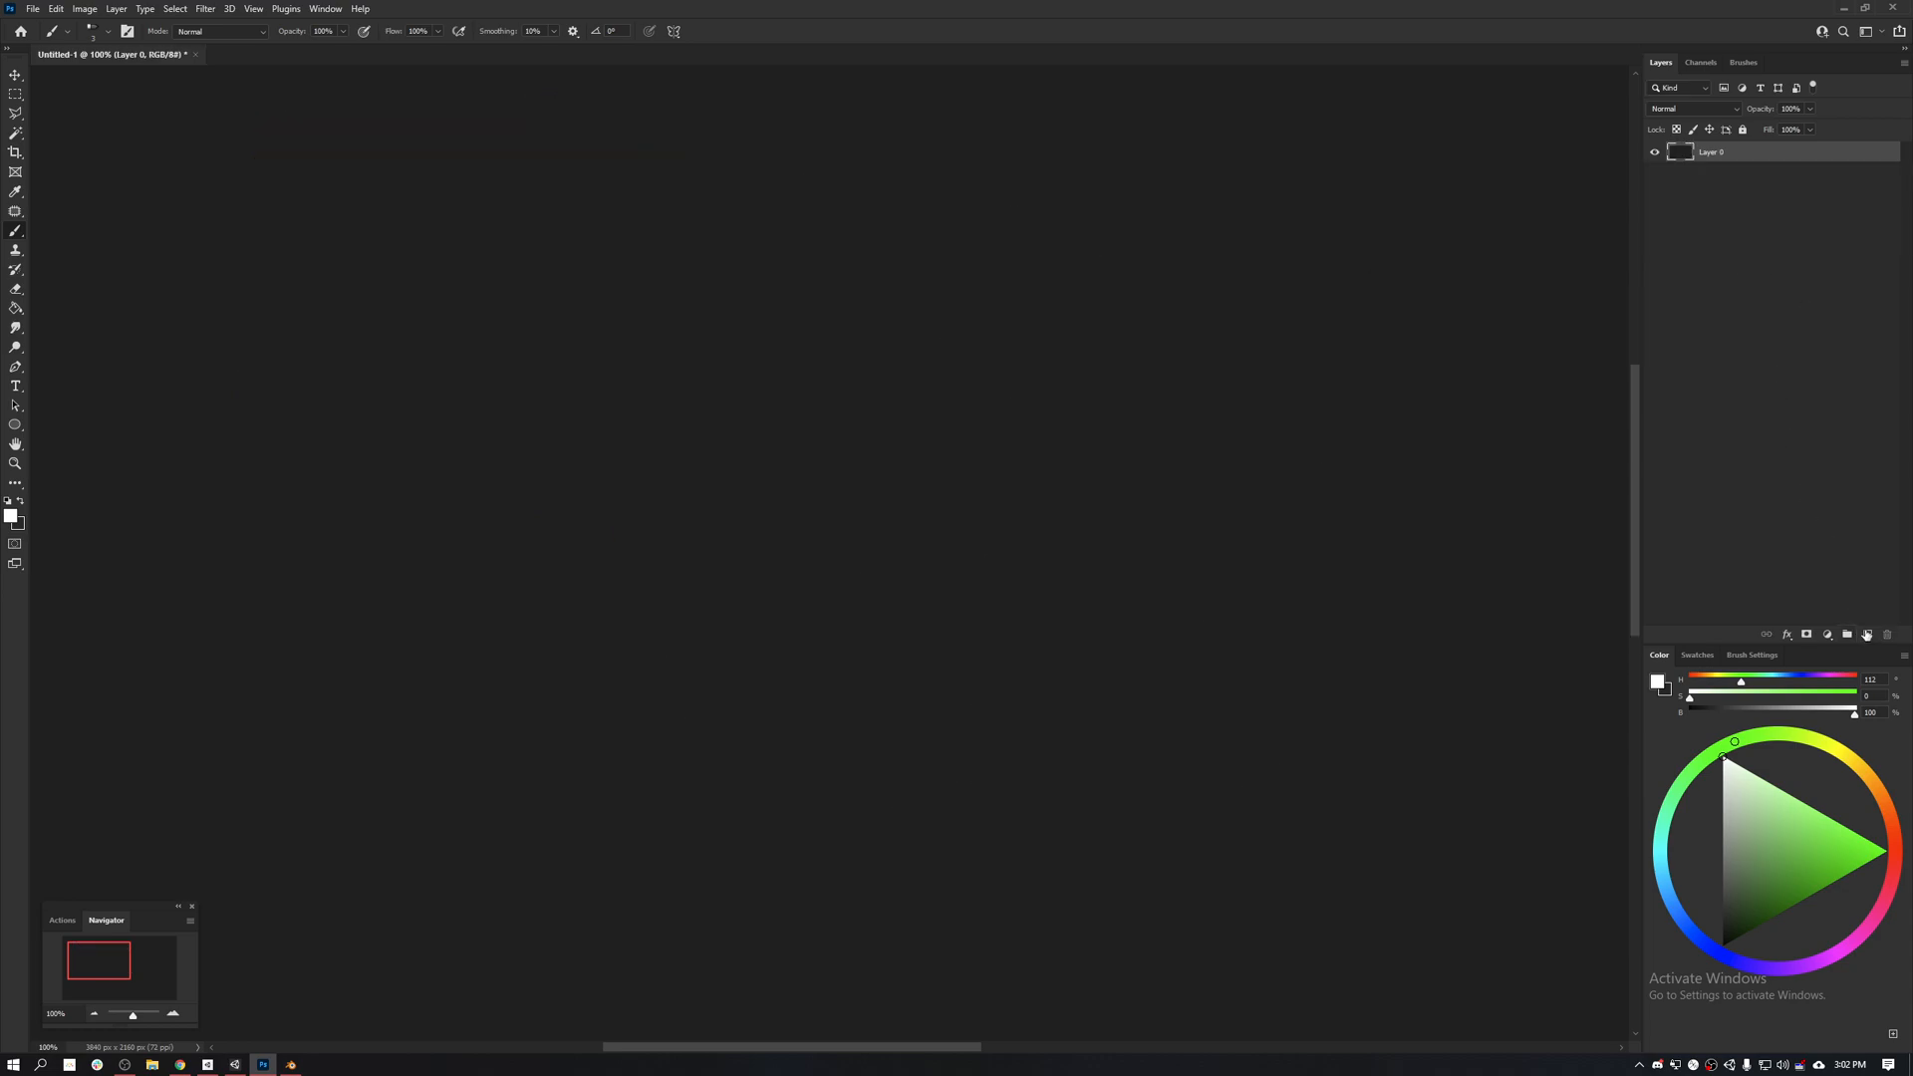
click(1865, 633)
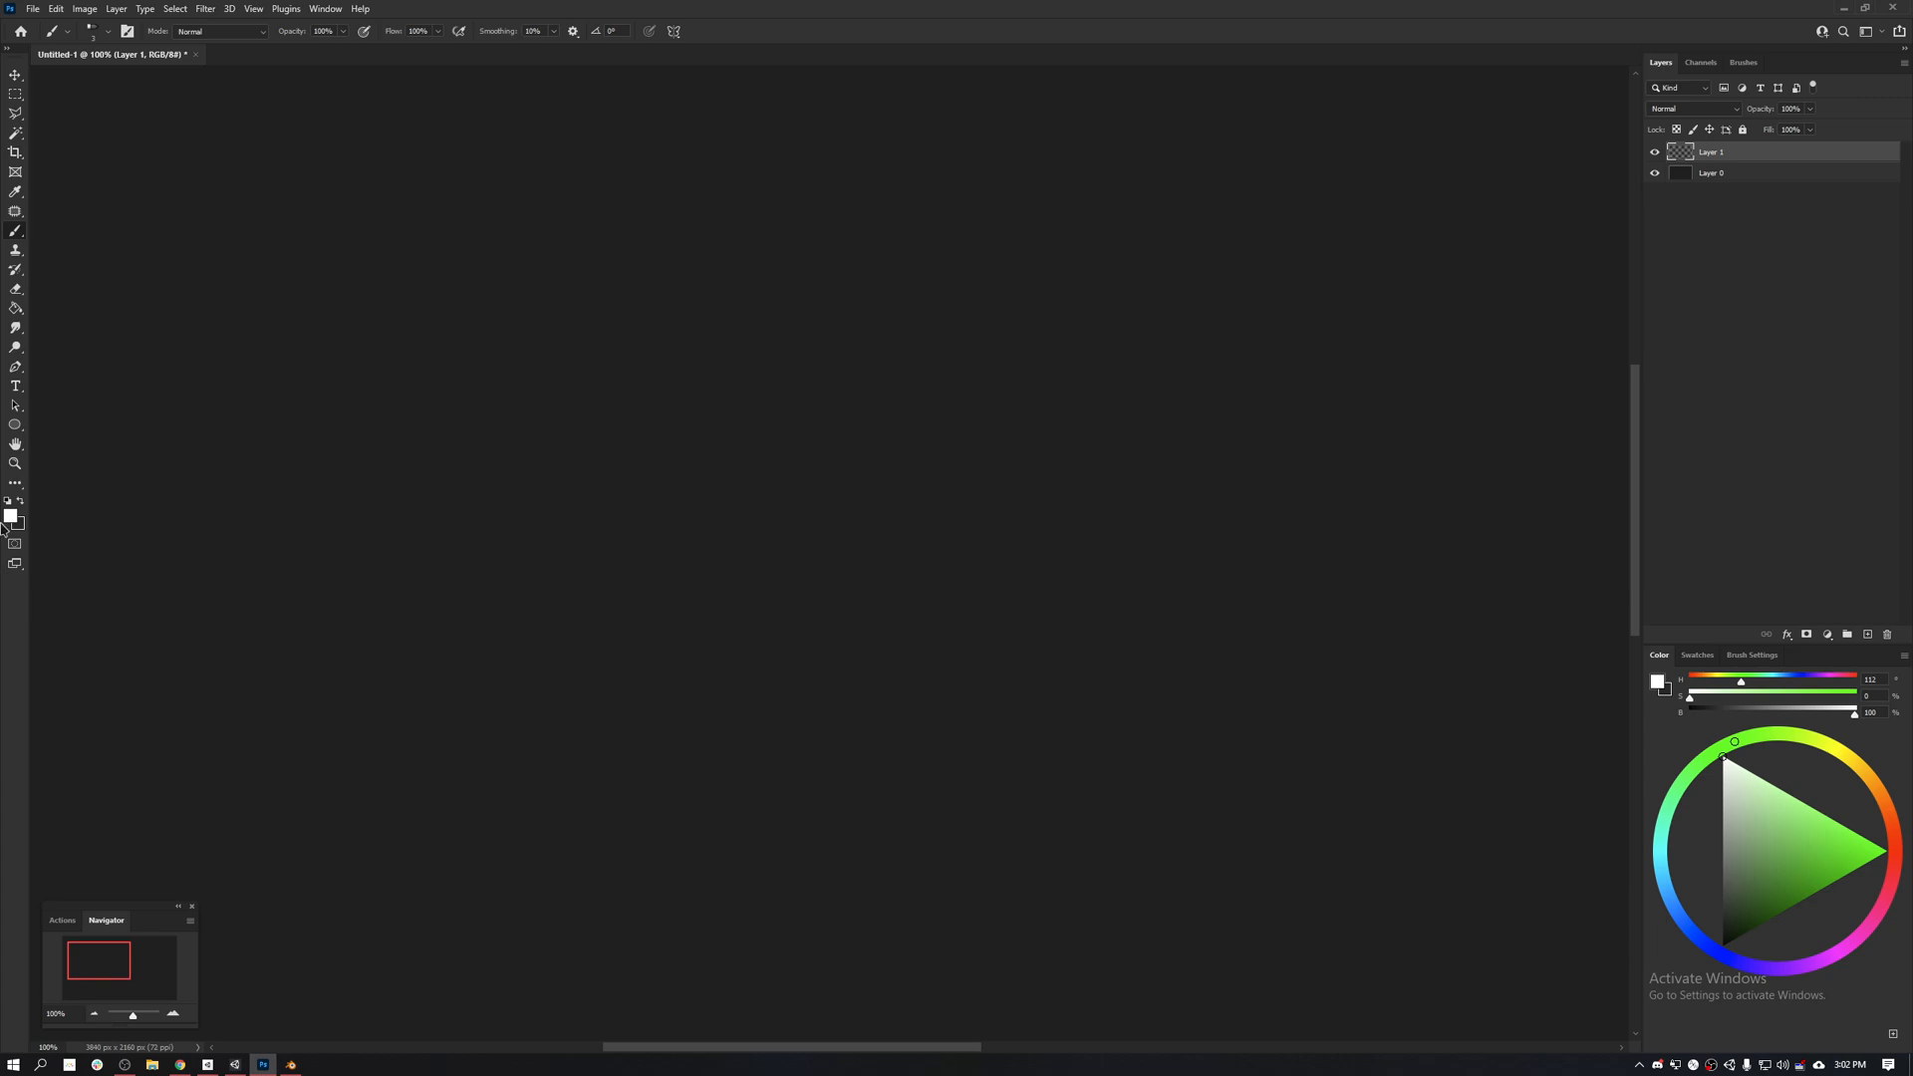
click(8, 514)
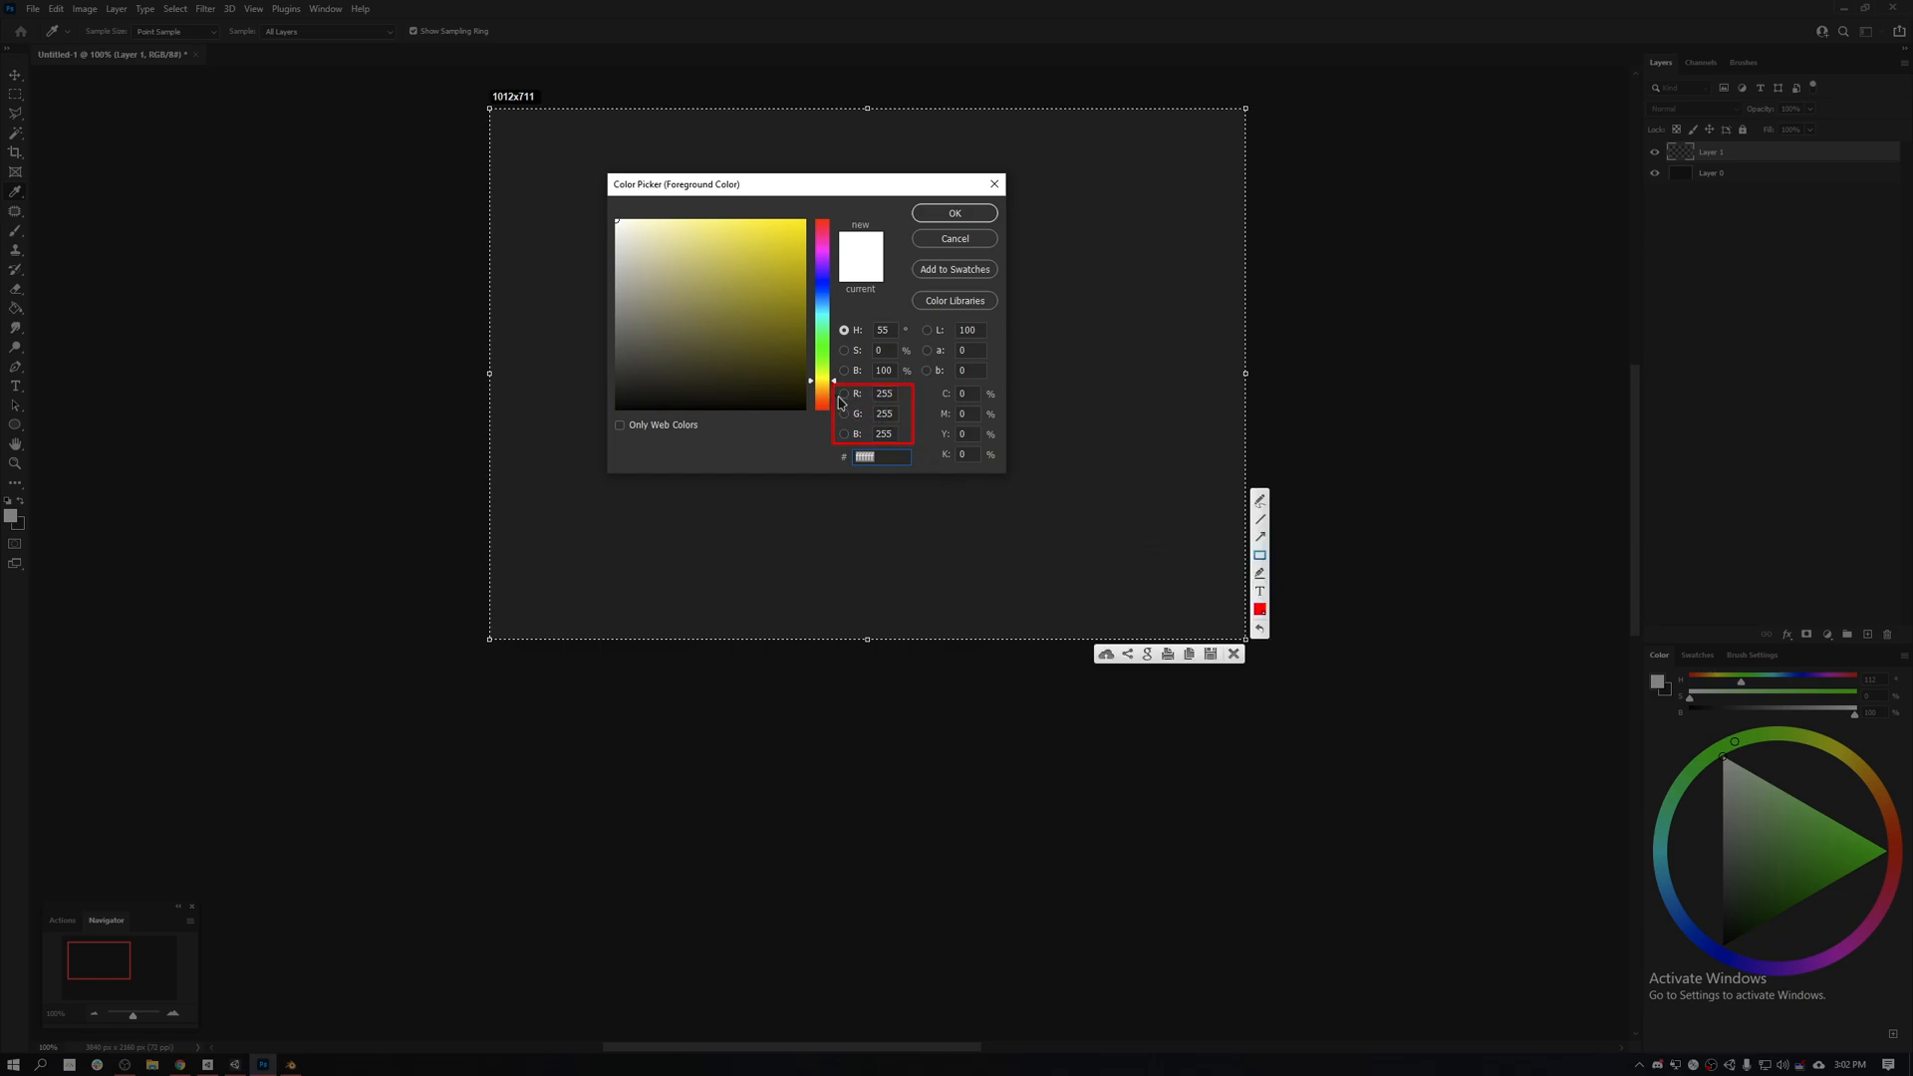
mouse_move(887, 421)
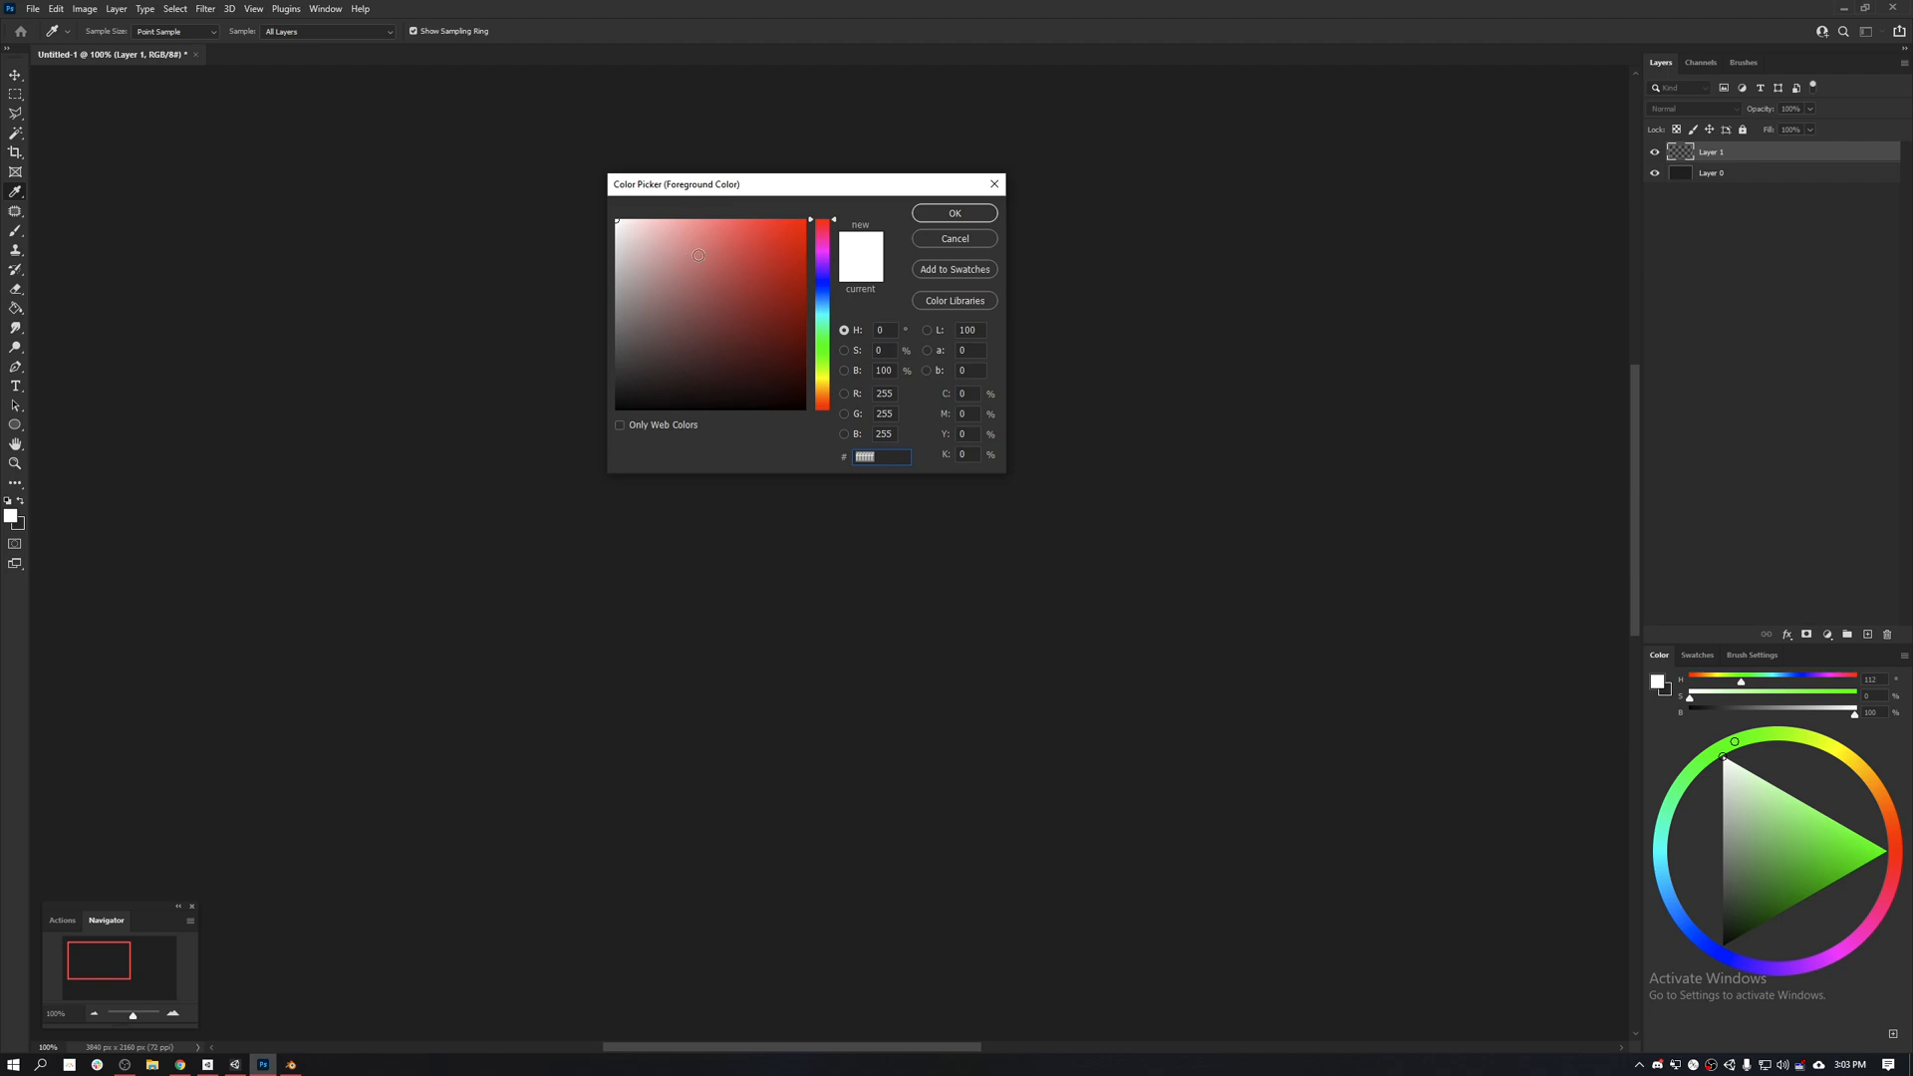
Step: Set the foreground to pure red ff0000, brush an R and scribble, then reopen the picker
click(807, 221)
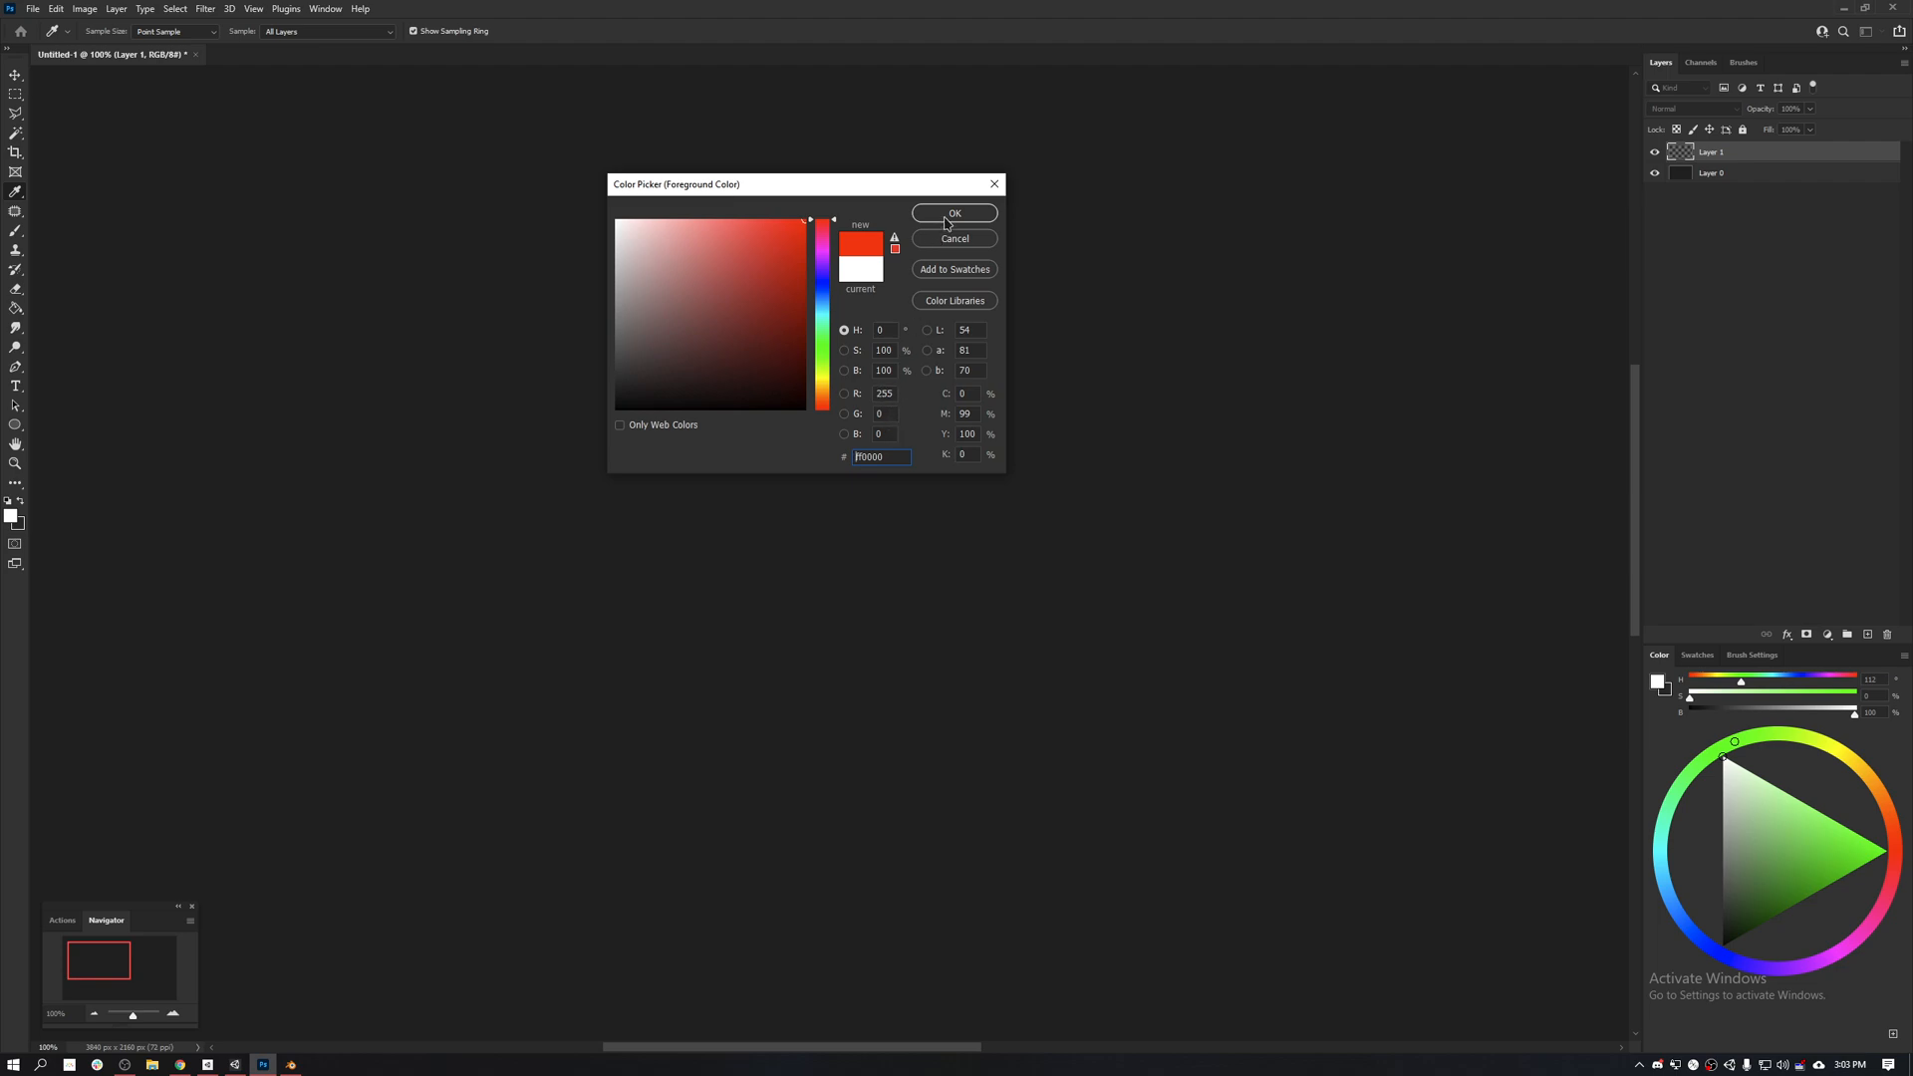
click(954, 214)
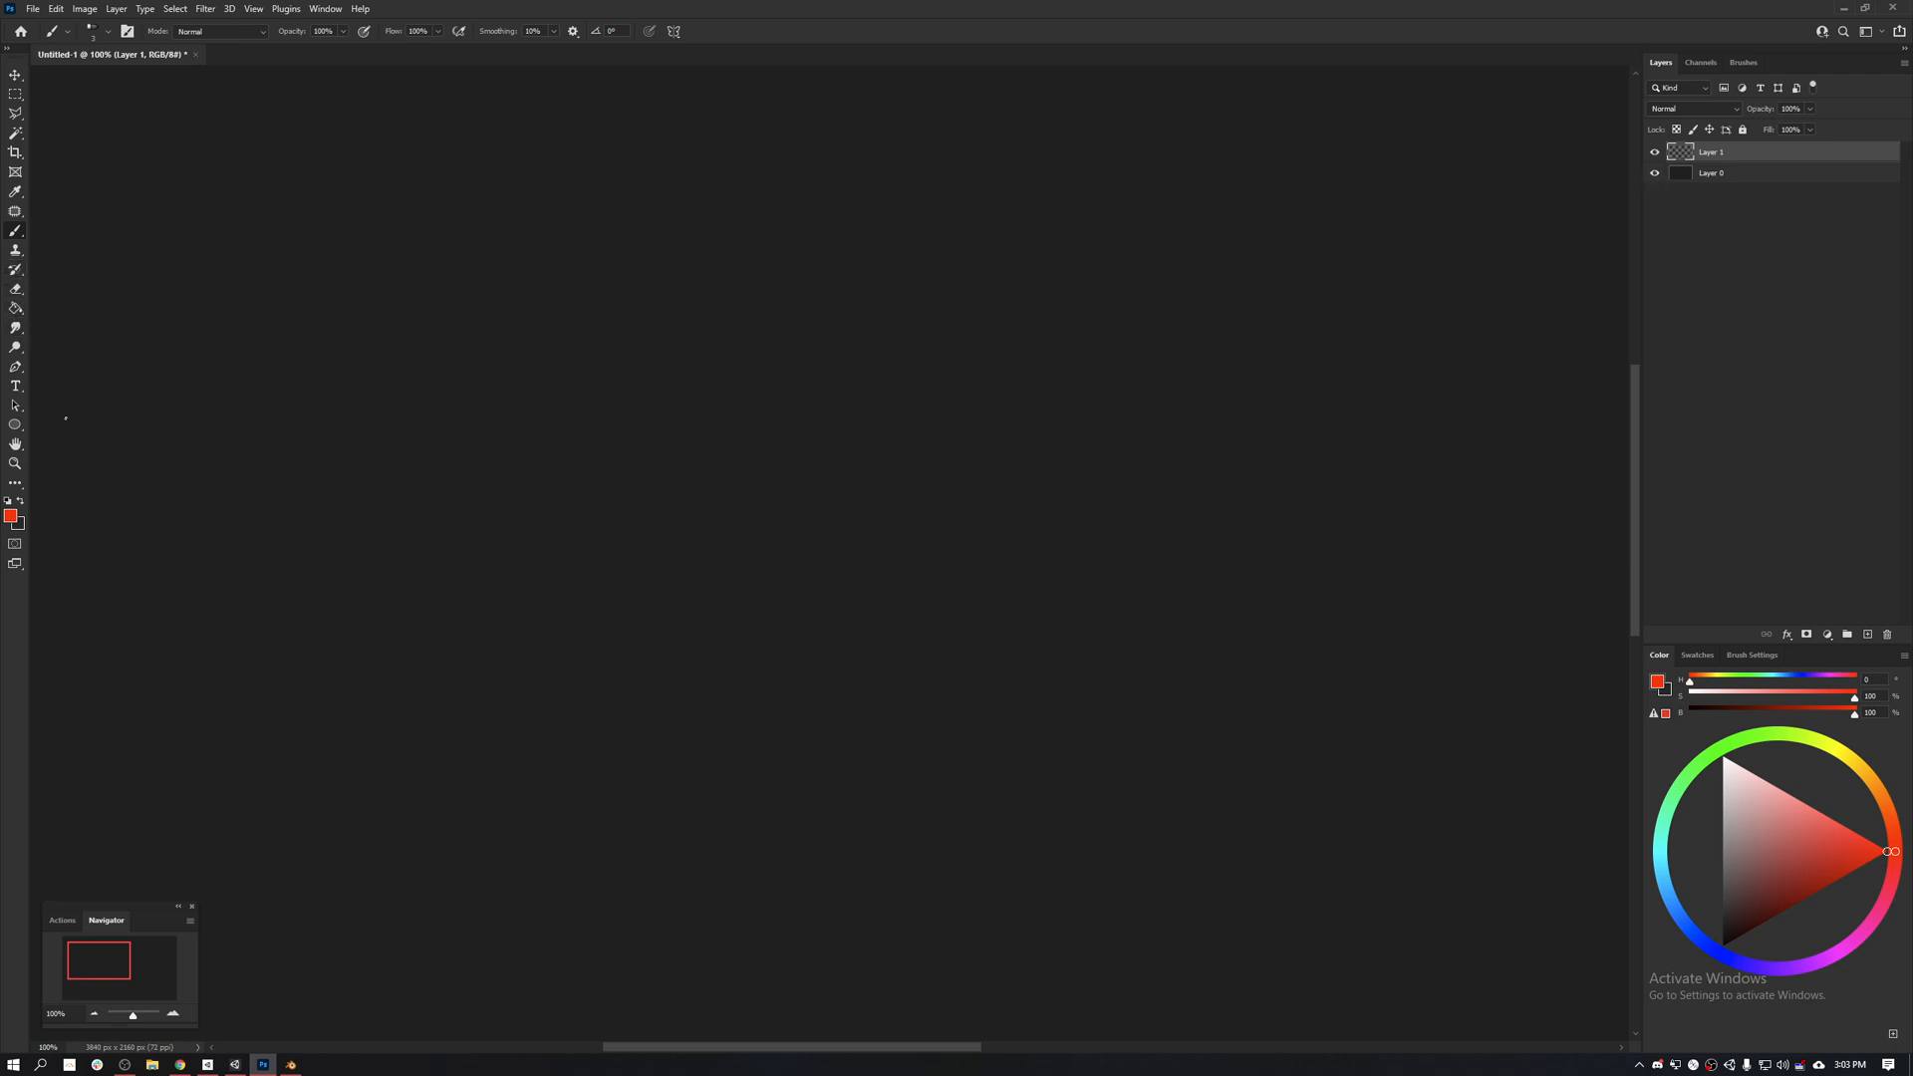
mouse_move(584, 255)
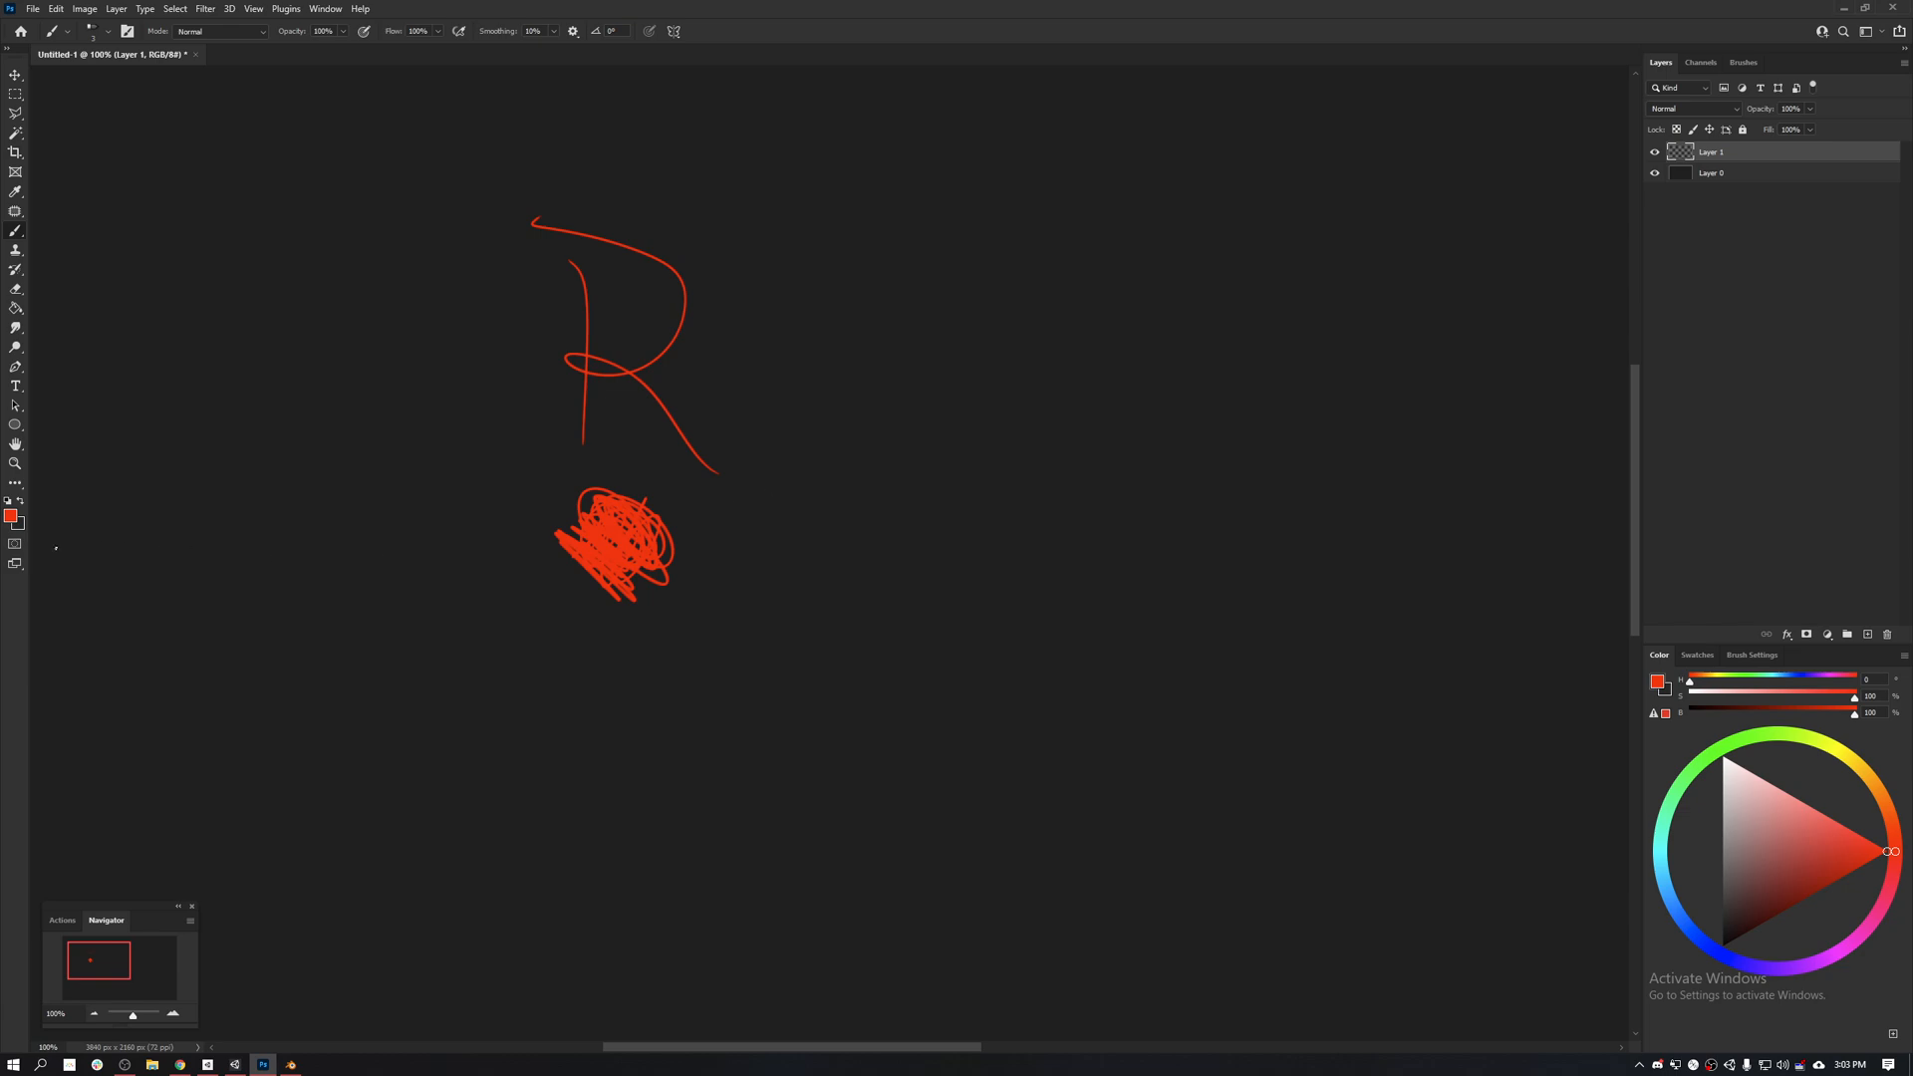
click(10, 516)
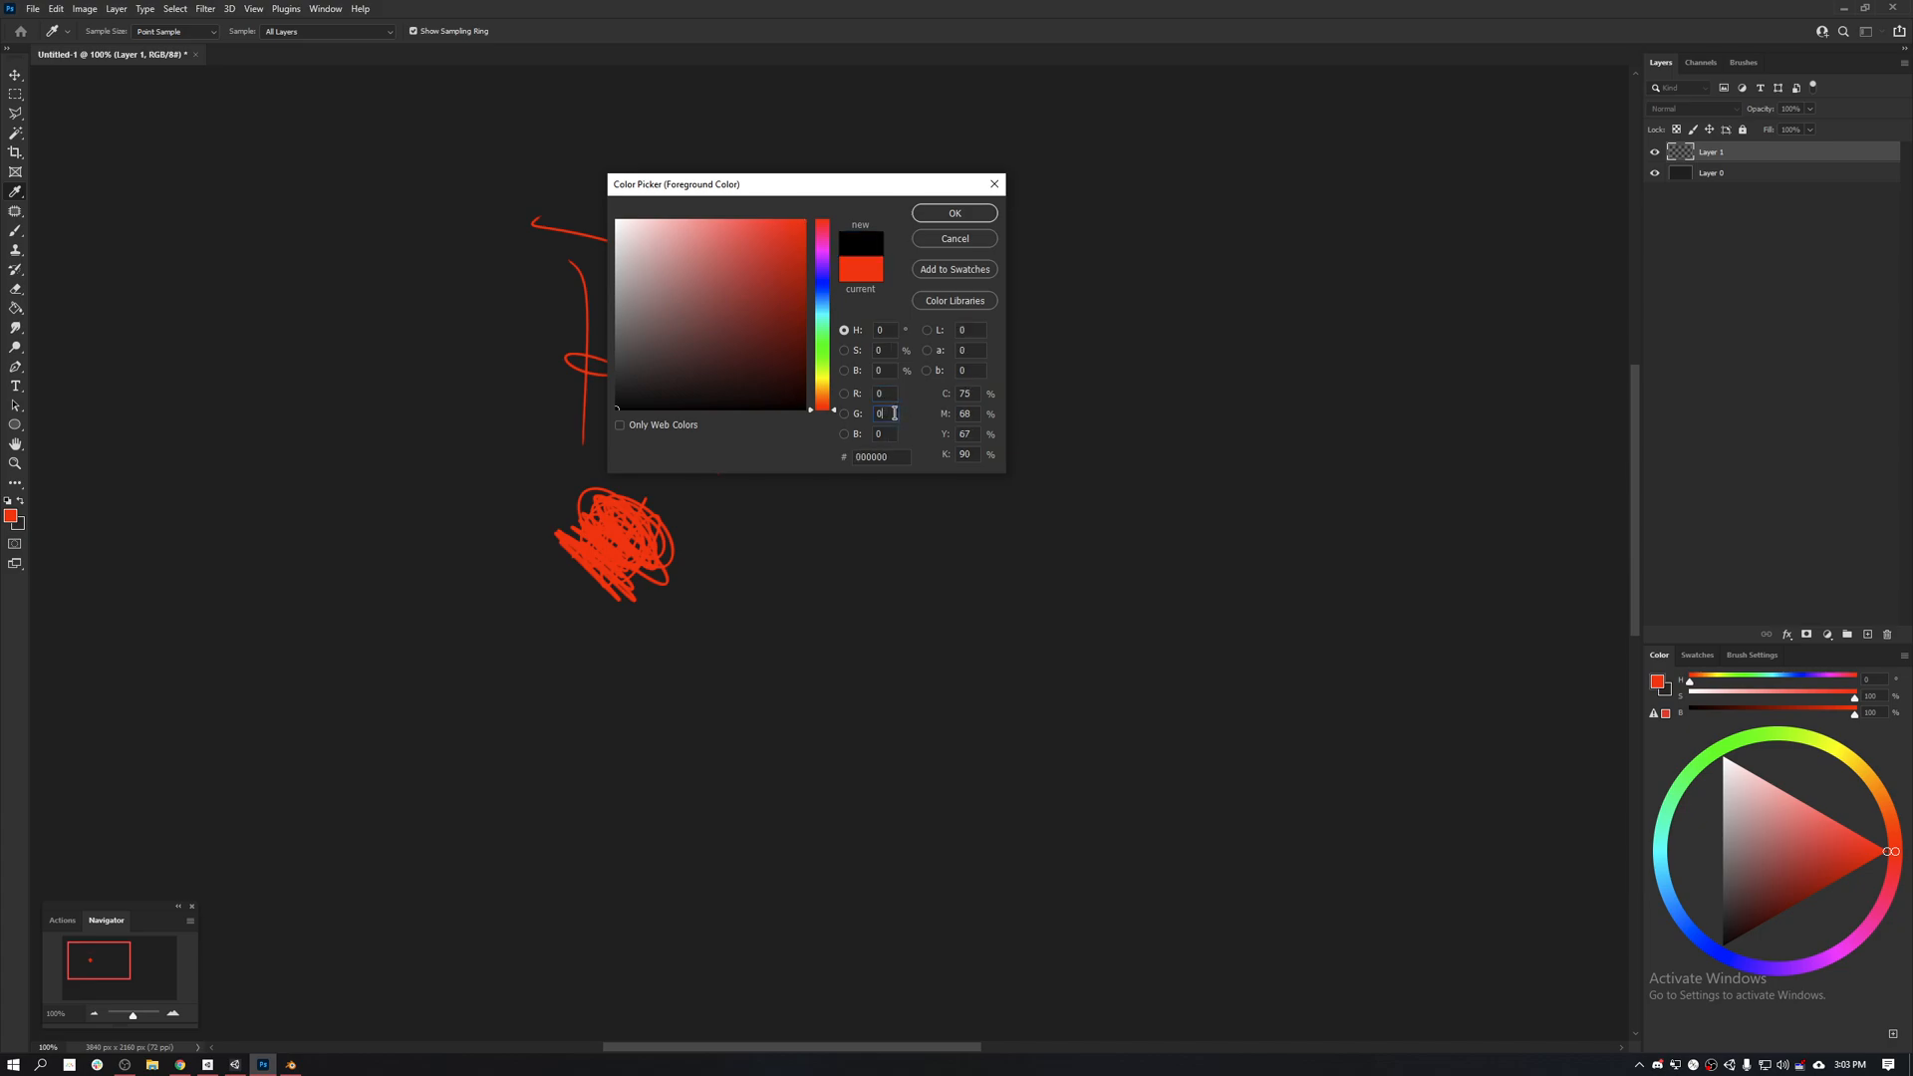
Step: Confirm pure green 0,255,0 for the G swatch, then set pure blue 0,0,255 for the B swatch
click(955, 213)
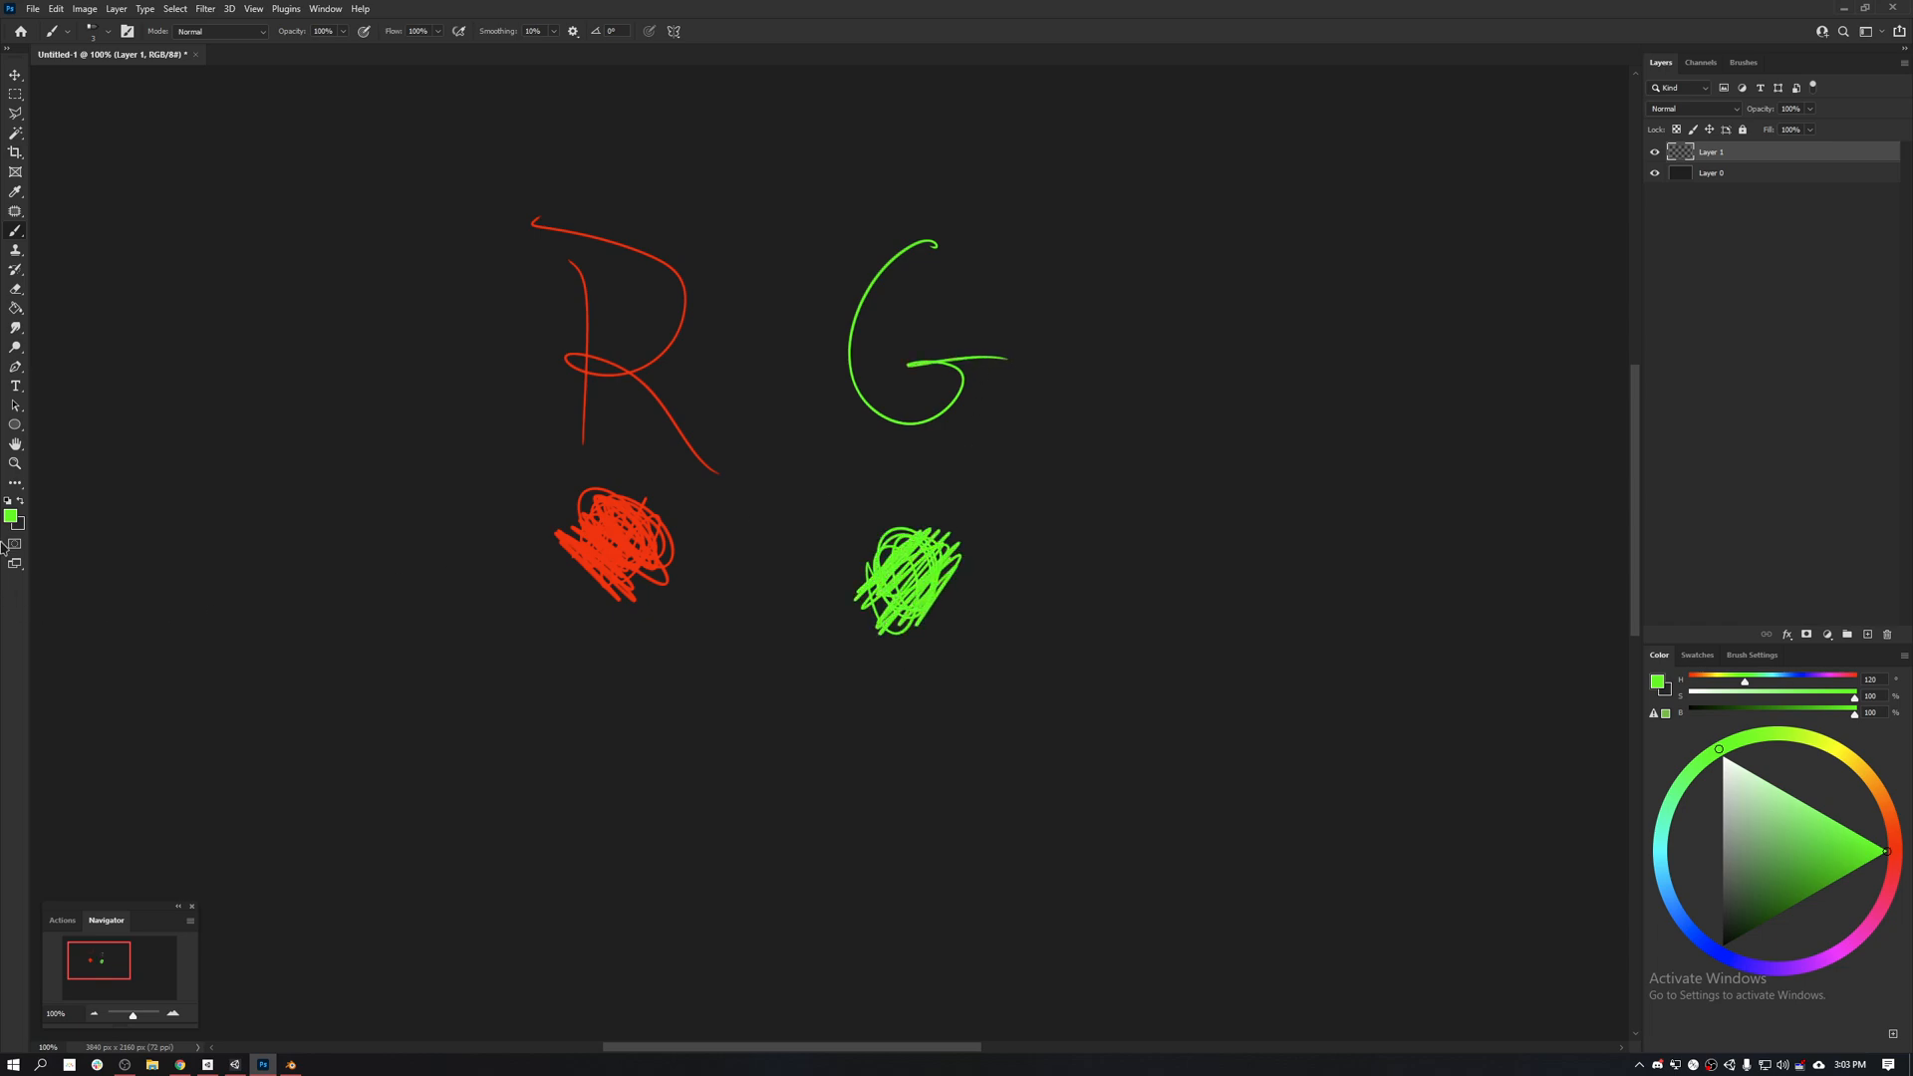
click(10, 514)
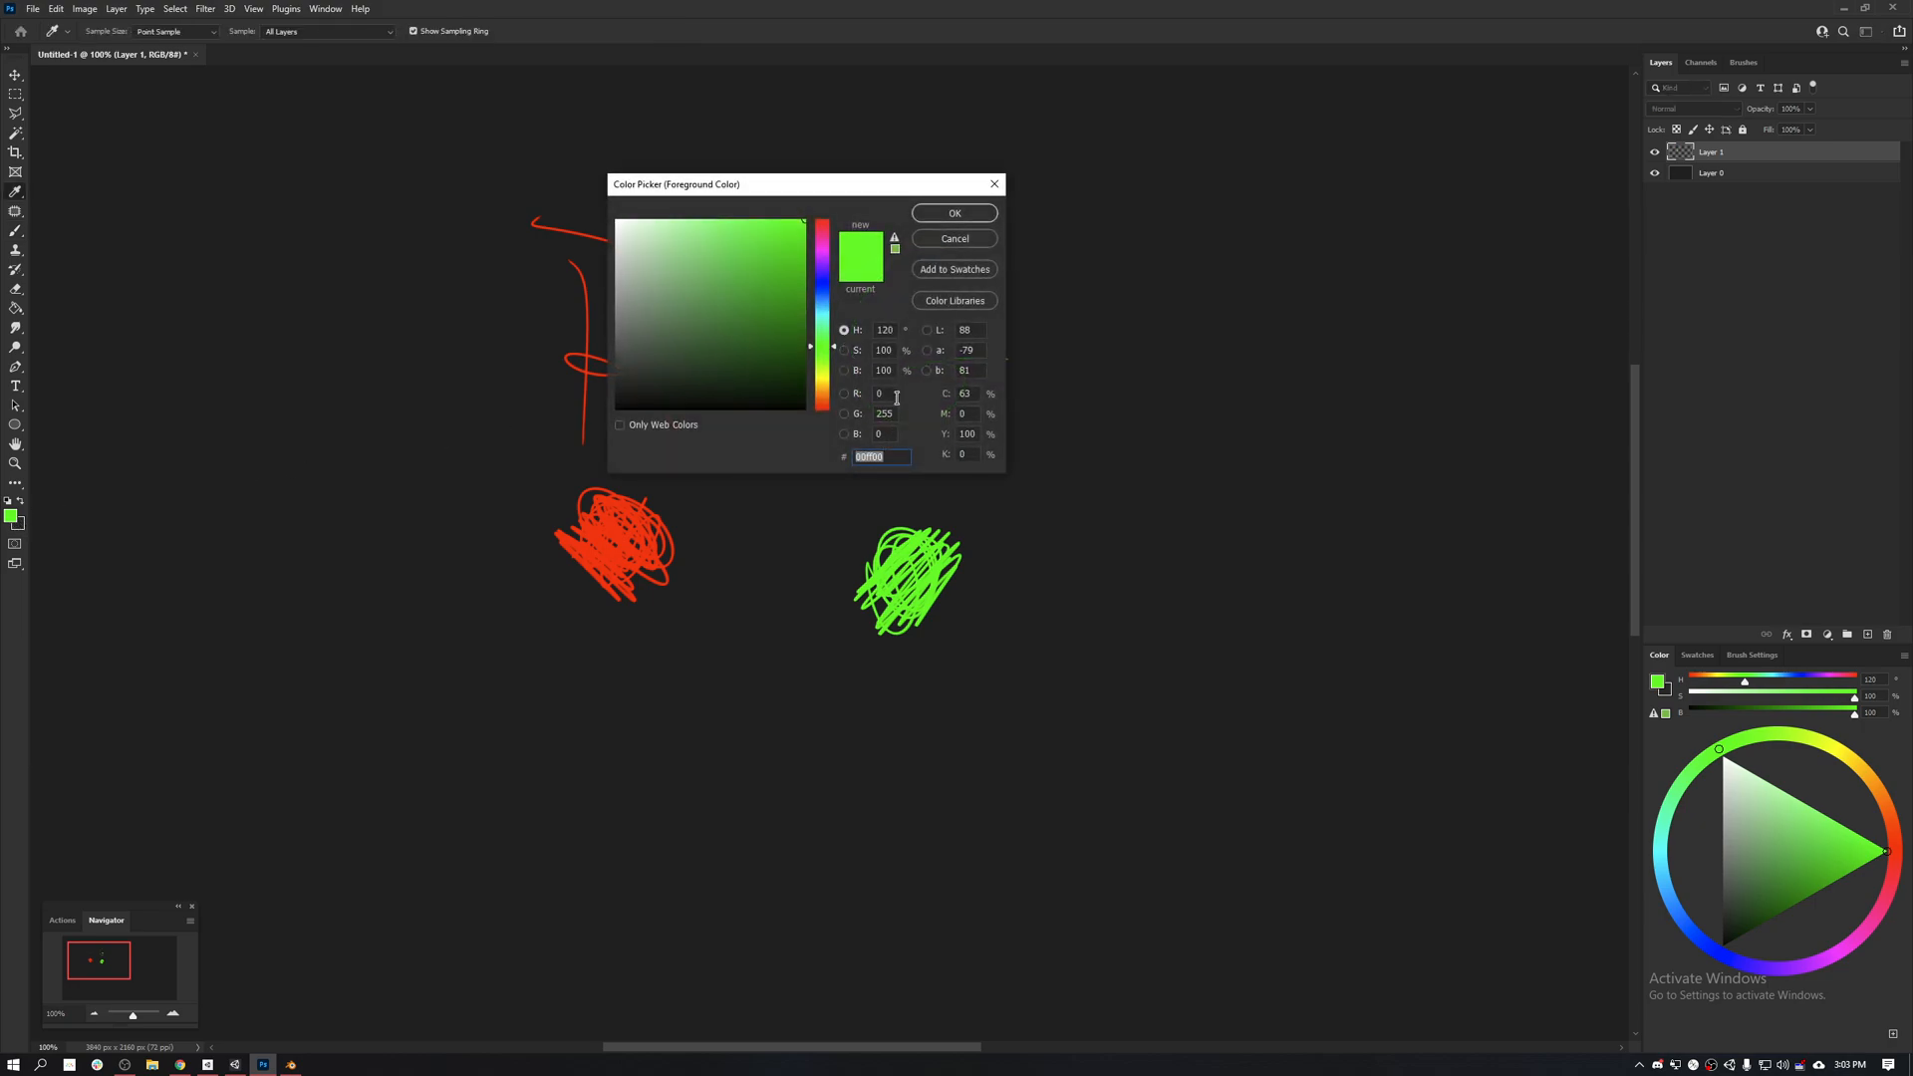
click(882, 413)
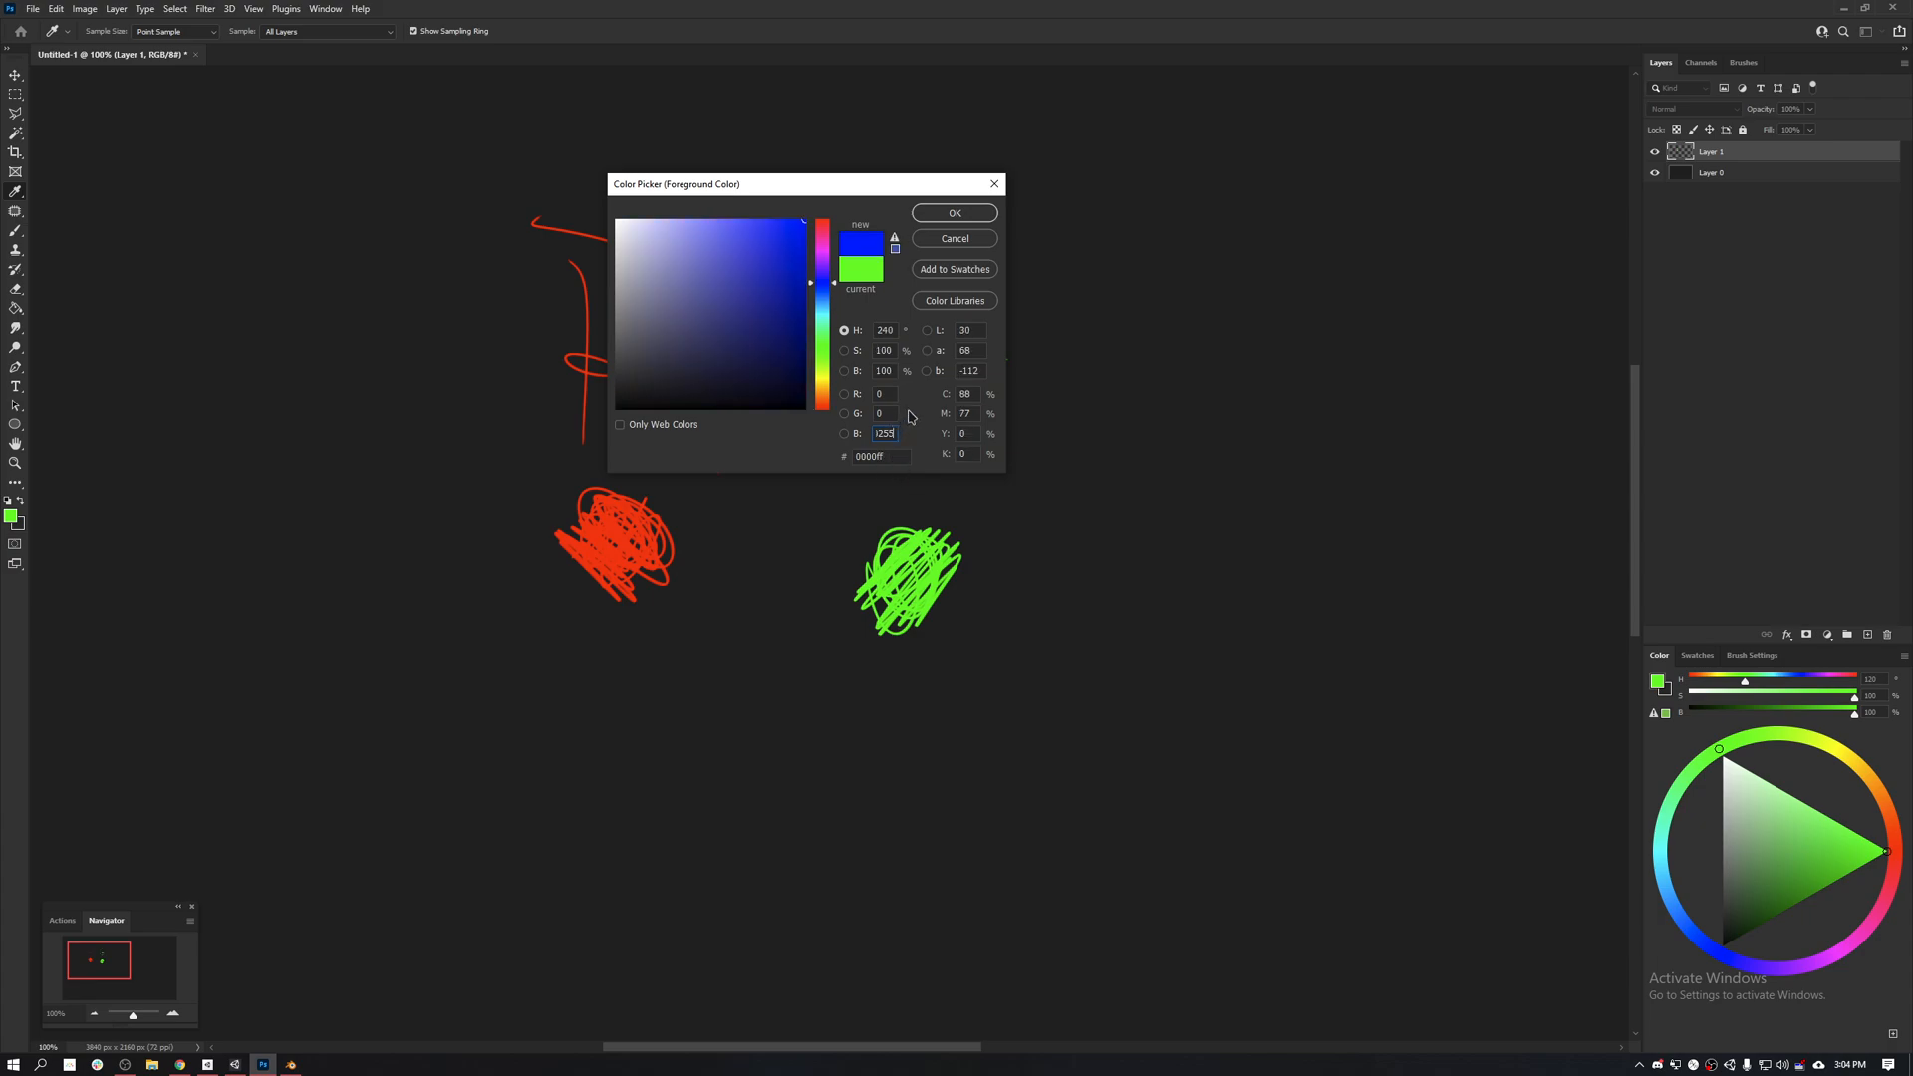
click(955, 213)
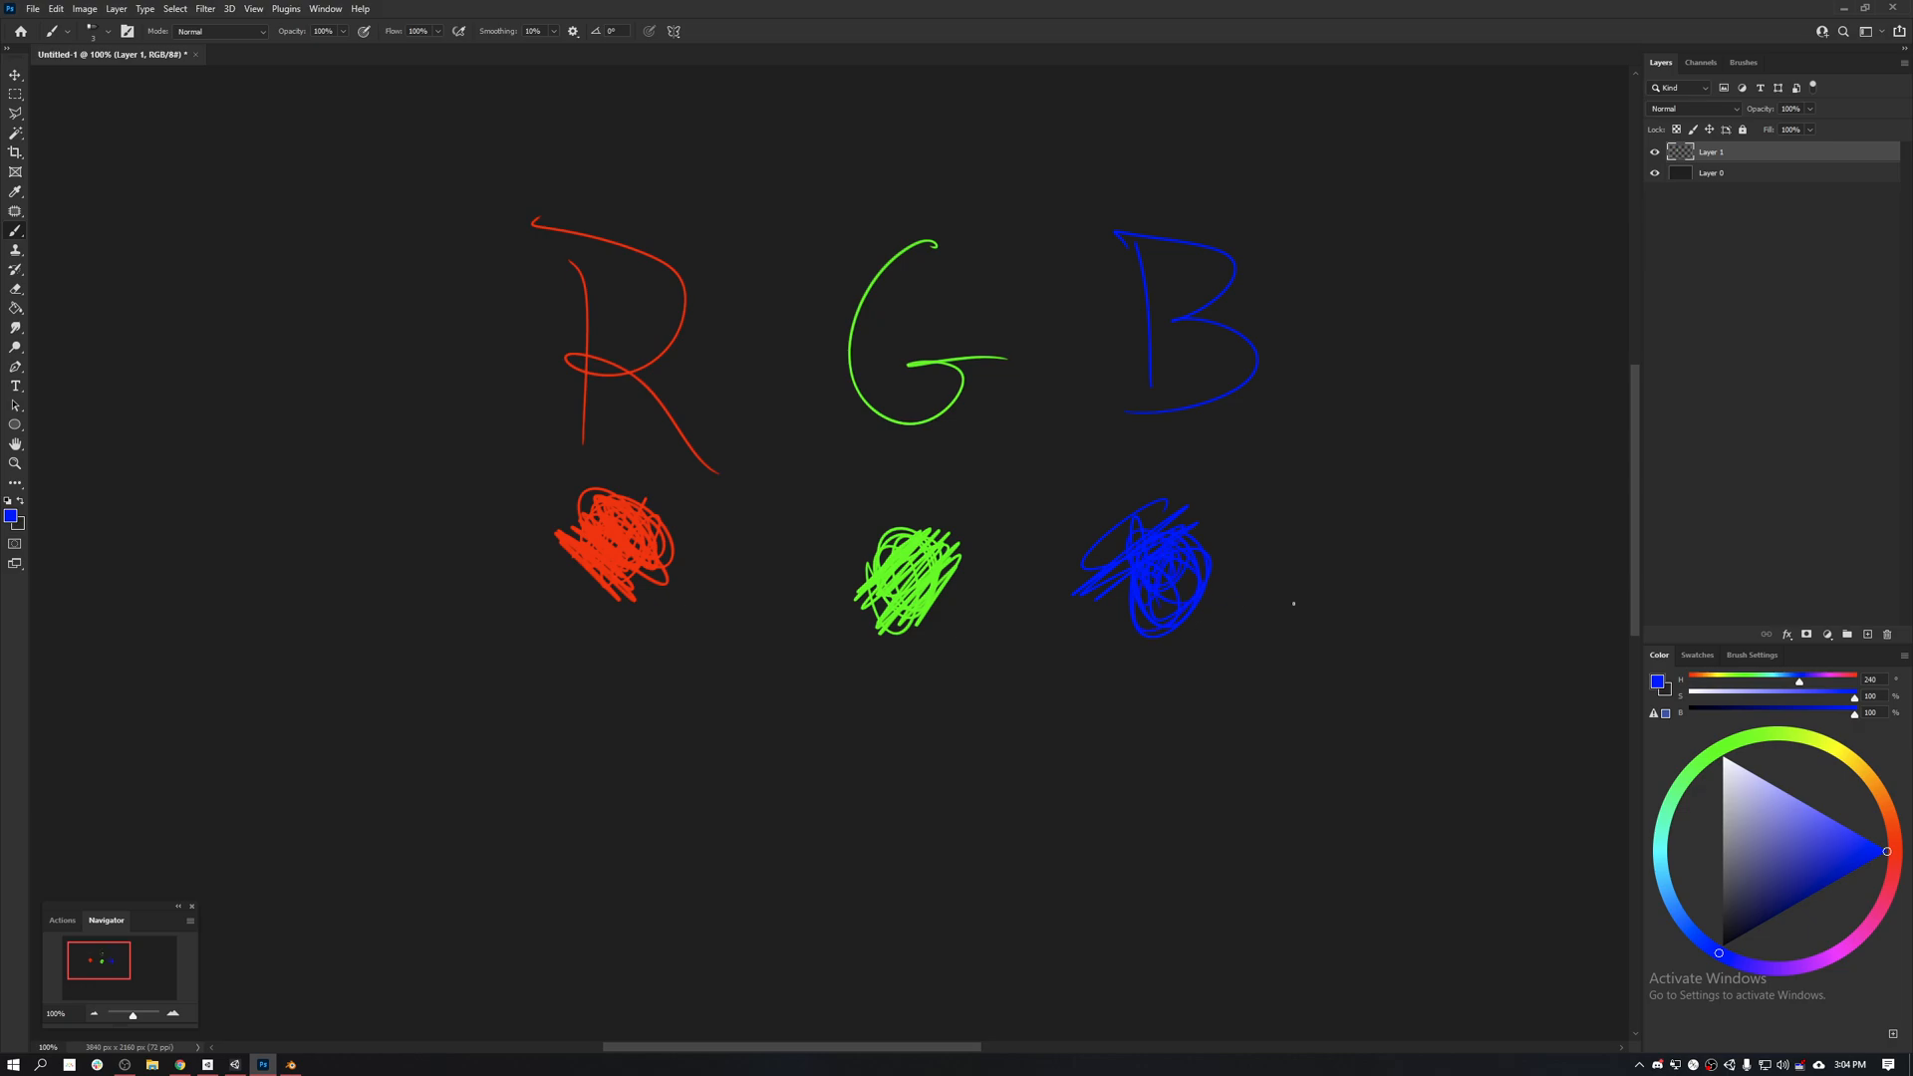
Step: In the Channels panel view Red, Green and Blue alone in turn, then return to RGB
click(1700, 62)
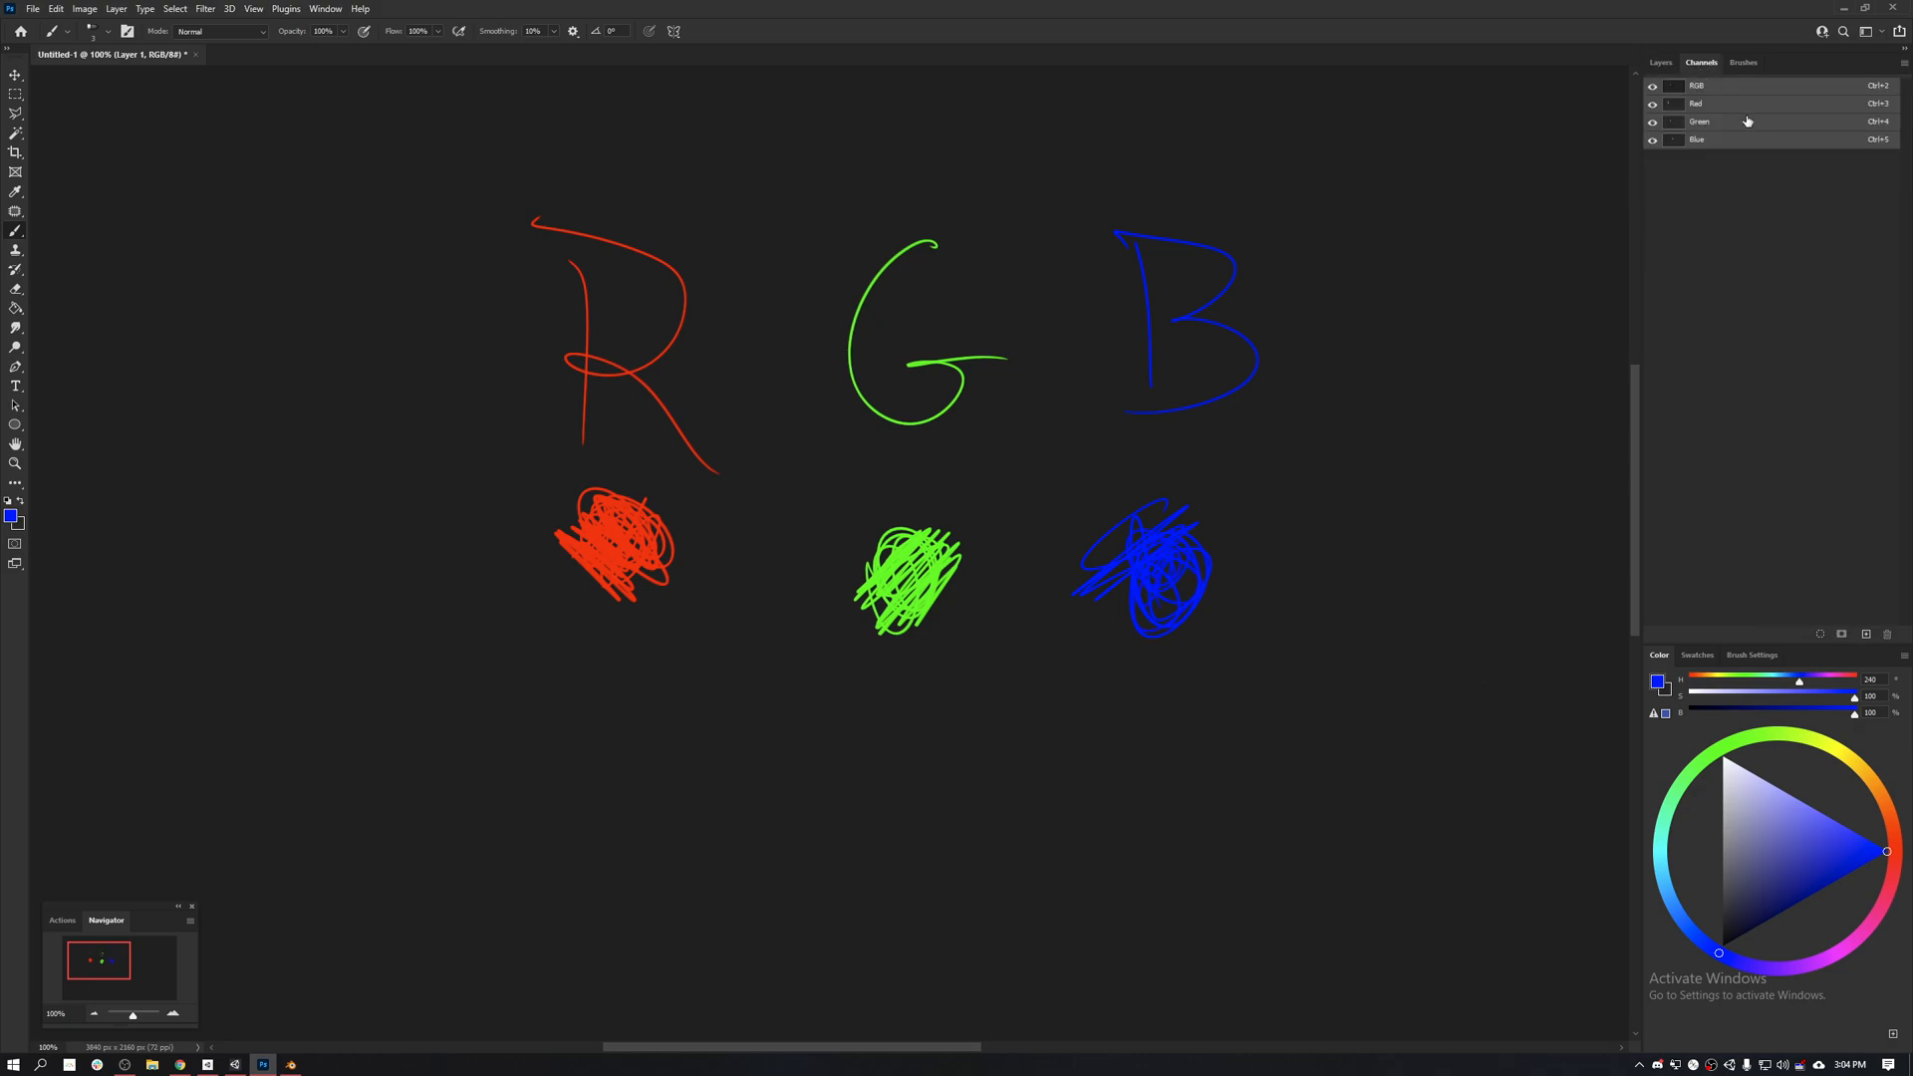
click(1695, 101)
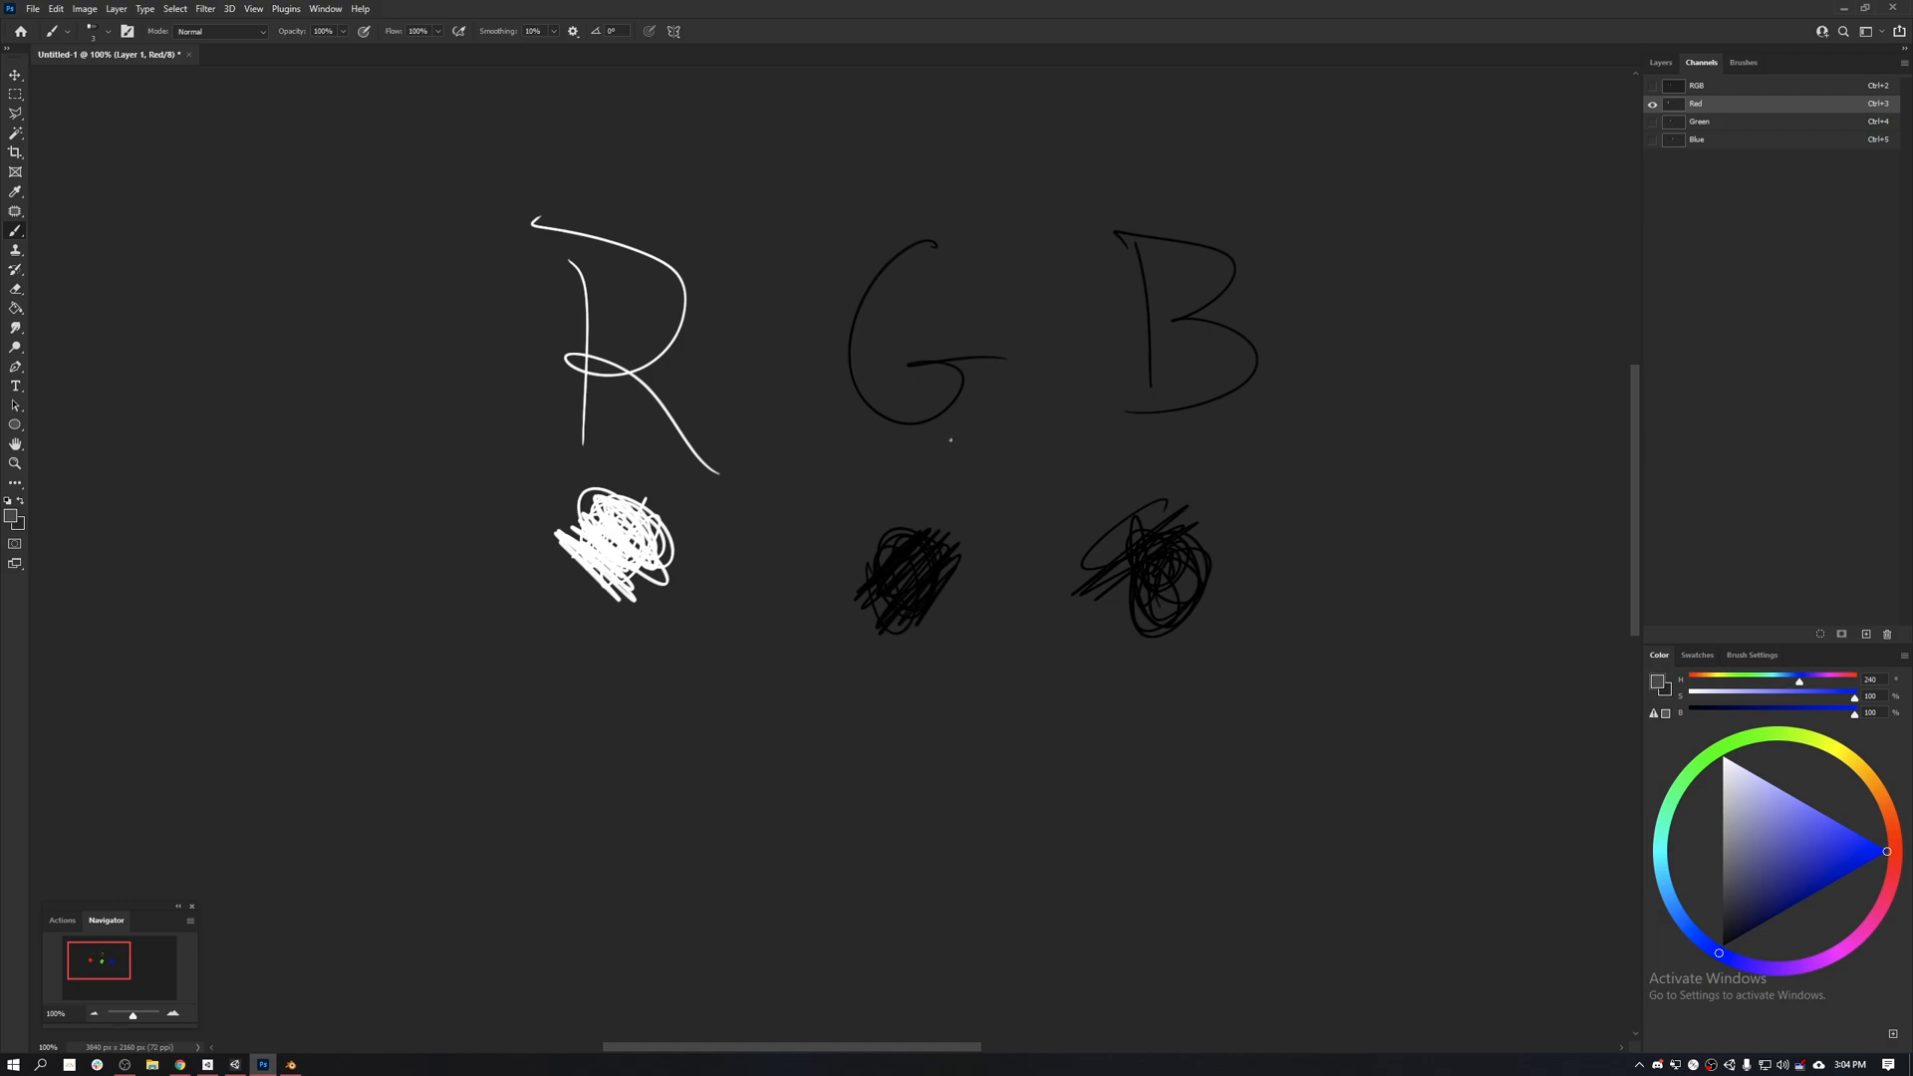
mouse_move(937, 398)
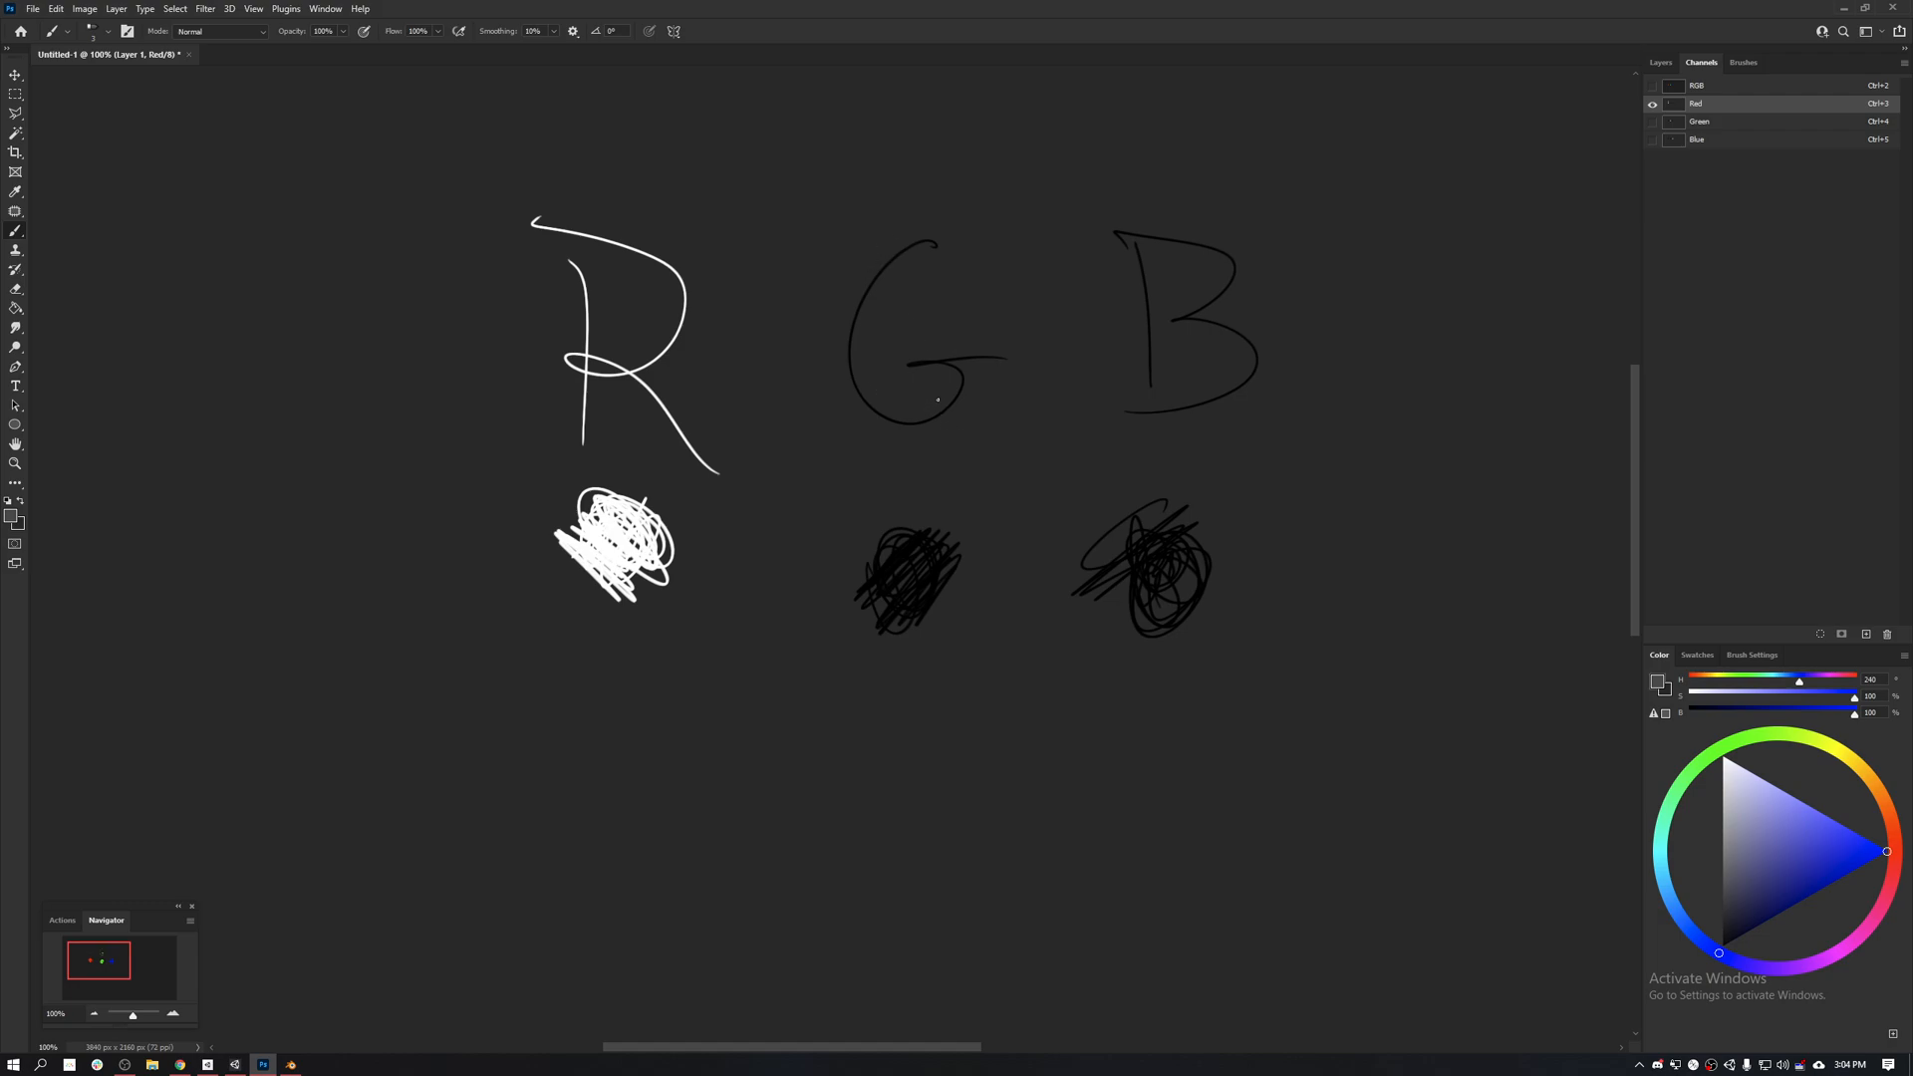
click(1697, 122)
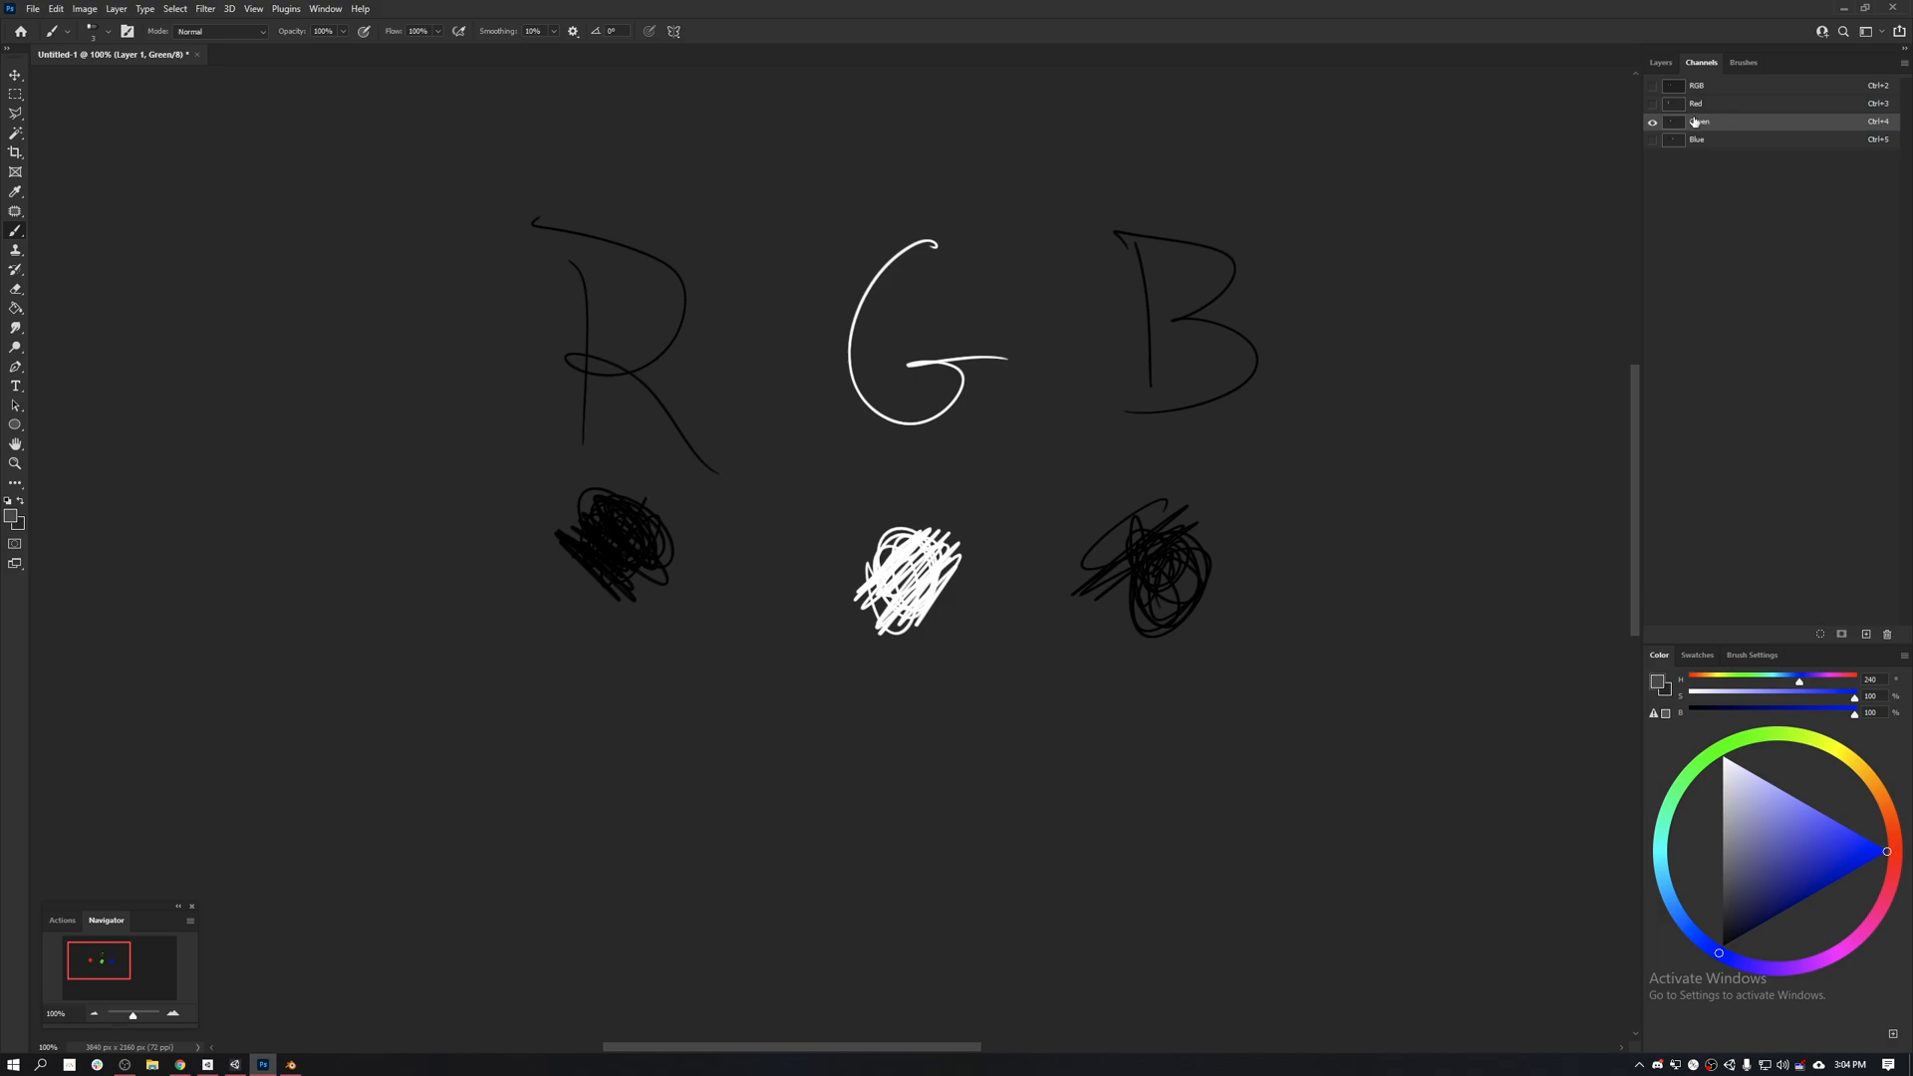
click(1697, 122)
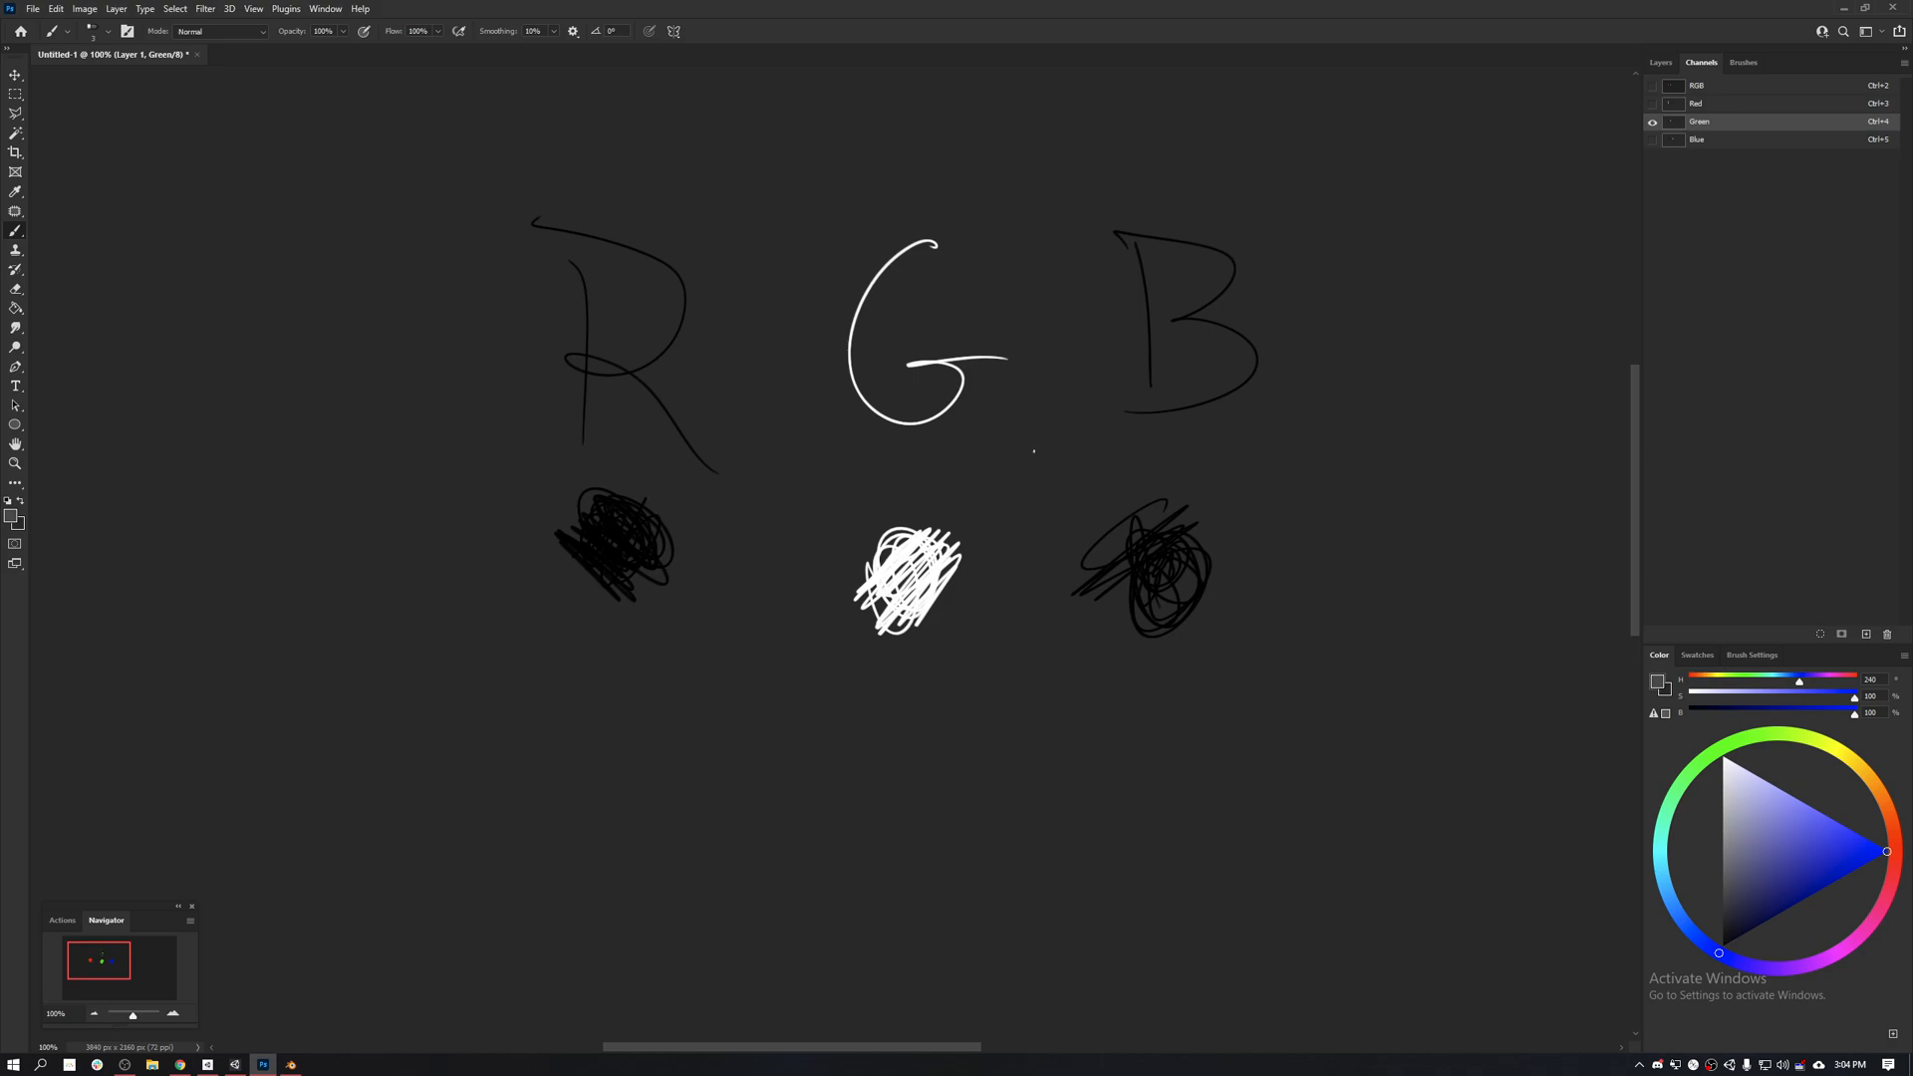
mouse_move(695, 333)
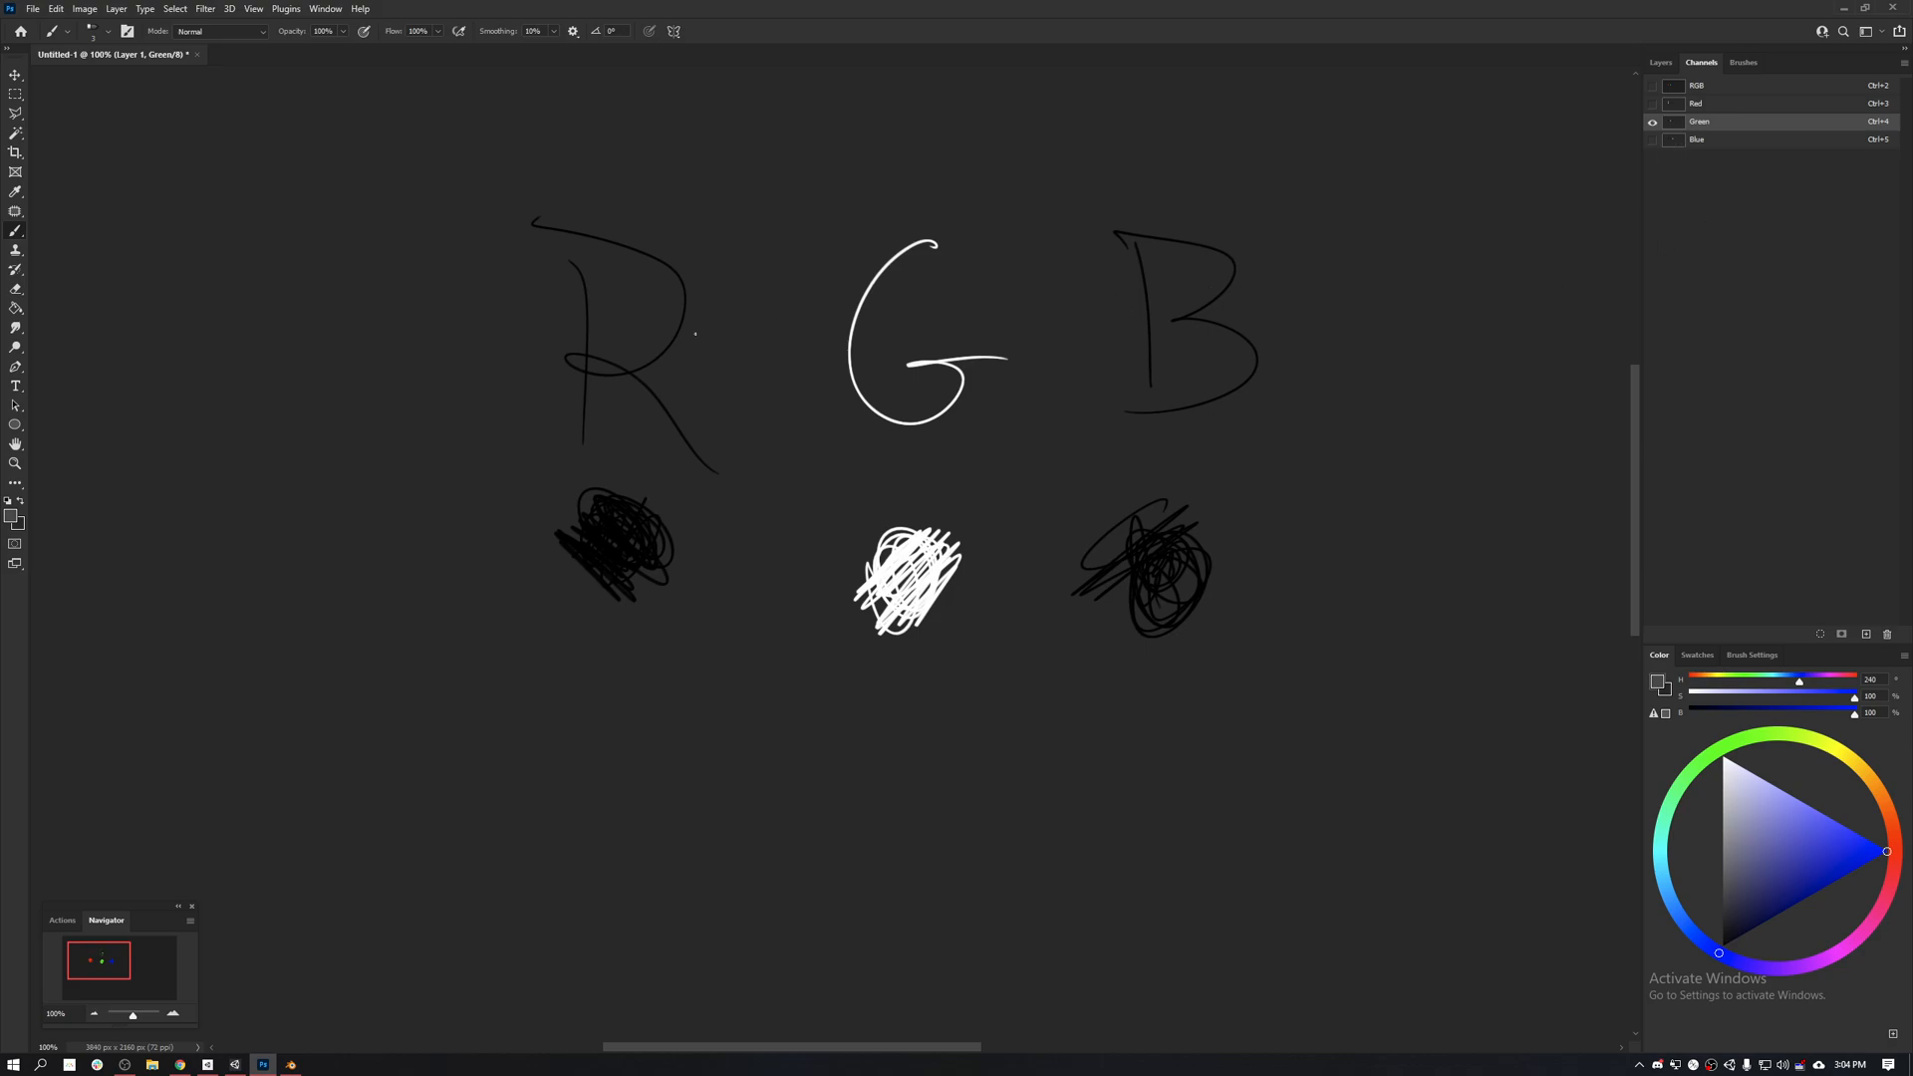
click(1652, 139)
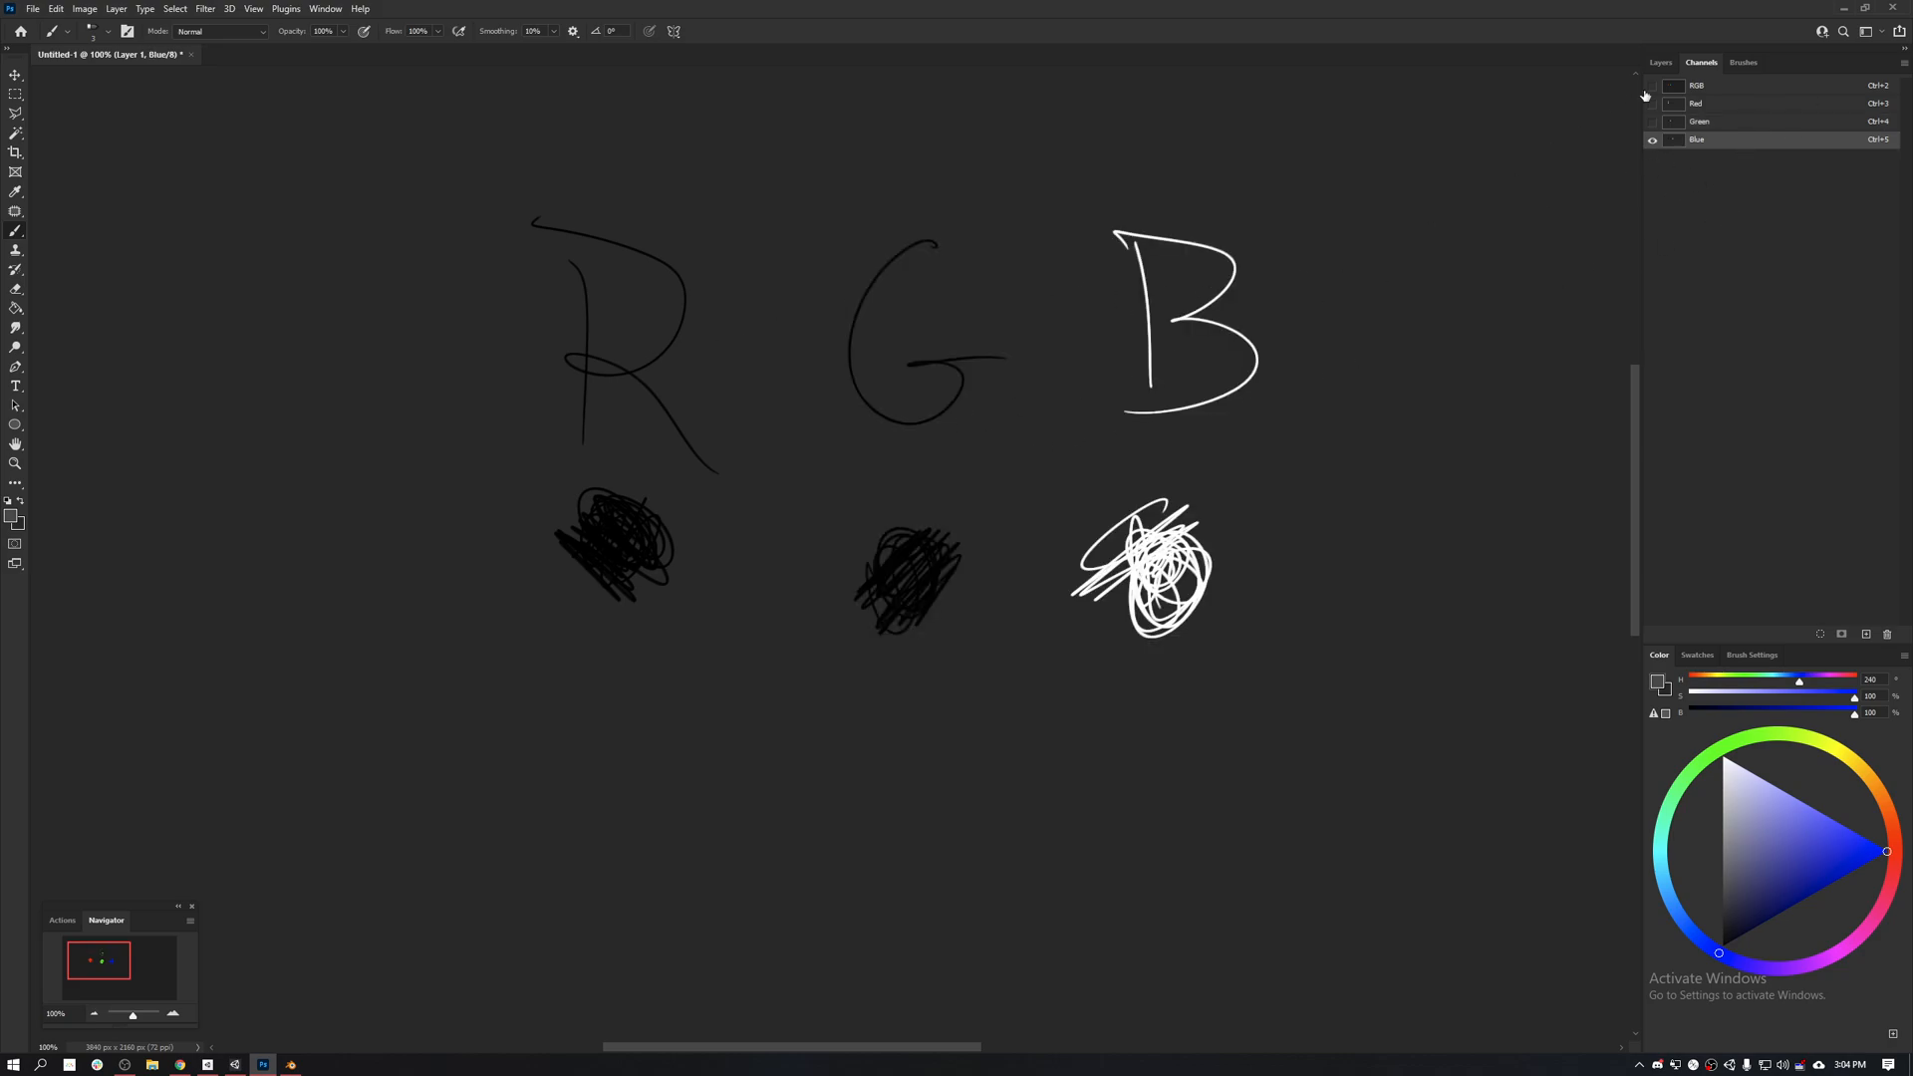
click(1653, 84)
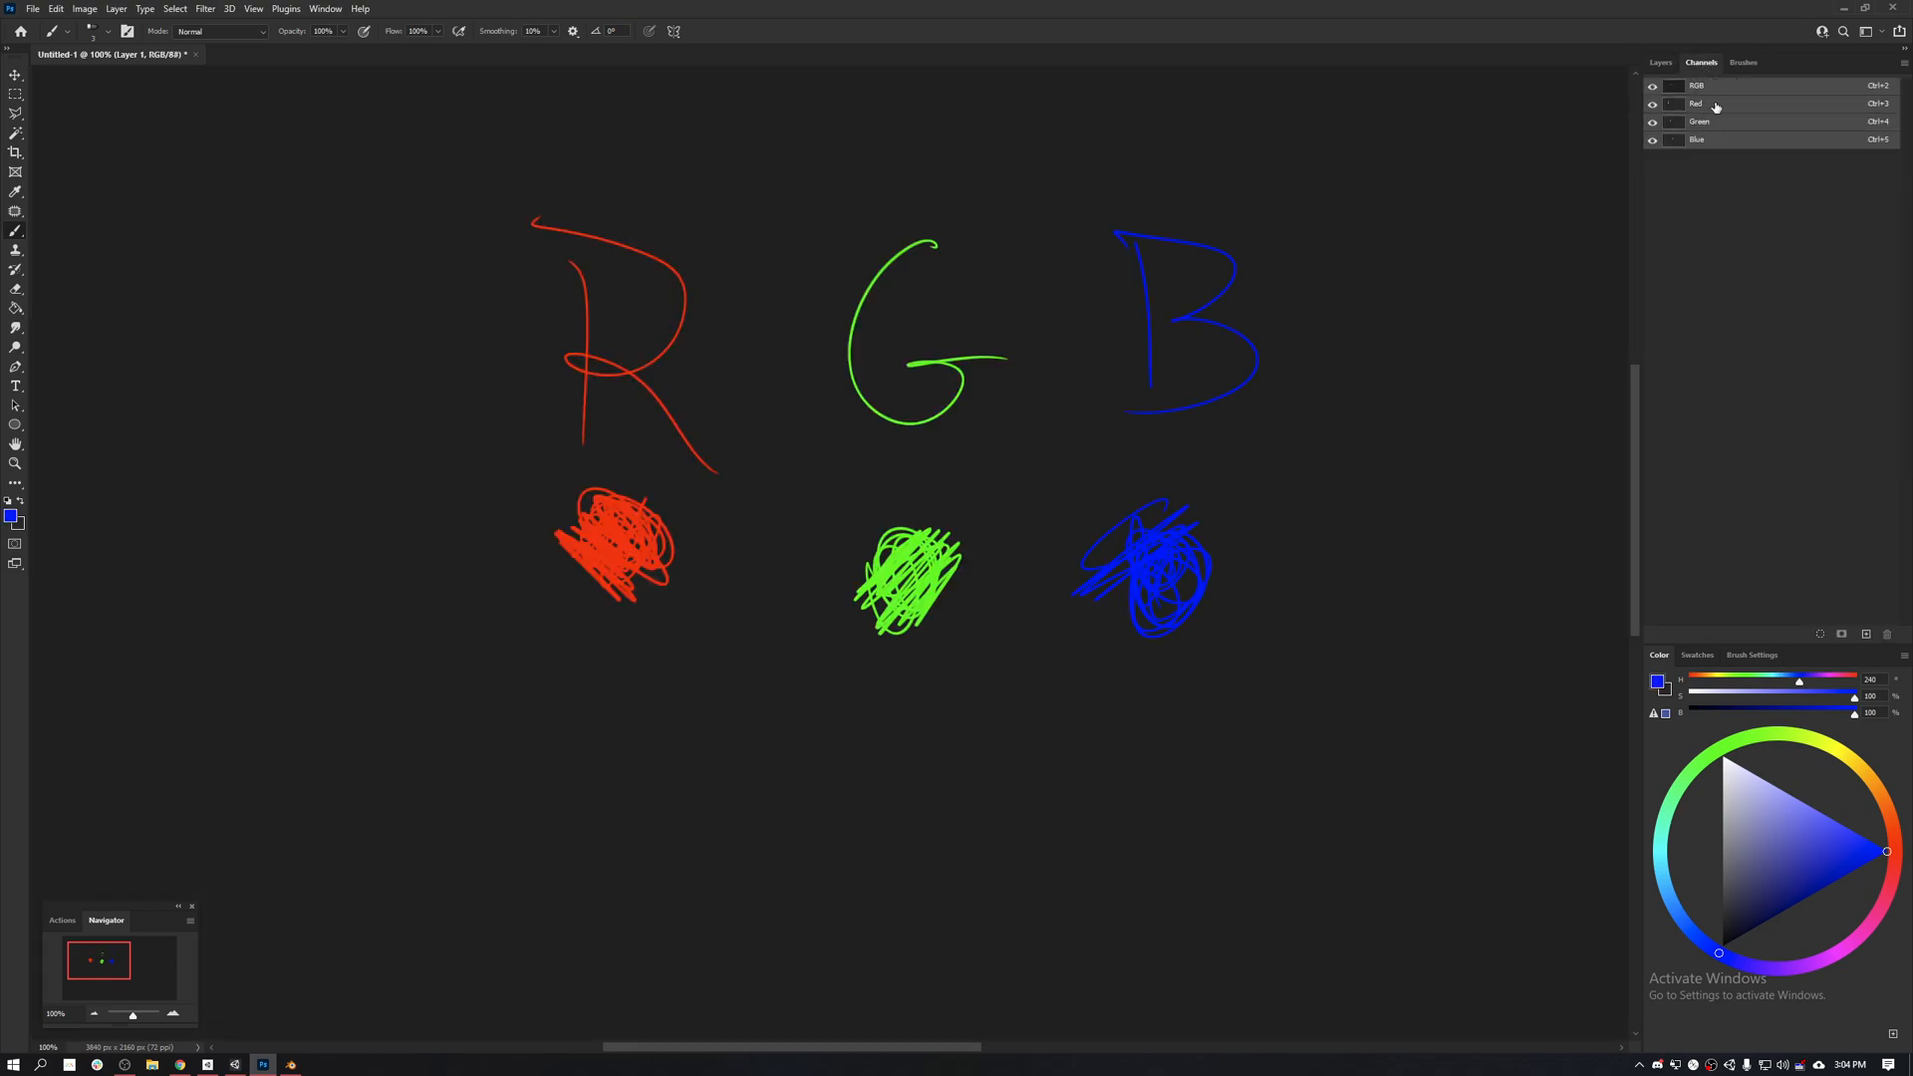
Step: Back on the Layers list, set the foreground colour to white for a W and scribble
click(1660, 62)
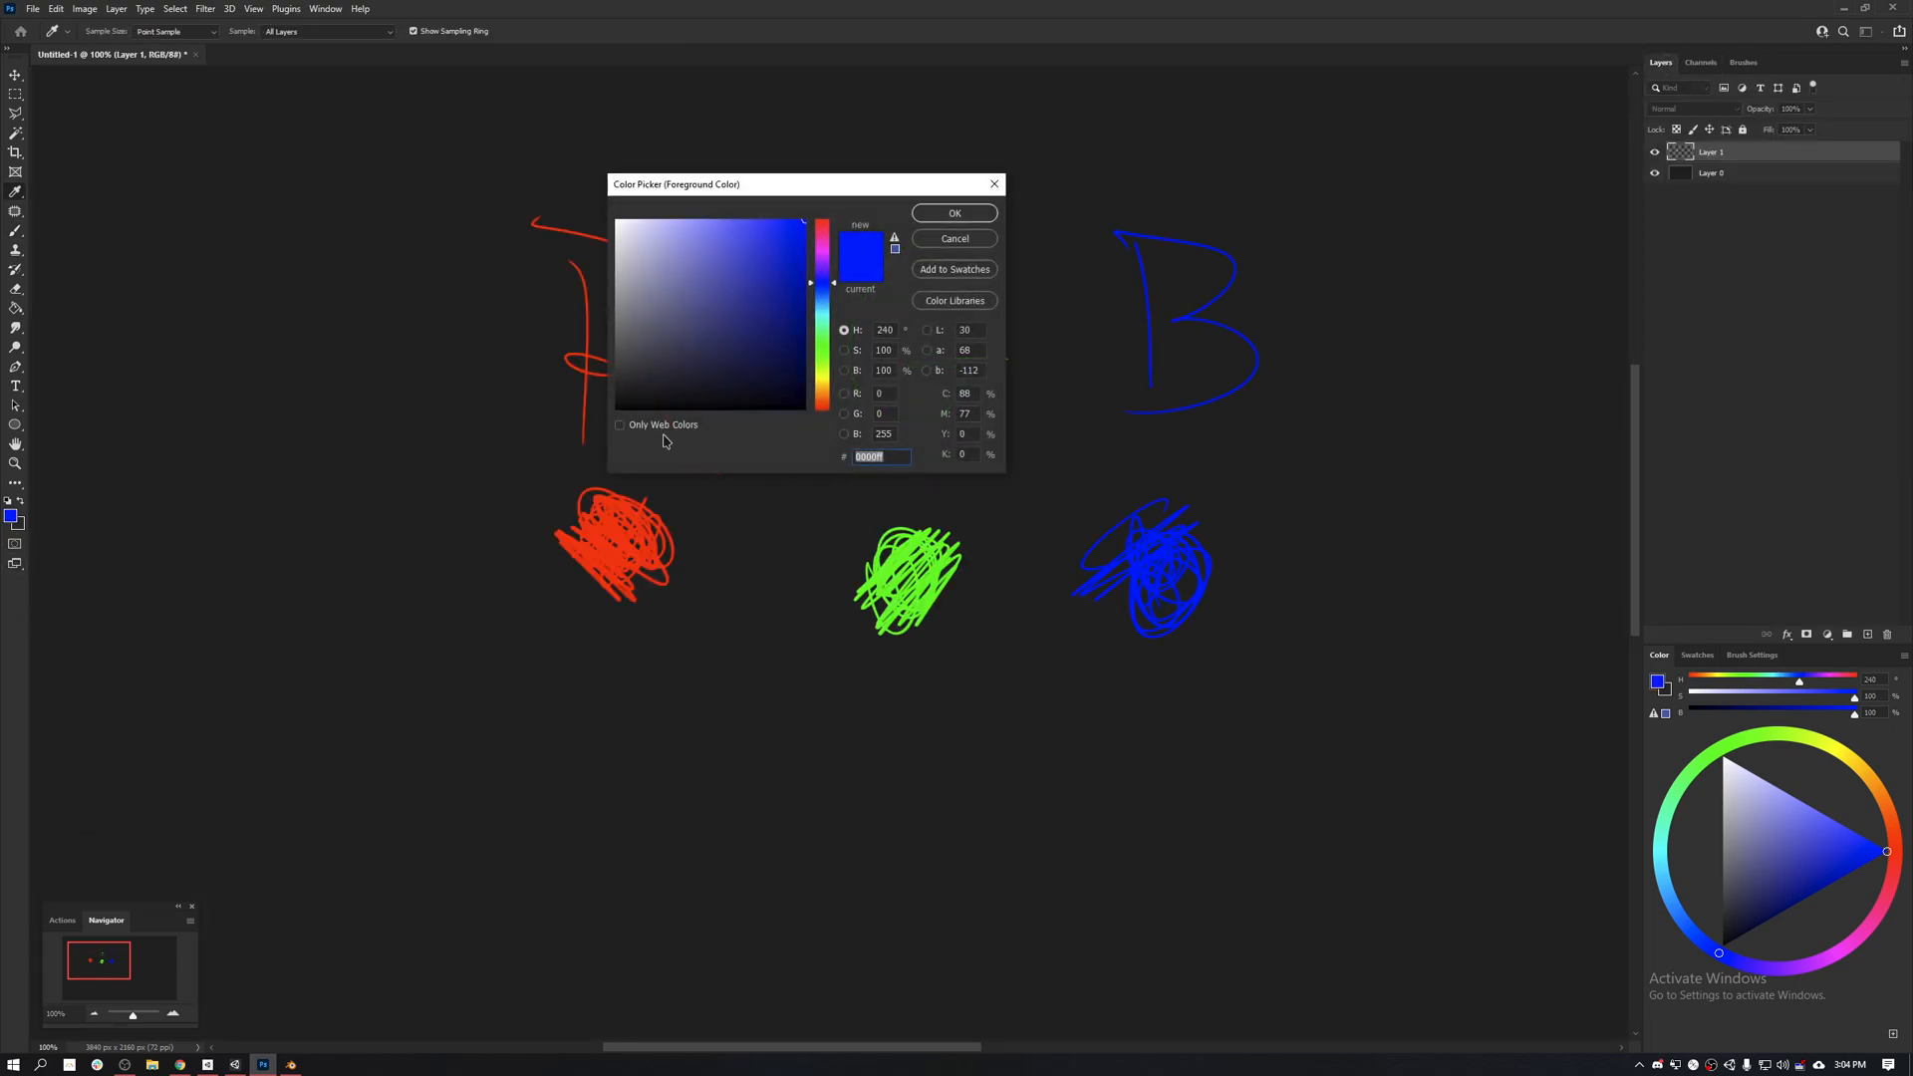
click(618, 221)
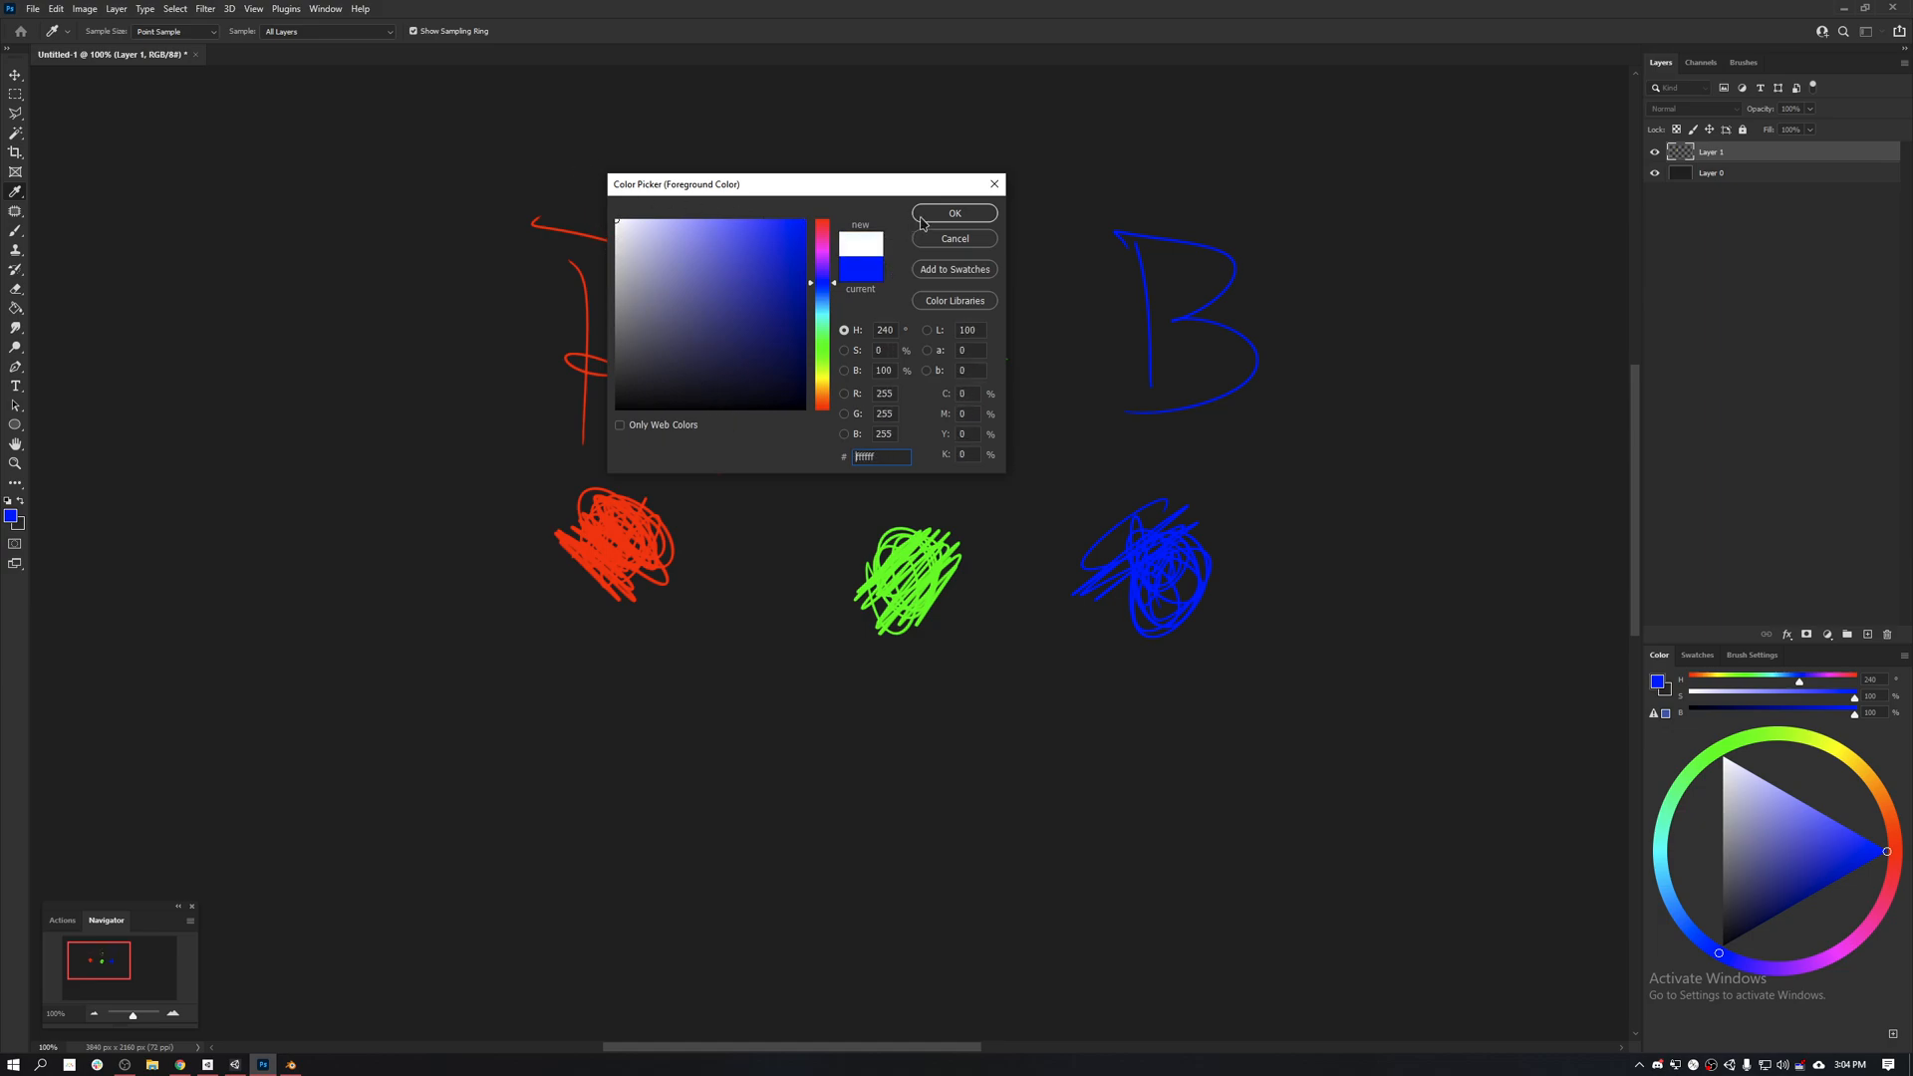
click(954, 214)
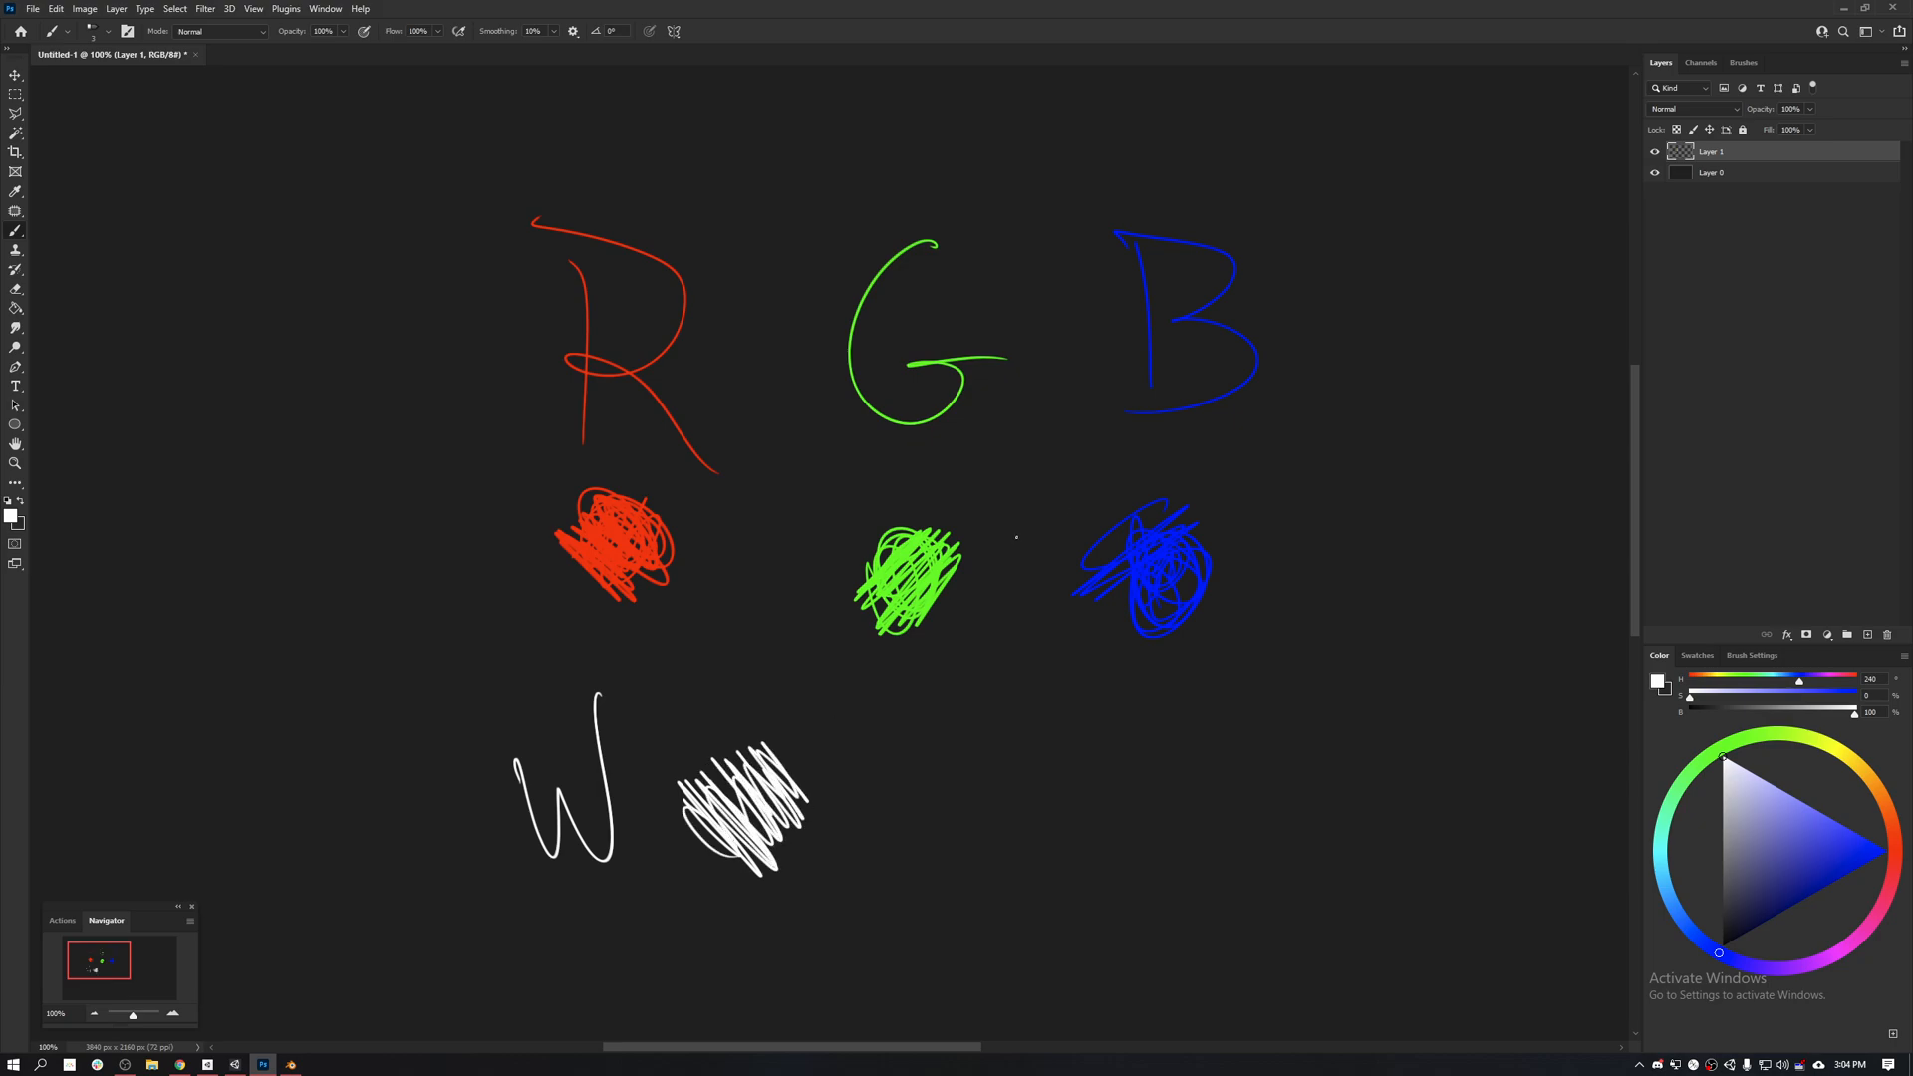
Step: View the Green, Blue and Red channels alone, then return to RGB and the Layers list
click(1699, 61)
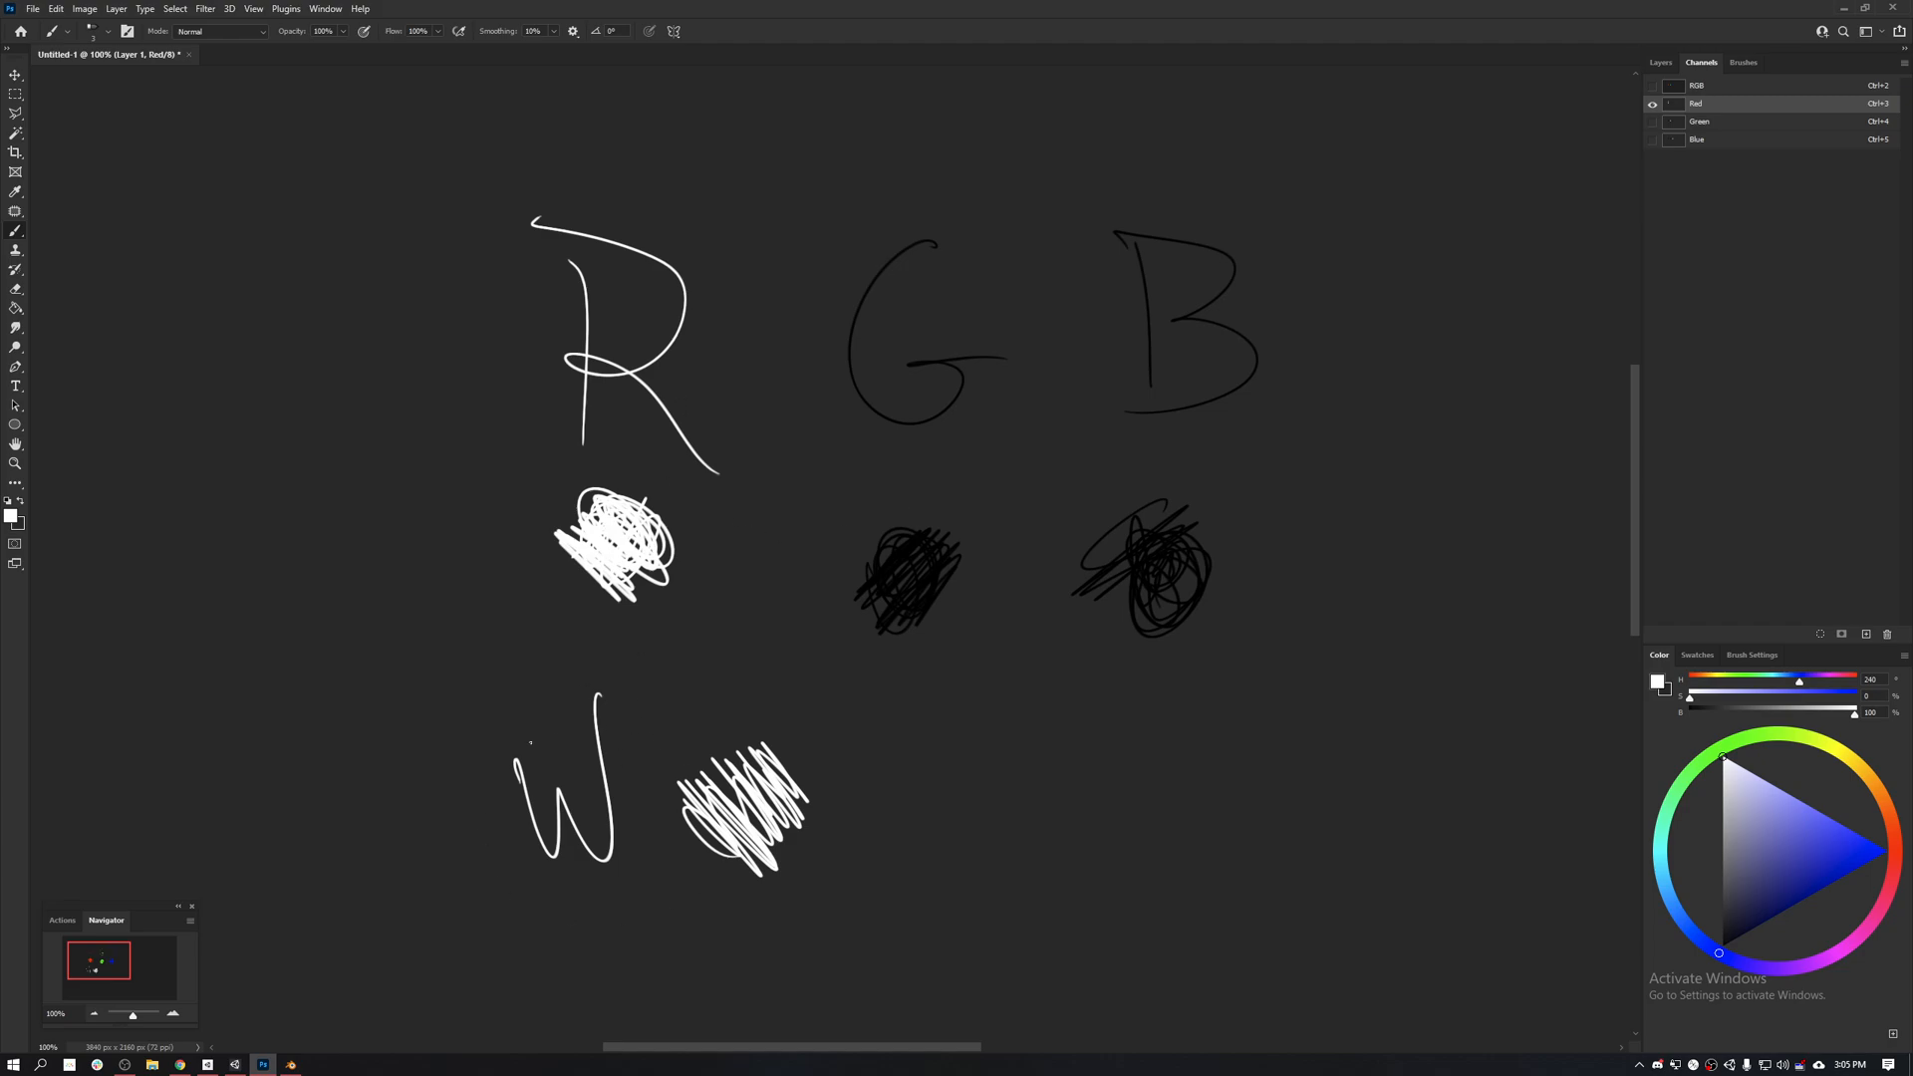
click(1697, 122)
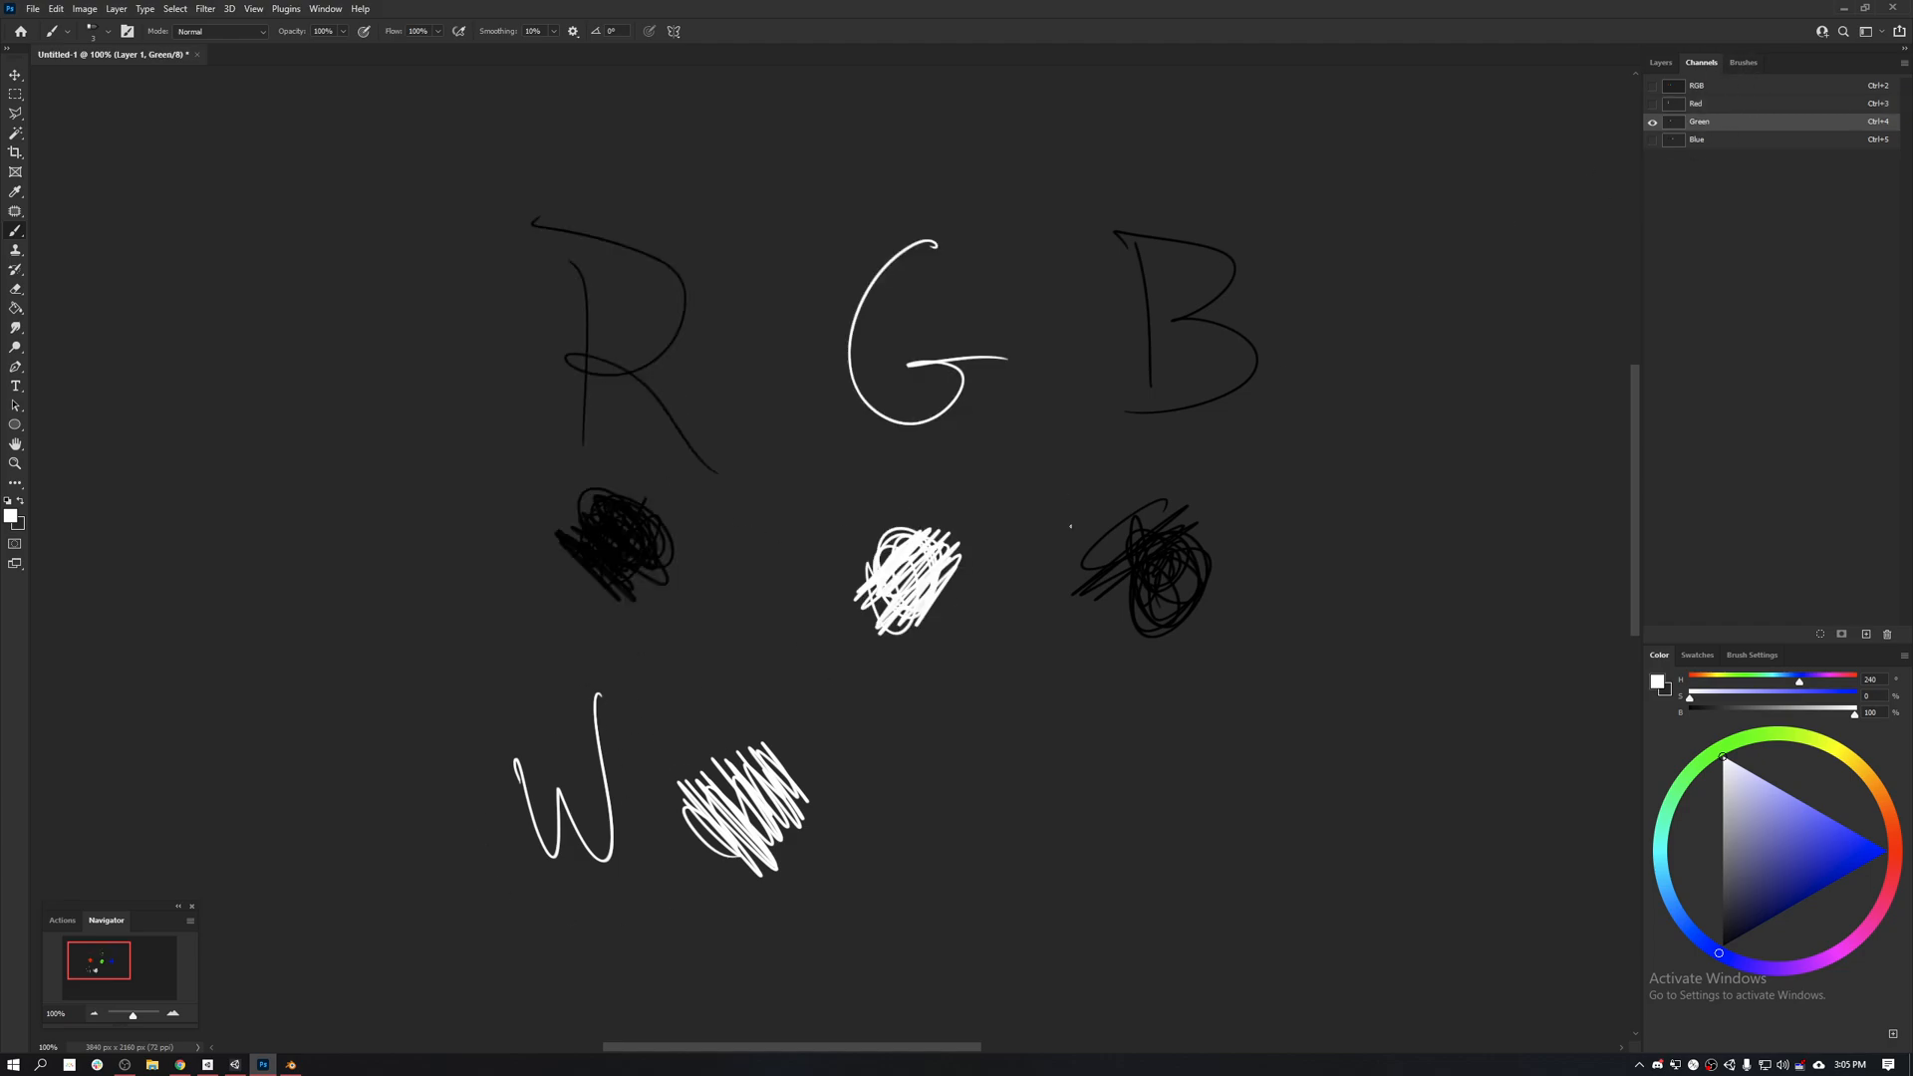
click(1697, 139)
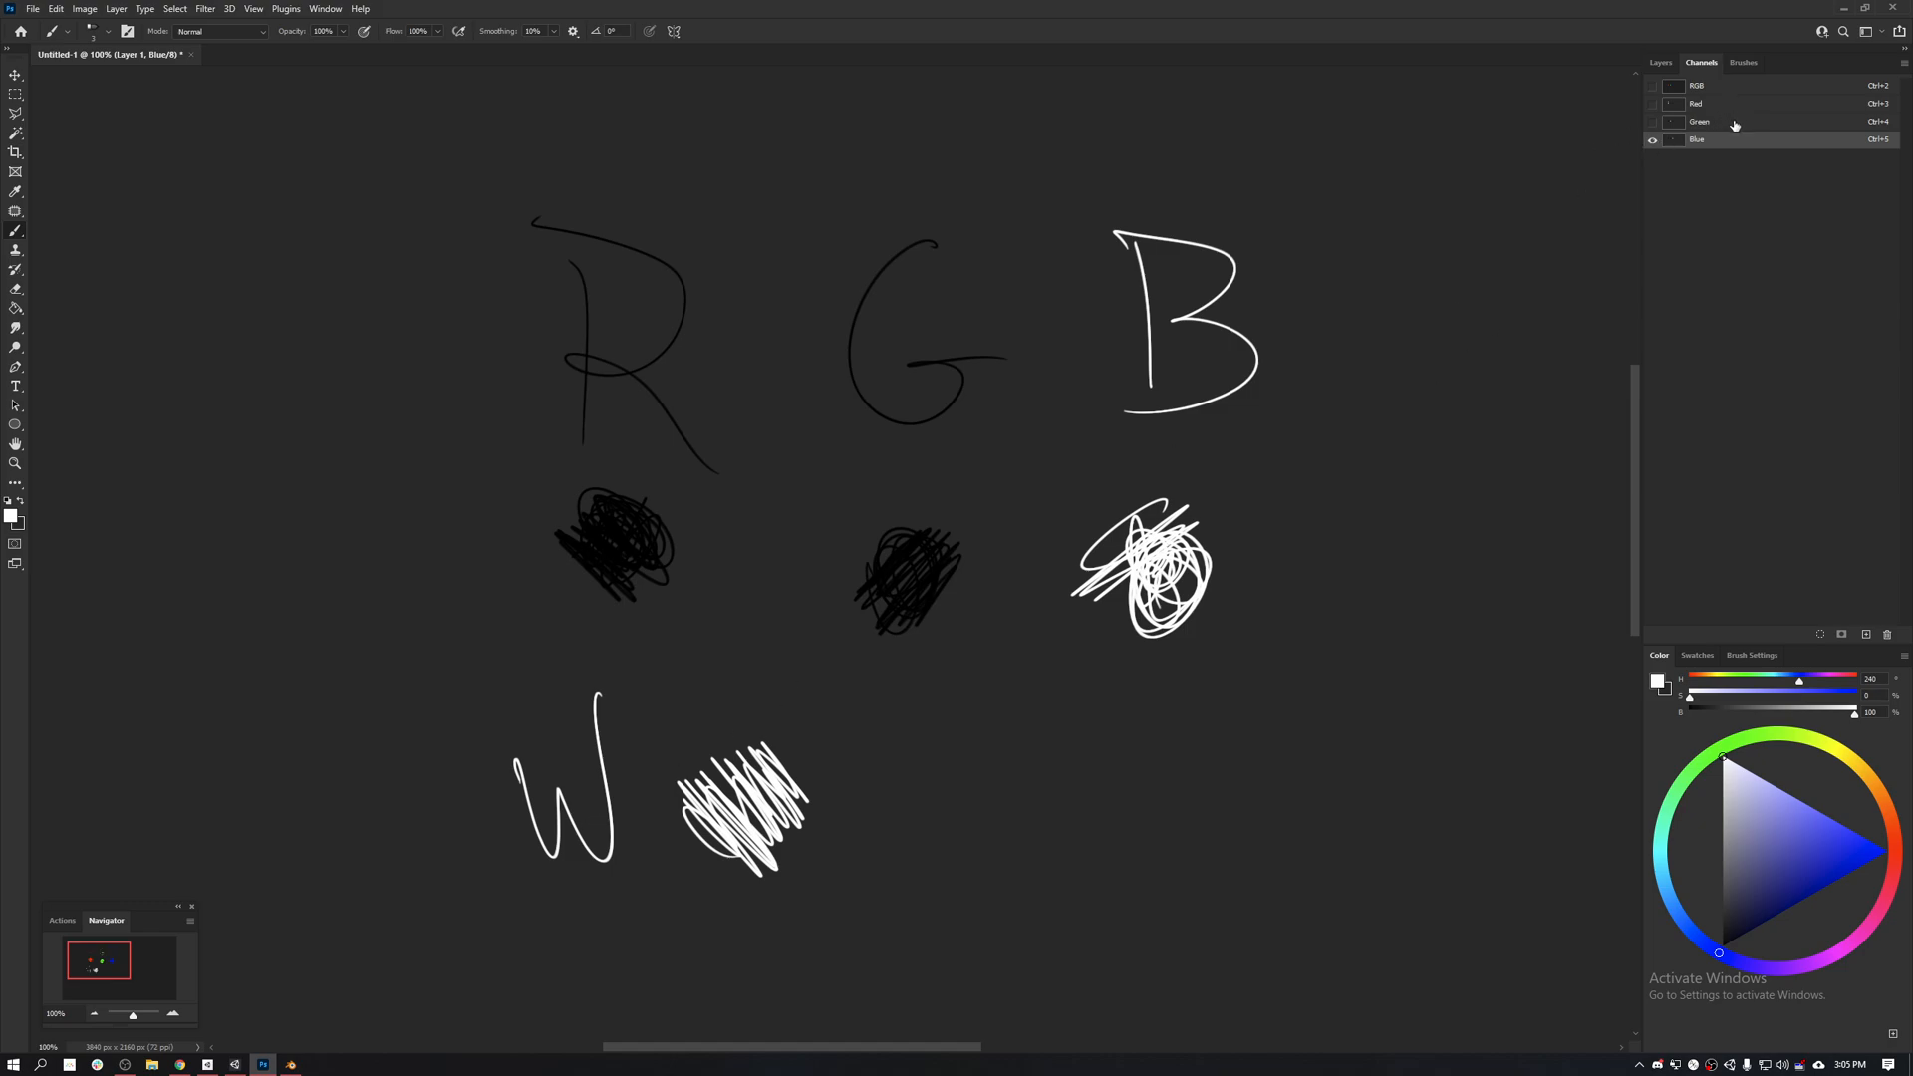
click(1698, 121)
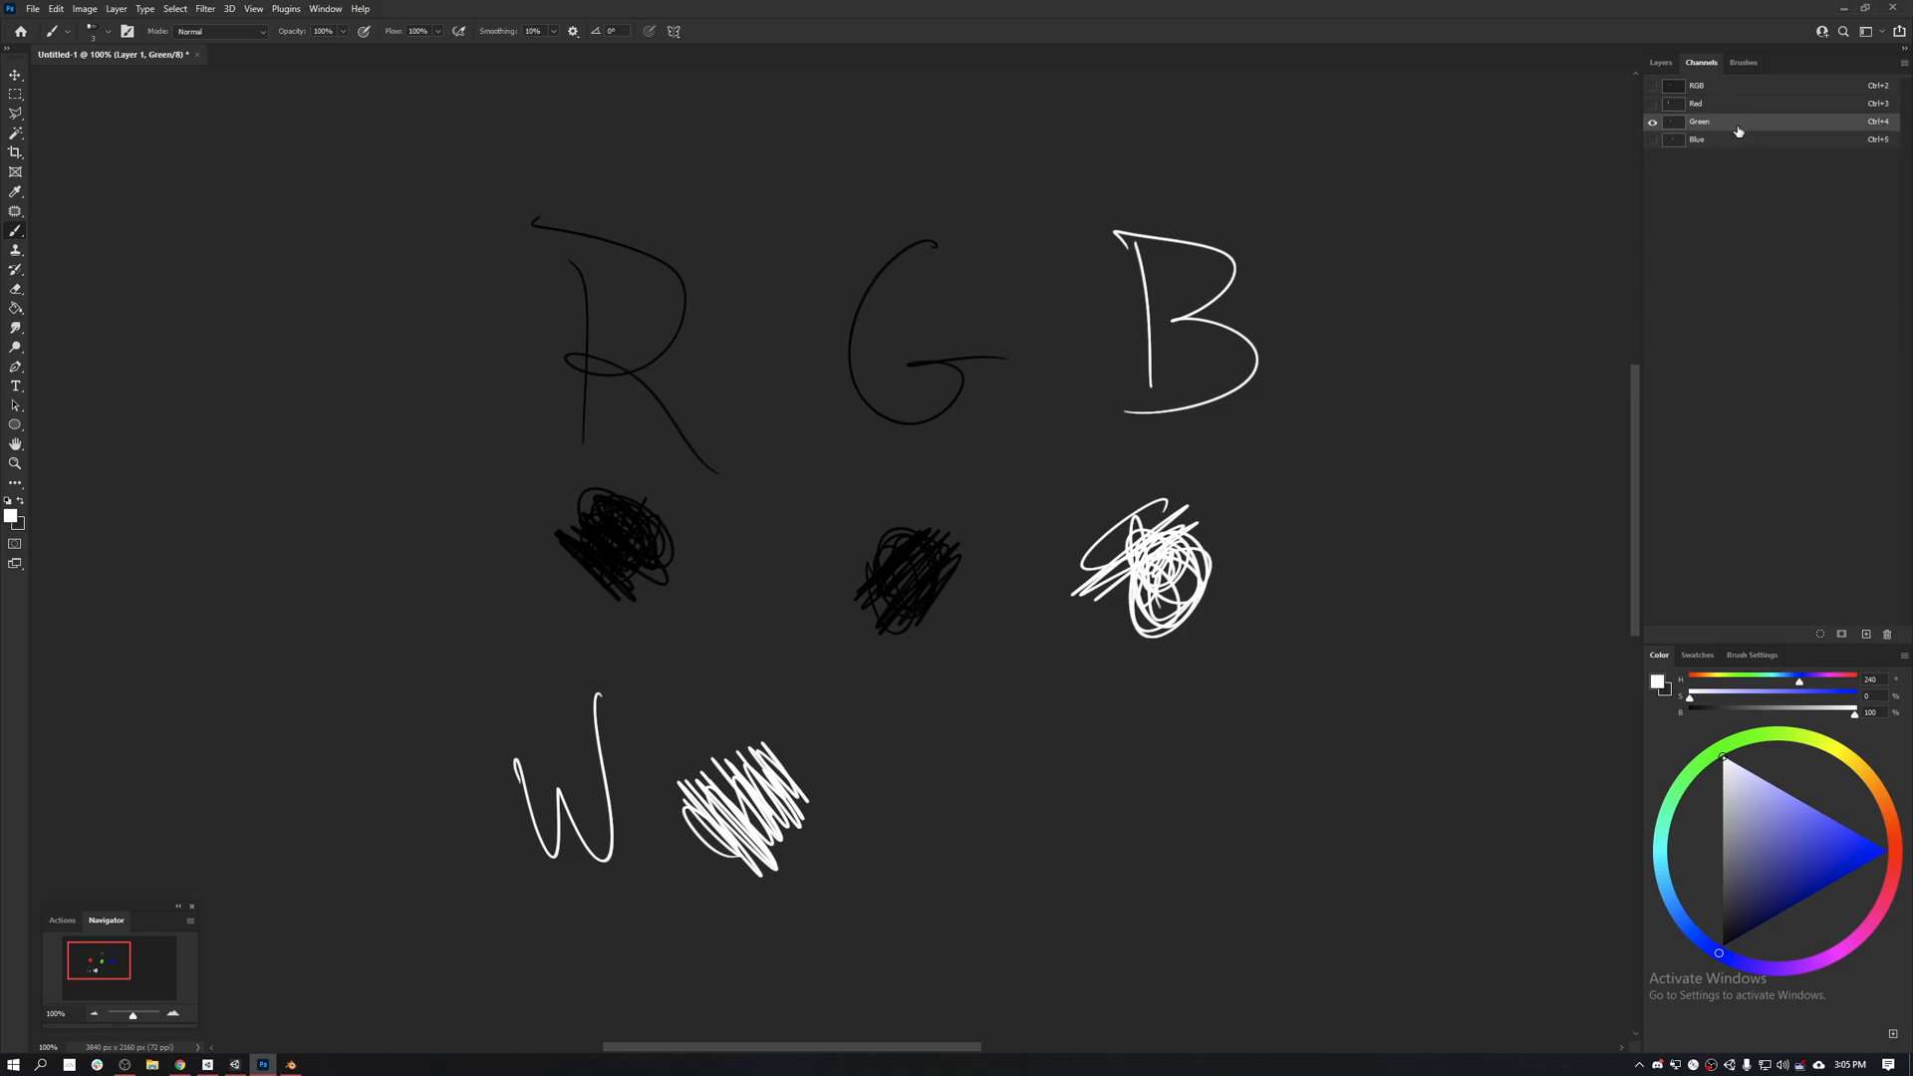
click(1695, 104)
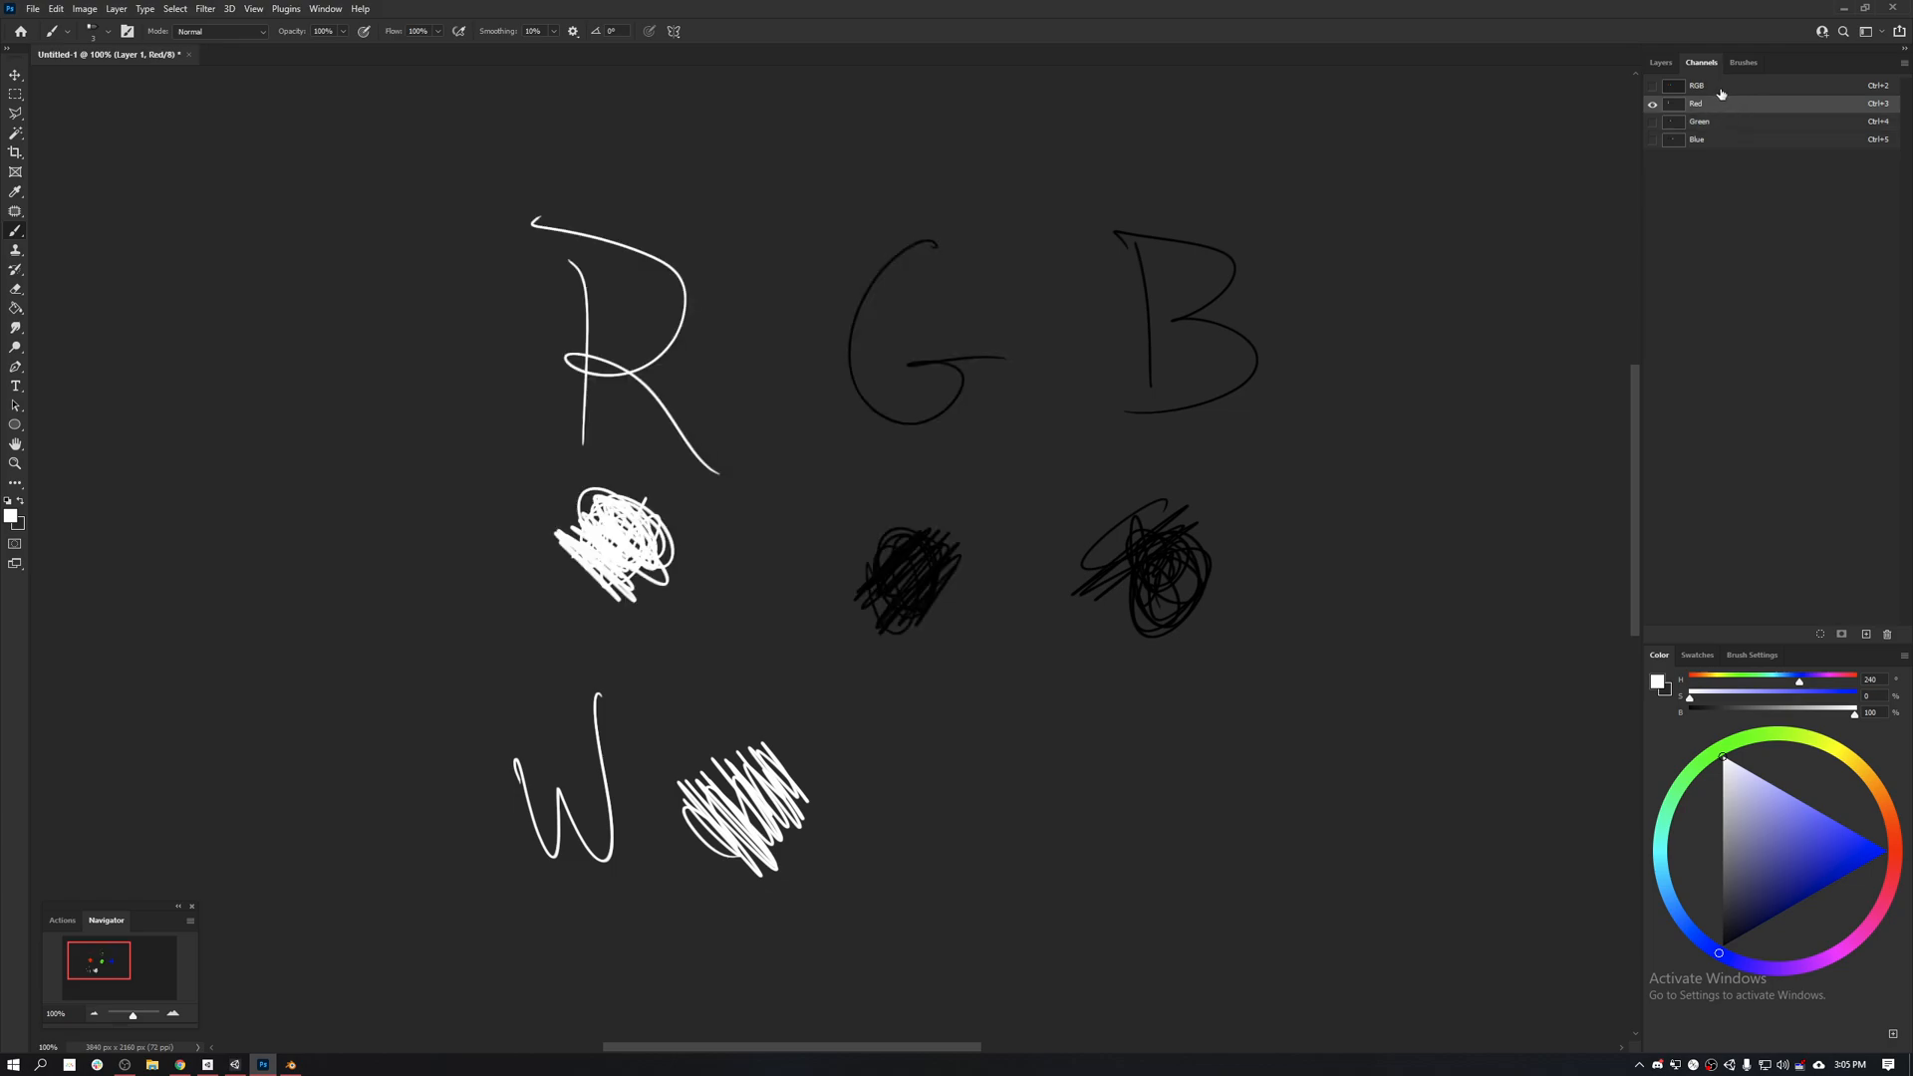
click(1654, 86)
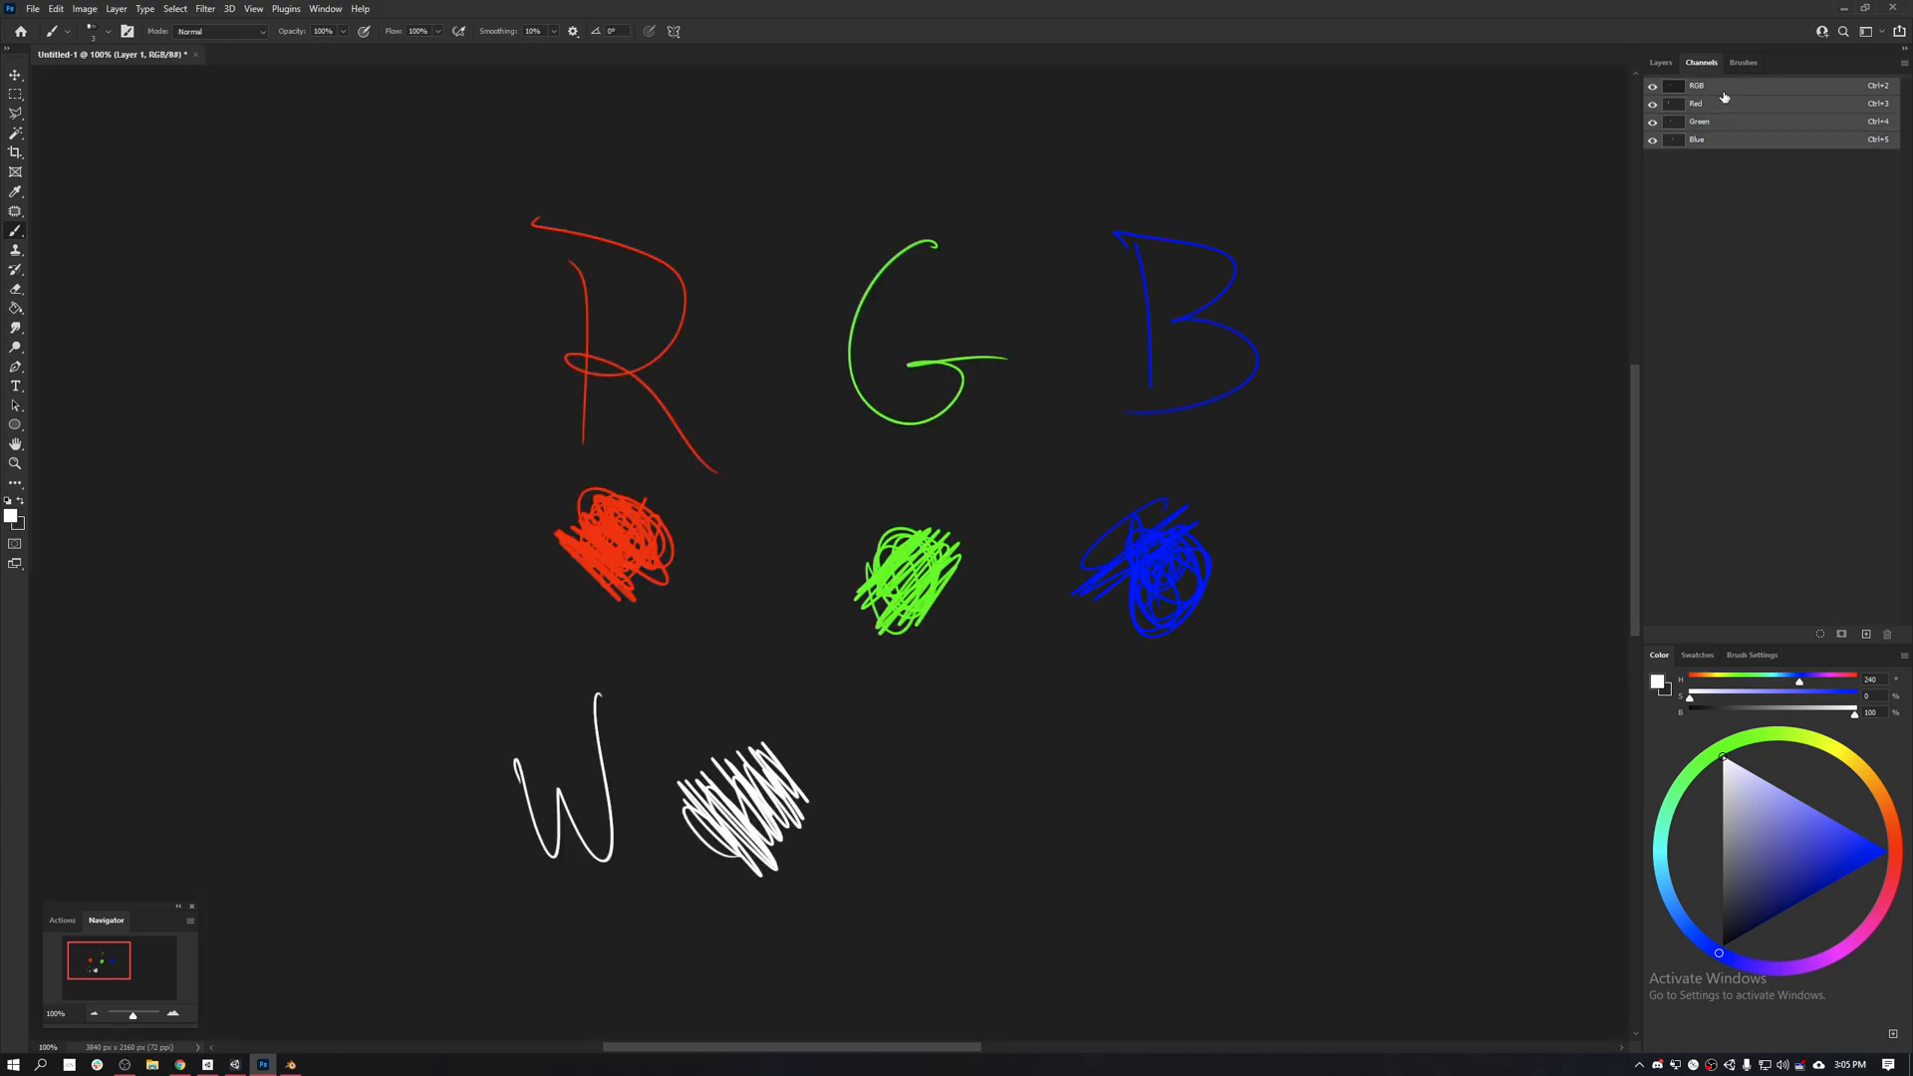
click(1660, 62)
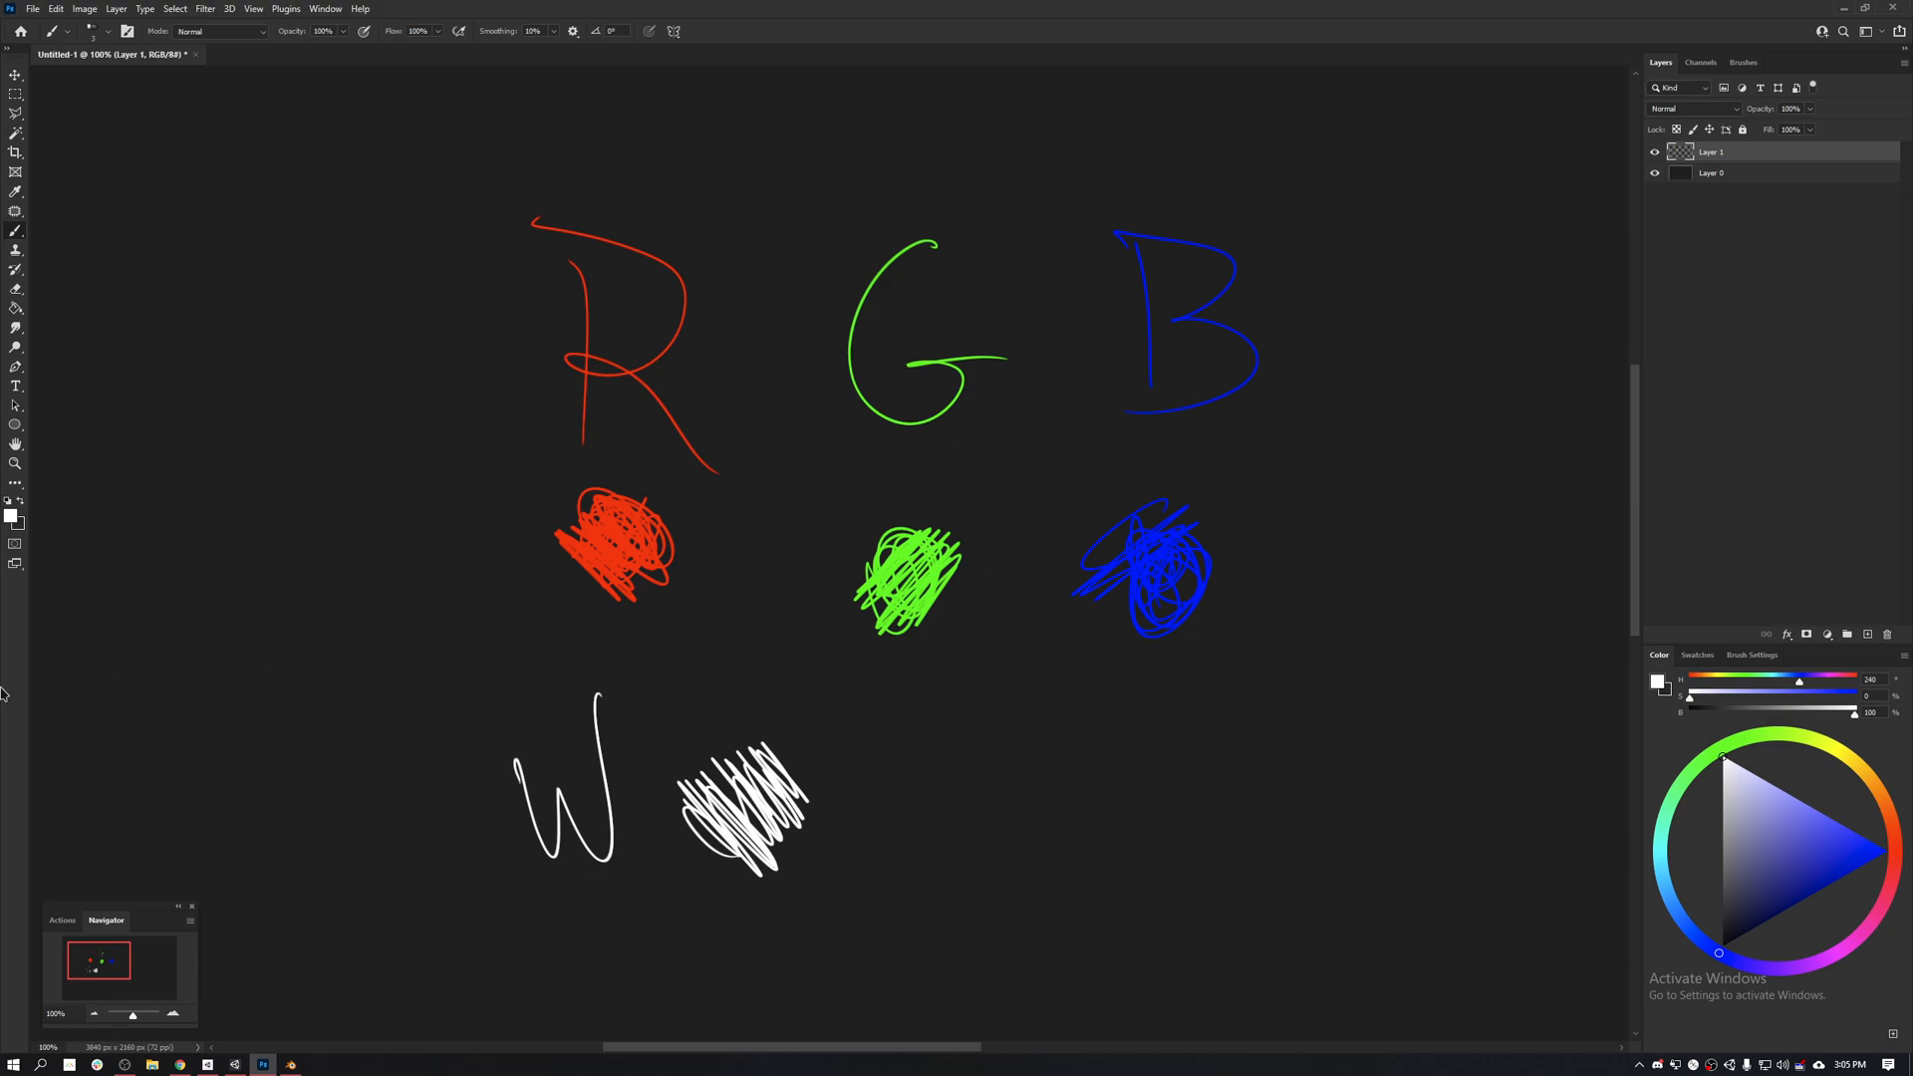
Step: Set the foreground to black for the BL label and scribble, then check the Red and Blue channels
click(14, 512)
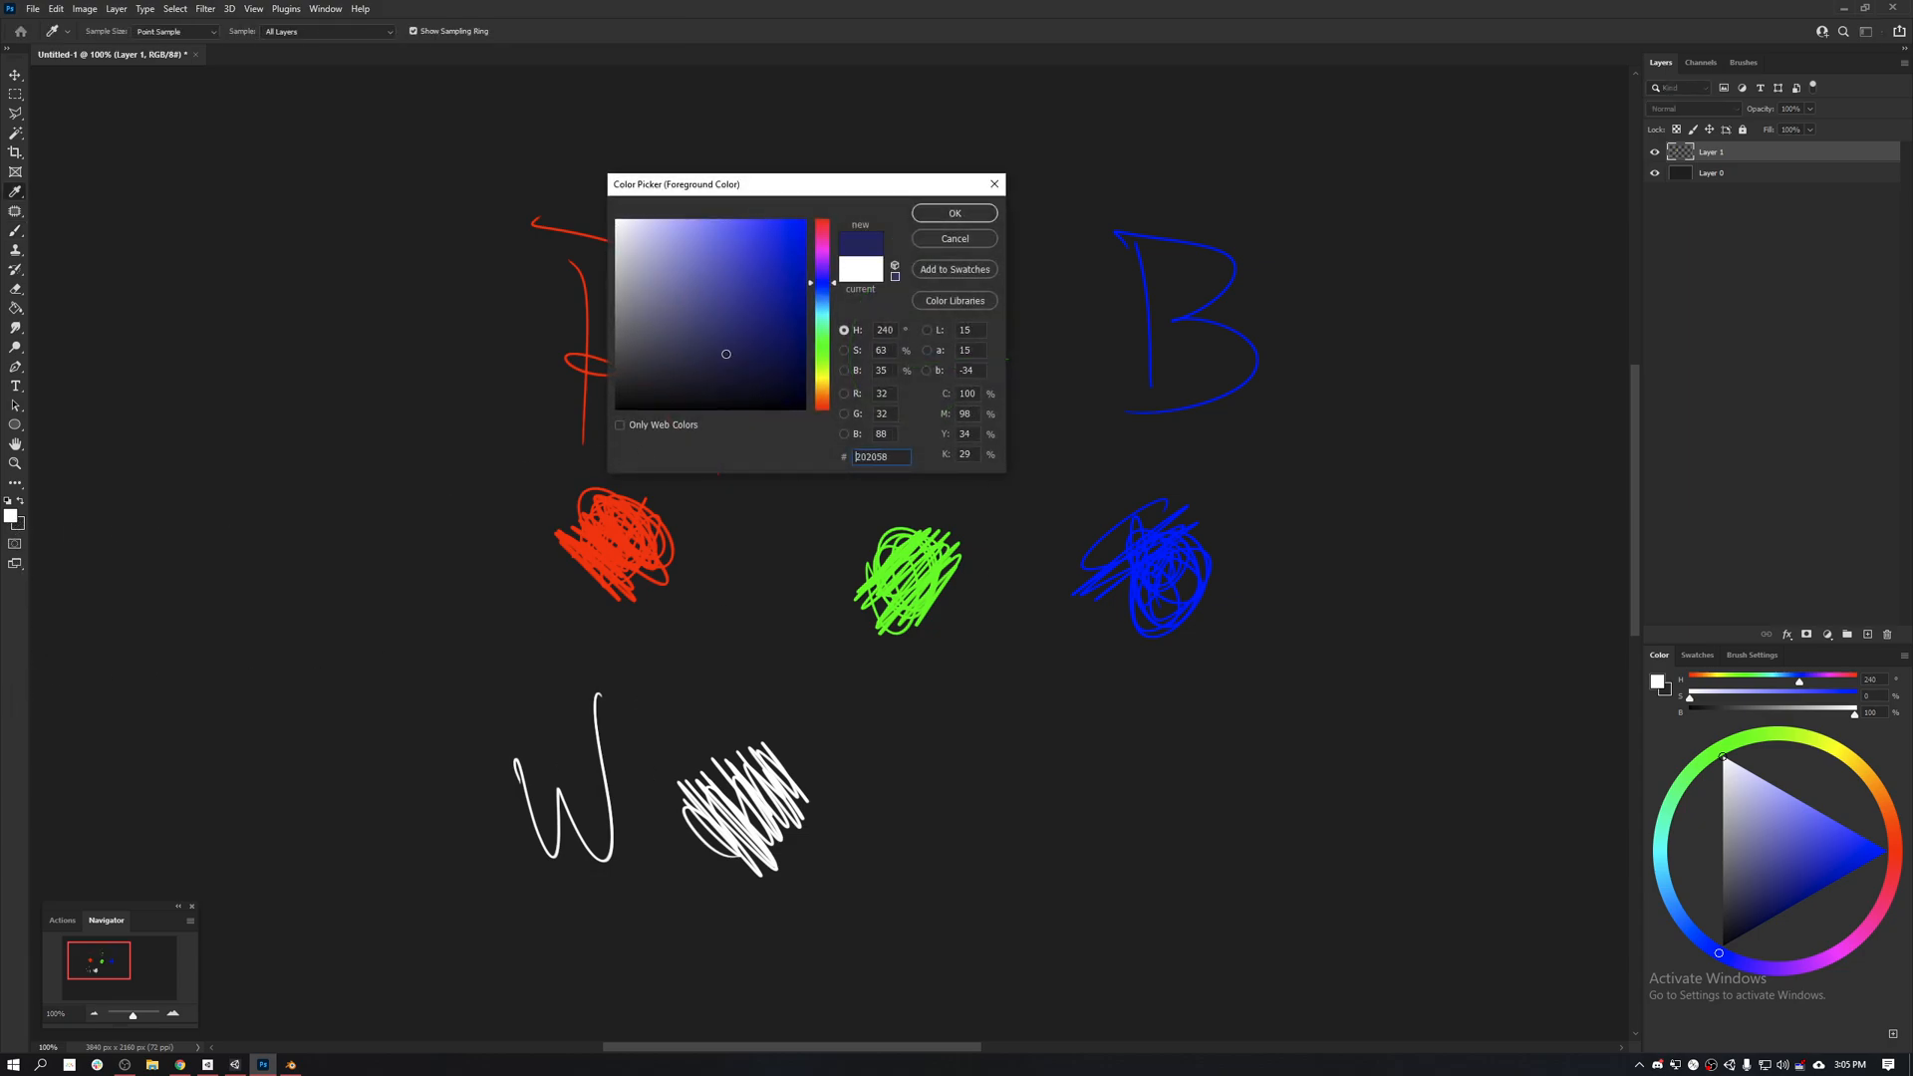
click(955, 213)
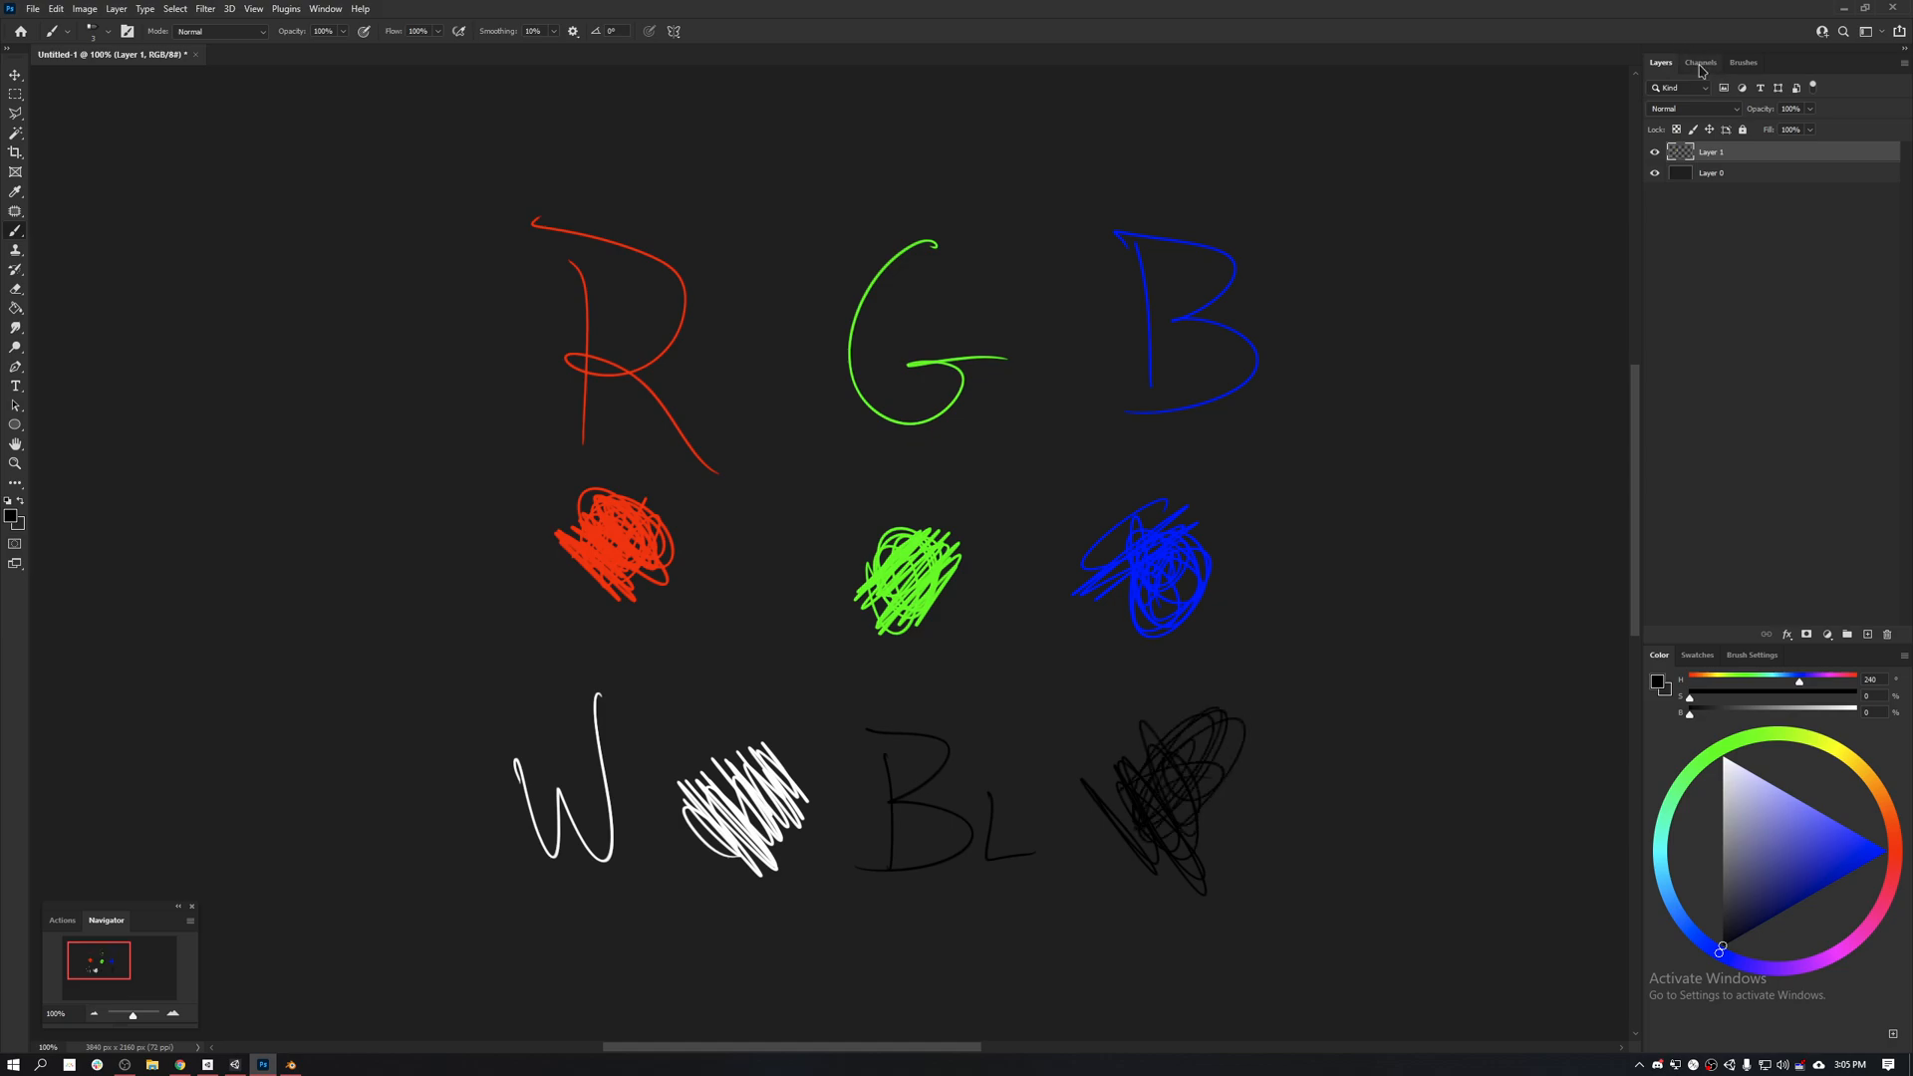
click(1700, 62)
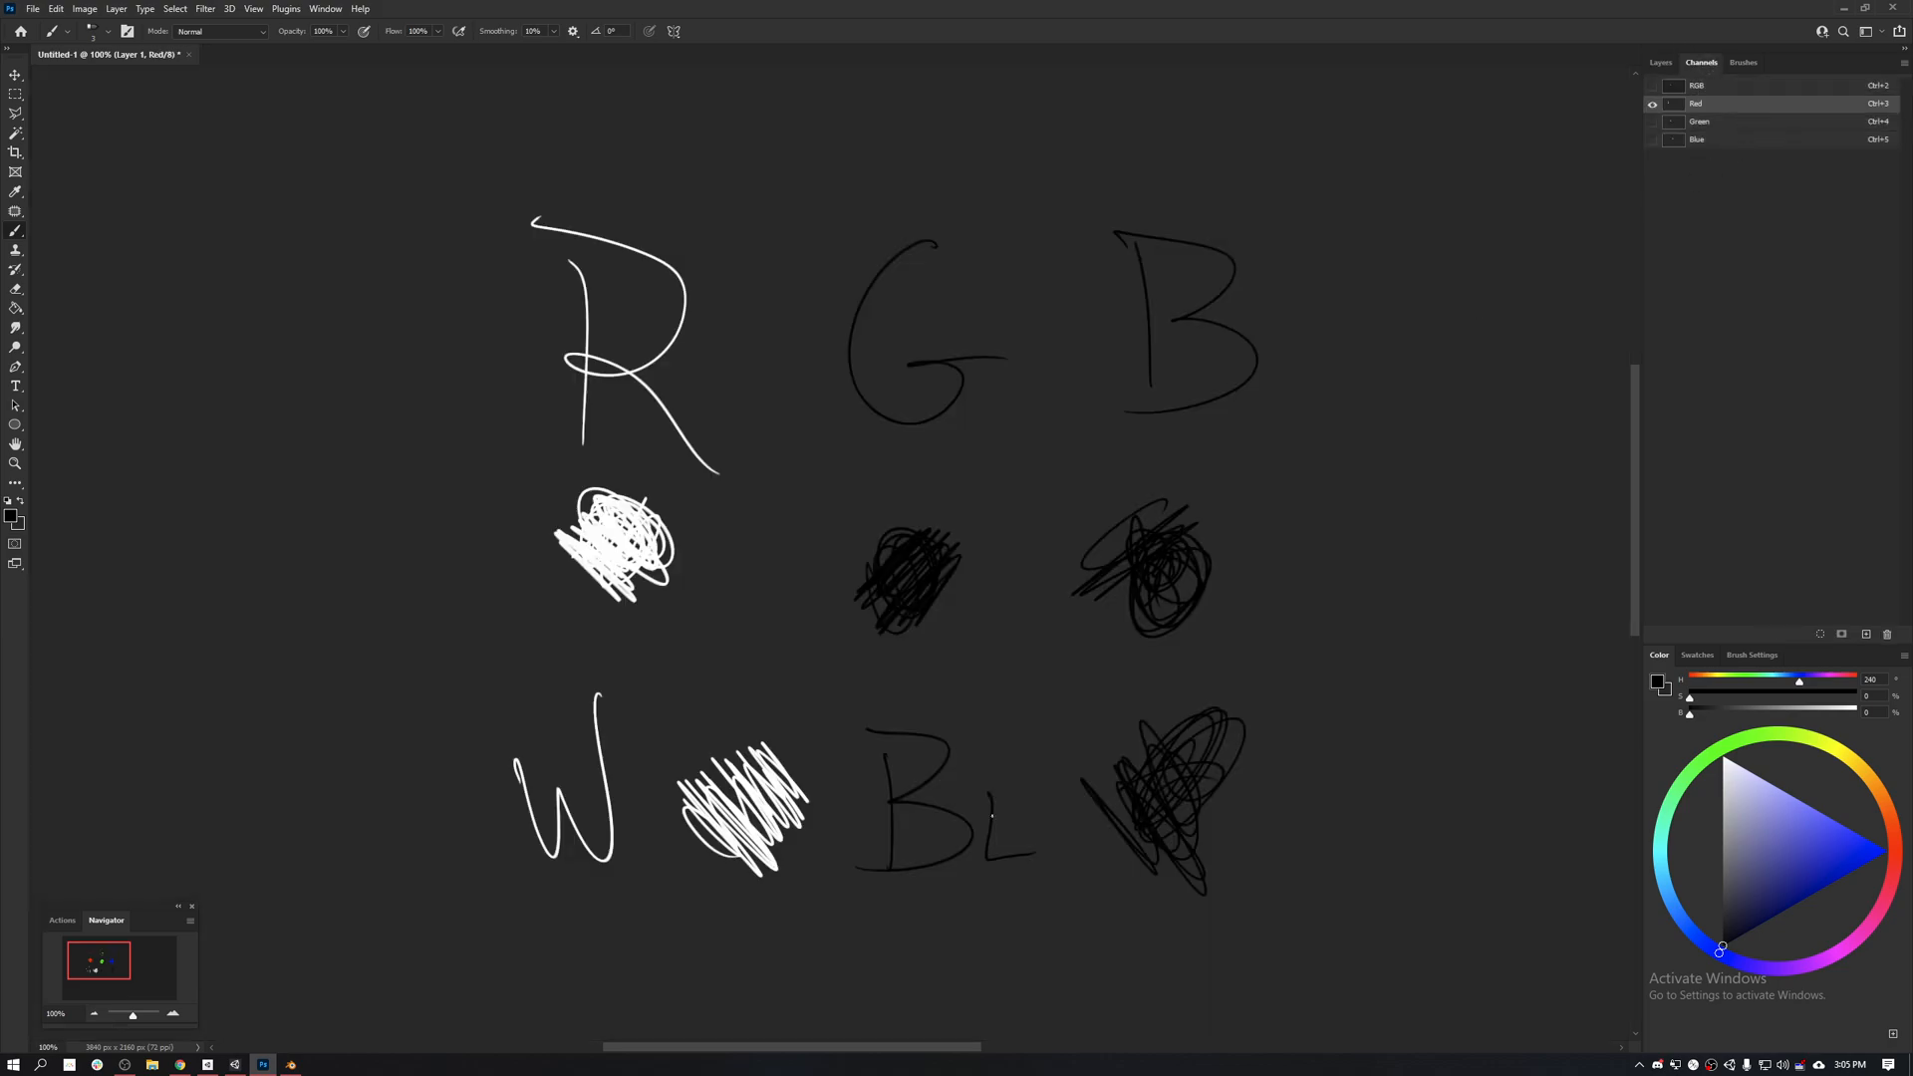
click(1698, 139)
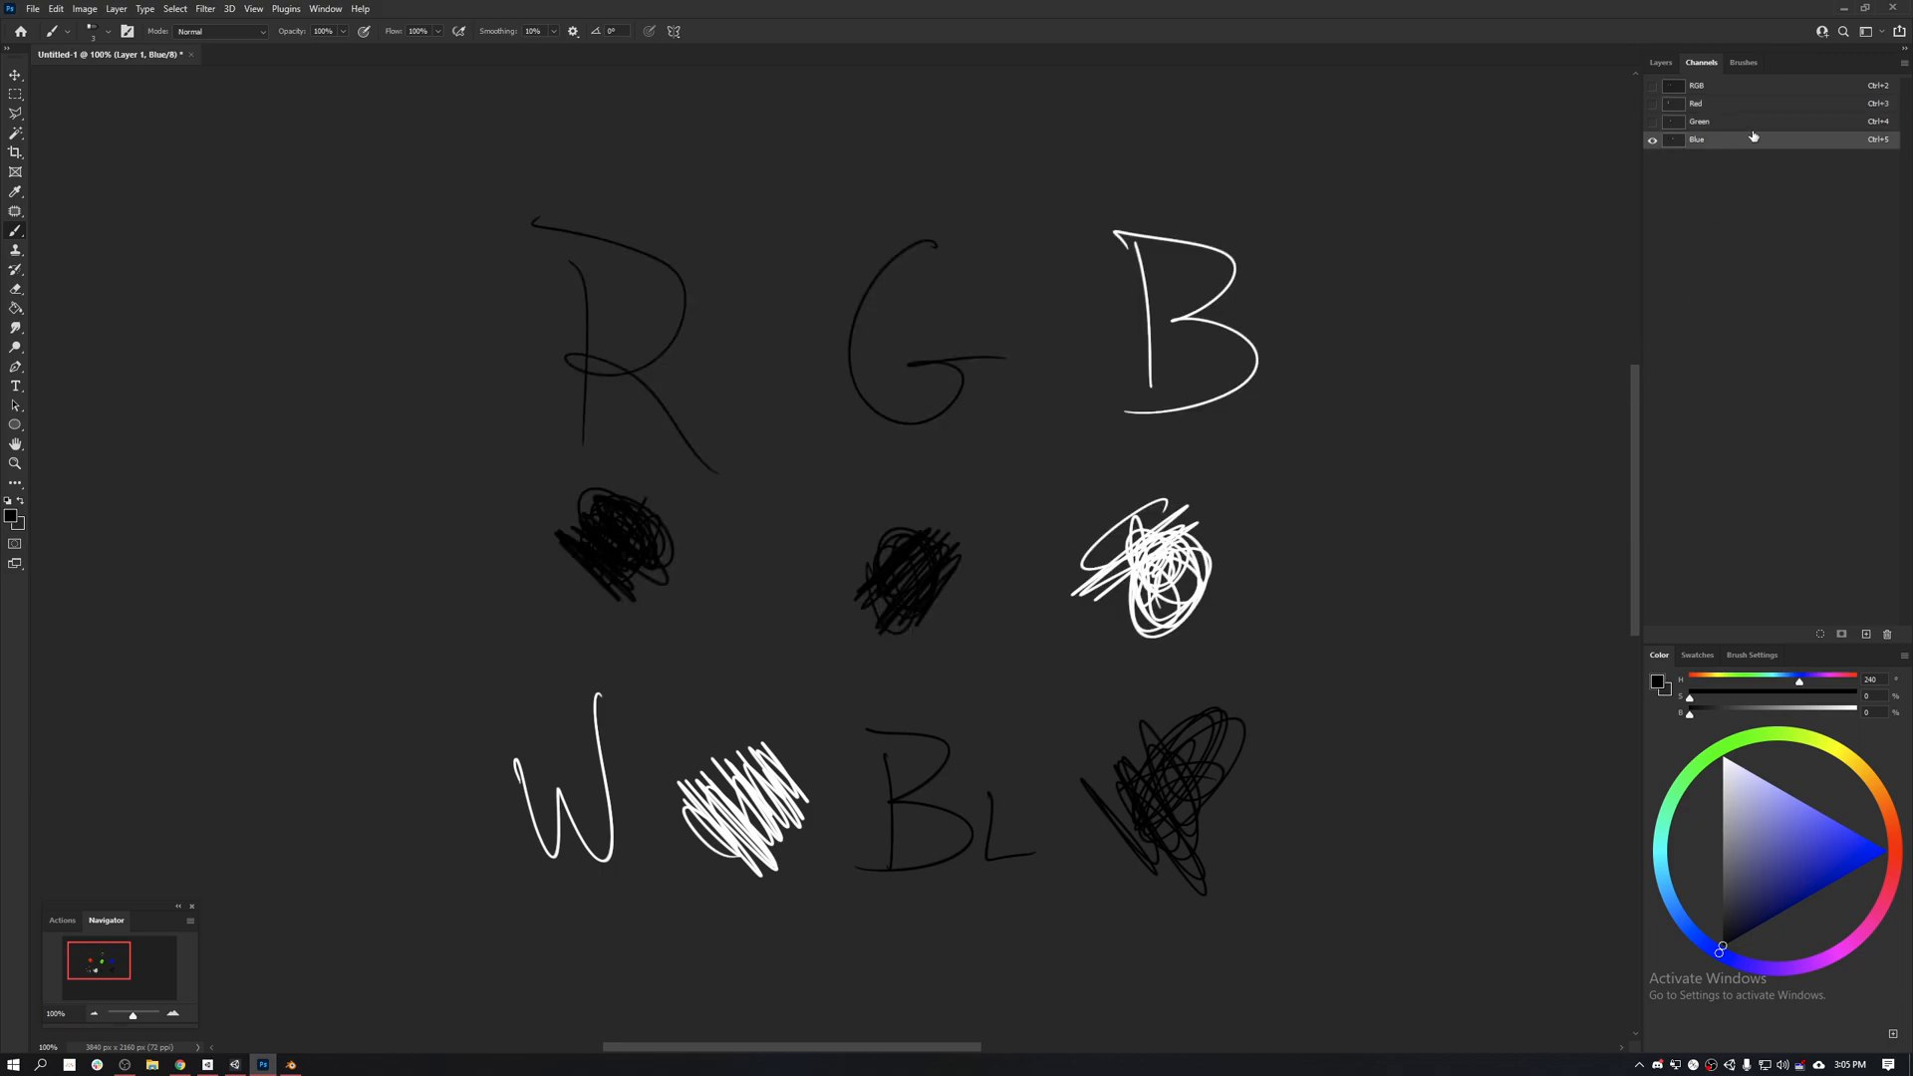
click(1660, 62)
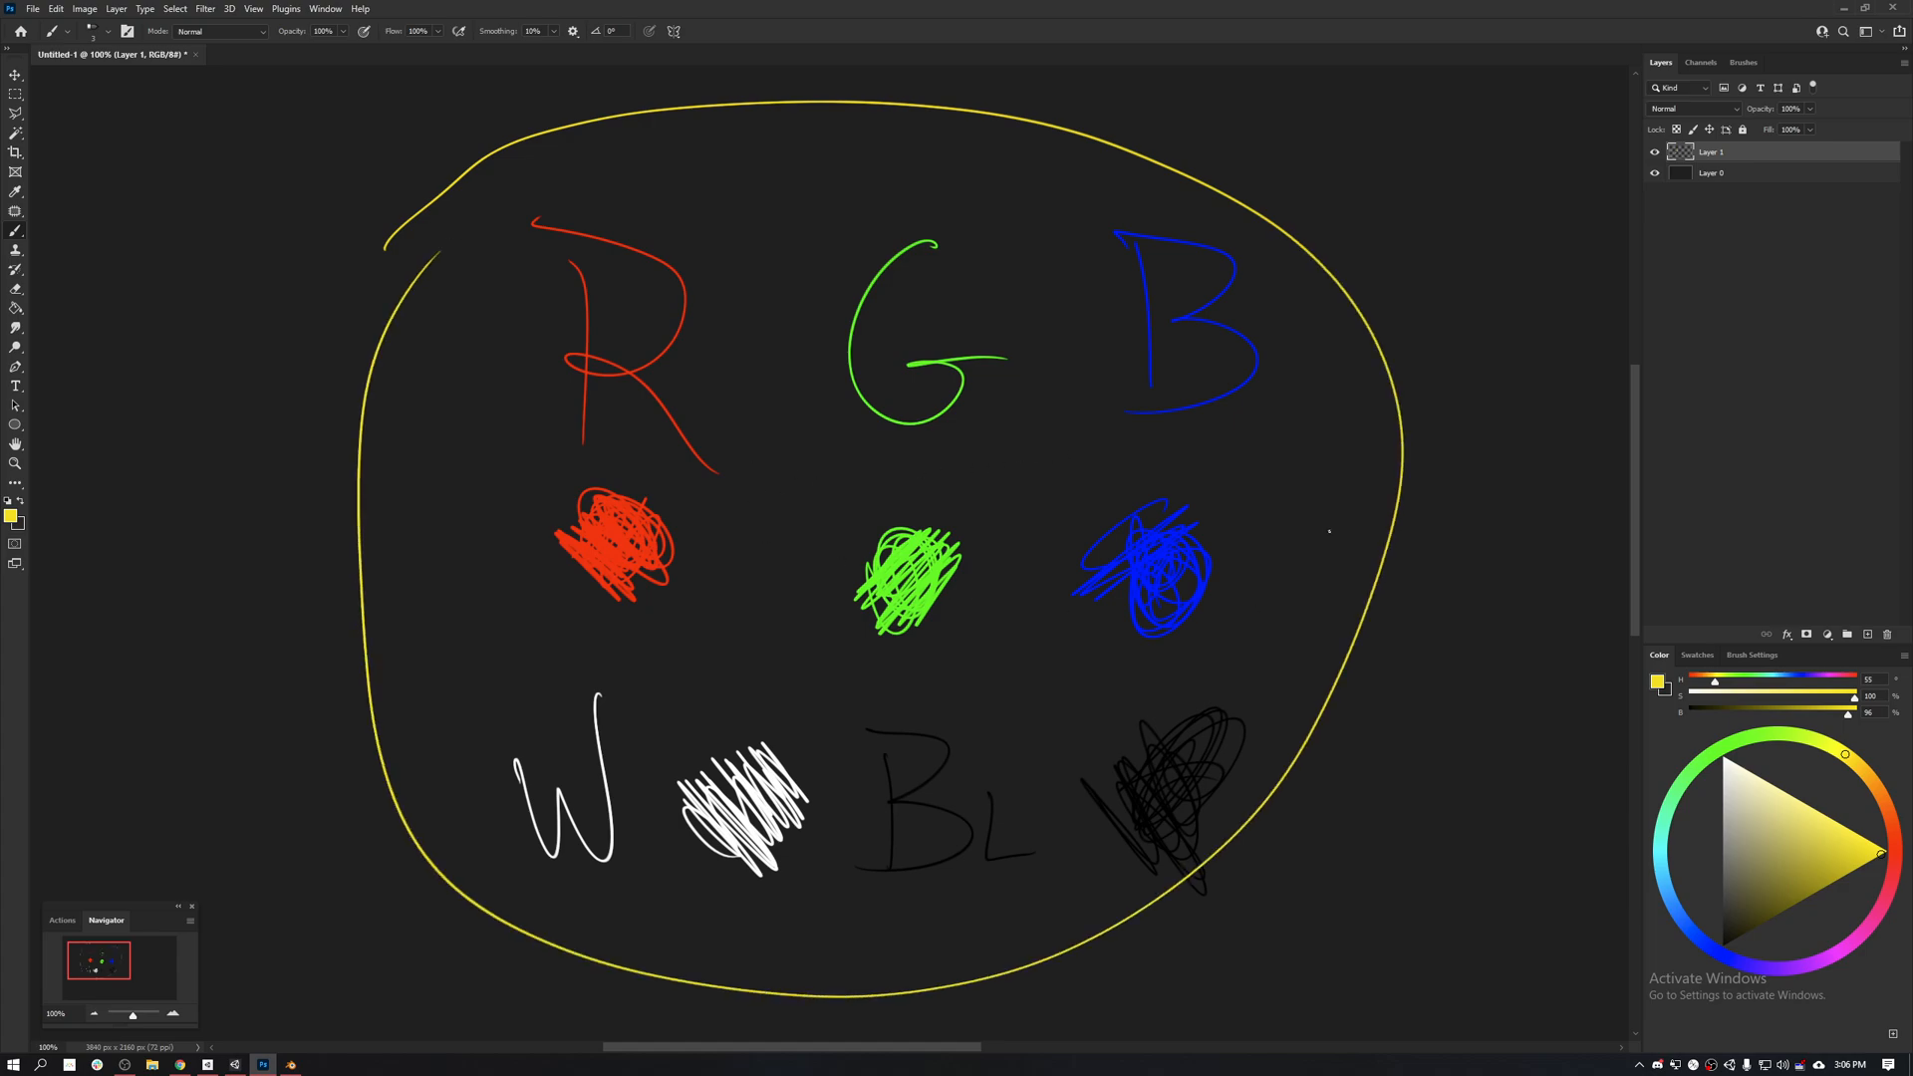
mouse_move(273, 893)
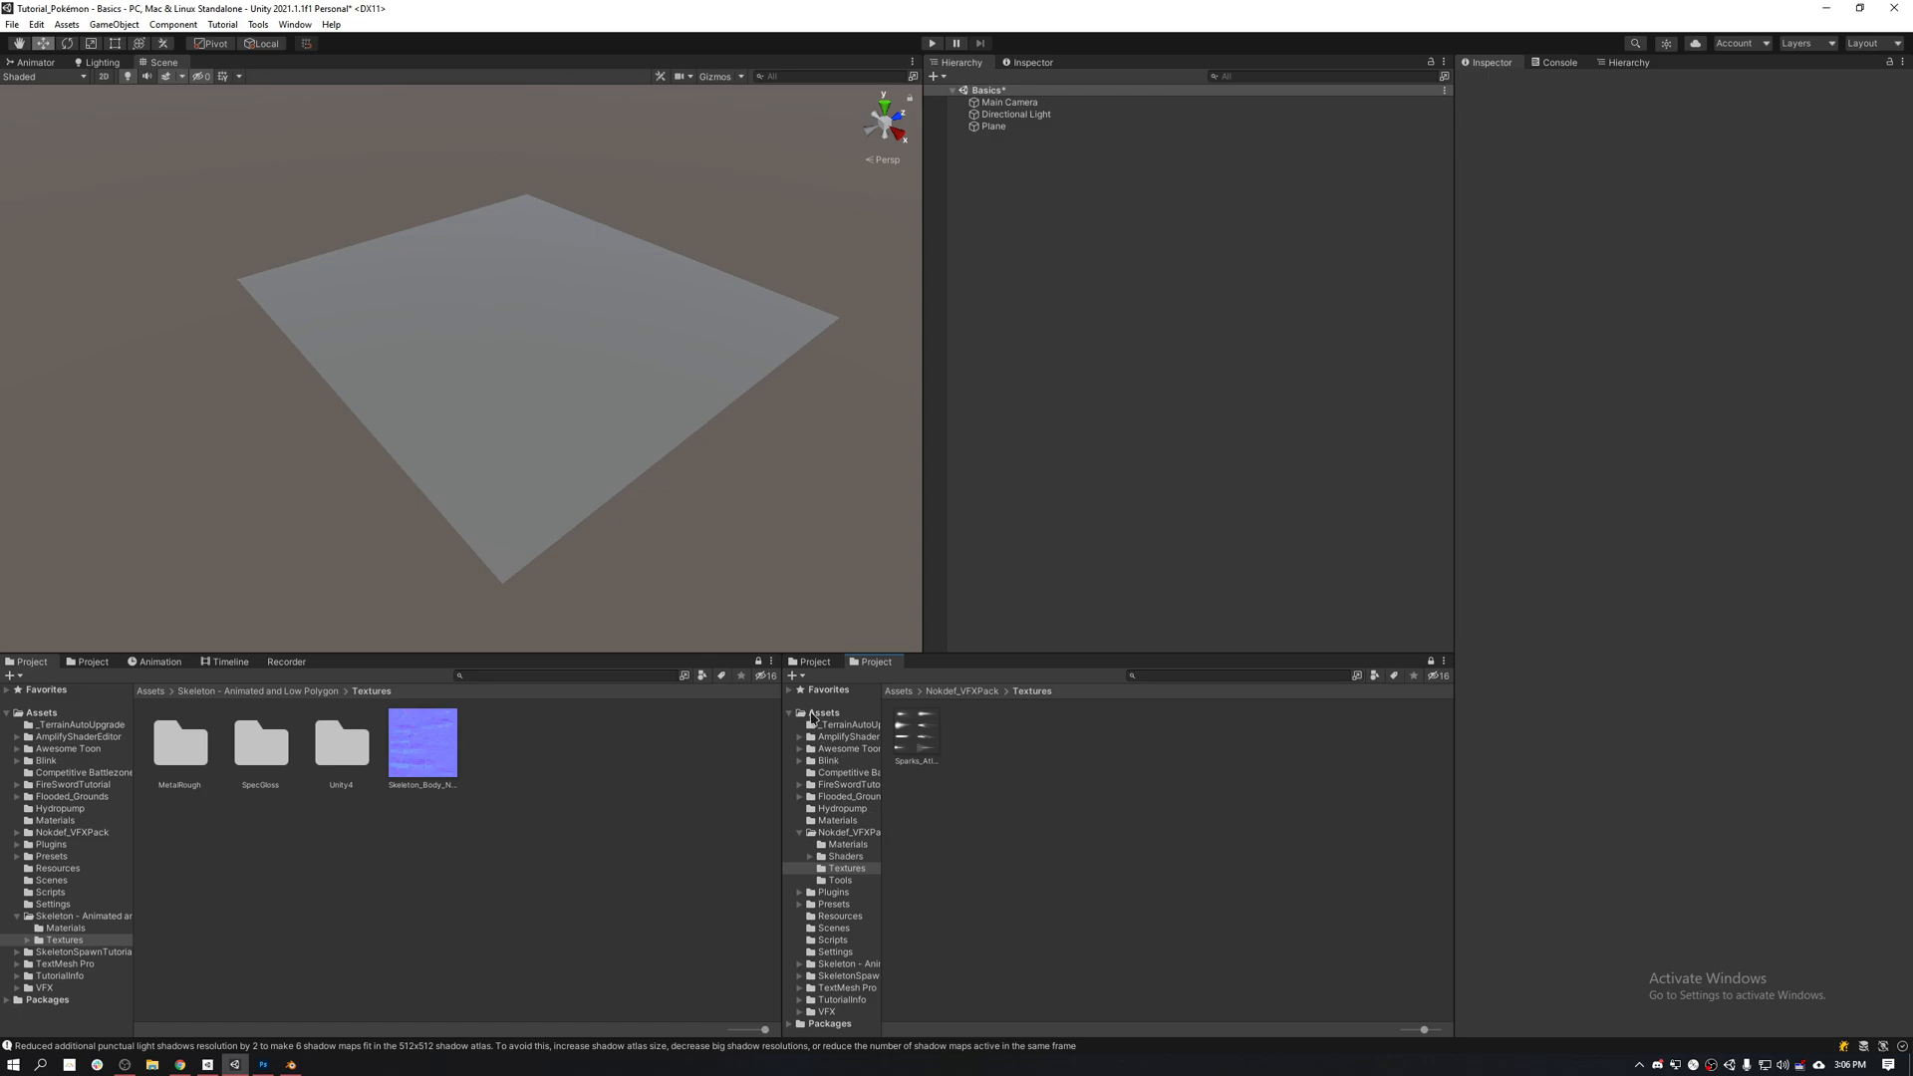
Step: Create a Basics folder in Assets and a new URP Unlit Shader Graph inside it
right_click(964, 805)
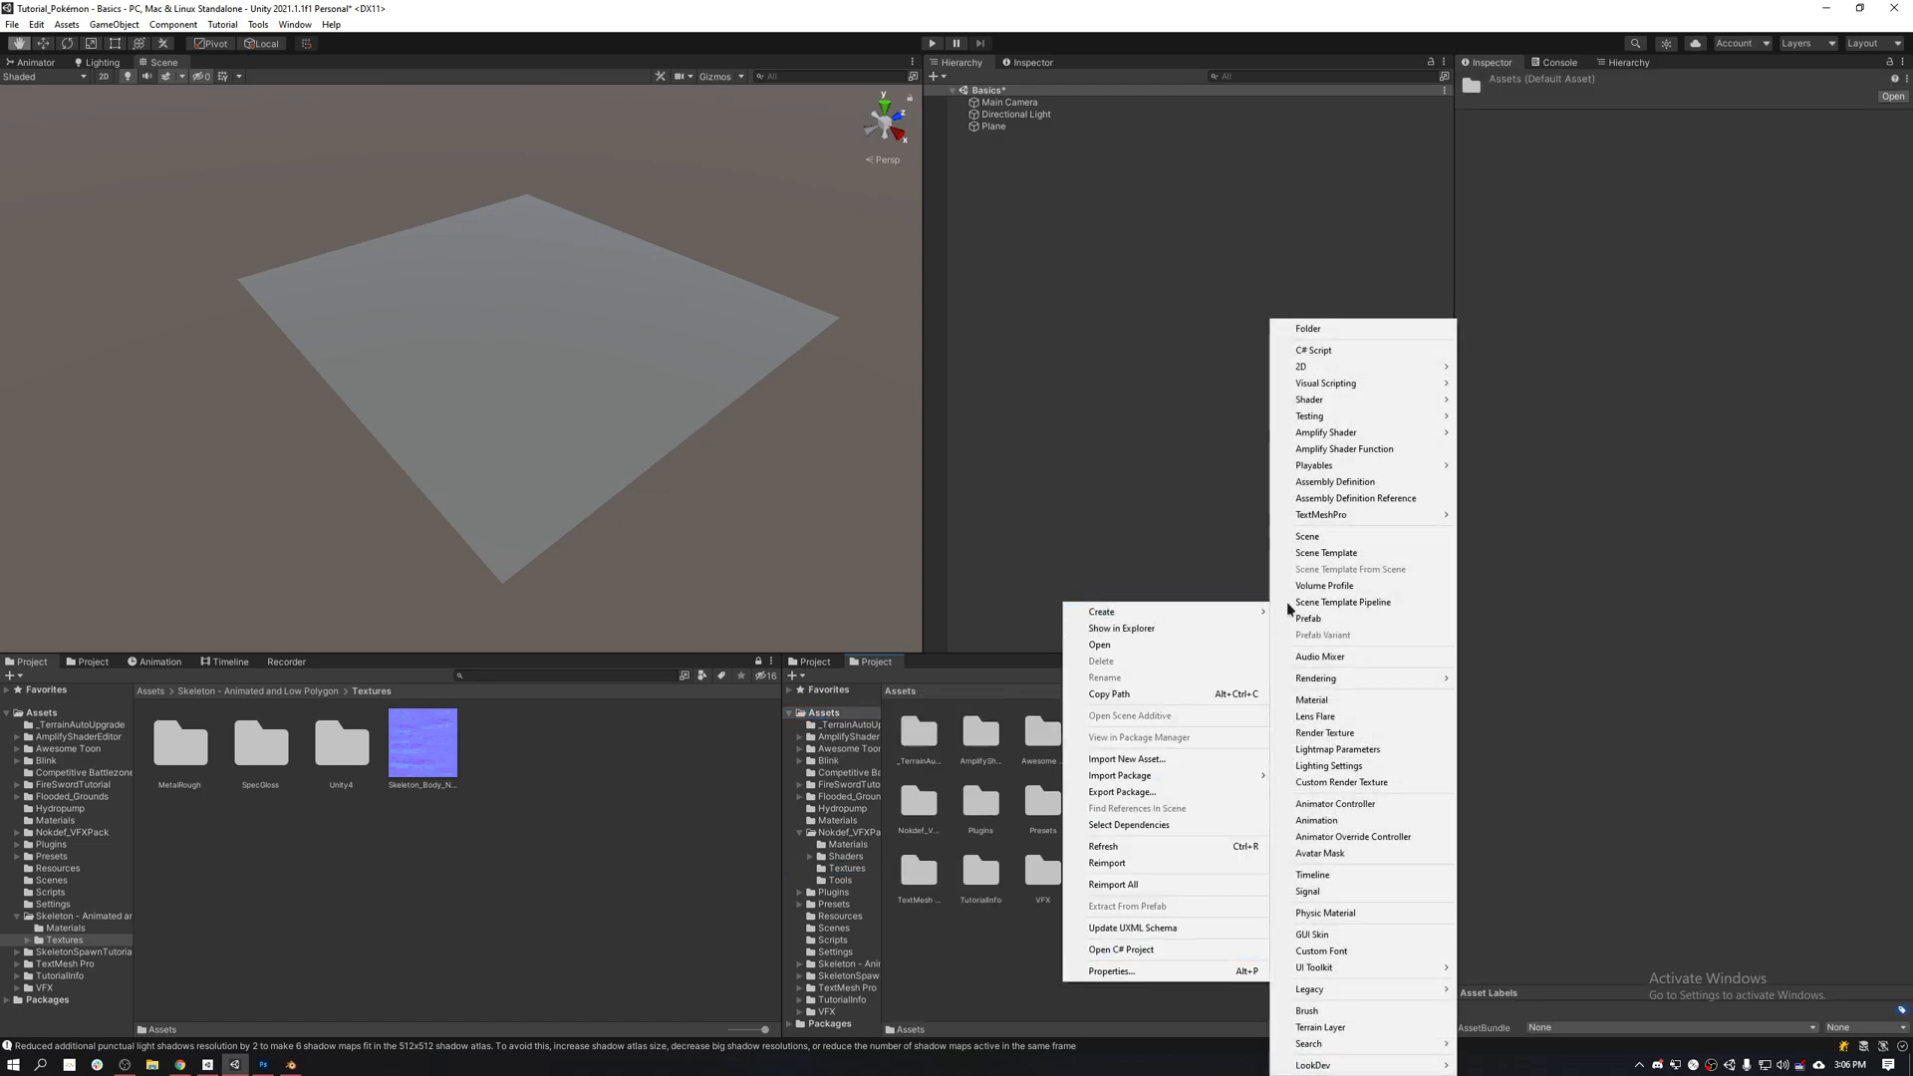
click(1307, 328)
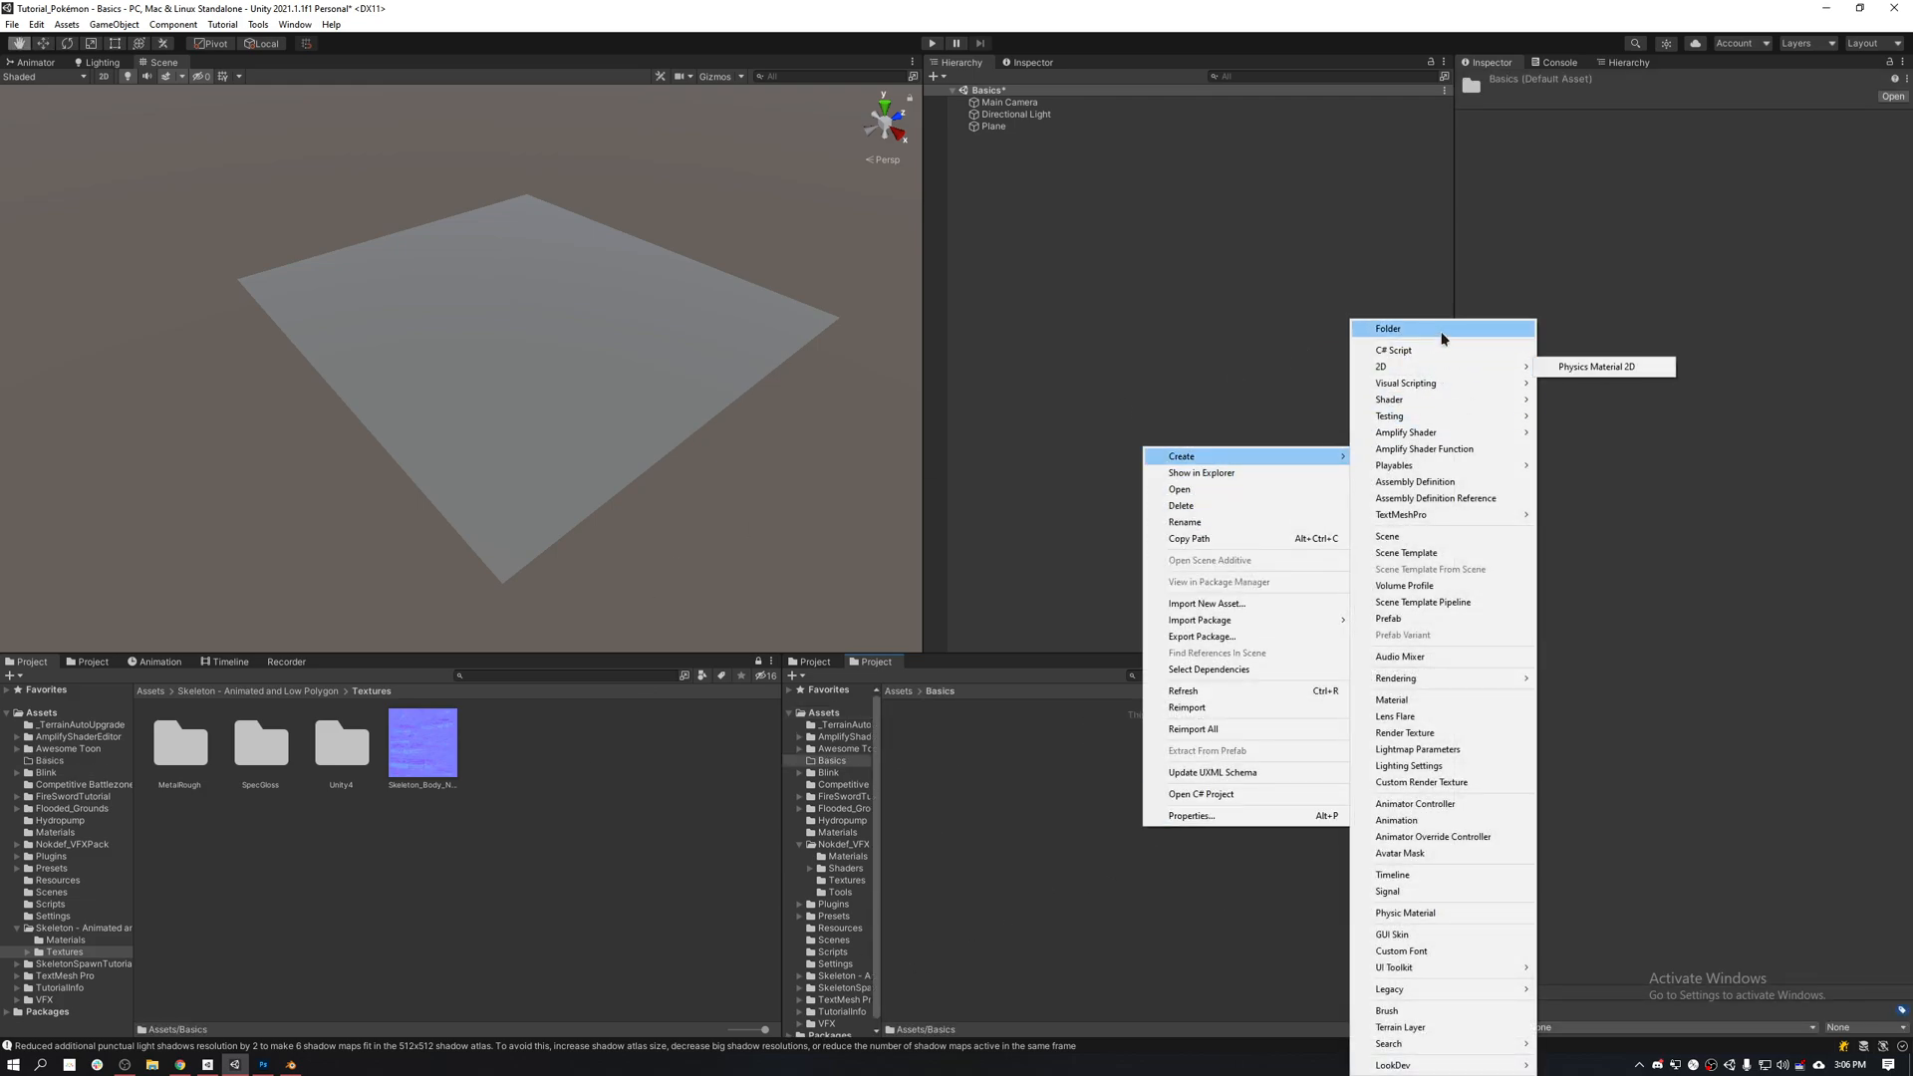
mouse_move(1444, 672)
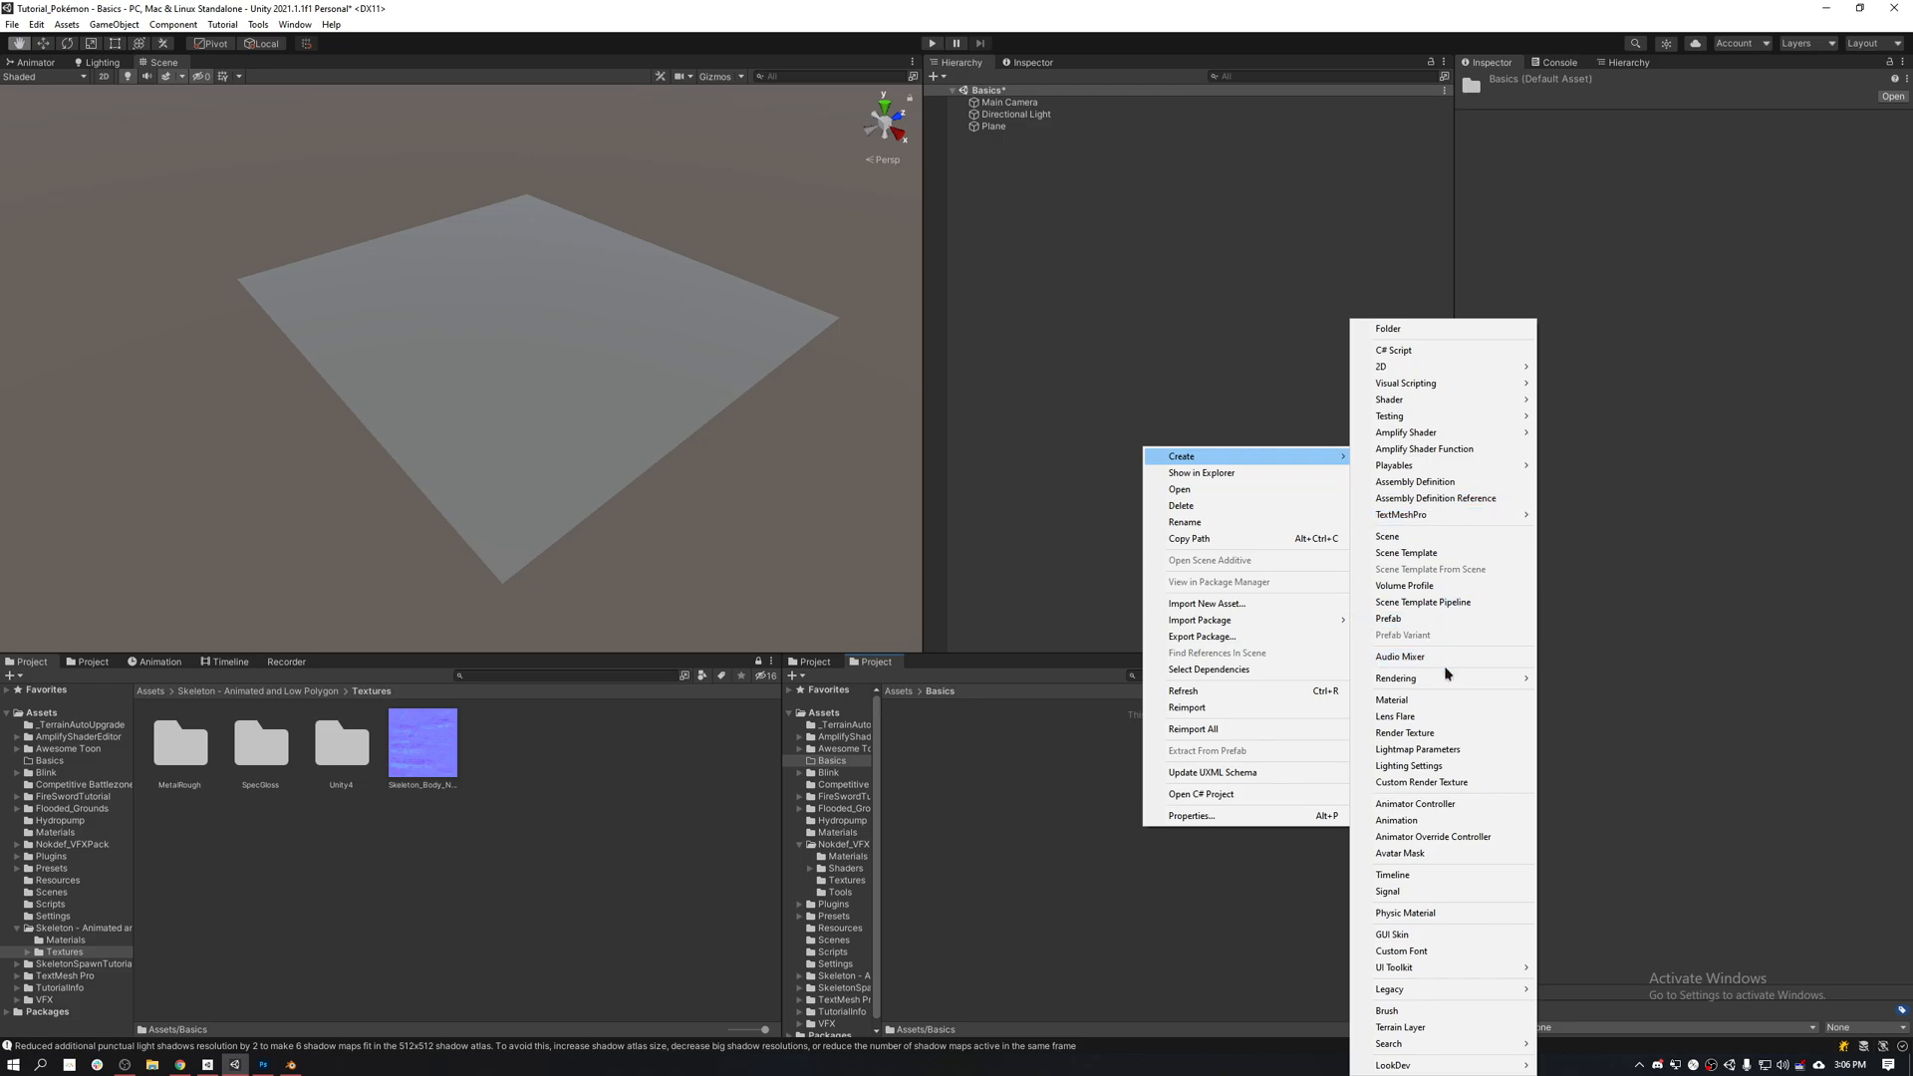
mouse_move(1446, 432)
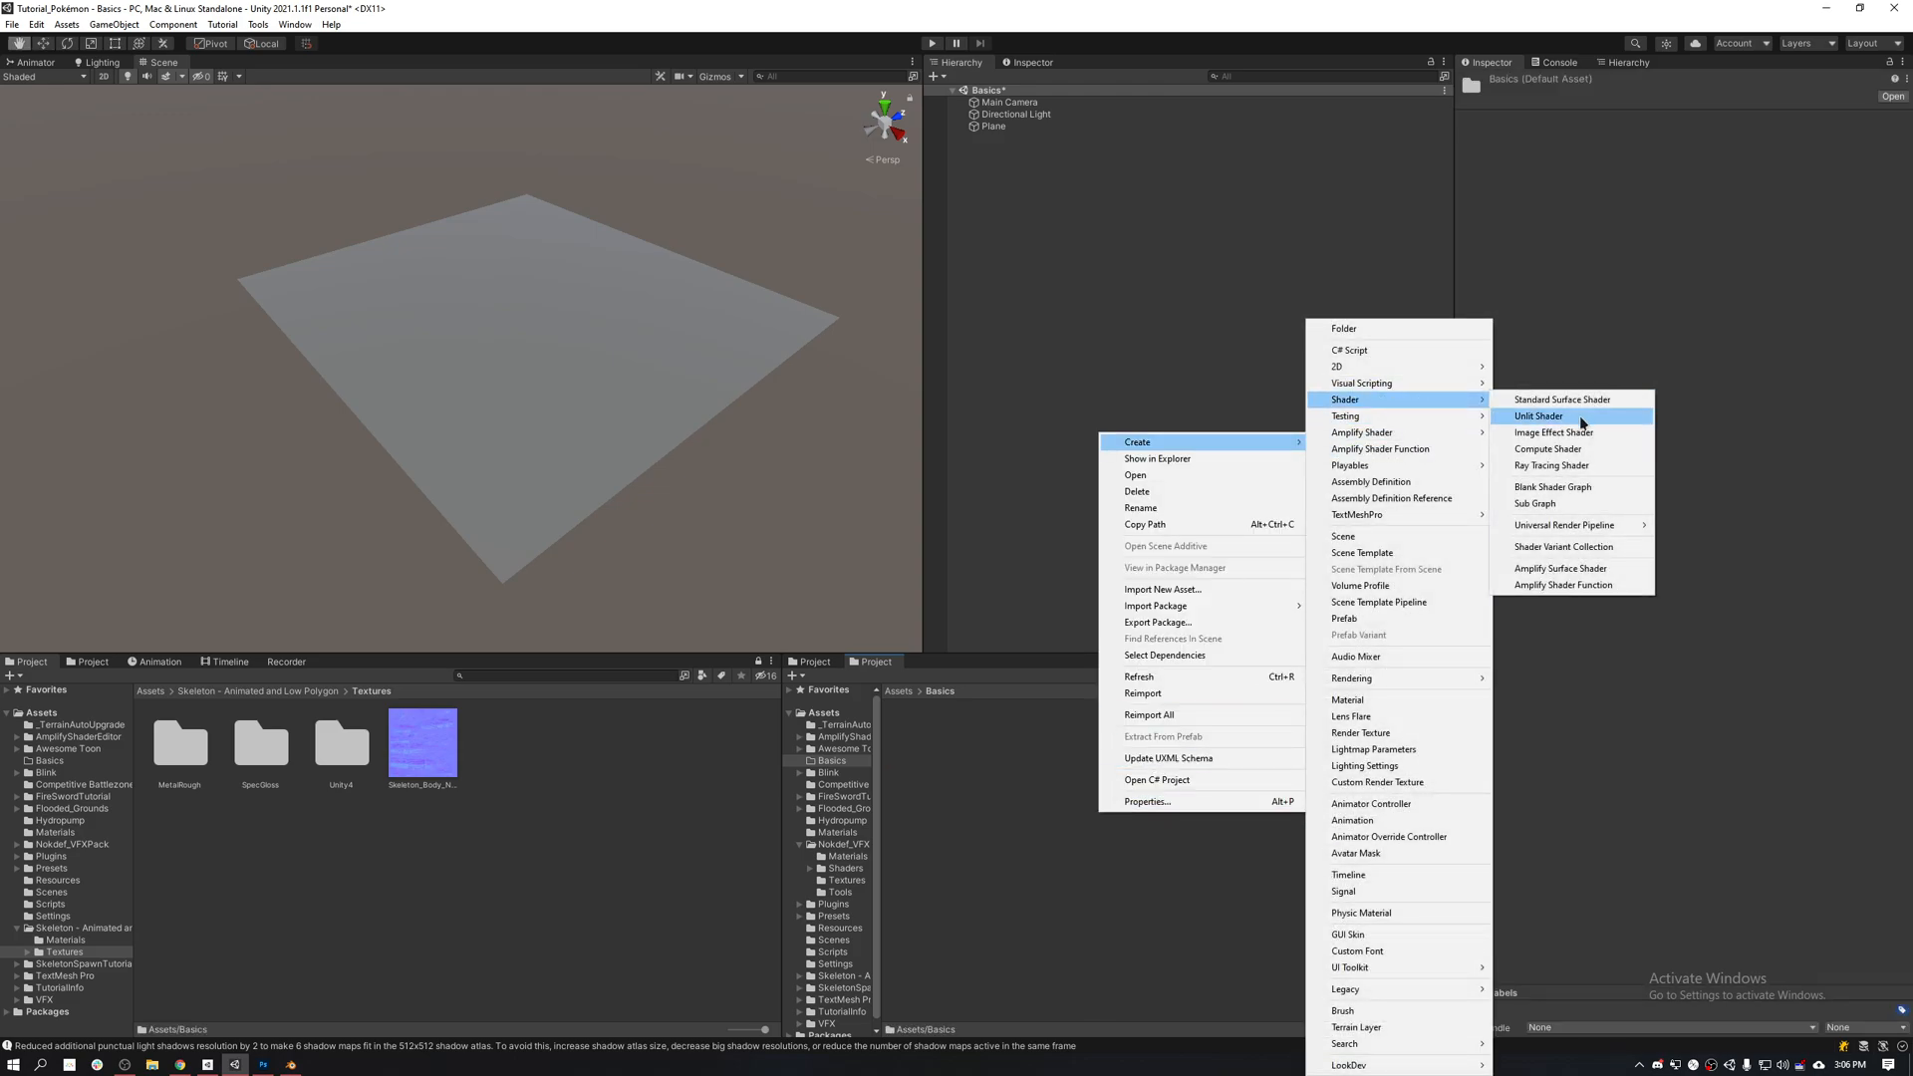
mouse_move(1566, 524)
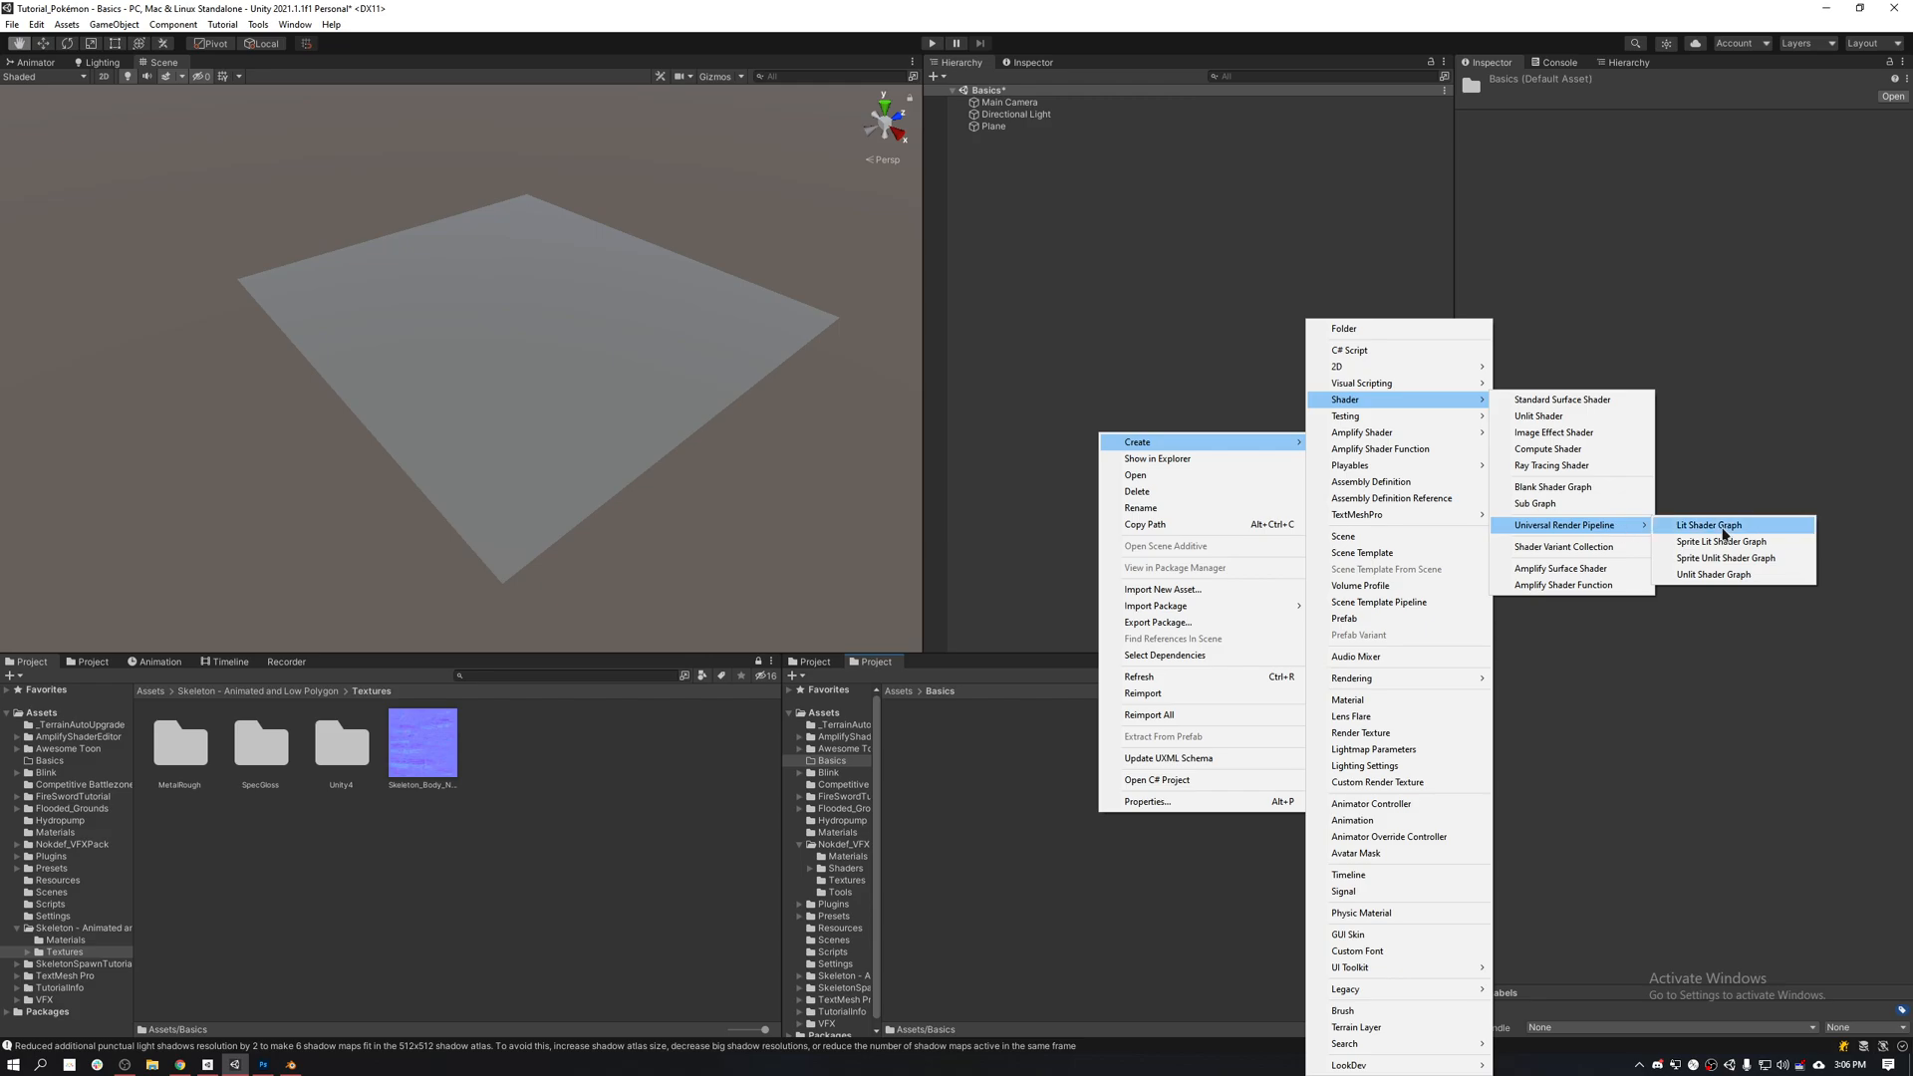
click(1709, 526)
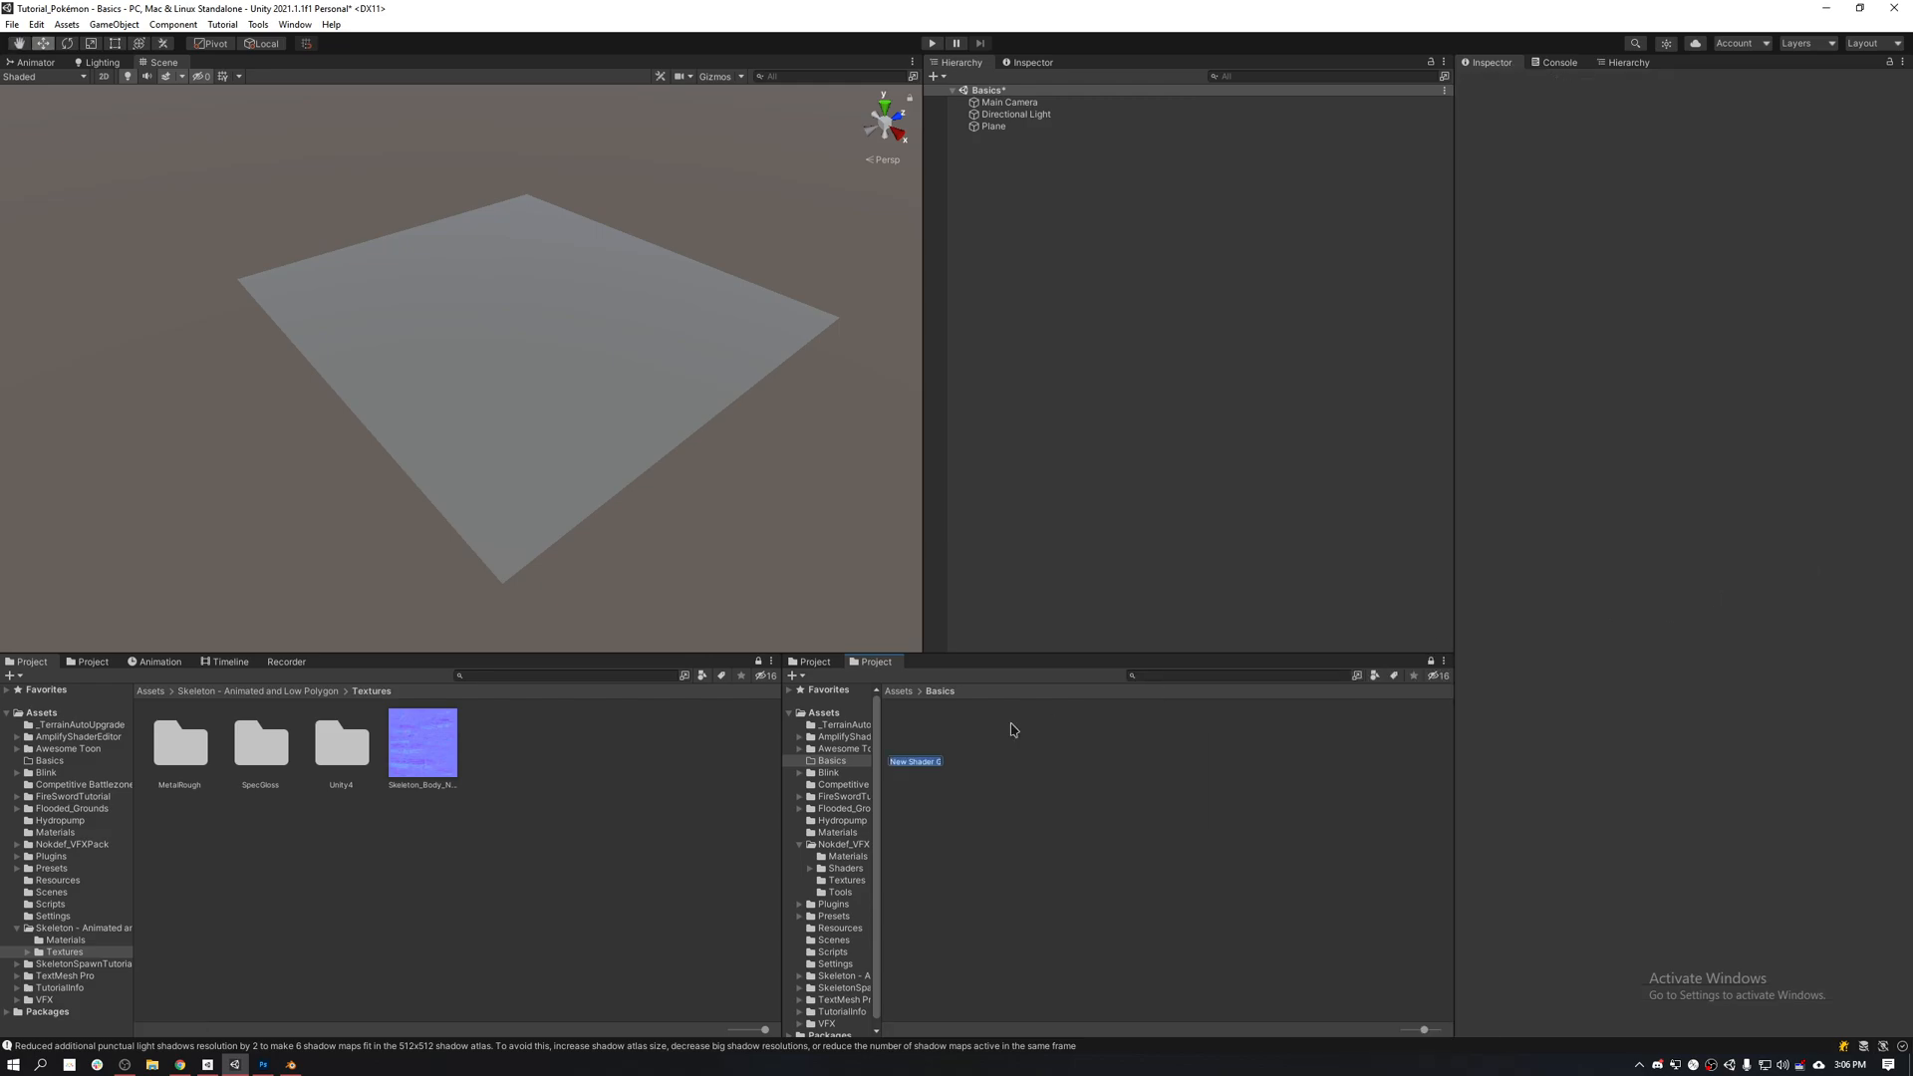
Step: Confirm the shader graph's name, open it and add two Float nodes valued 0 and 1
key(Return)
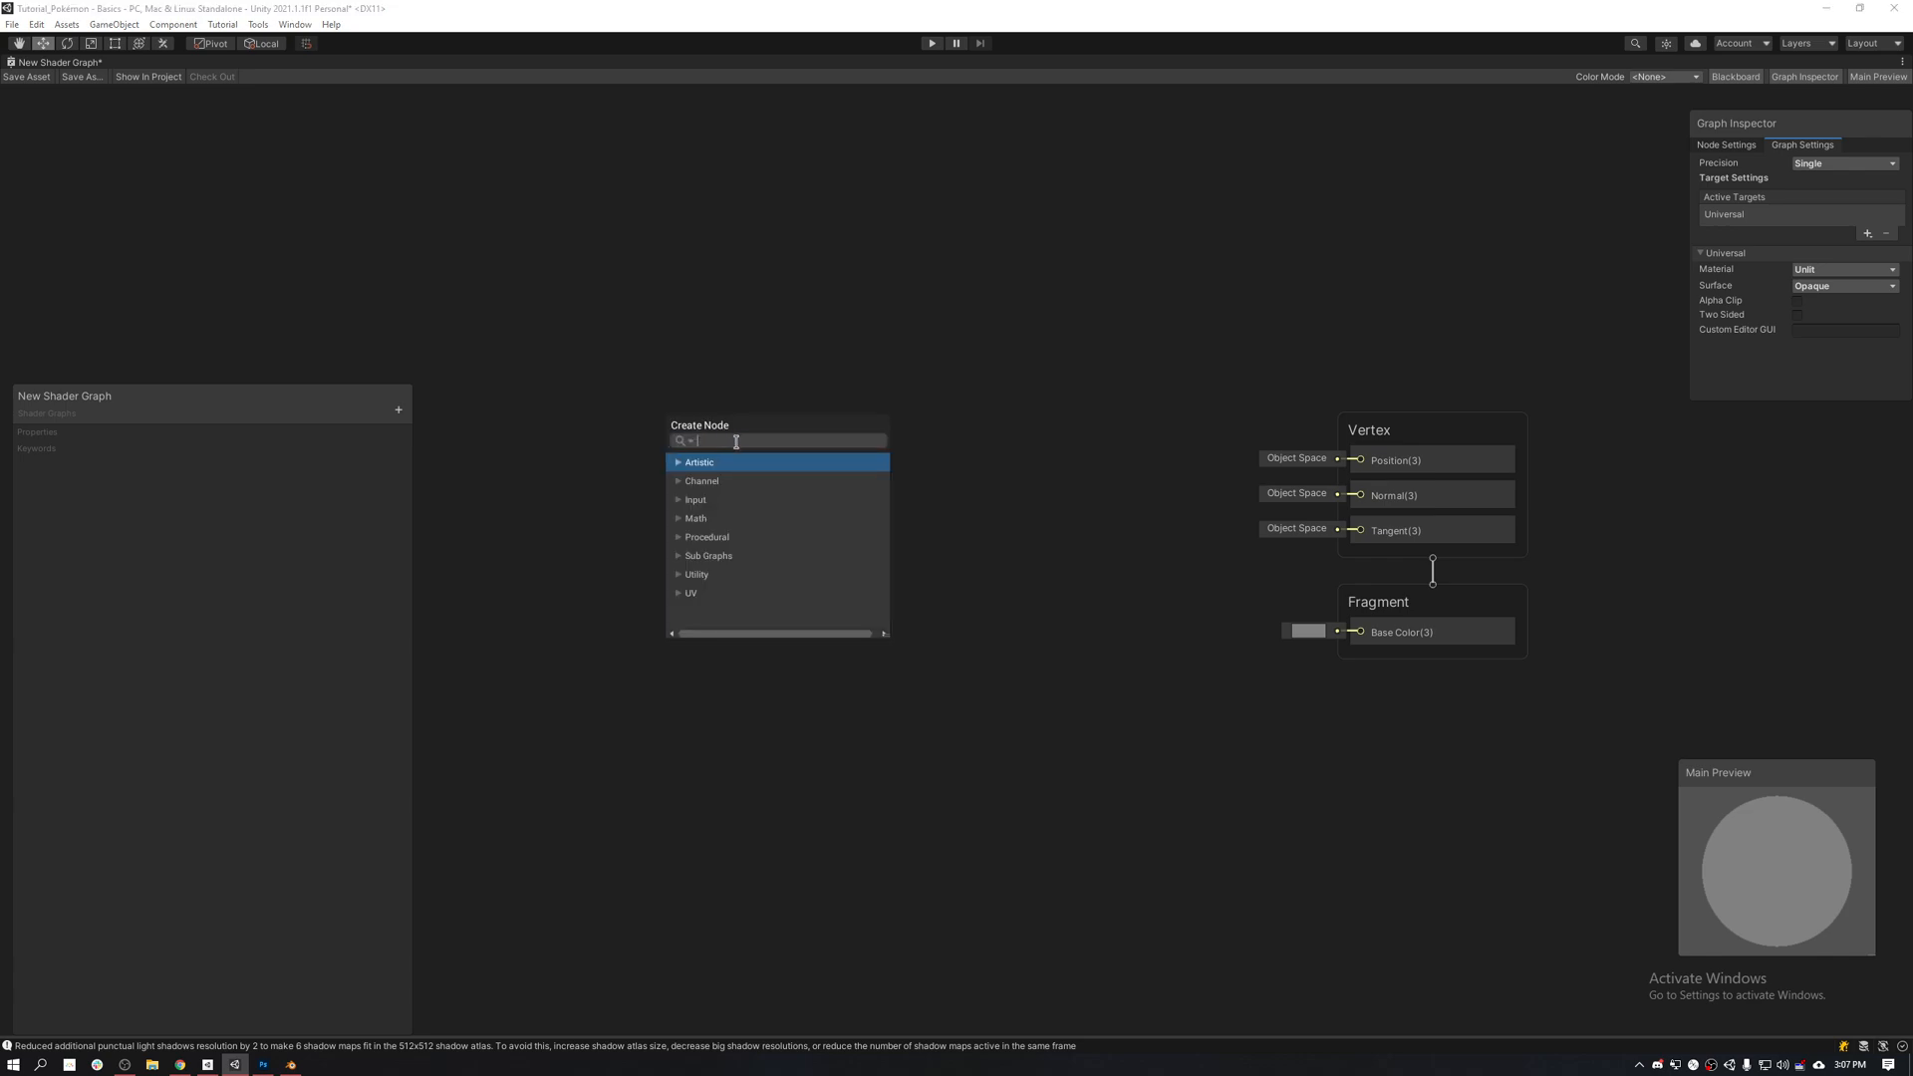
mouse_move(707, 480)
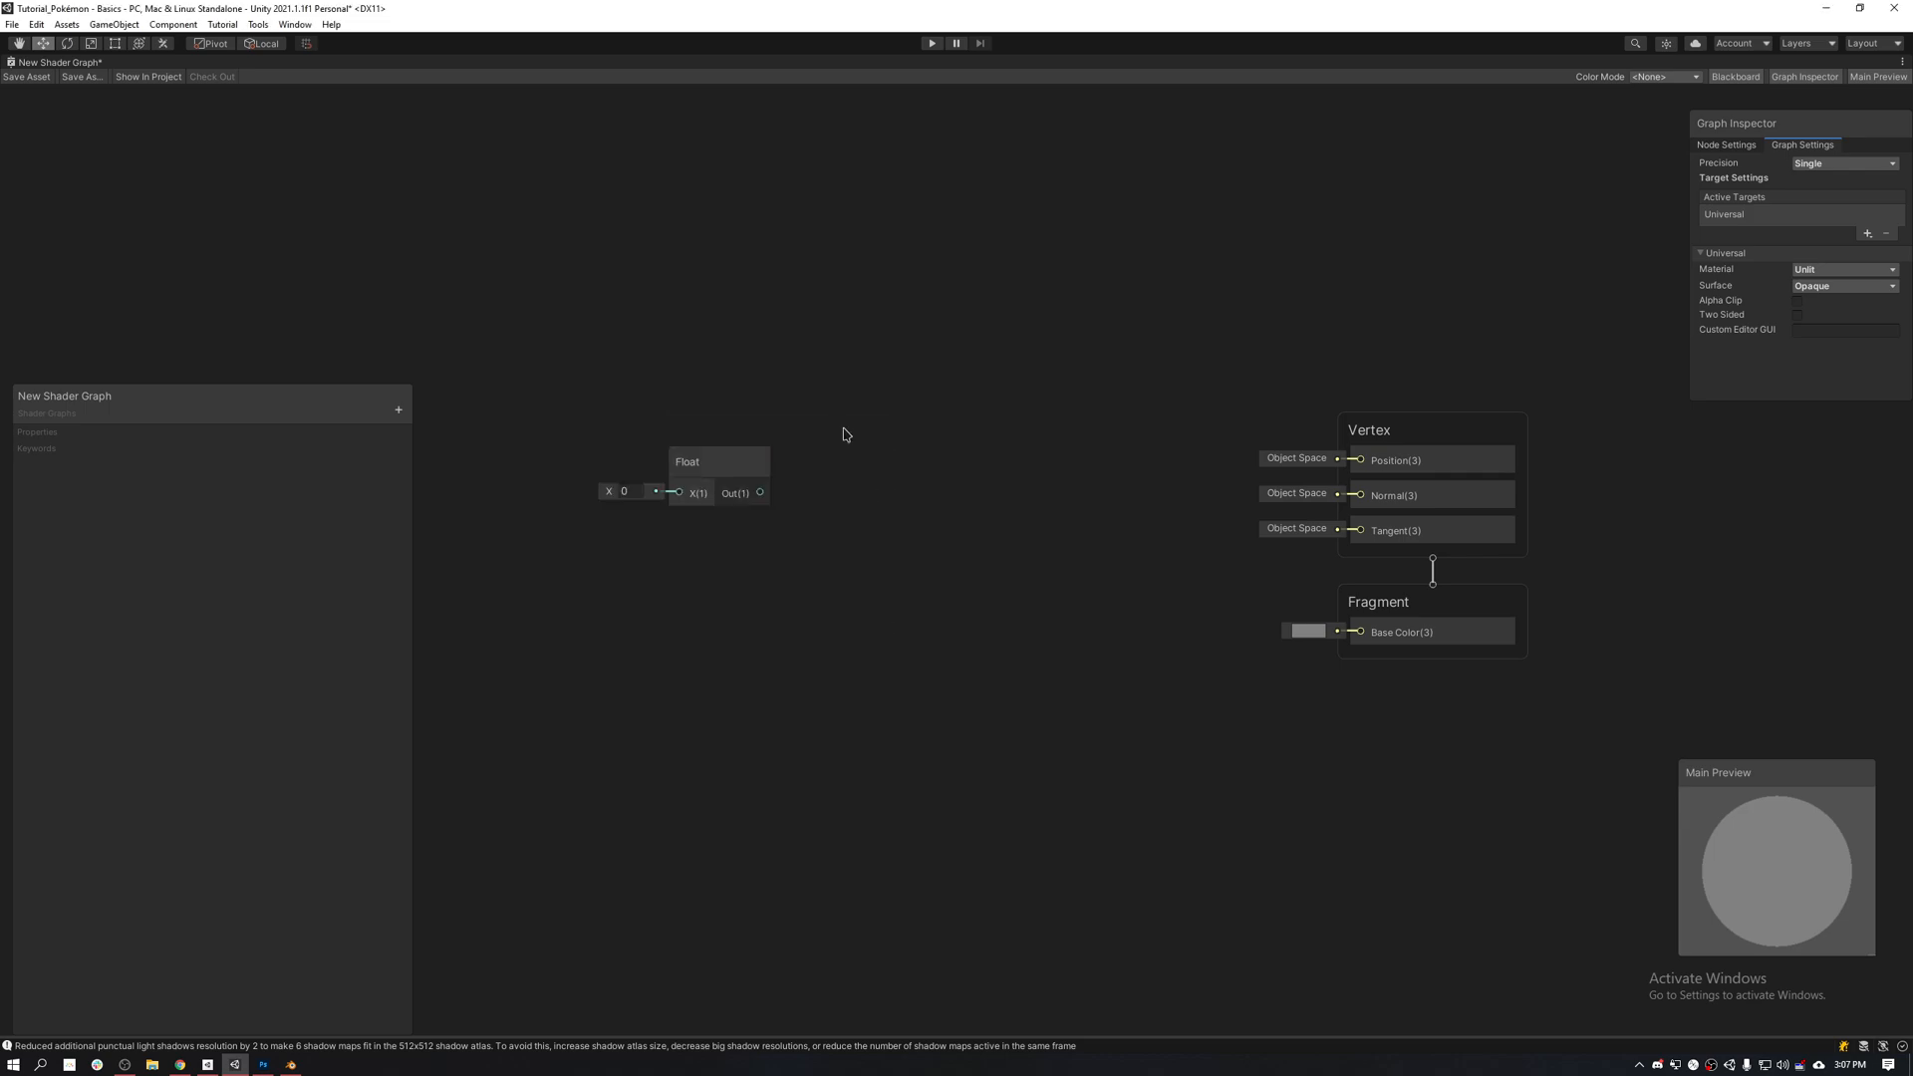
mouse_move(614, 586)
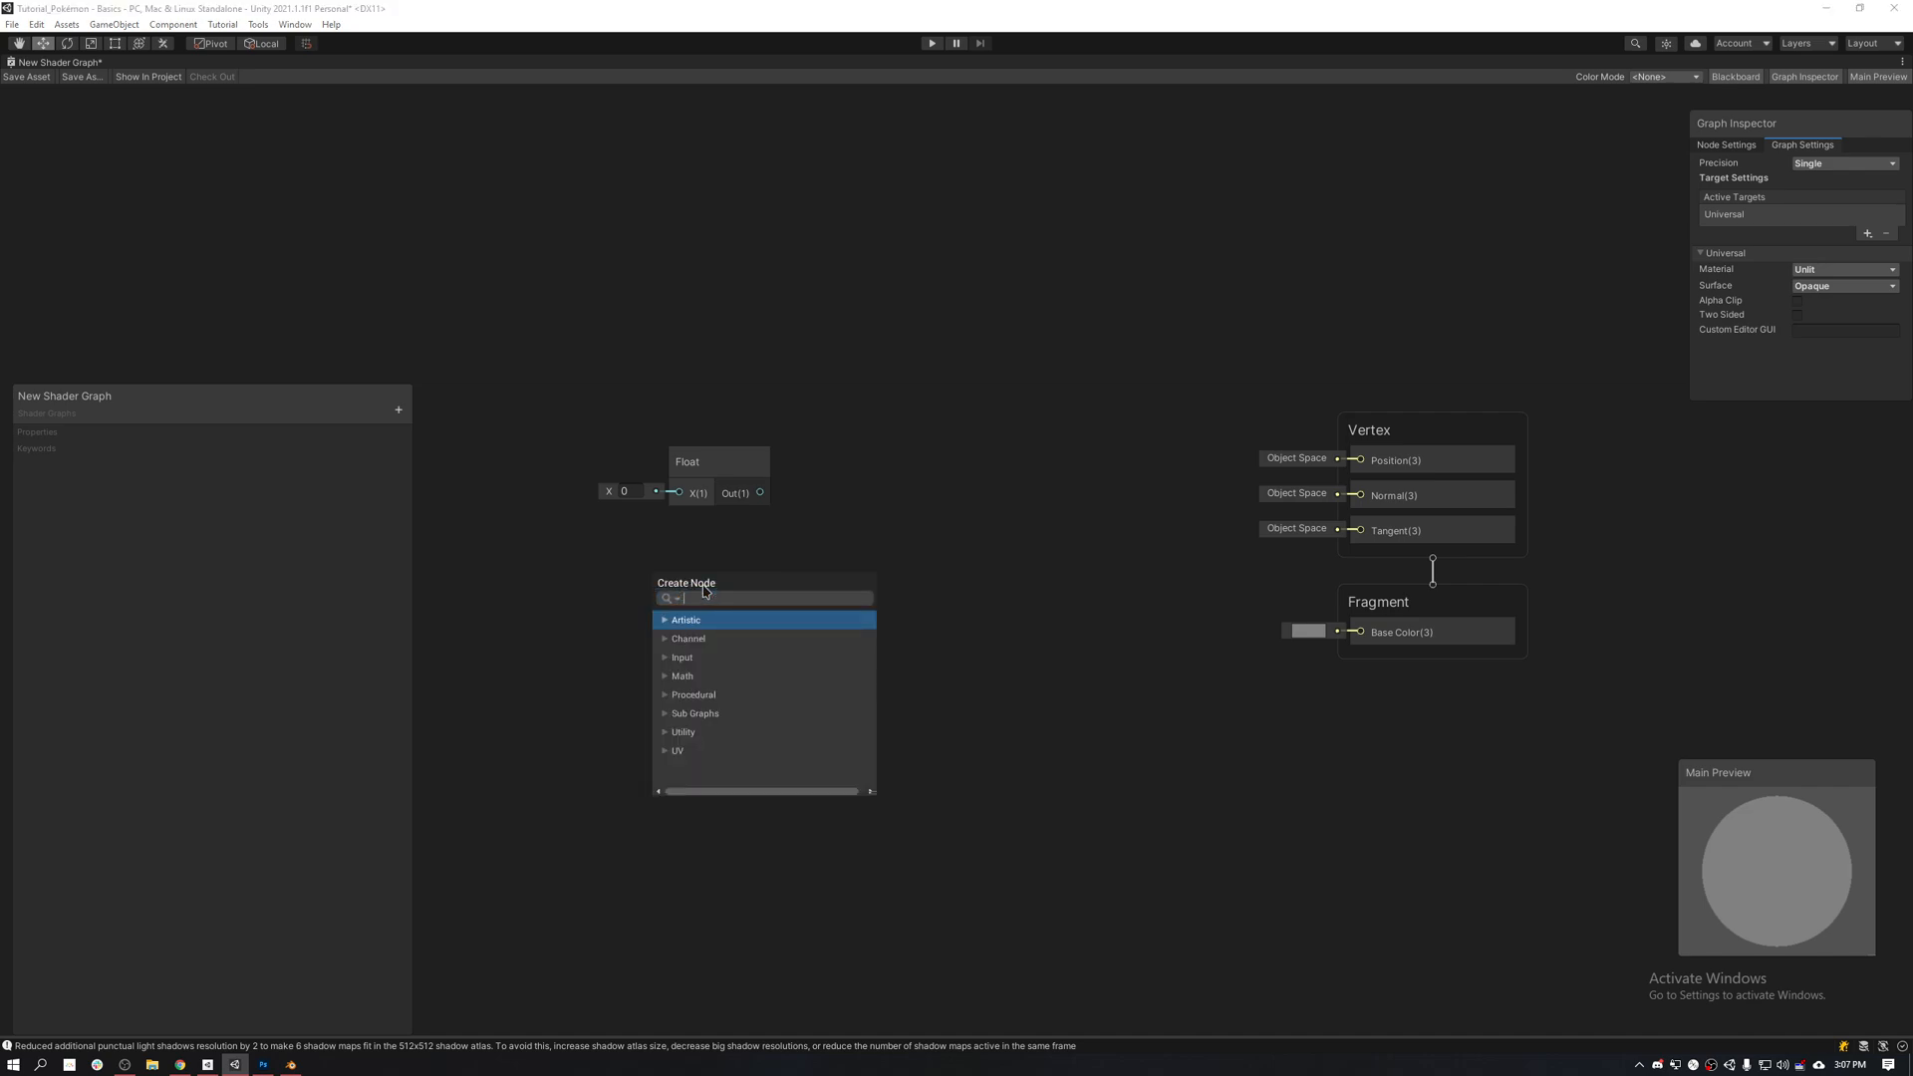
click(681, 655)
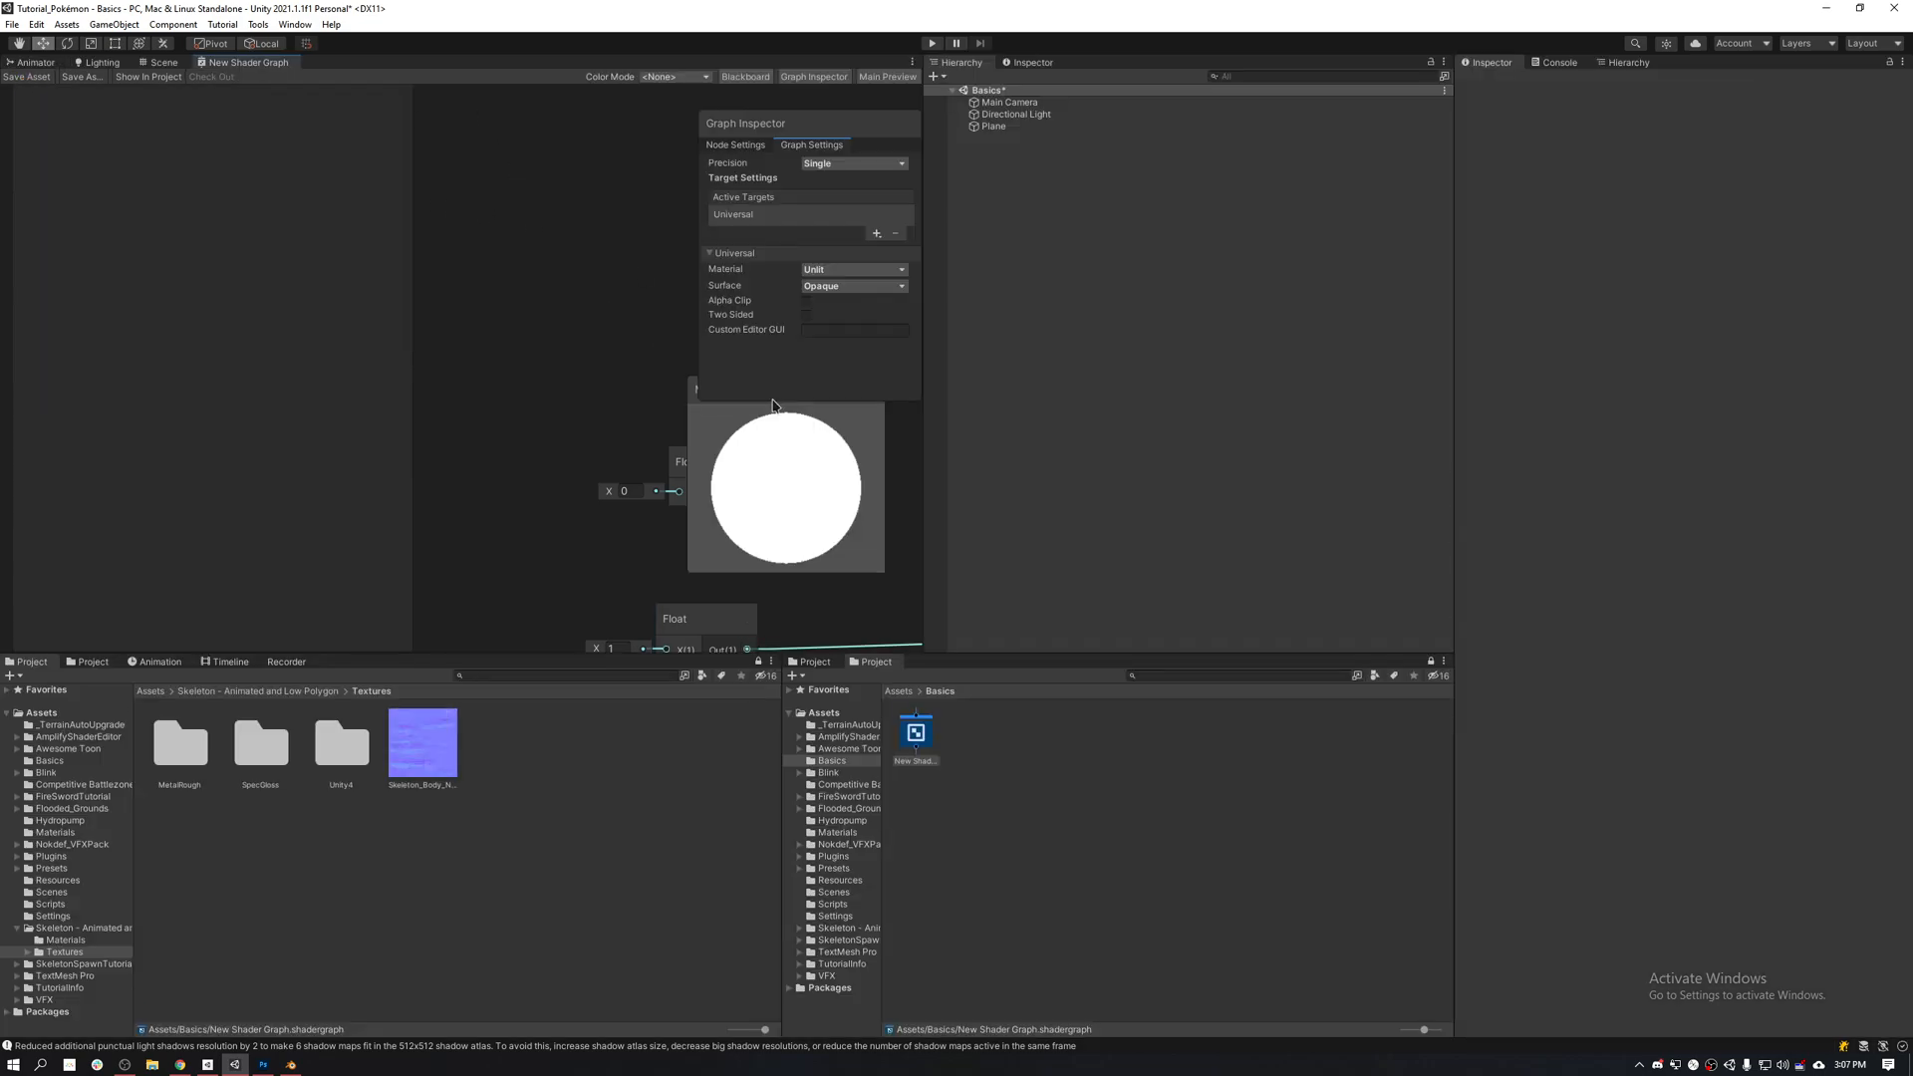
Step: Create a Material from the shader graph asset, then reopen the graph for editing
click(915, 731)
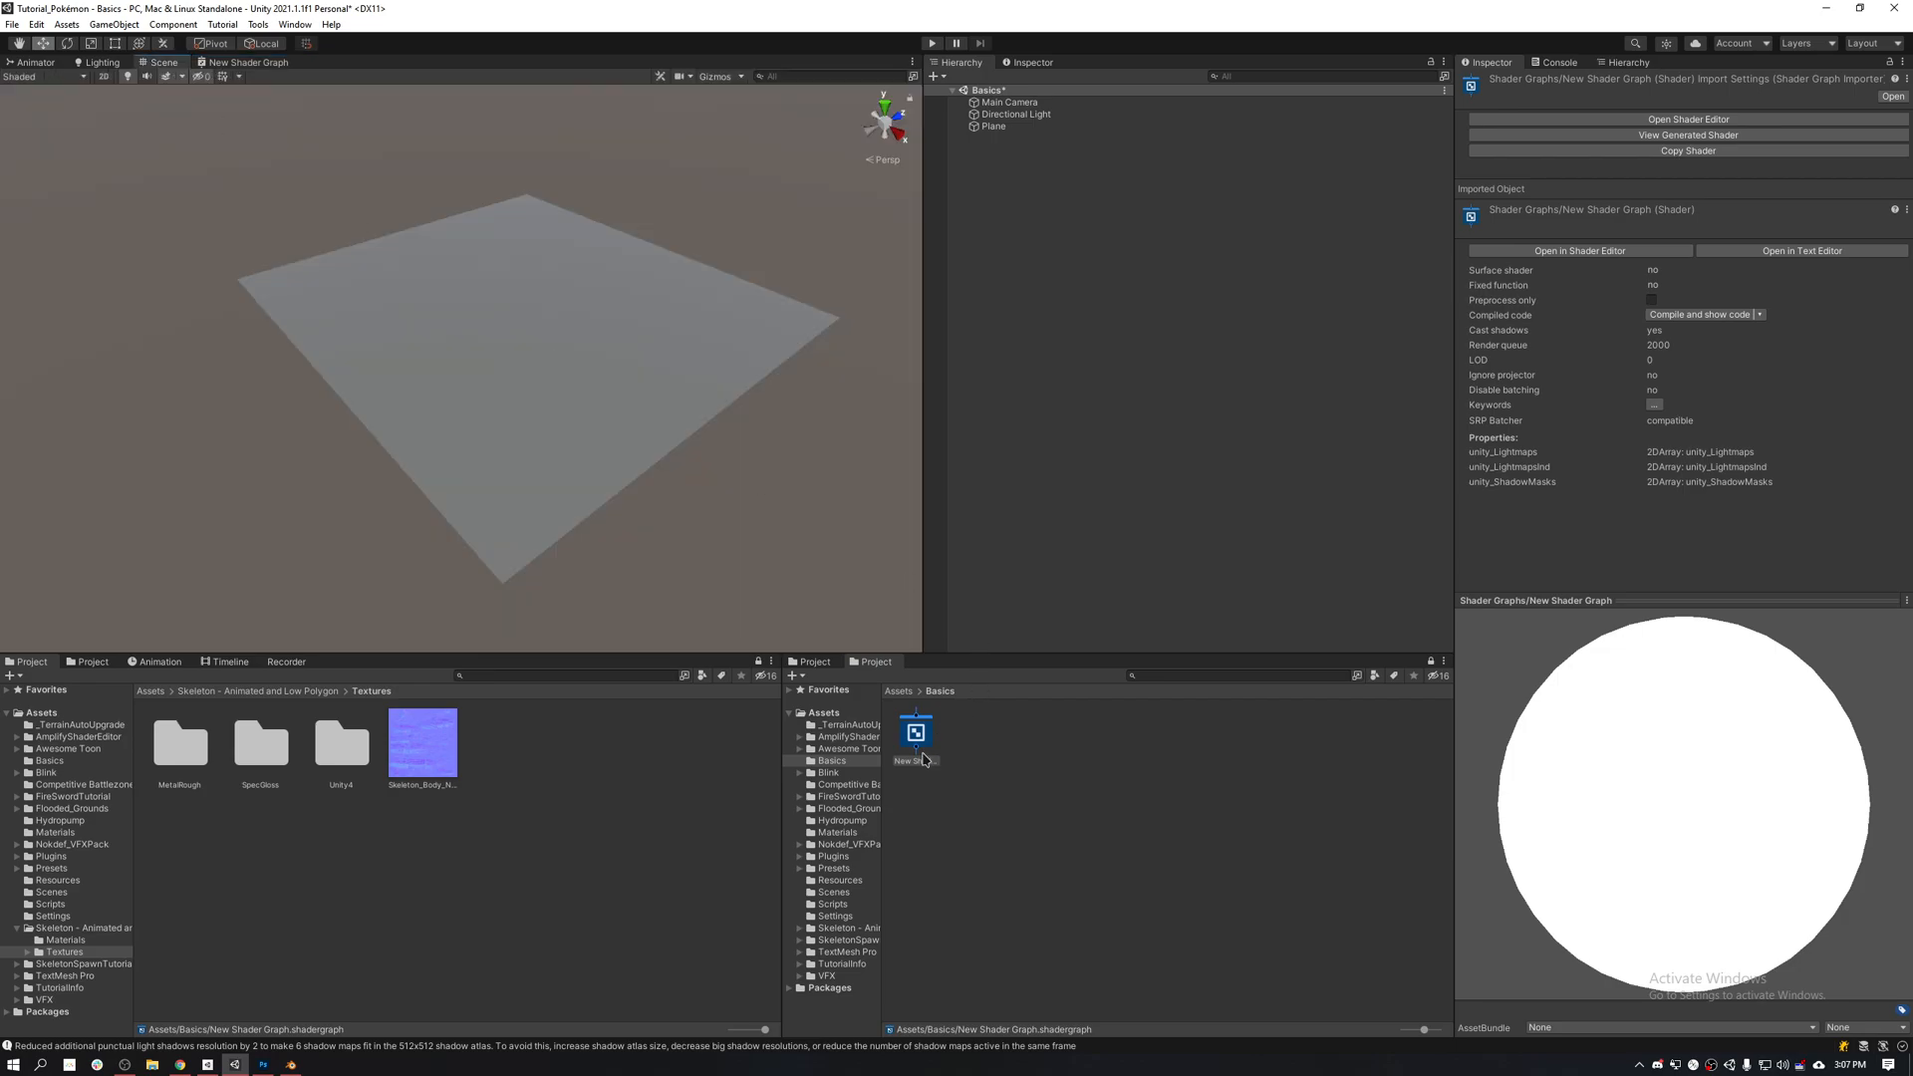
right_click(915, 731)
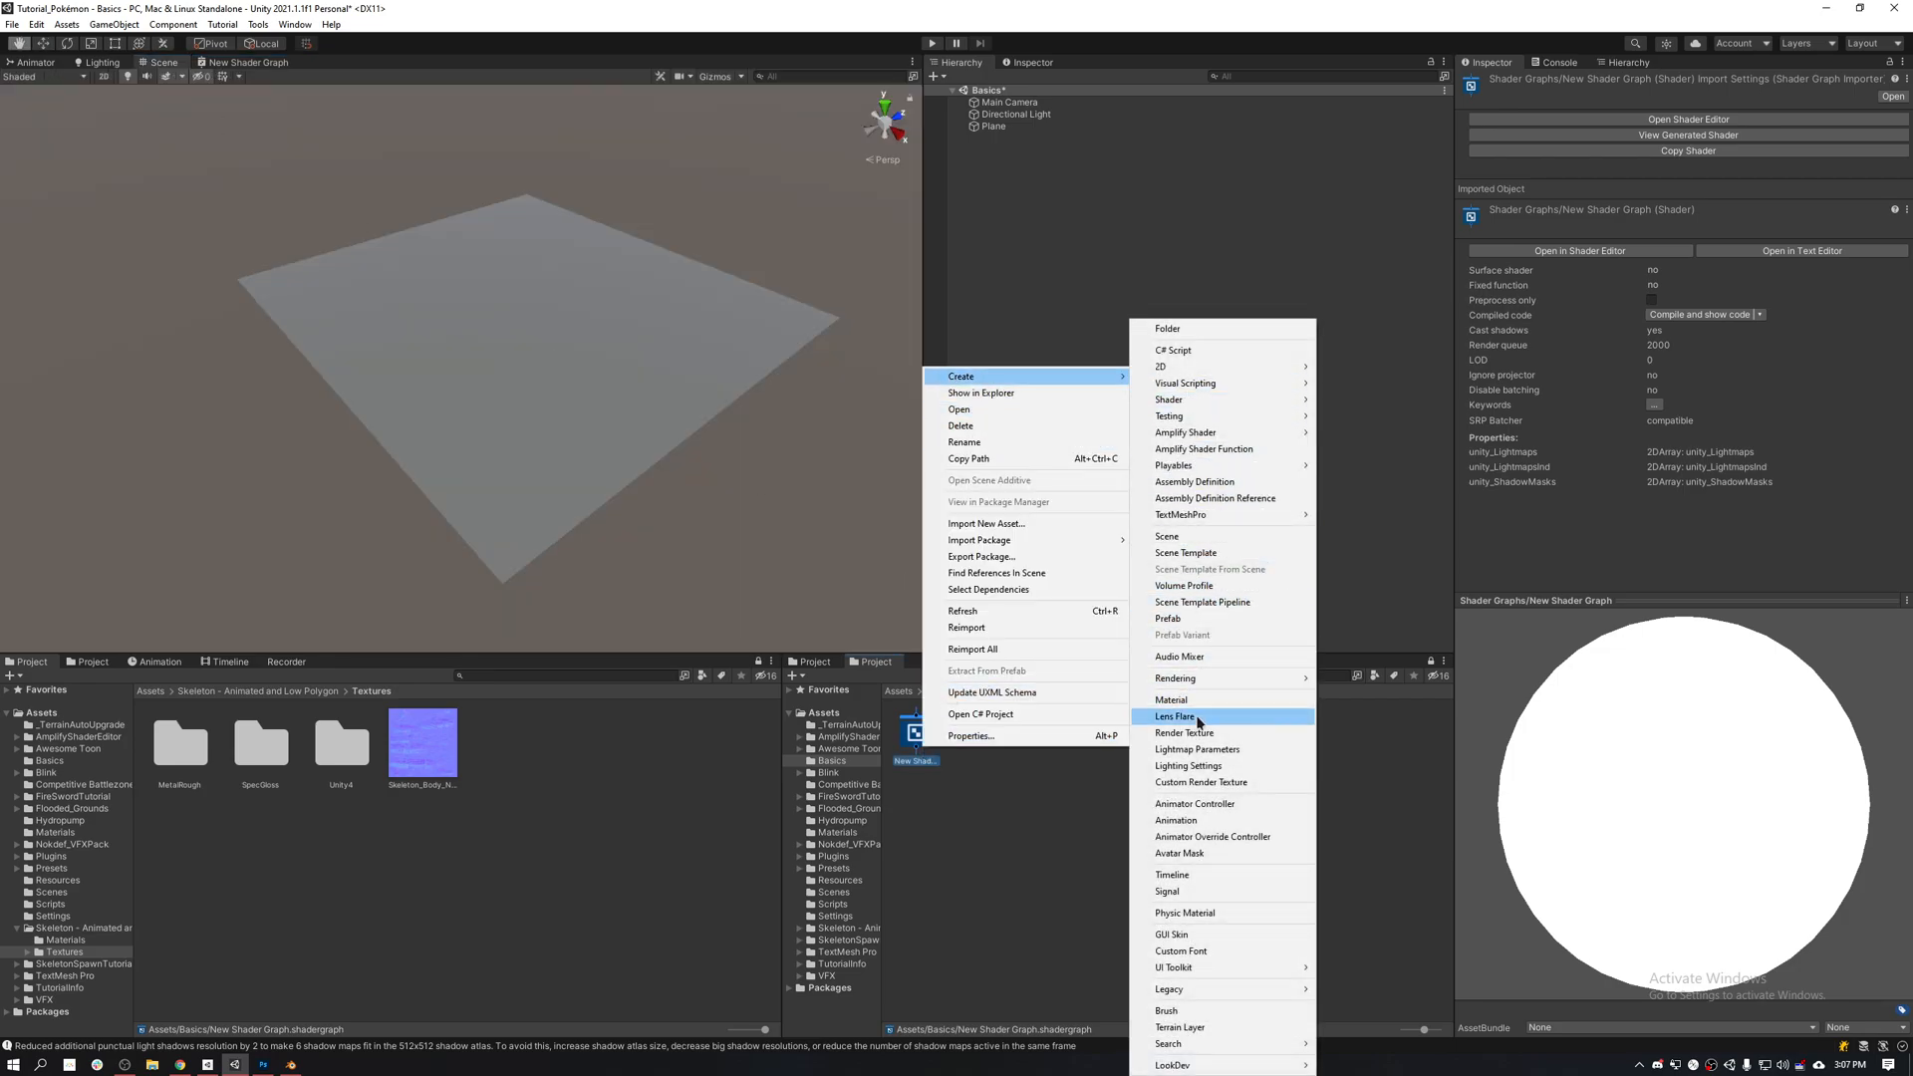
click(1170, 700)
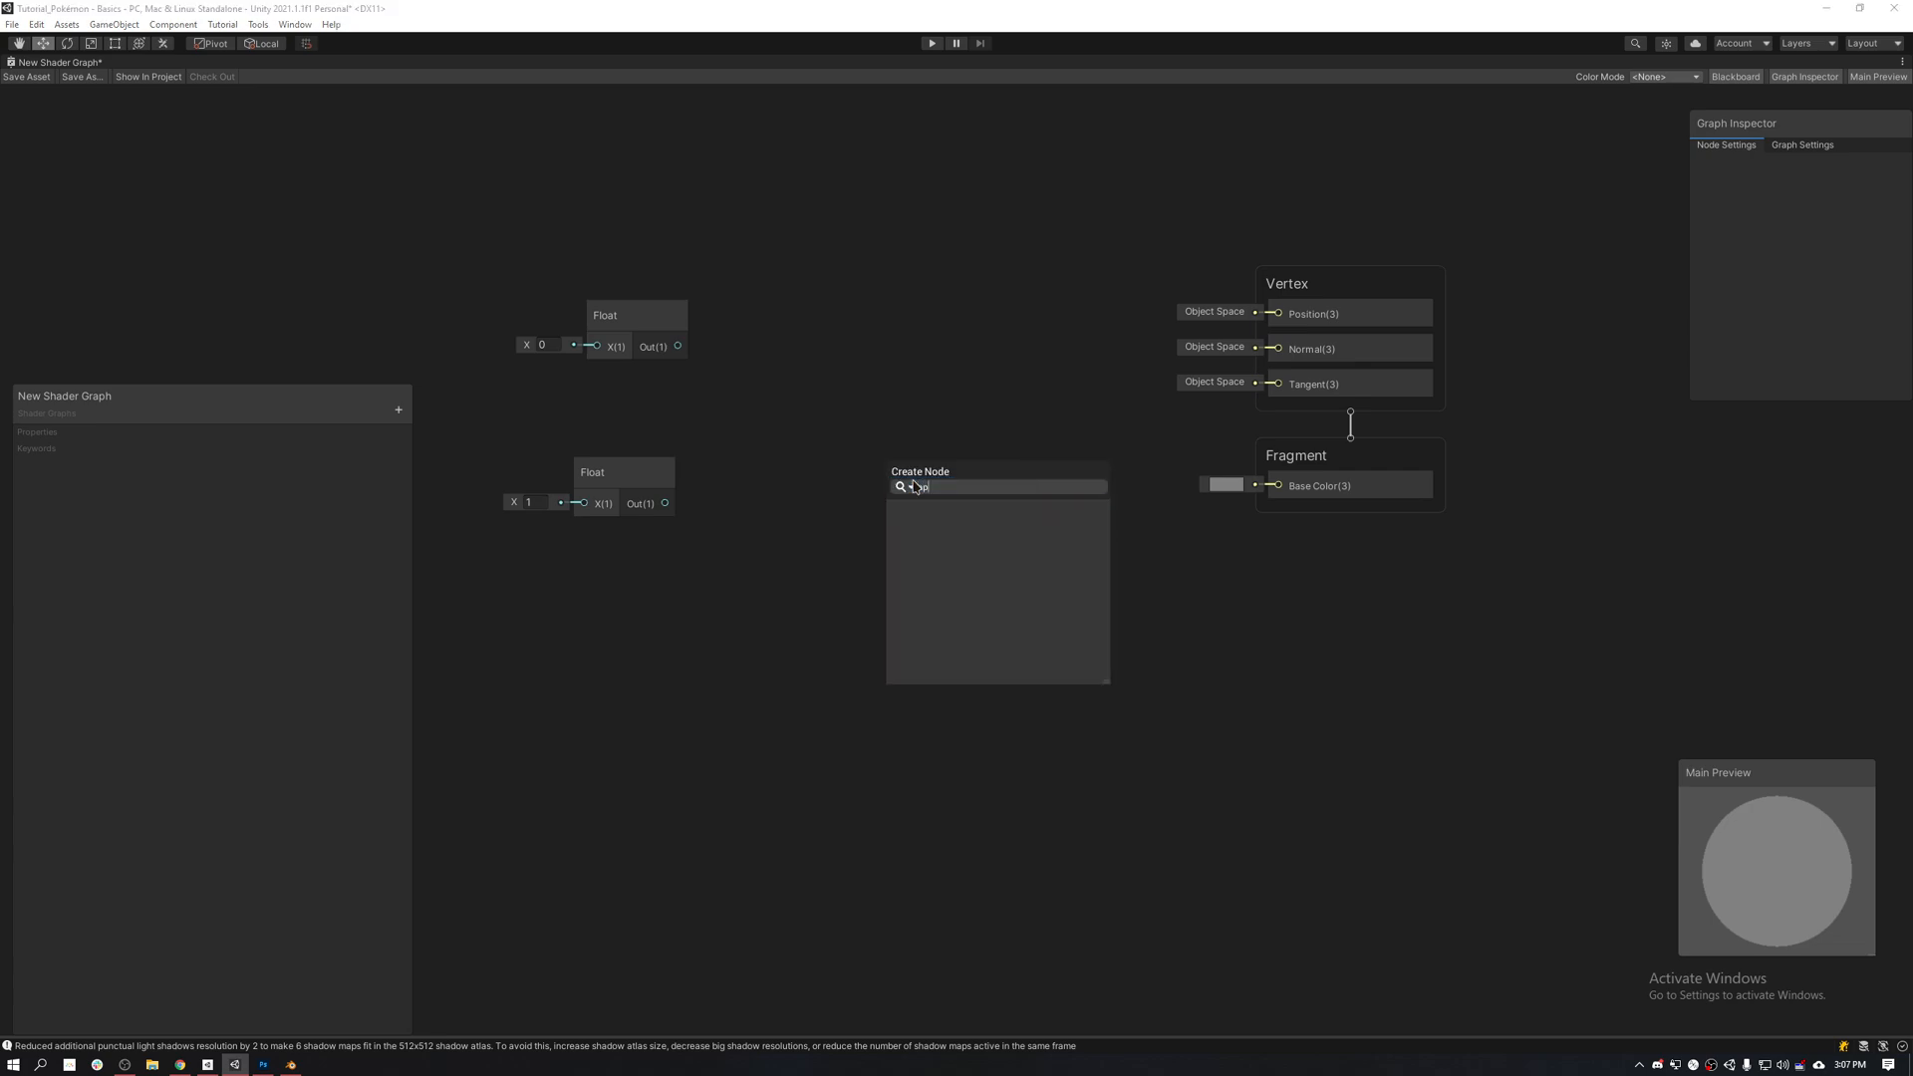
Step: Add a Combine node wiring the Floats to a red Base Color, apply the material to the plane, then view Photoshop's Green channel
text(Combine)
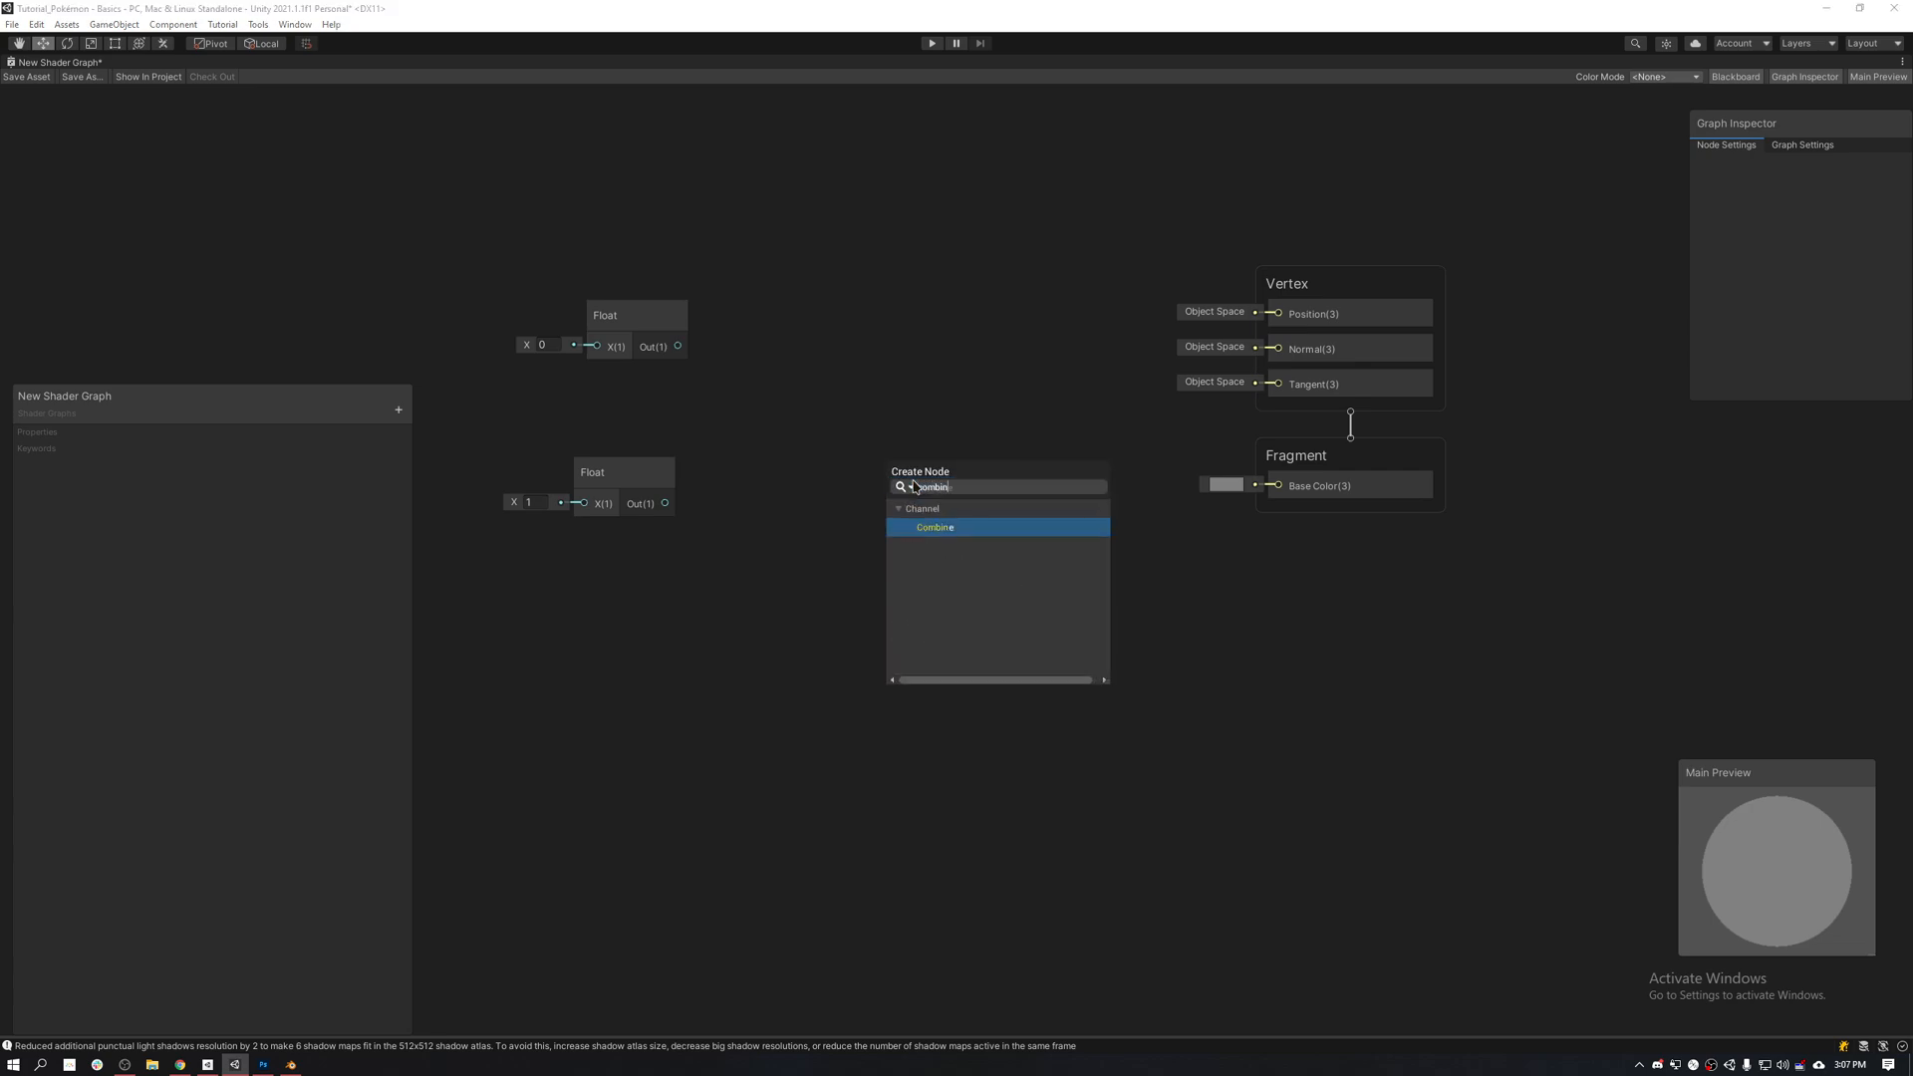
click(932, 526)
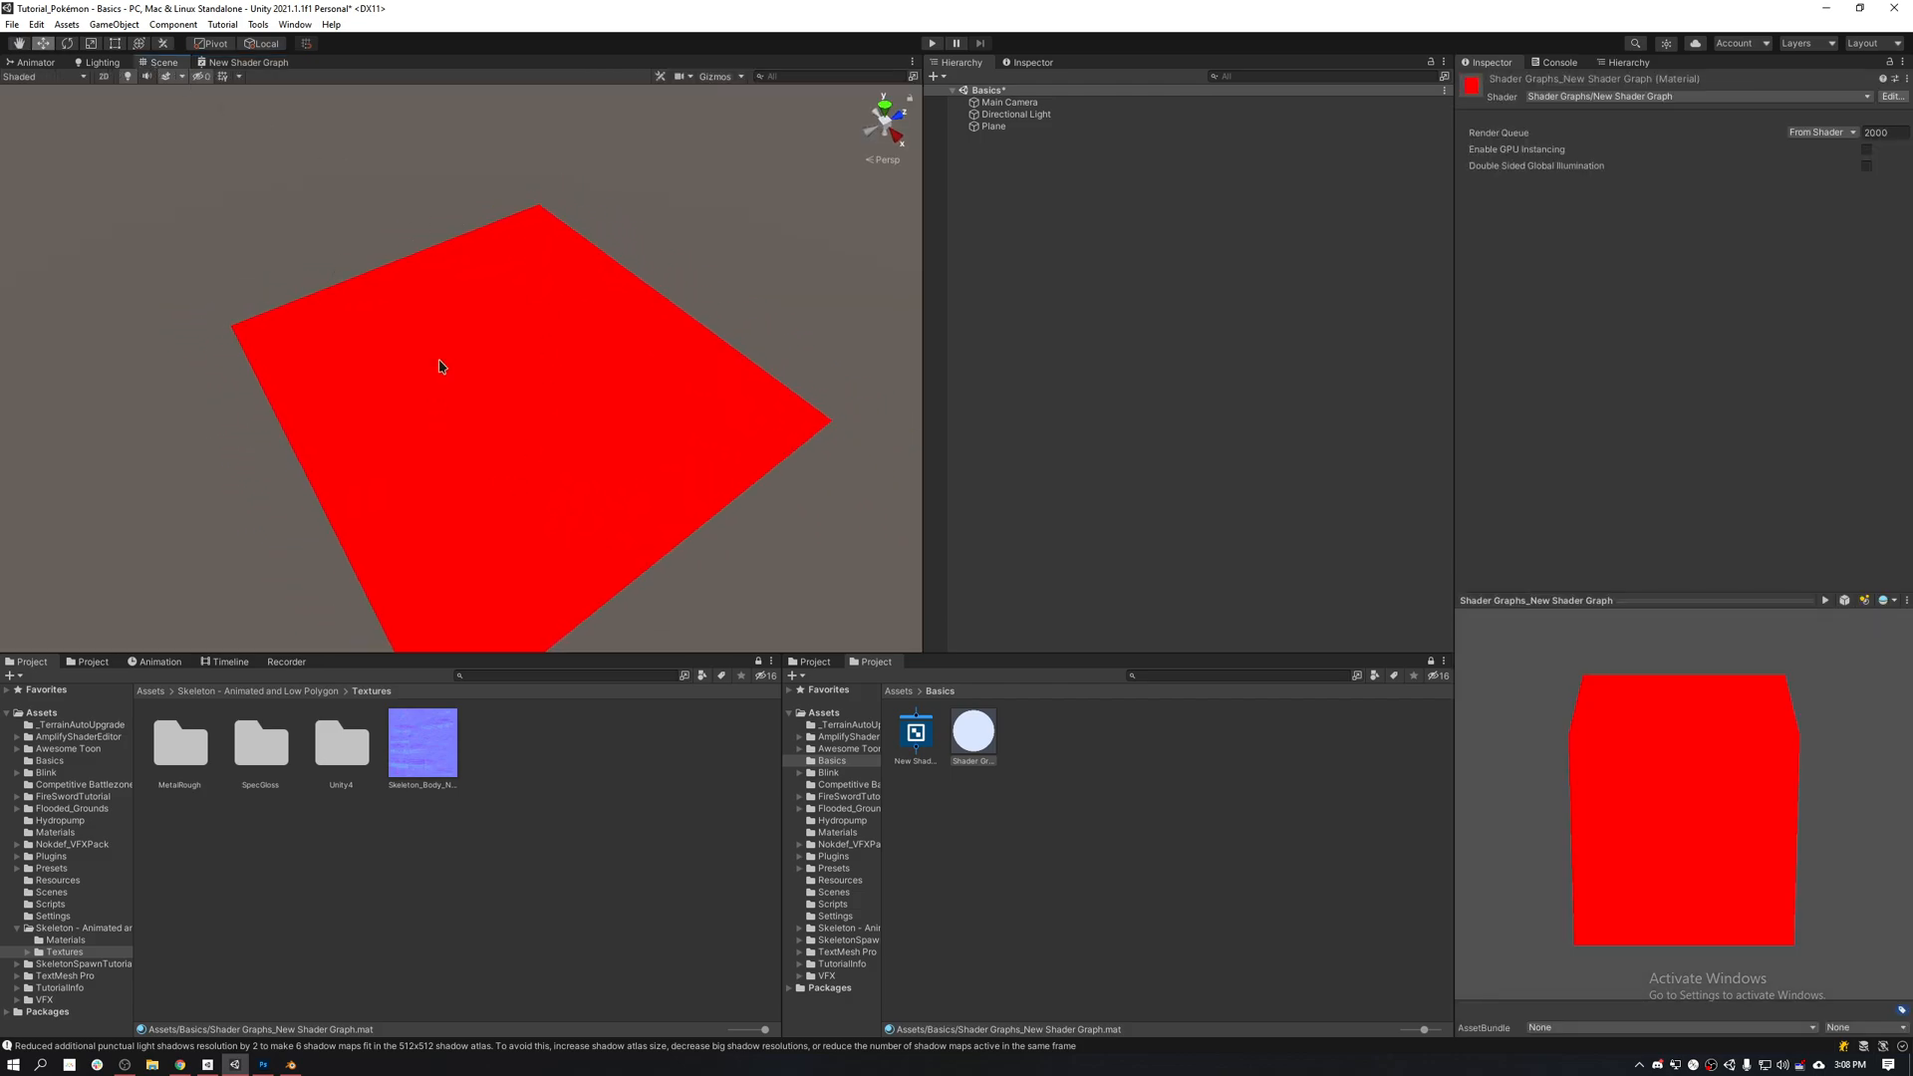
mouse_move(327, 205)
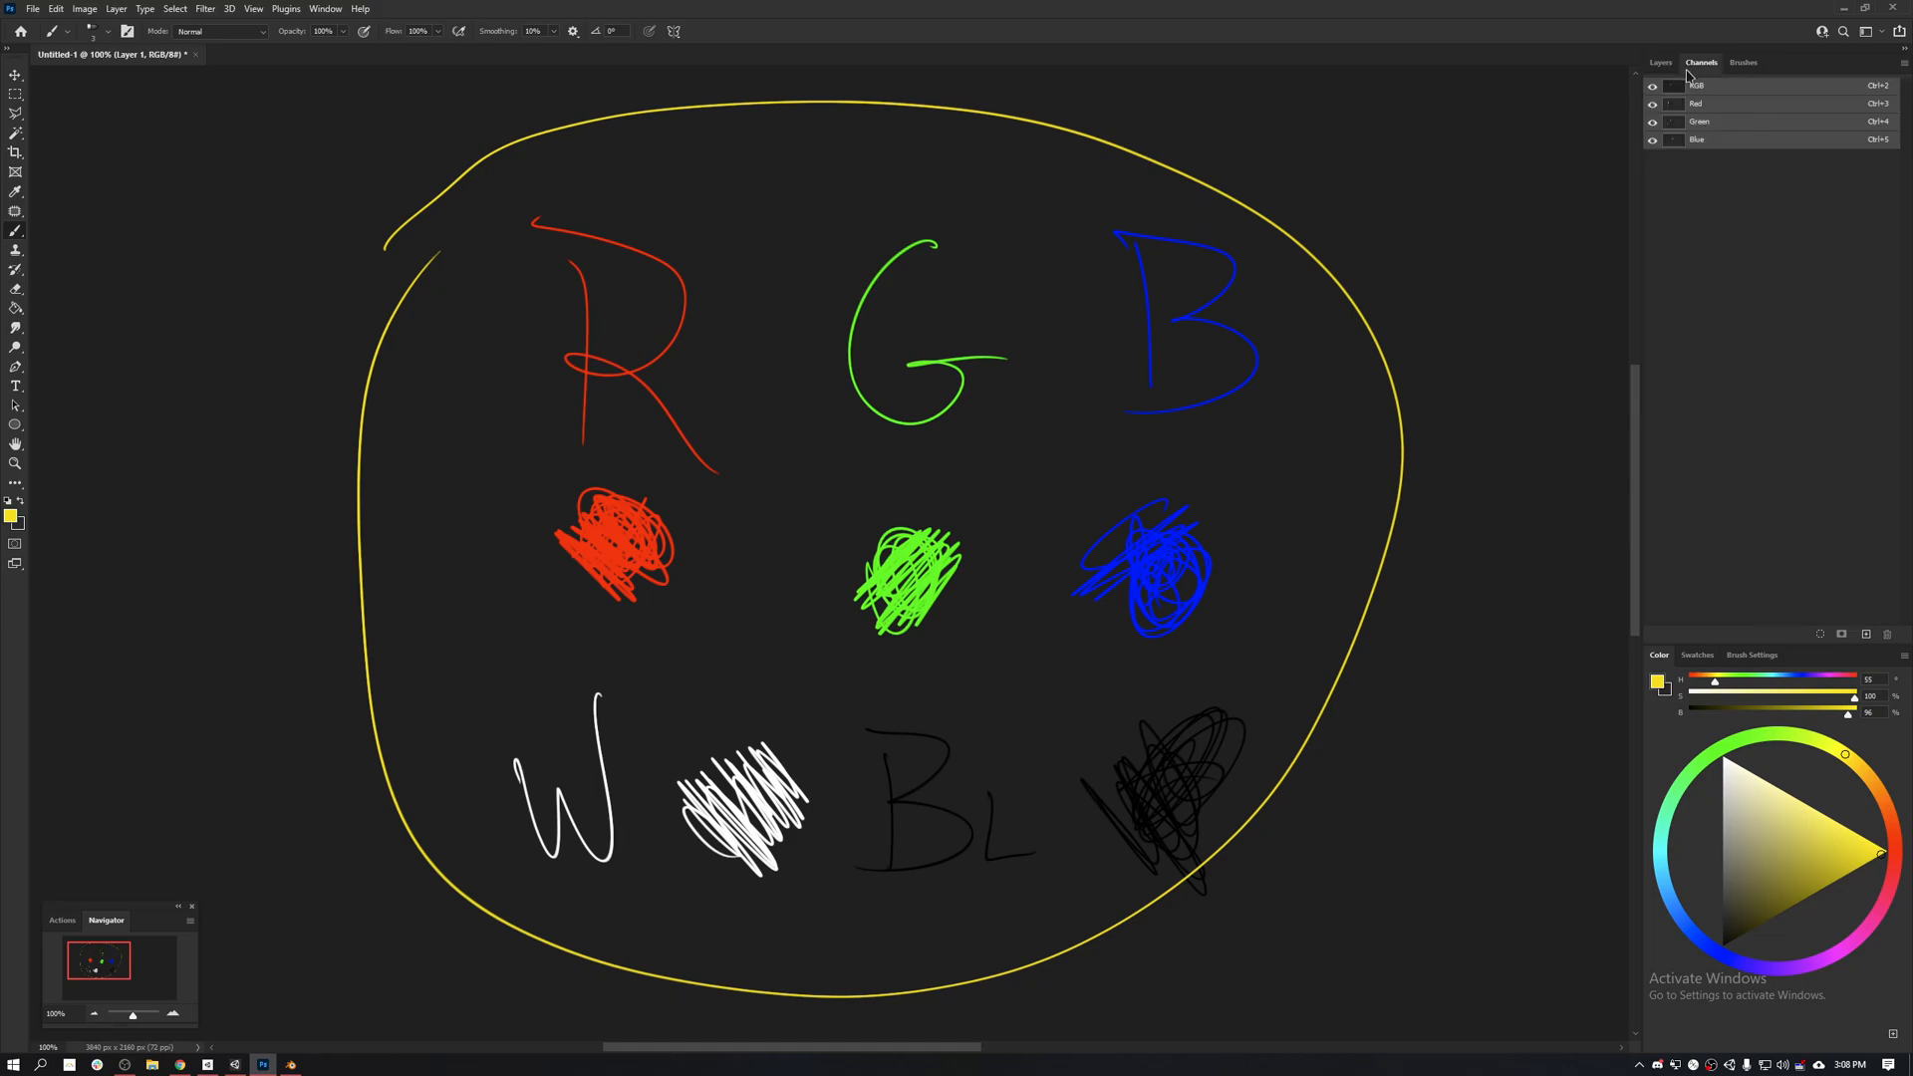
click(1698, 121)
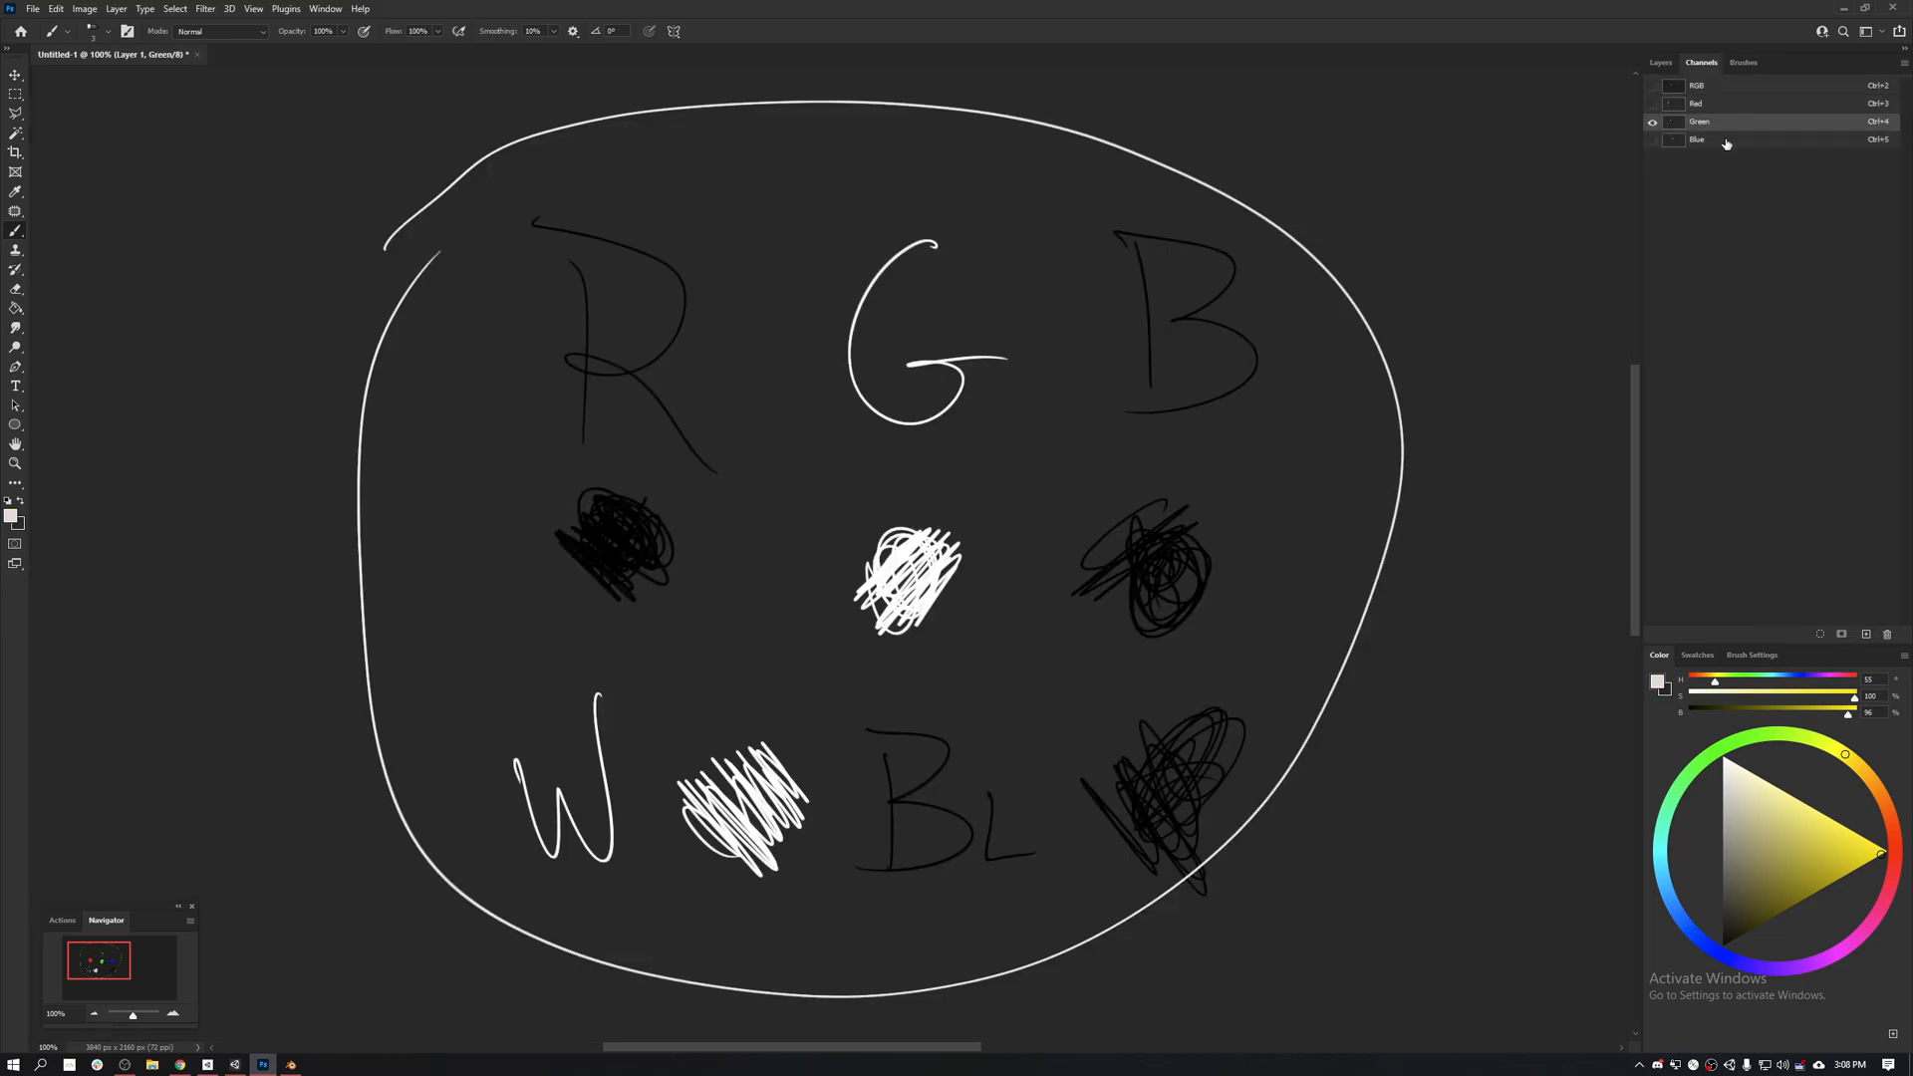